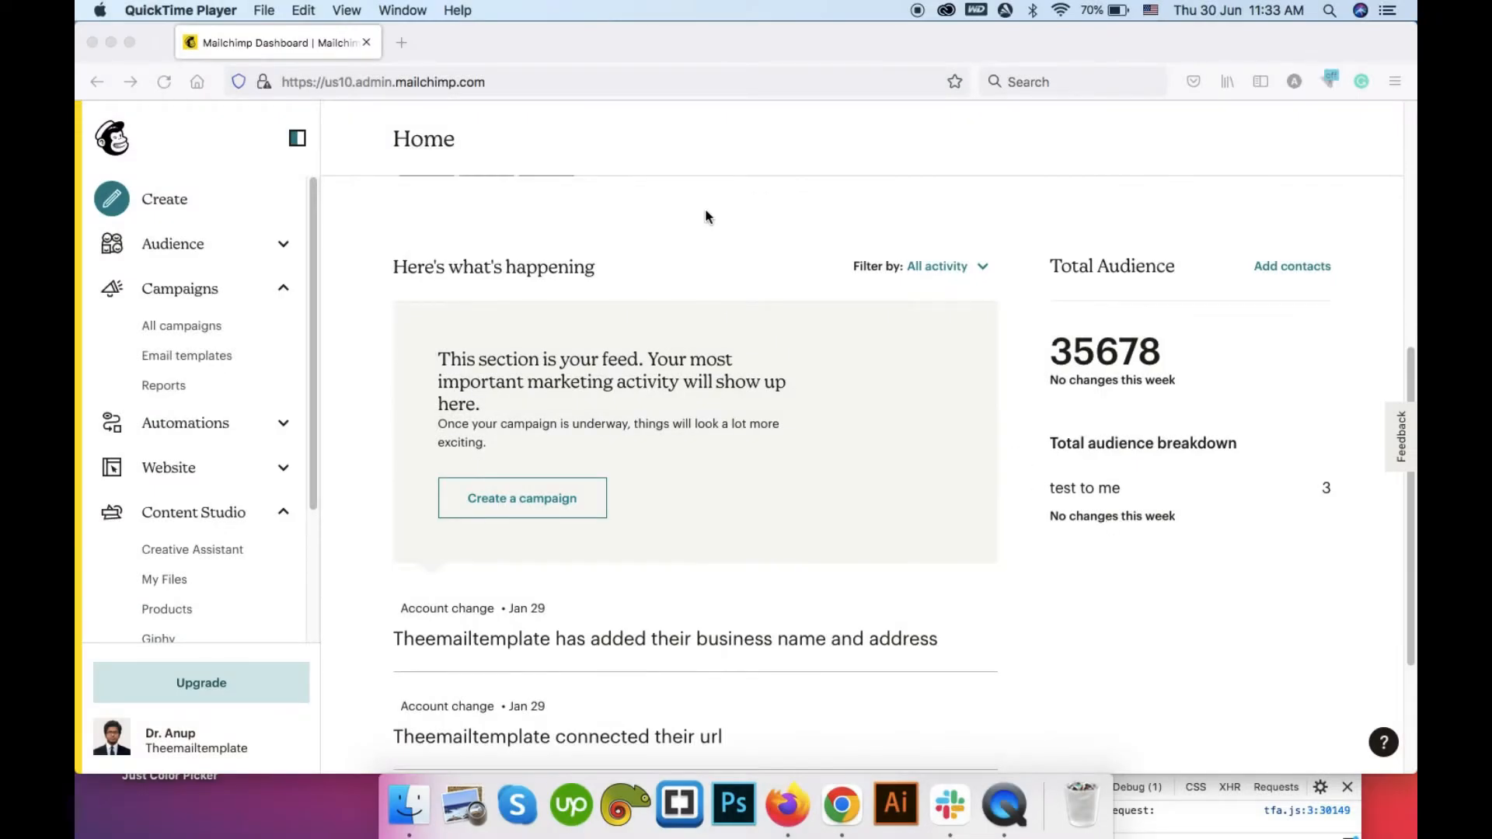
mouse_move(708, 247)
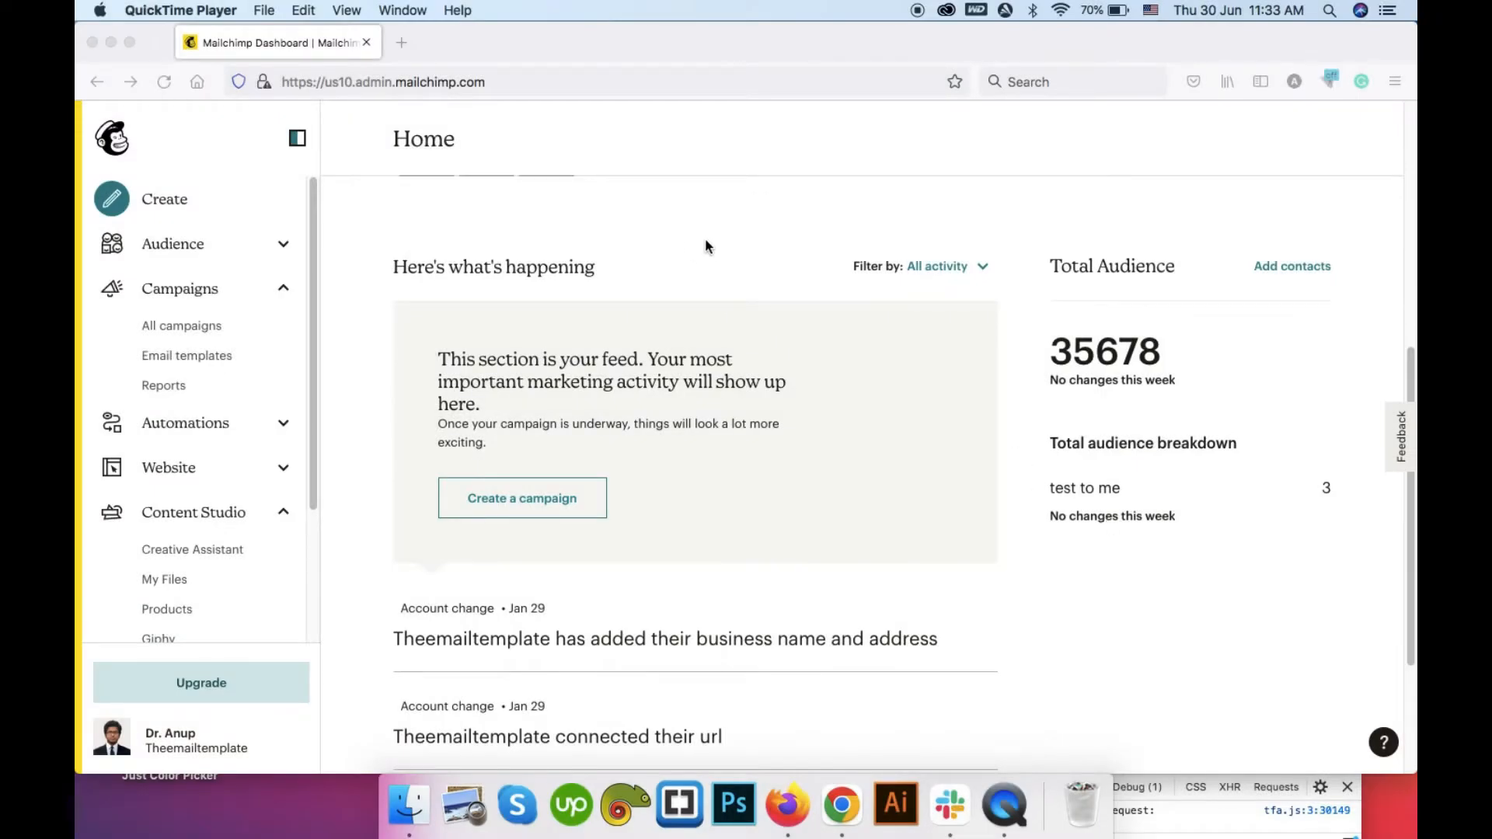
mouse_move(700, 250)
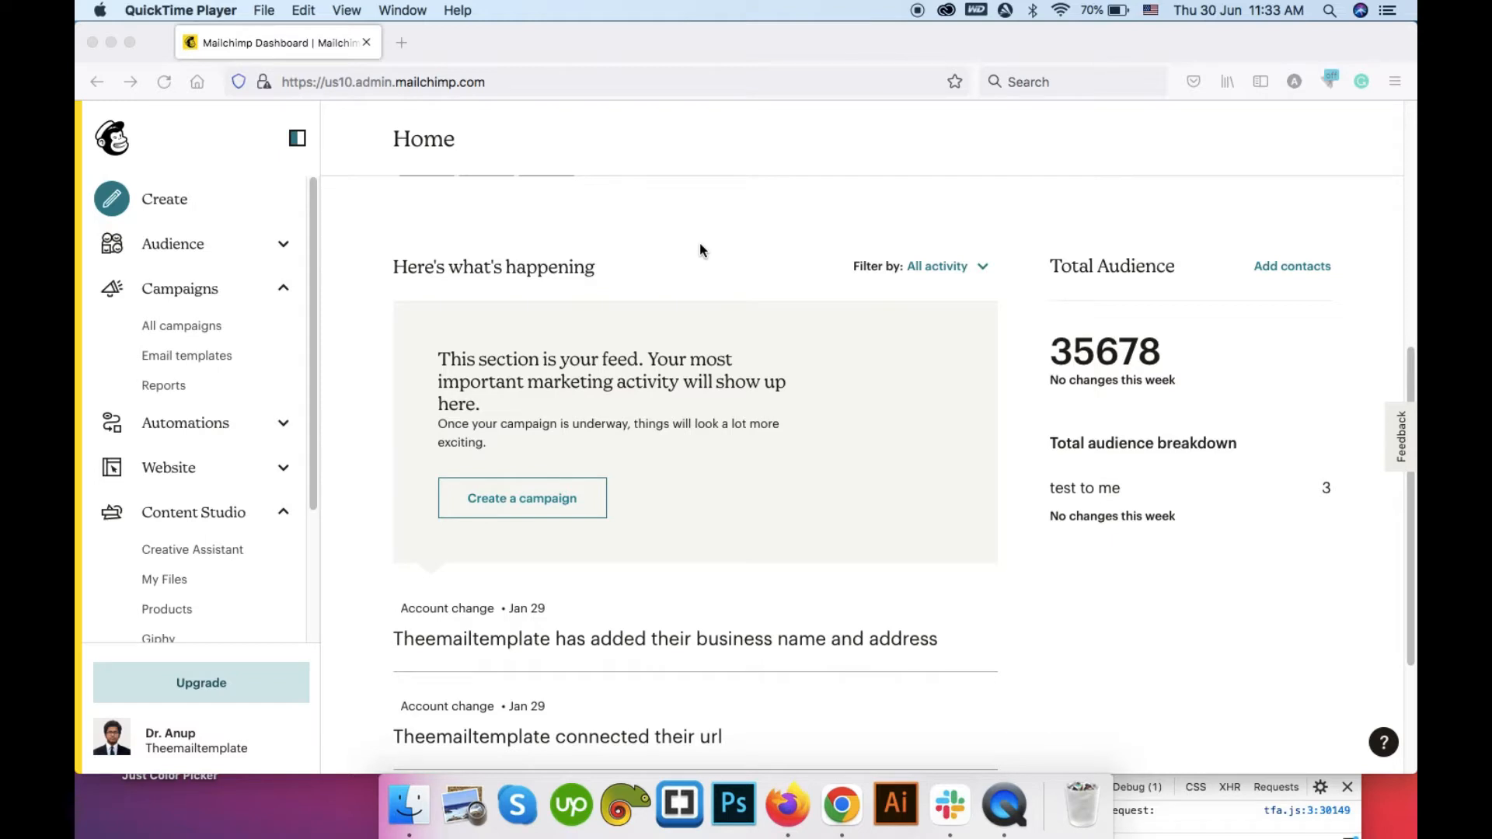
mouse_move(201, 42)
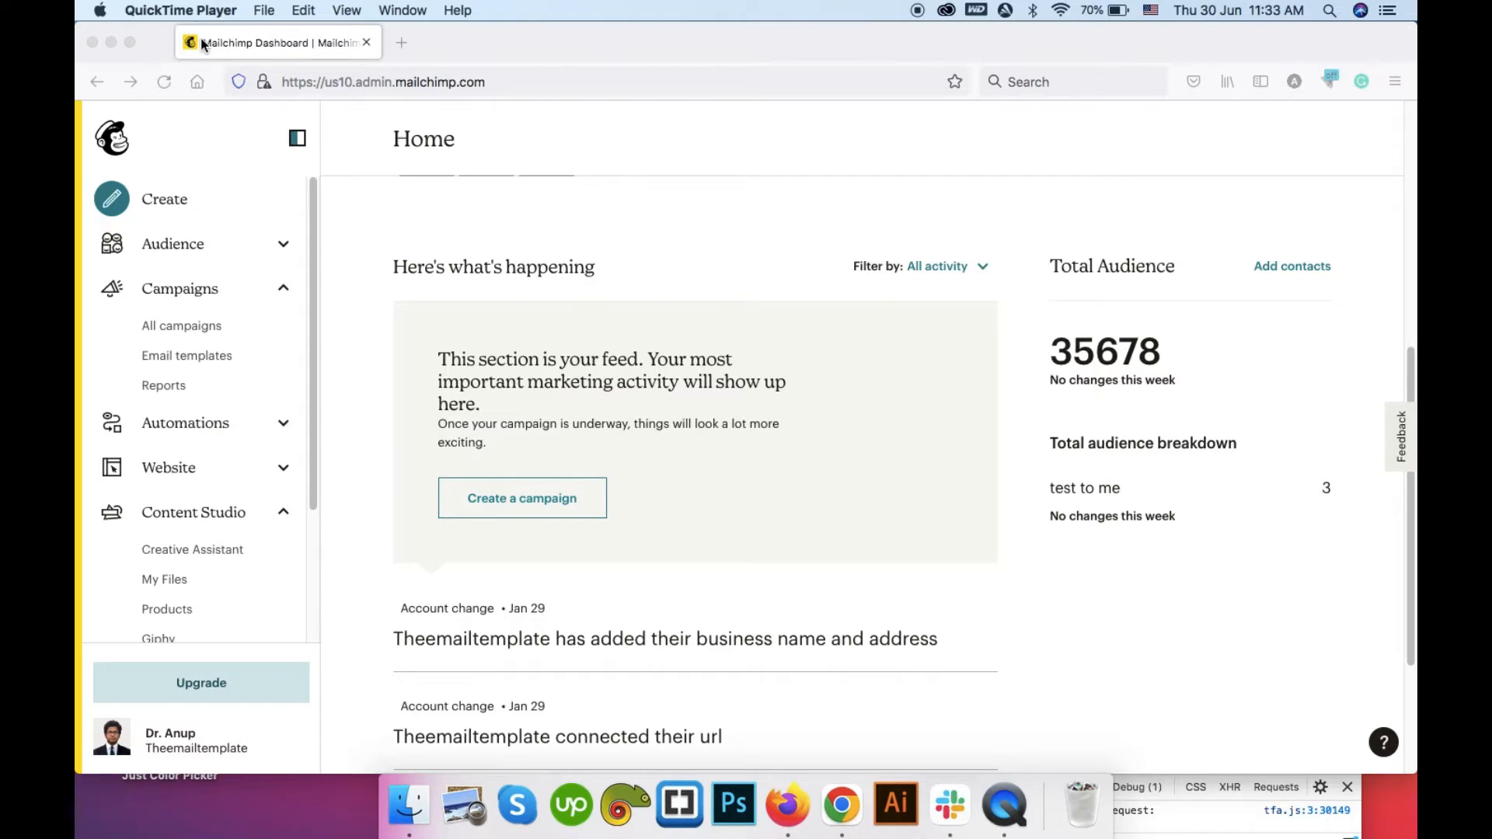
mouse_move(249, 547)
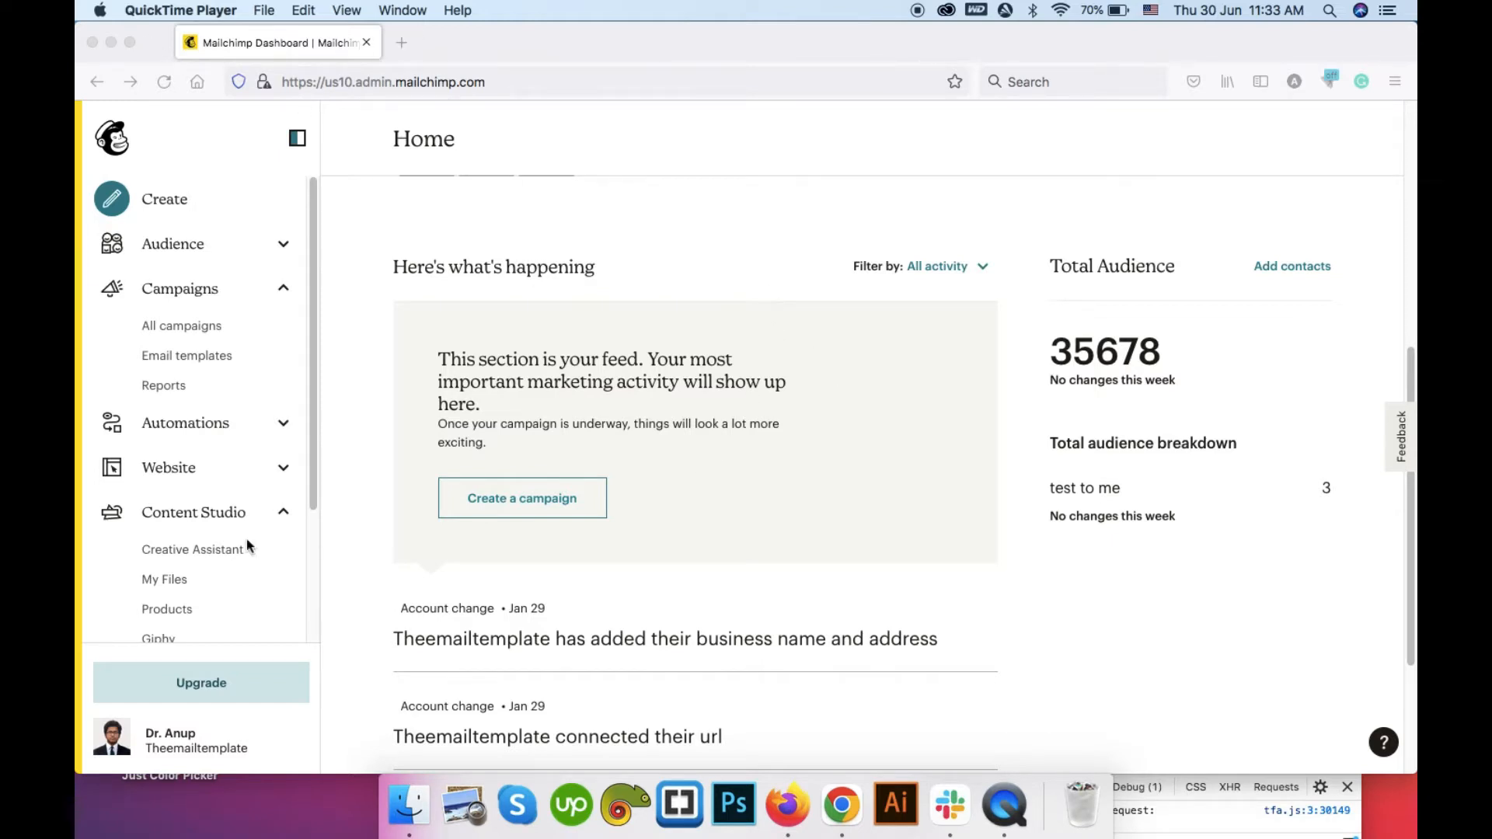
mouse_move(1178, 474)
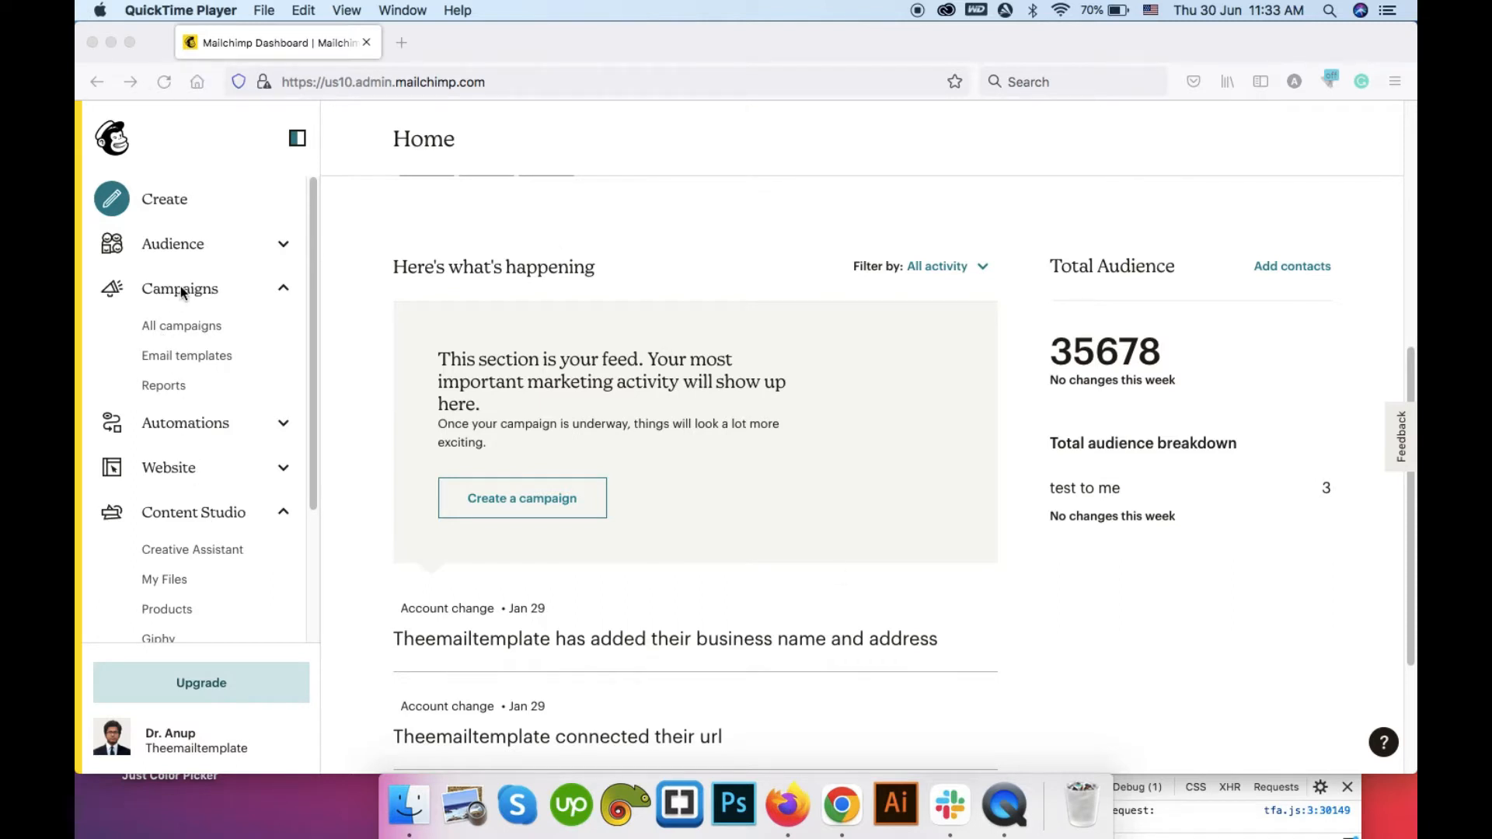
Start a new untitled regular email campaign from the All campaigns page
click(181, 325)
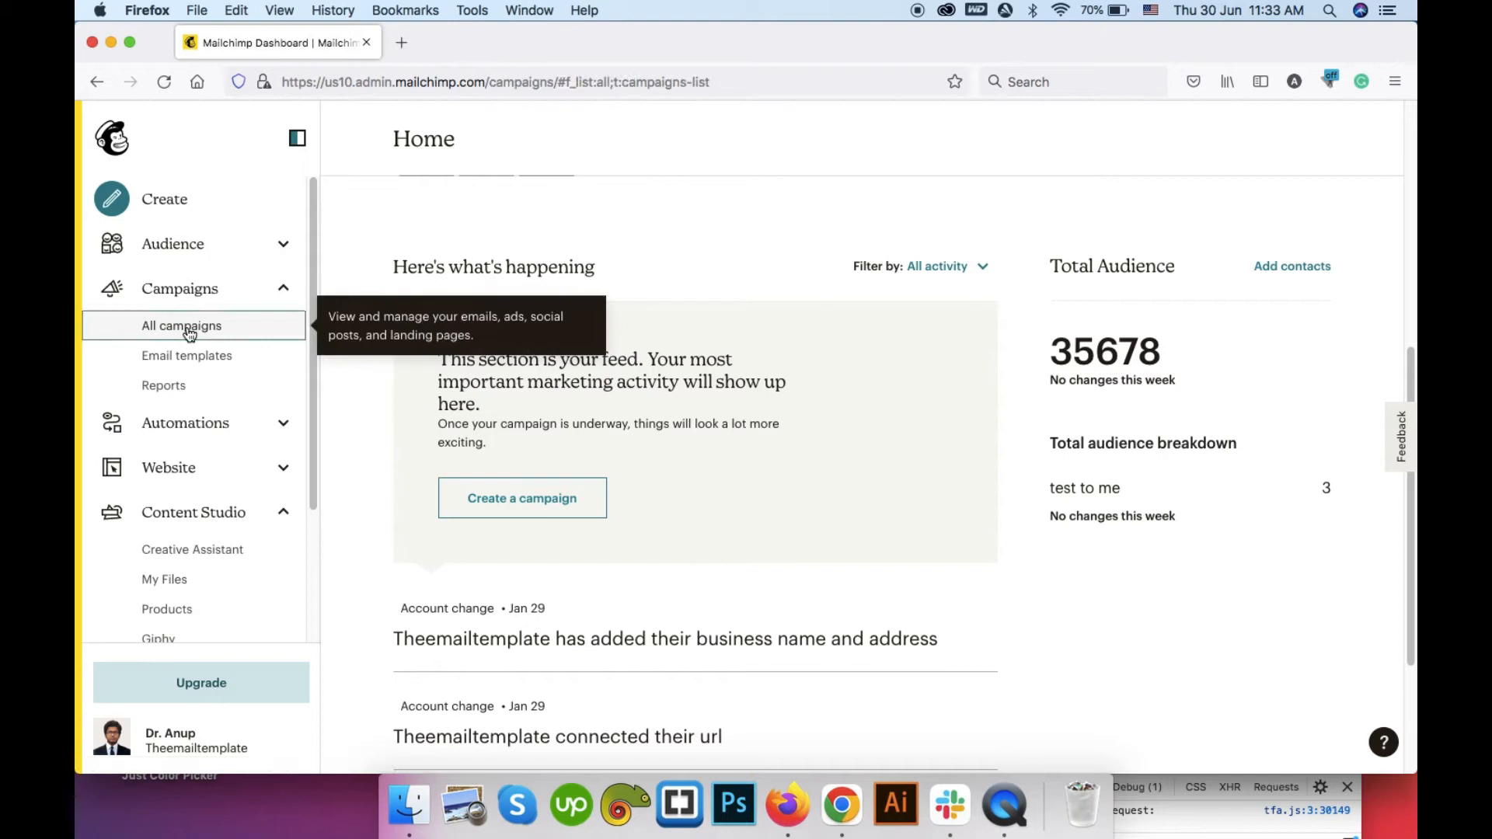
click(181, 326)
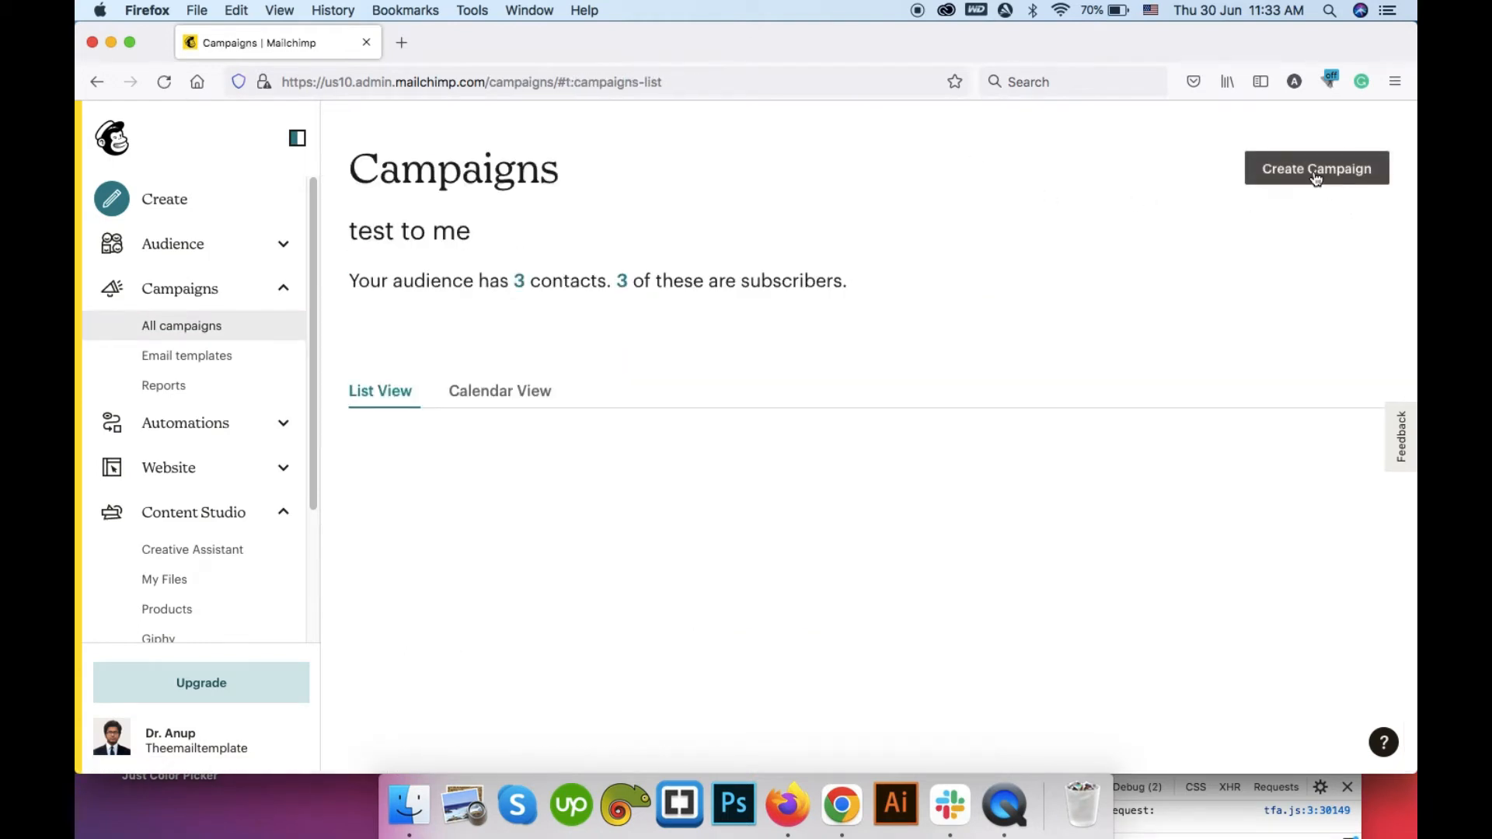
click(1316, 169)
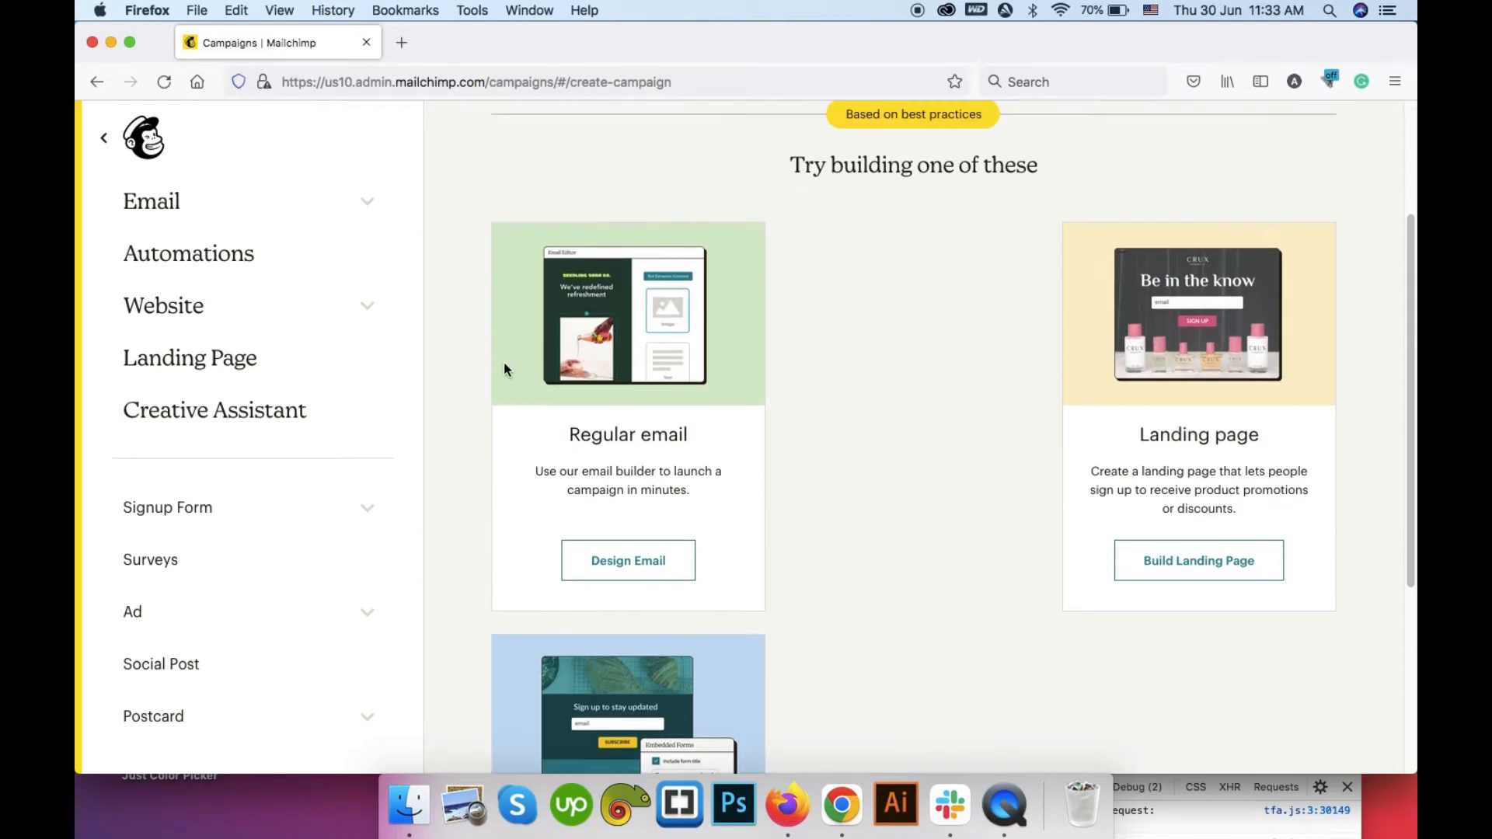
mouse_move(522, 230)
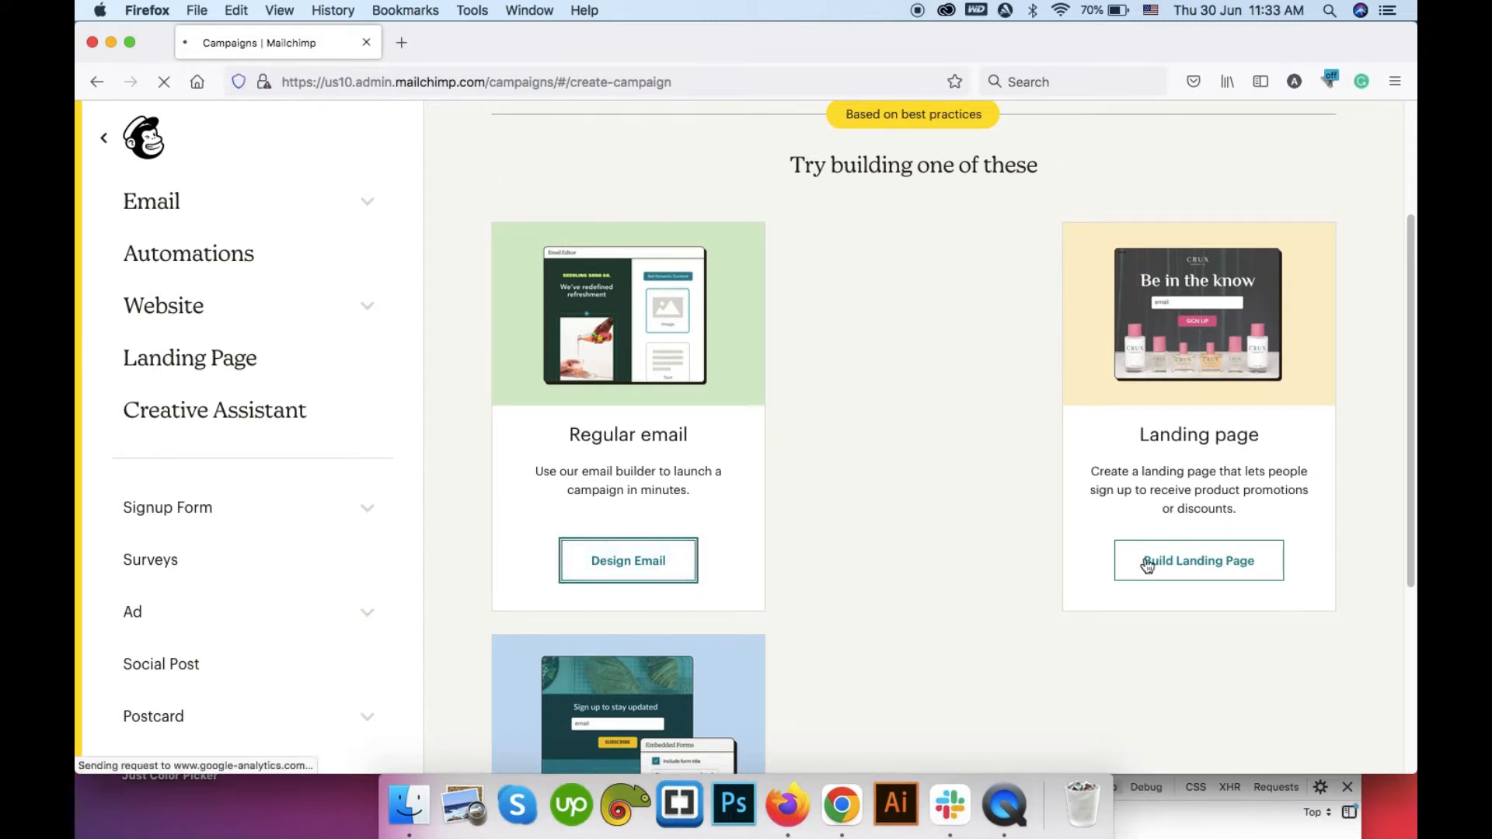
click(1197, 560)
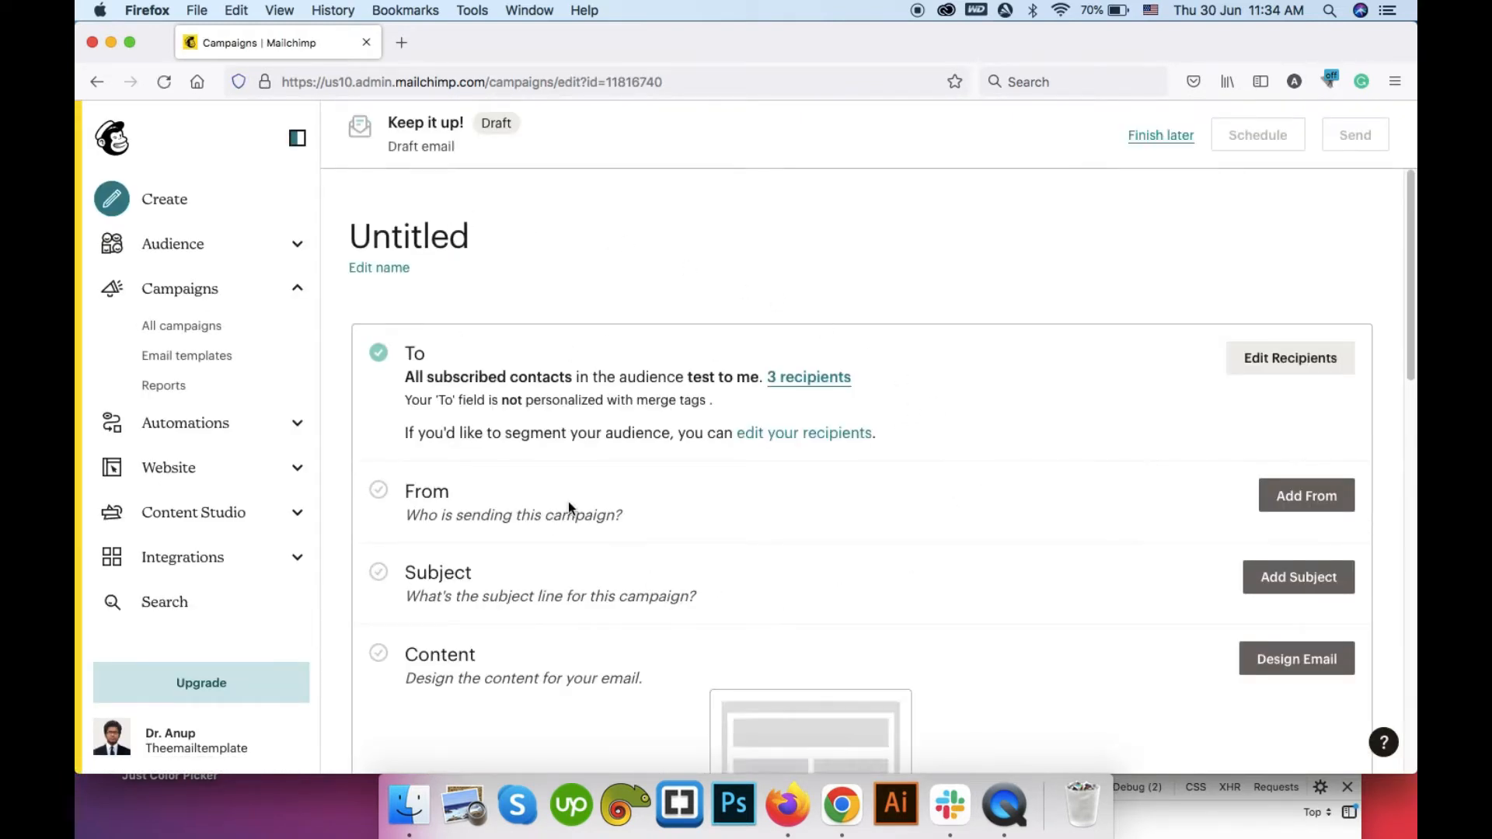
mouse_move(523, 305)
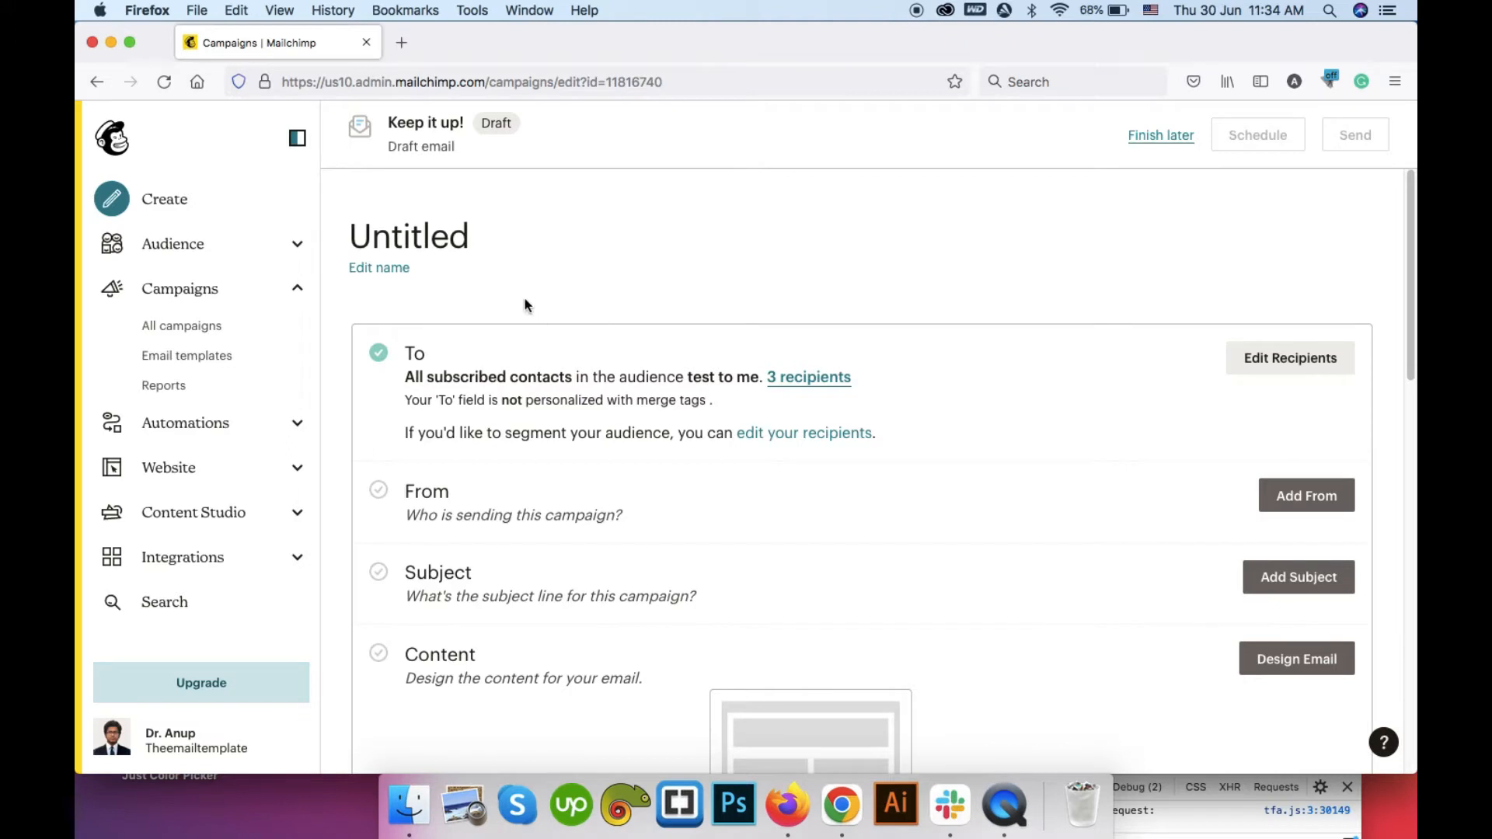
mouse_move(187, 355)
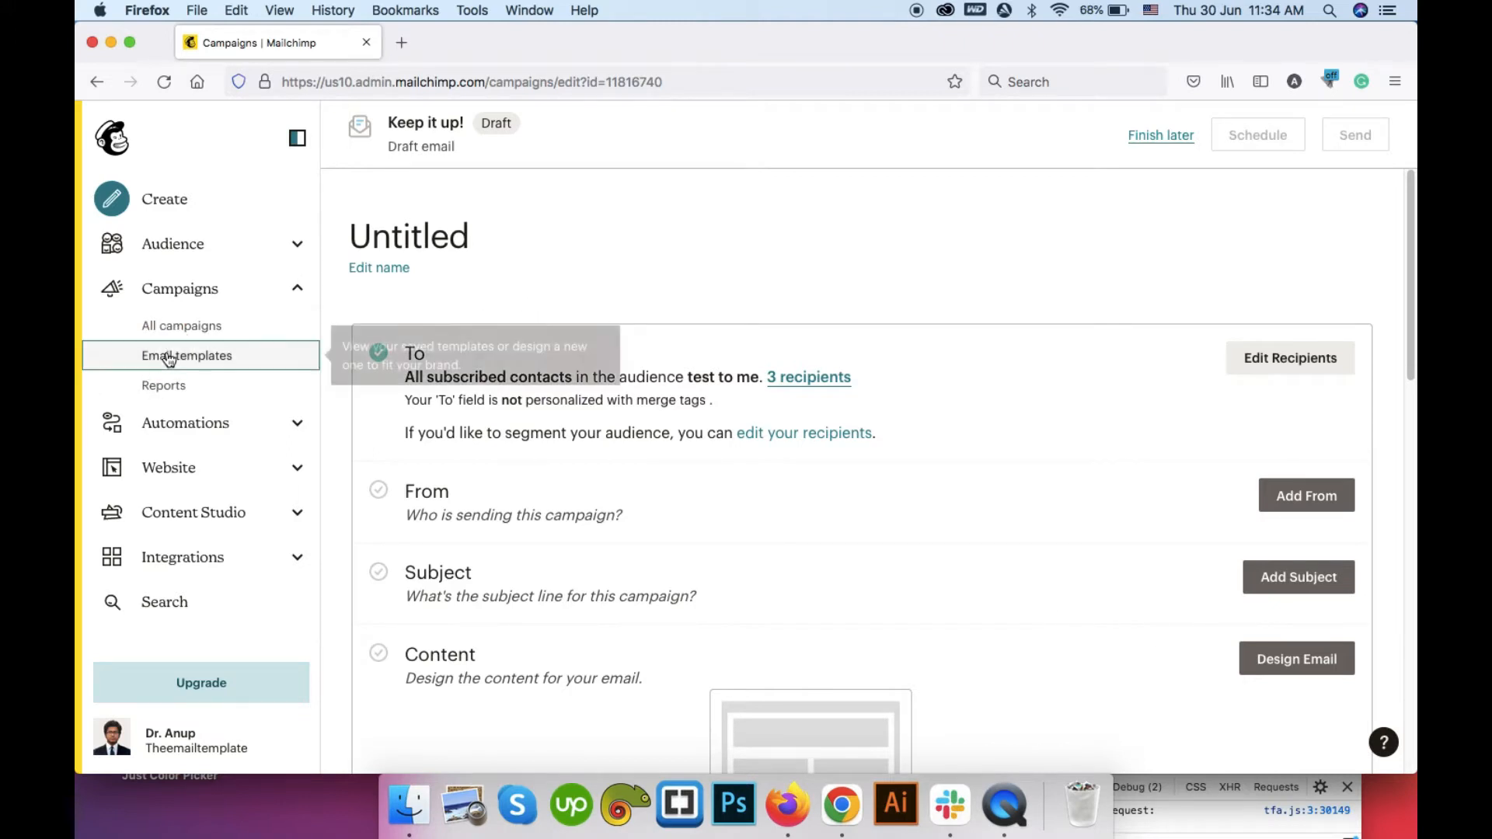
Open saved email templates in a second tab and create a campaign from Auto Pilot
click(187, 356)
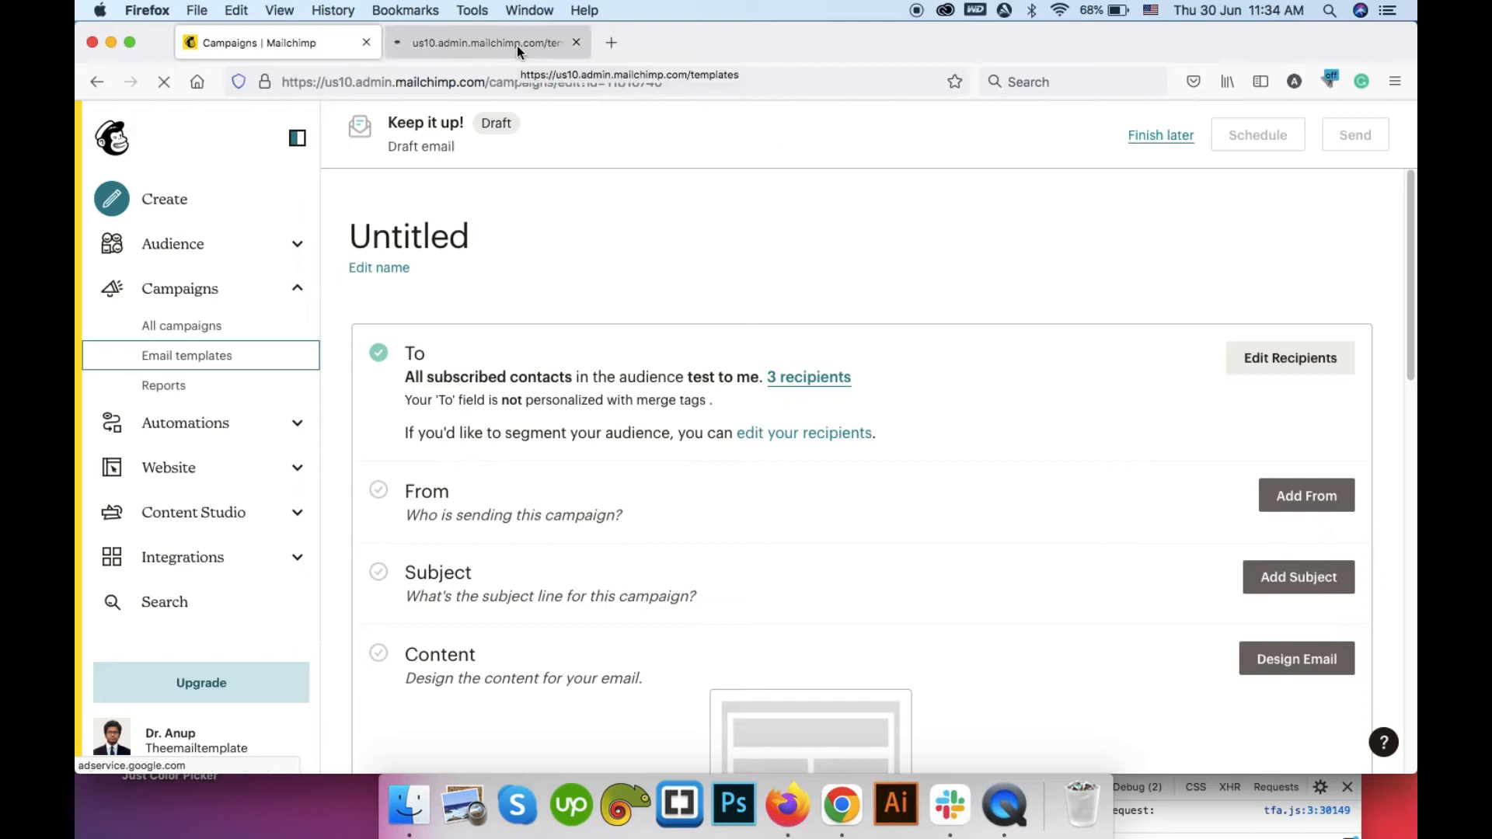
click(485, 42)
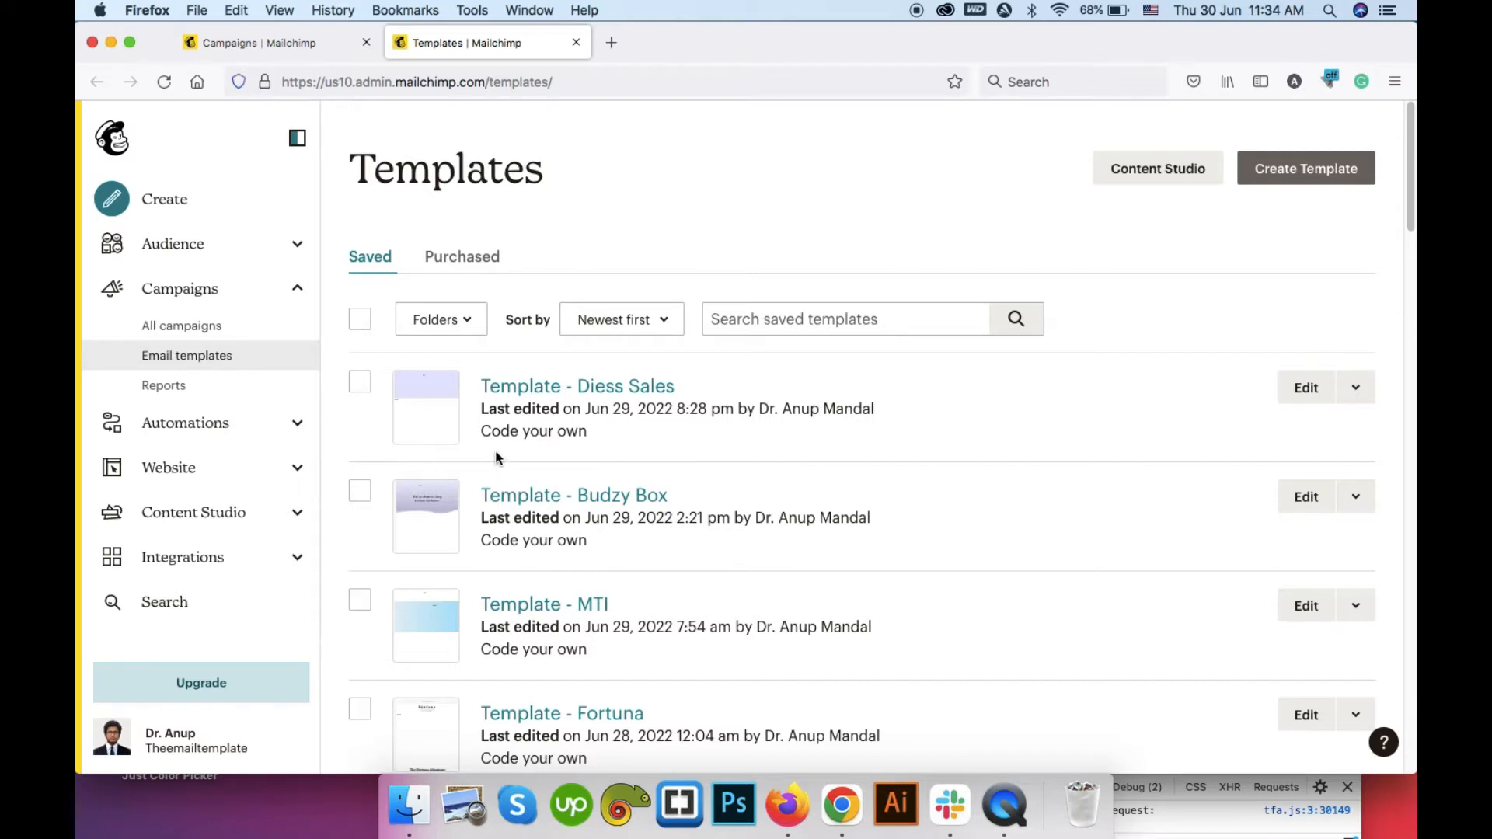
scroll(down, 3)
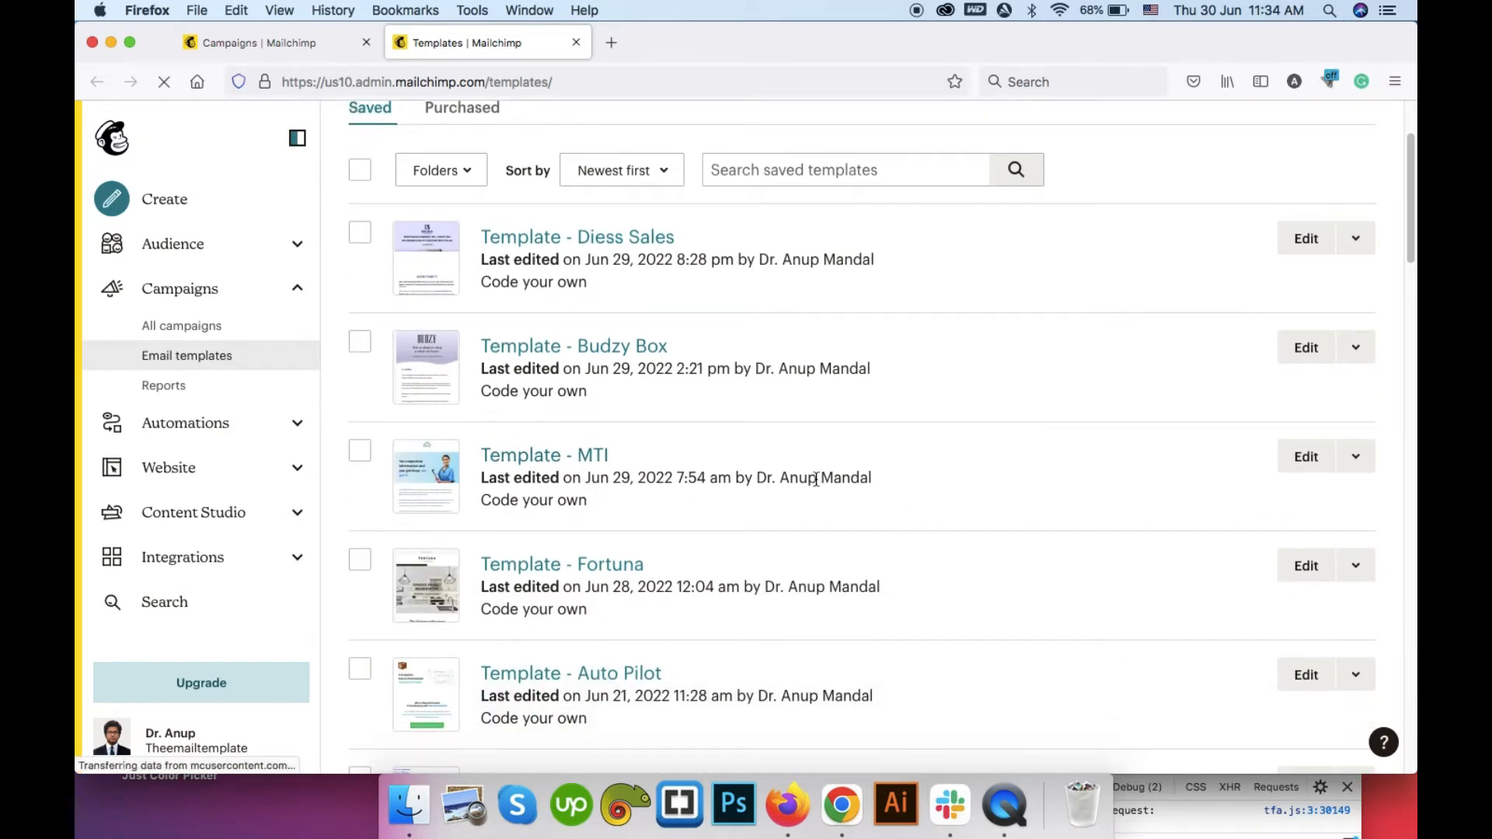
click(1356, 565)
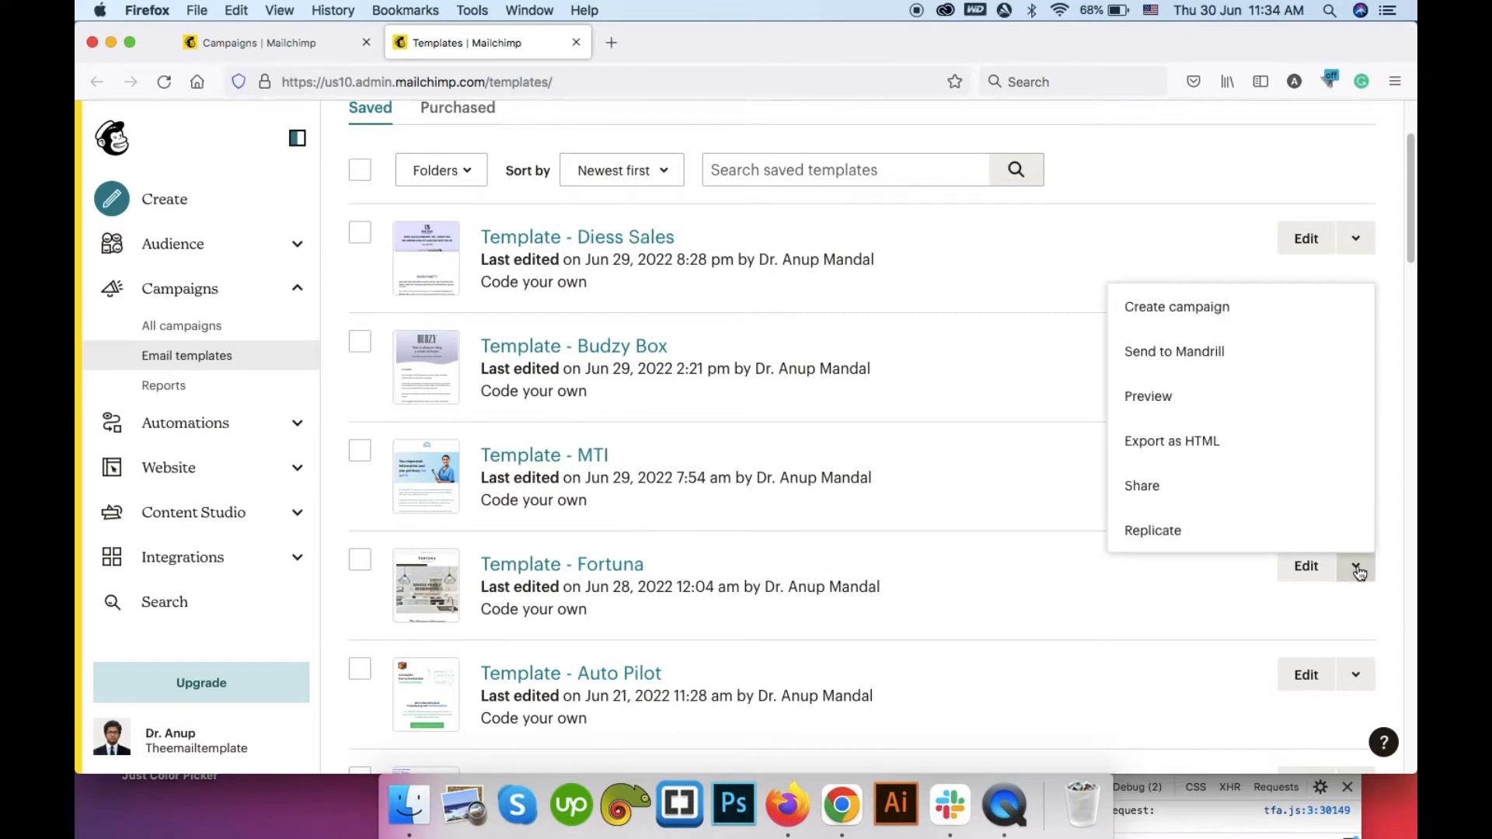
mouse_move(1176, 307)
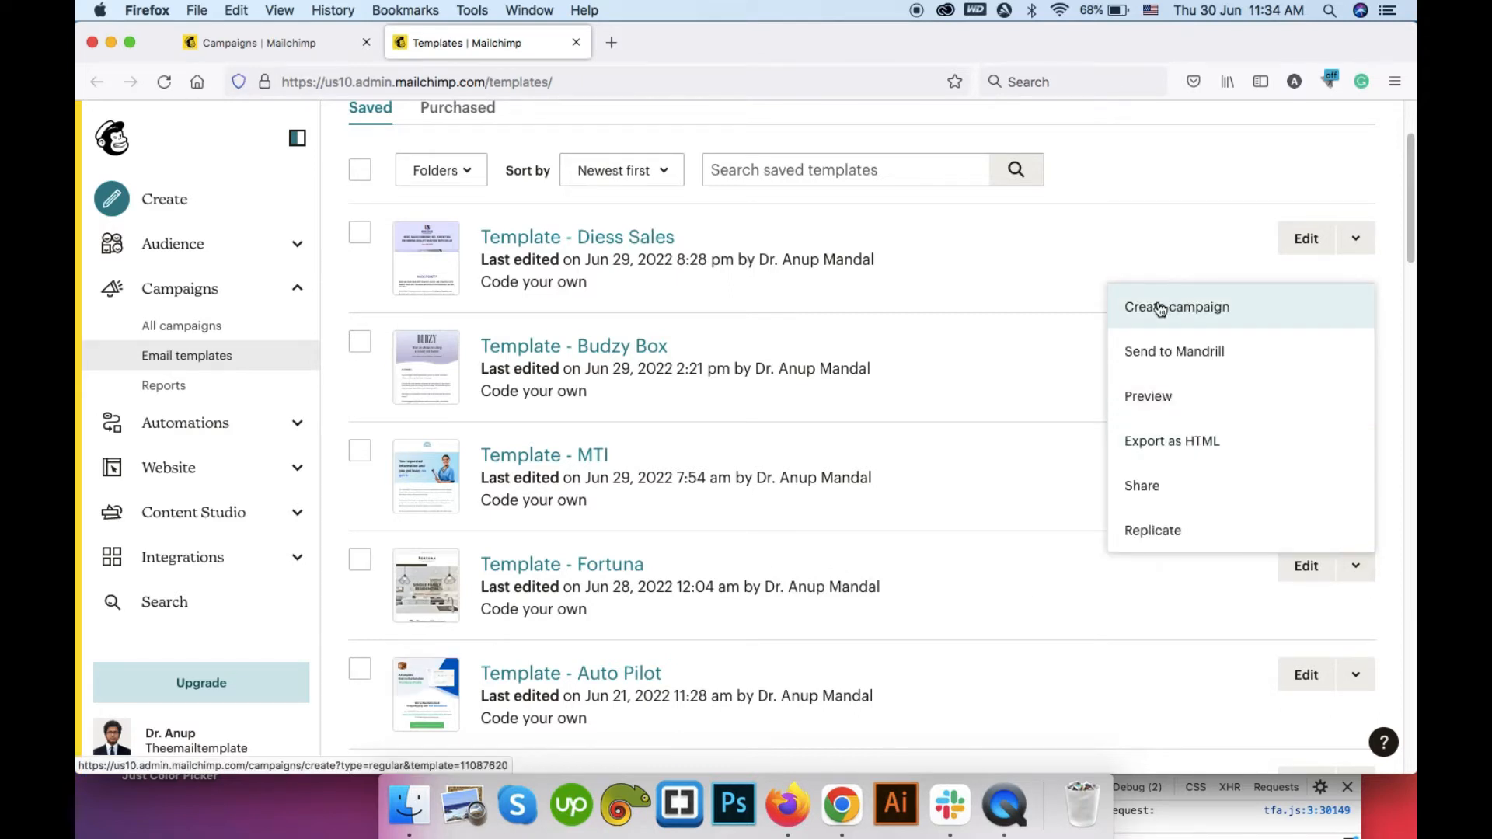
mouse_move(700, 681)
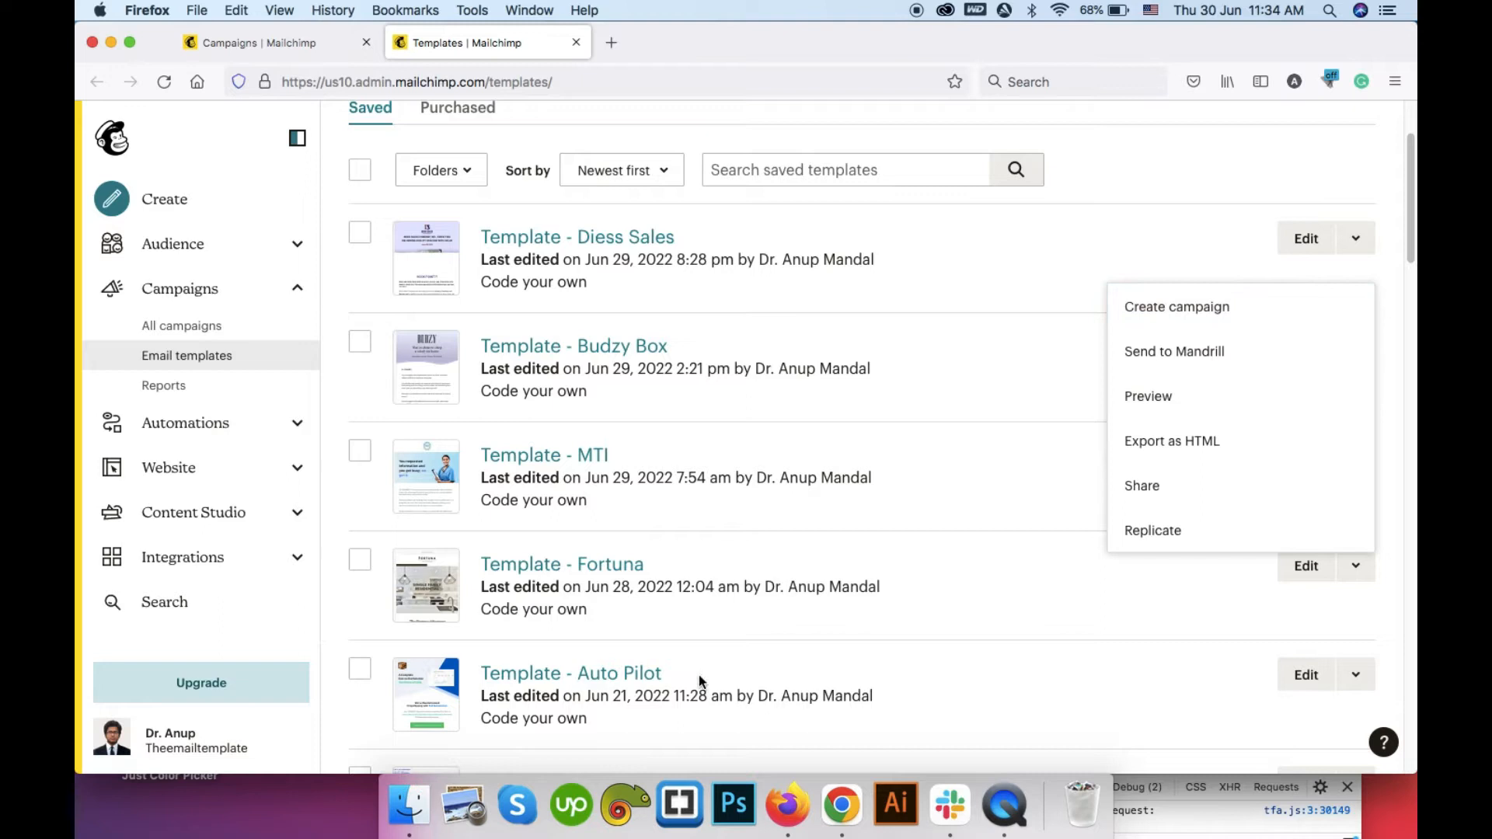
scroll(down, 3)
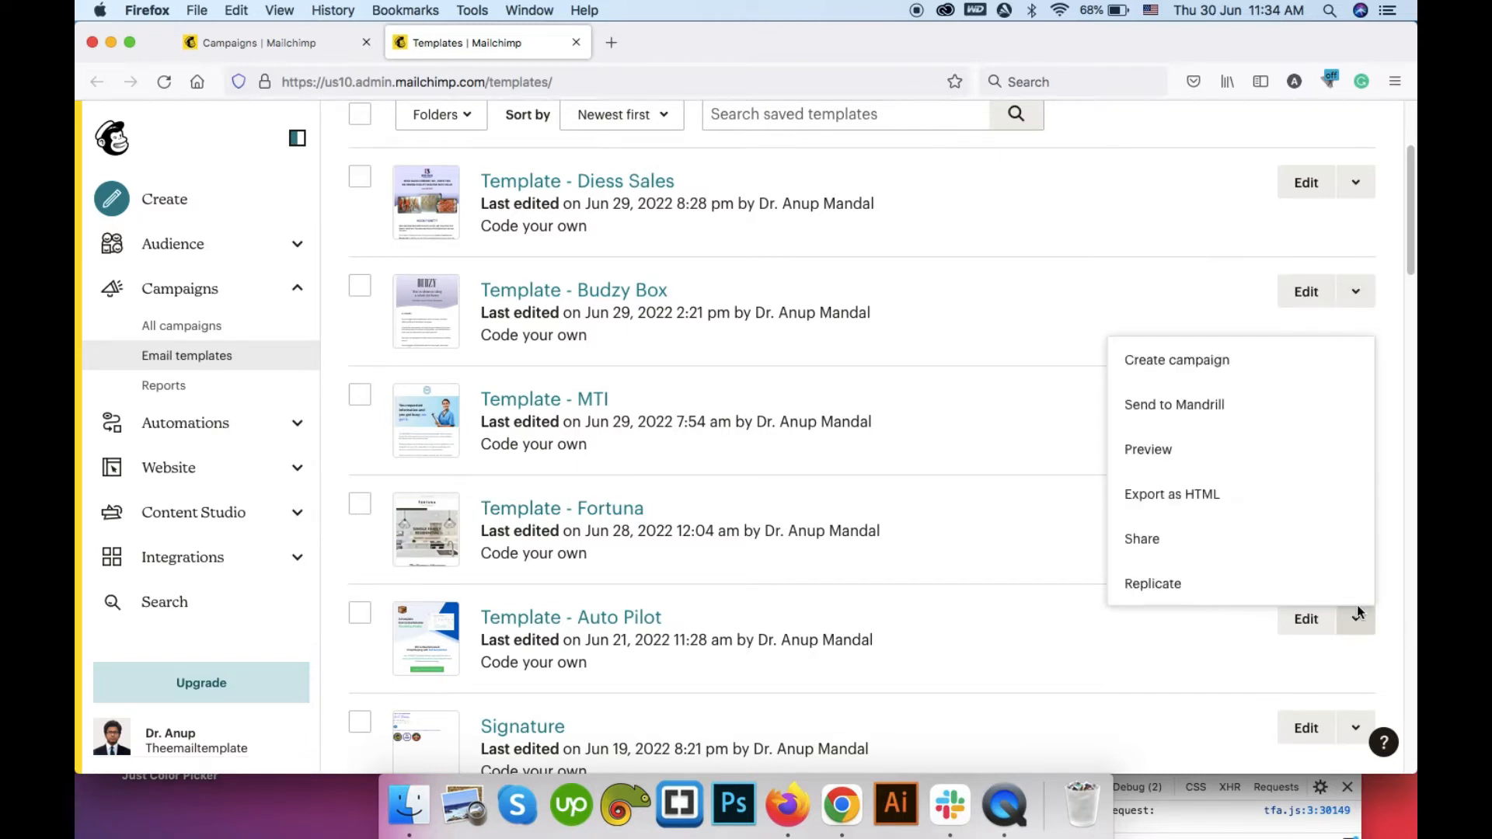
mouse_move(1178, 360)
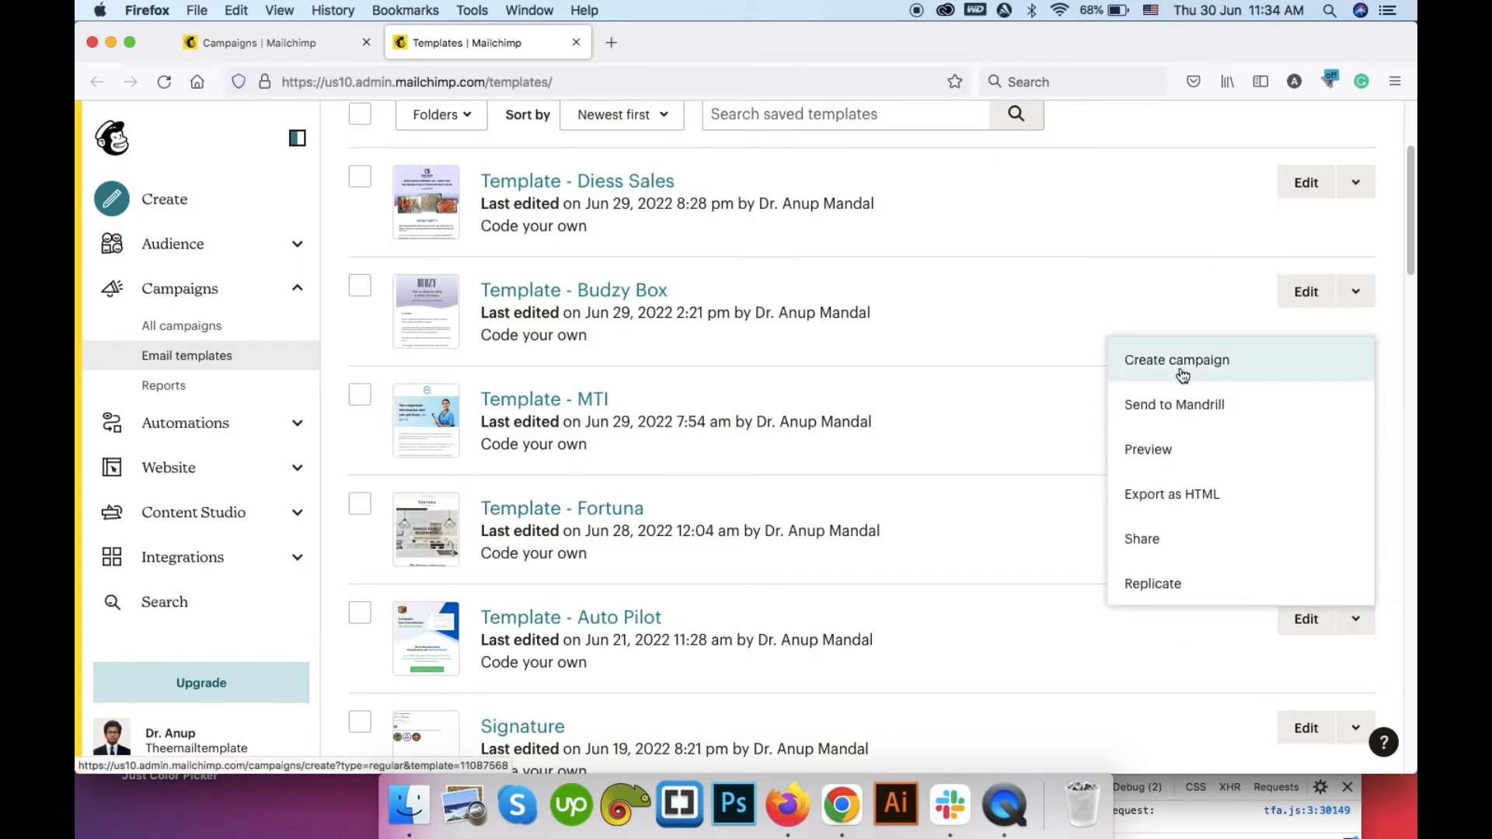
click(1176, 360)
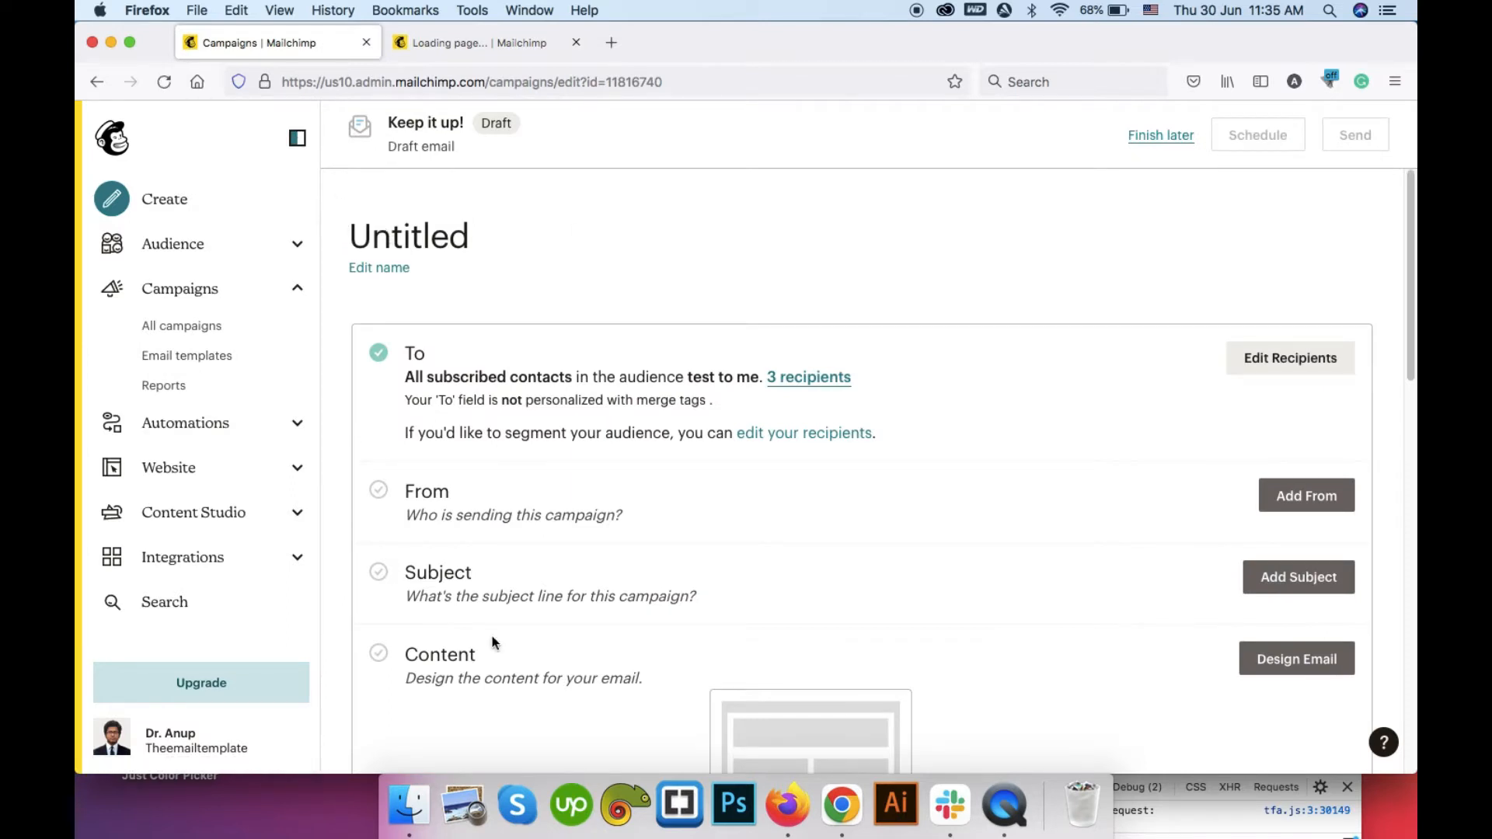
Save all test to me audience subscribers as recipients, then reopen the recipient settings
scroll(down, 3)
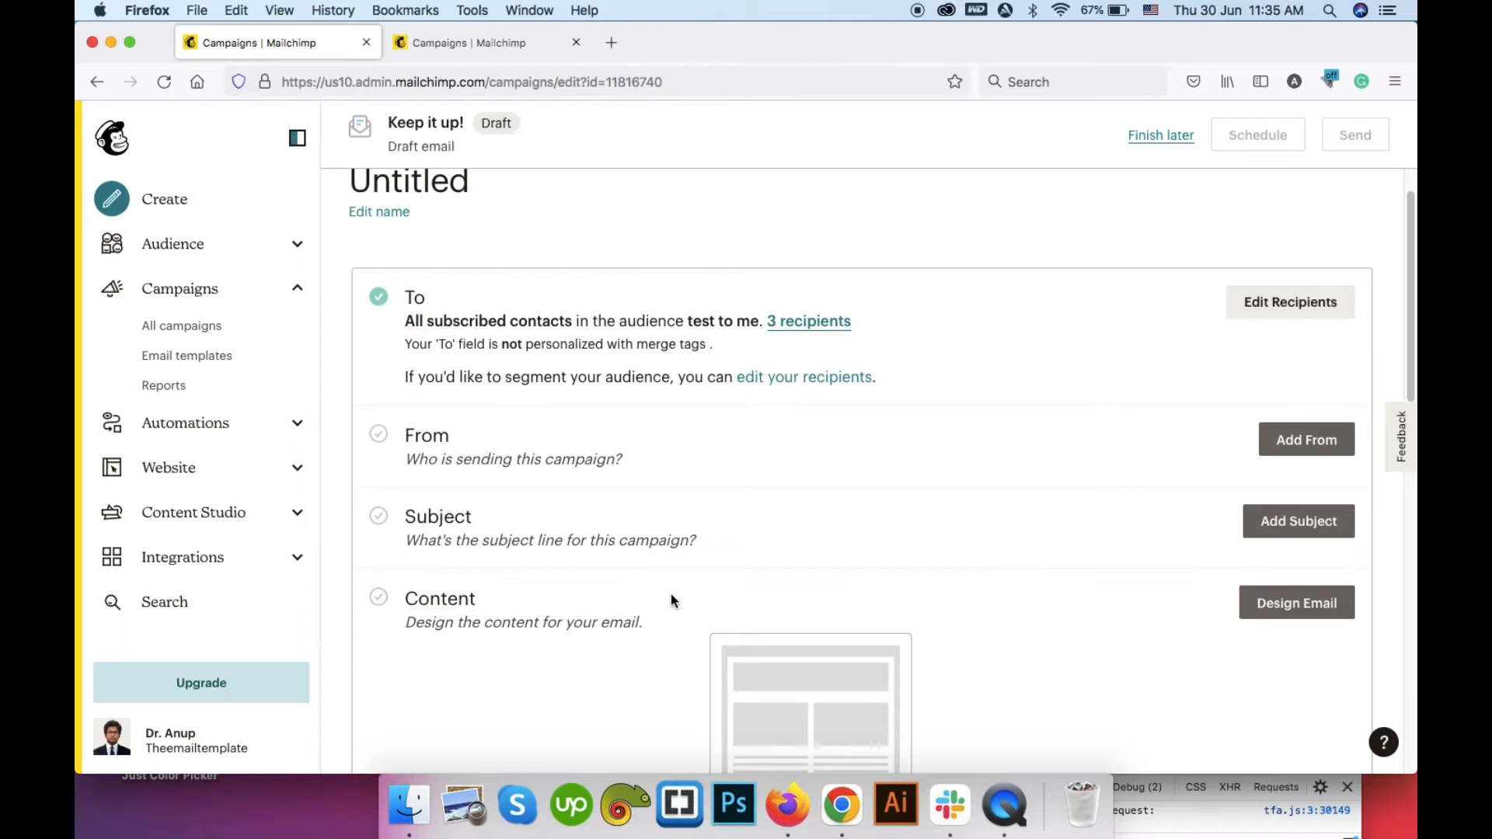
mouse_move(1290, 302)
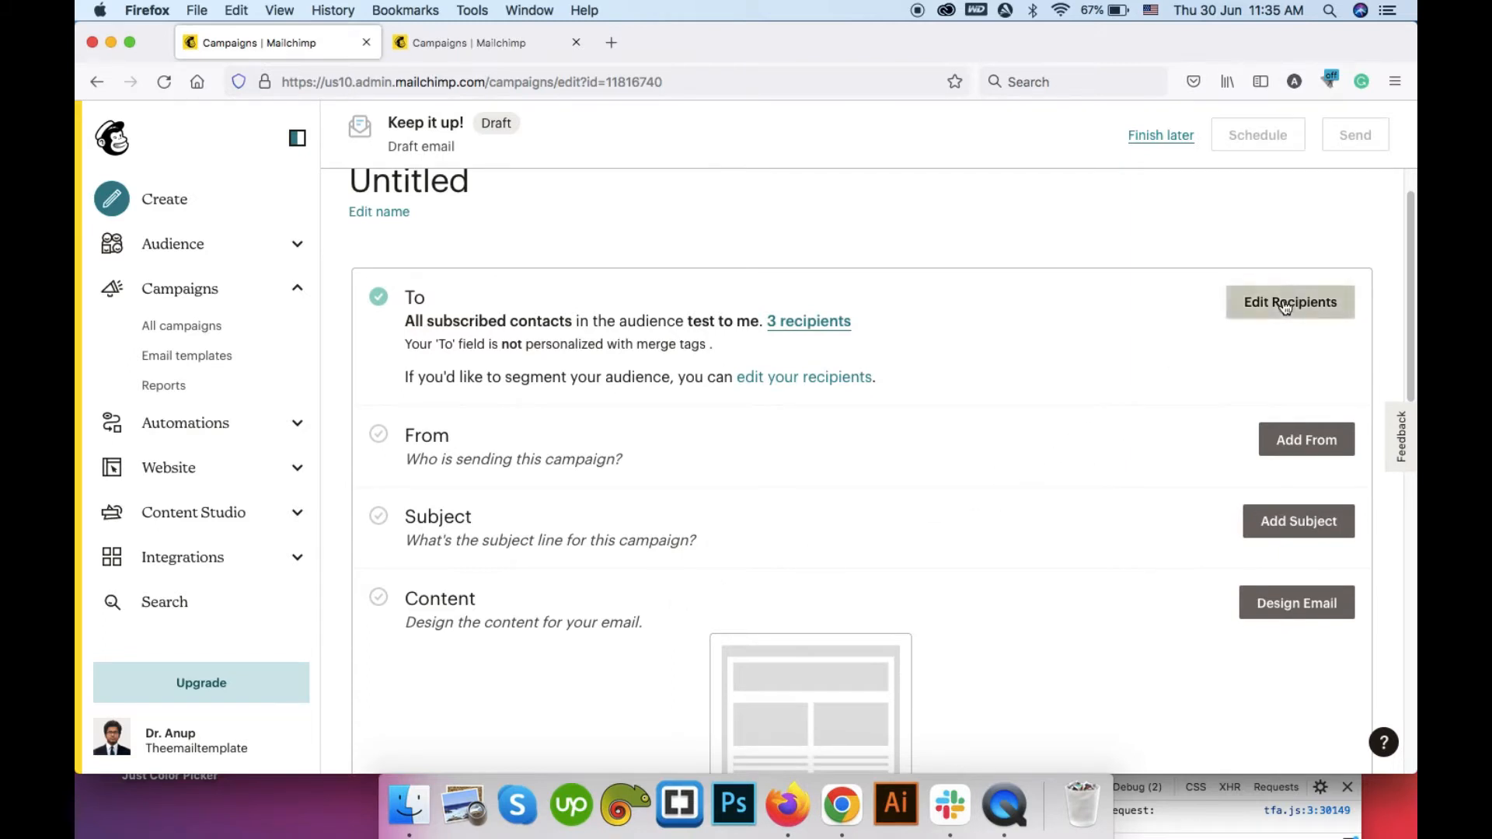
click(1290, 302)
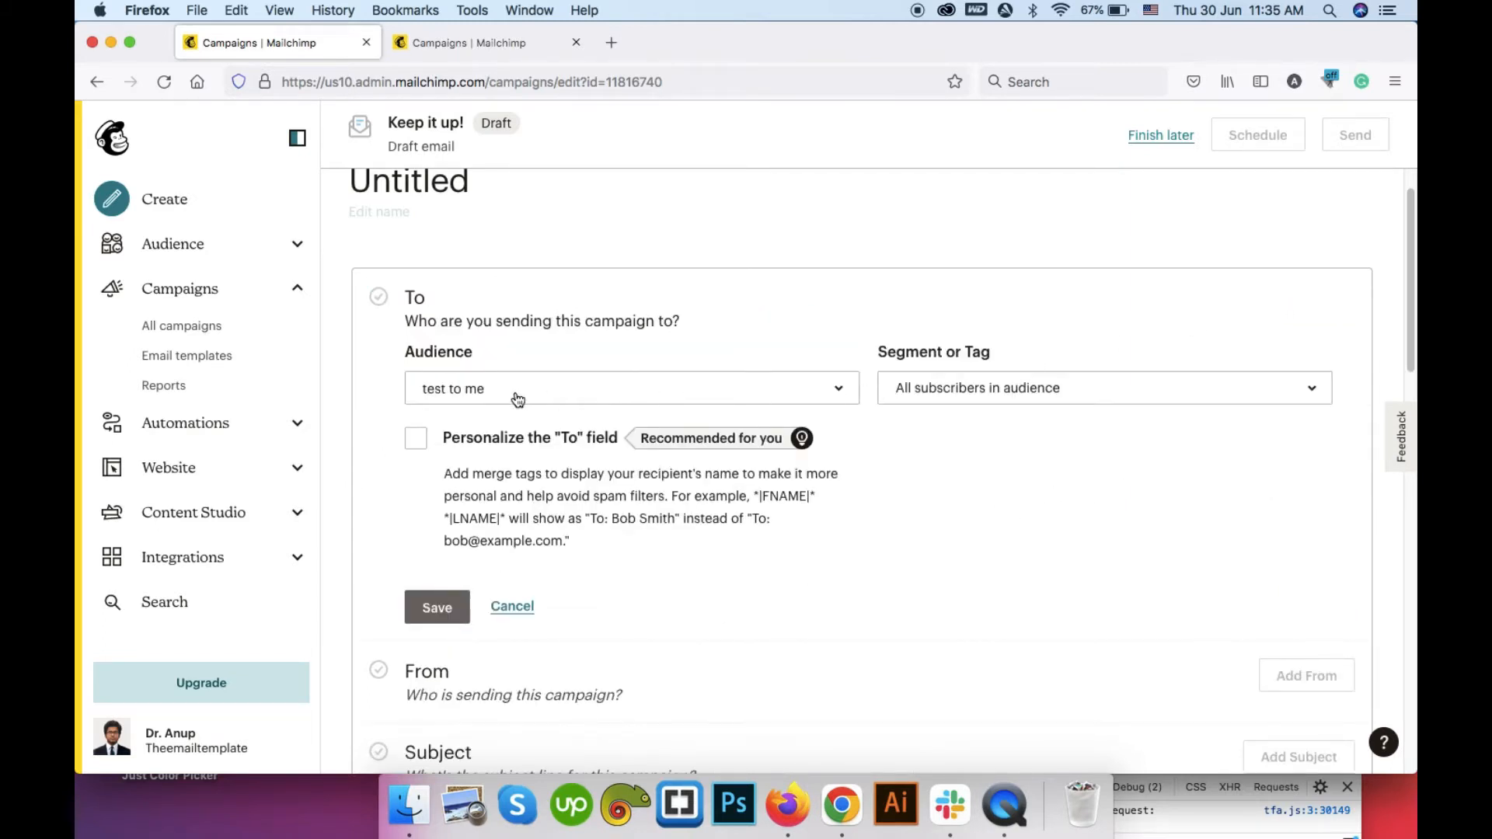
click(631, 387)
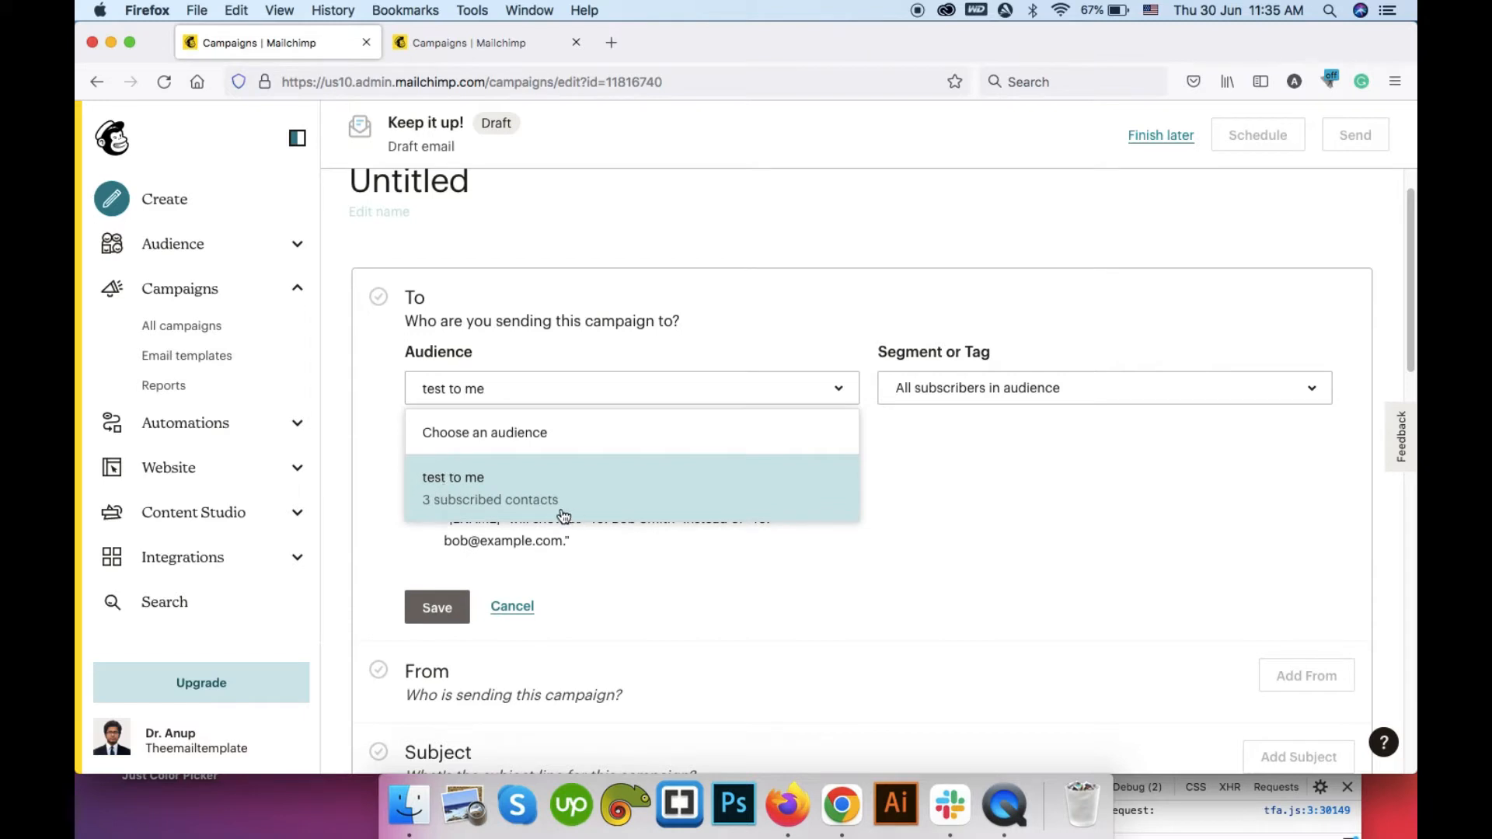
click(453, 485)
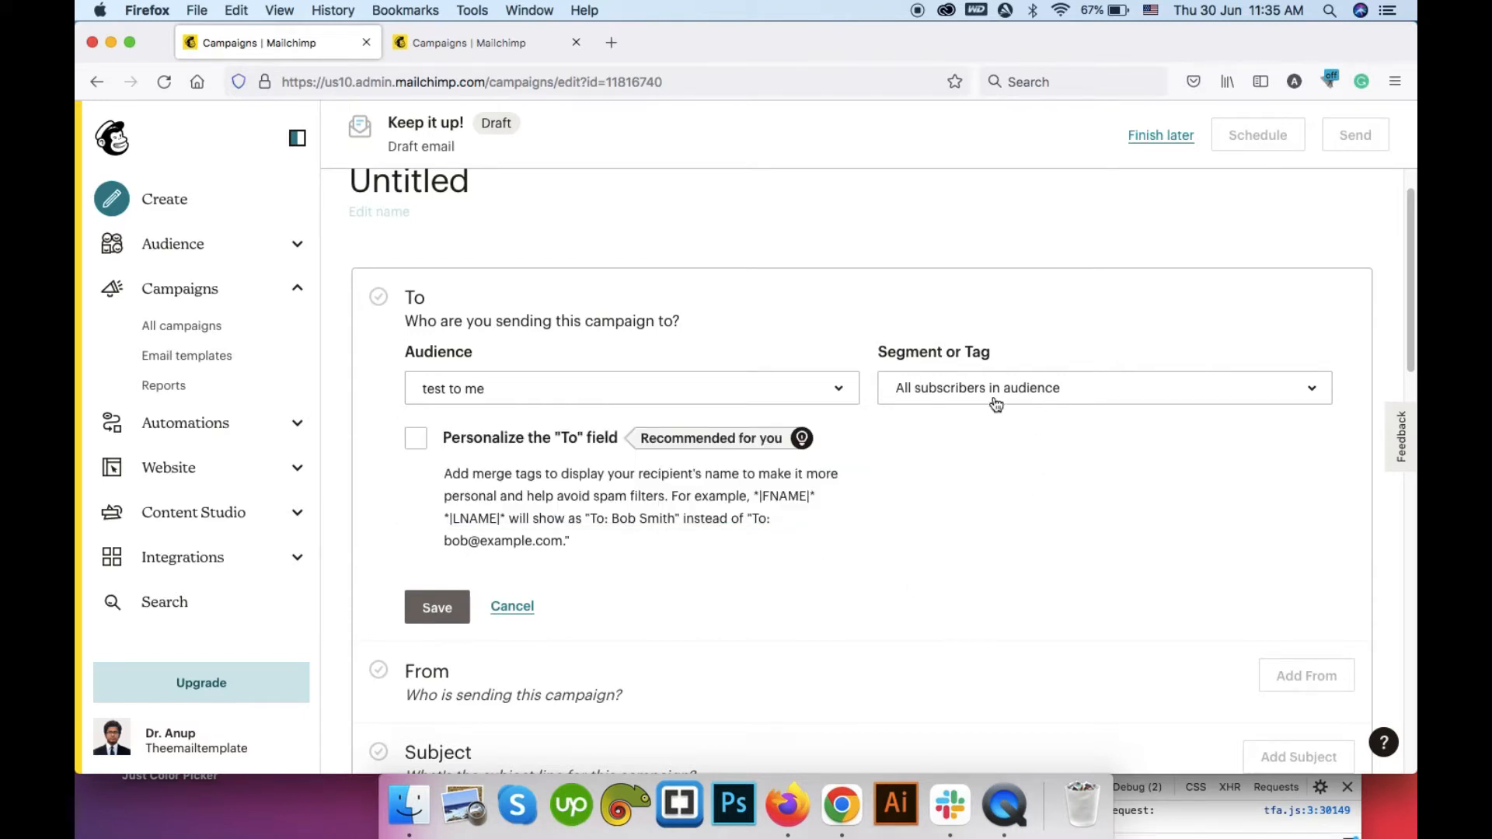
mouse_move(995, 411)
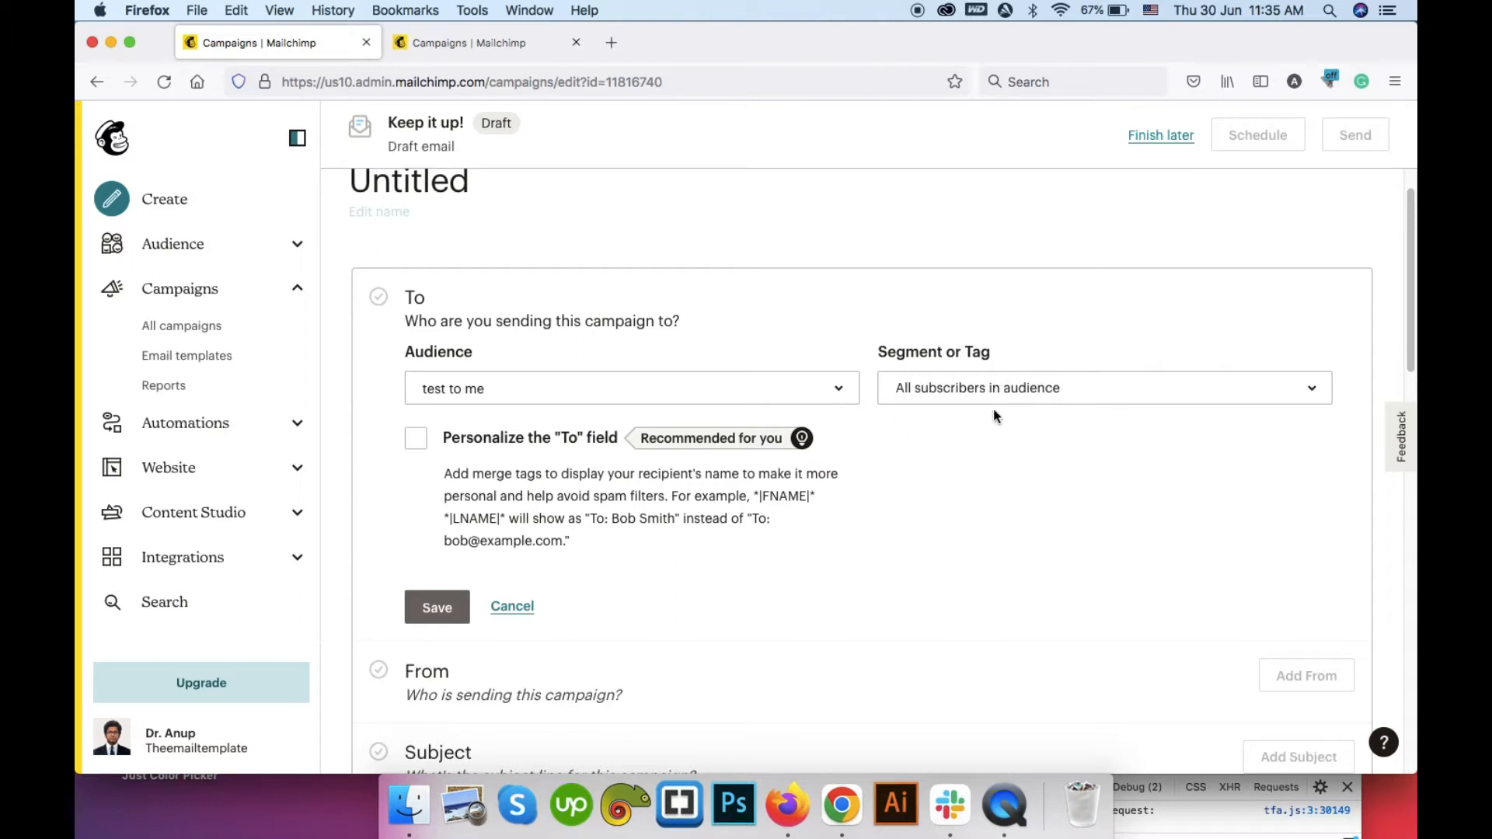
click(1103, 387)
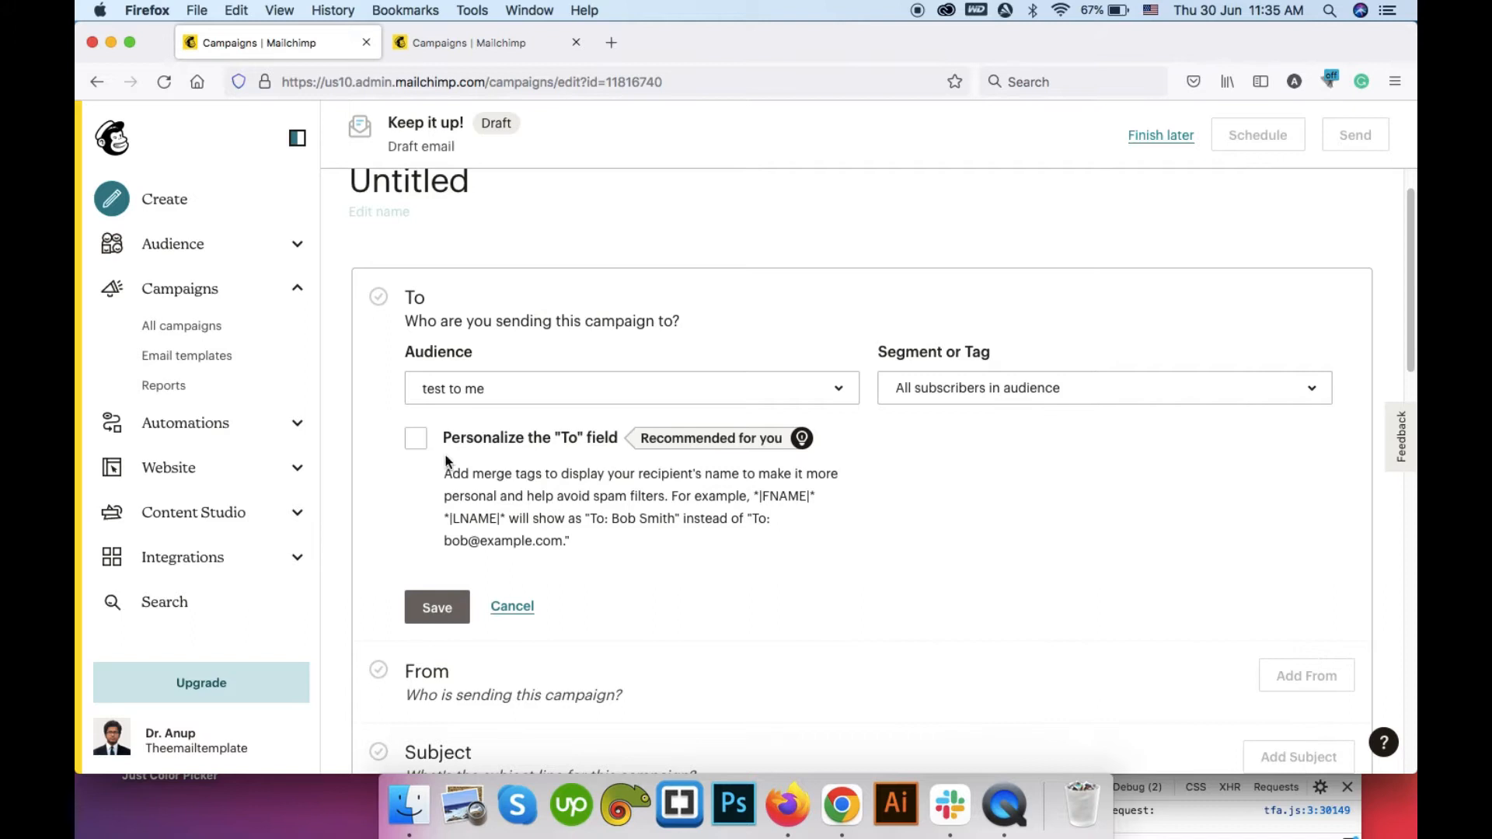
click(437, 606)
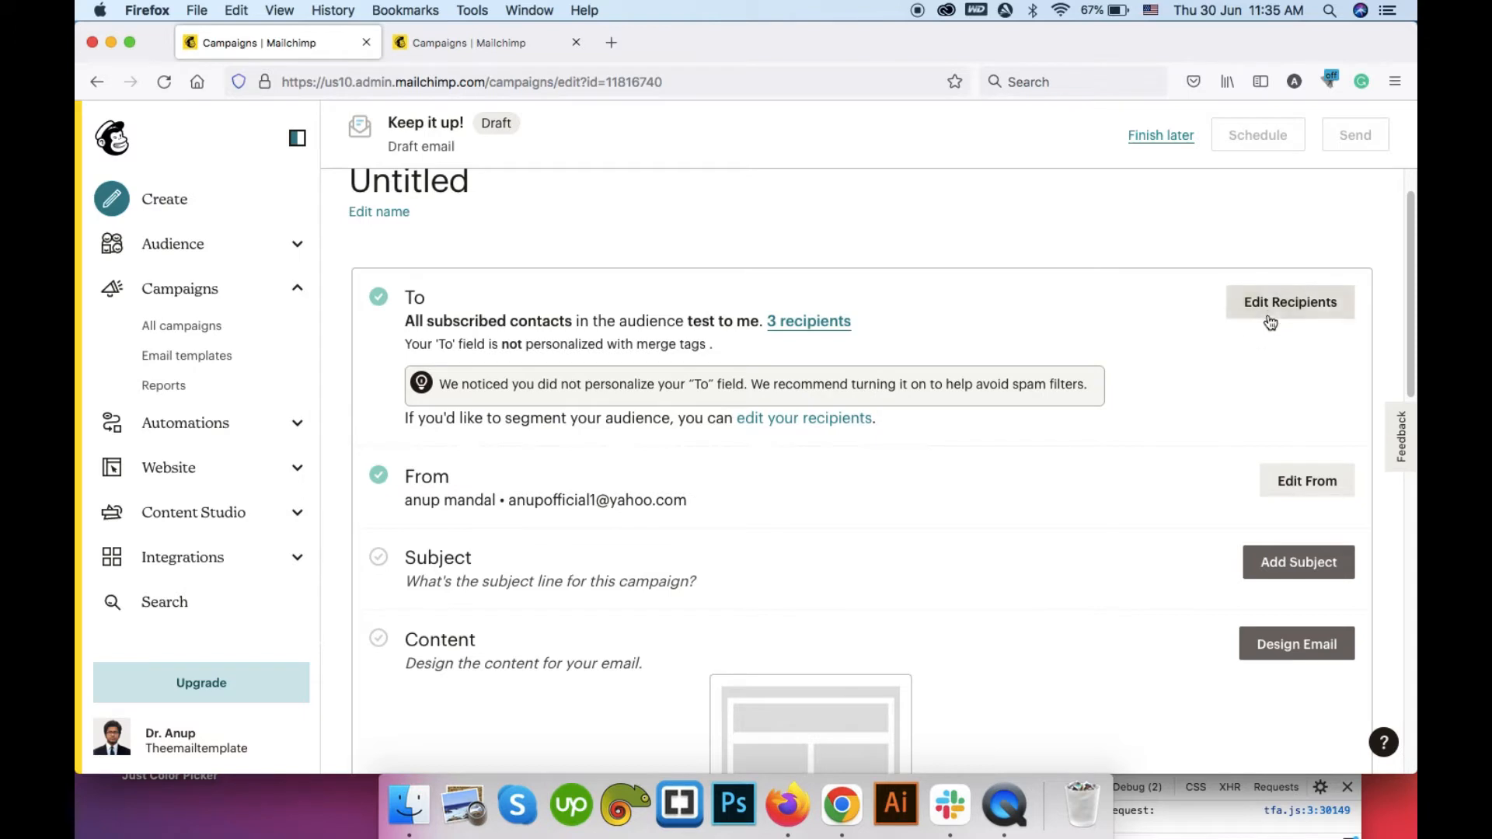
click(1290, 302)
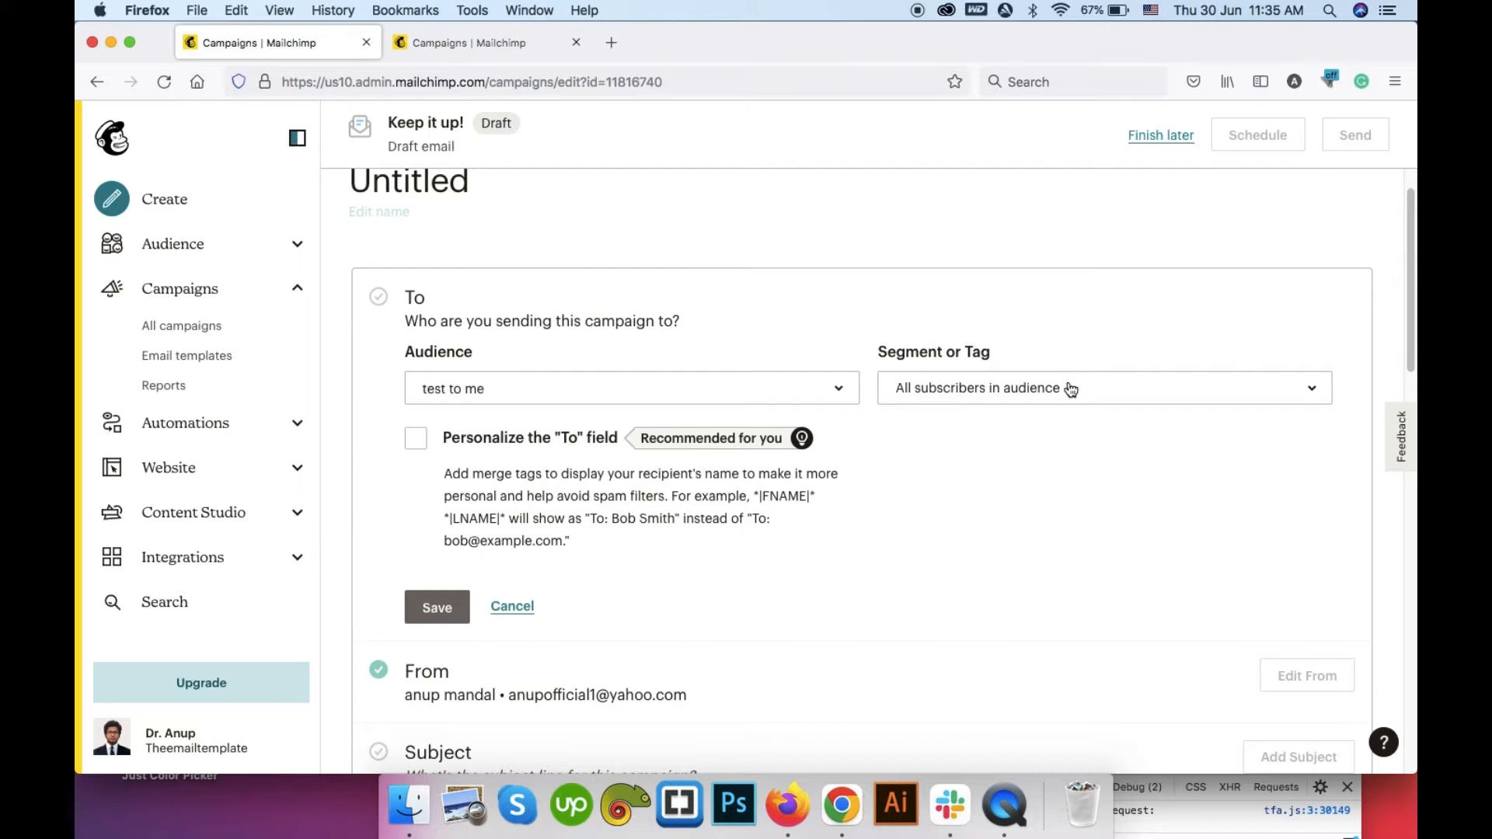
Close the recipient settings and expand the From section with sender name and address
click(437, 606)
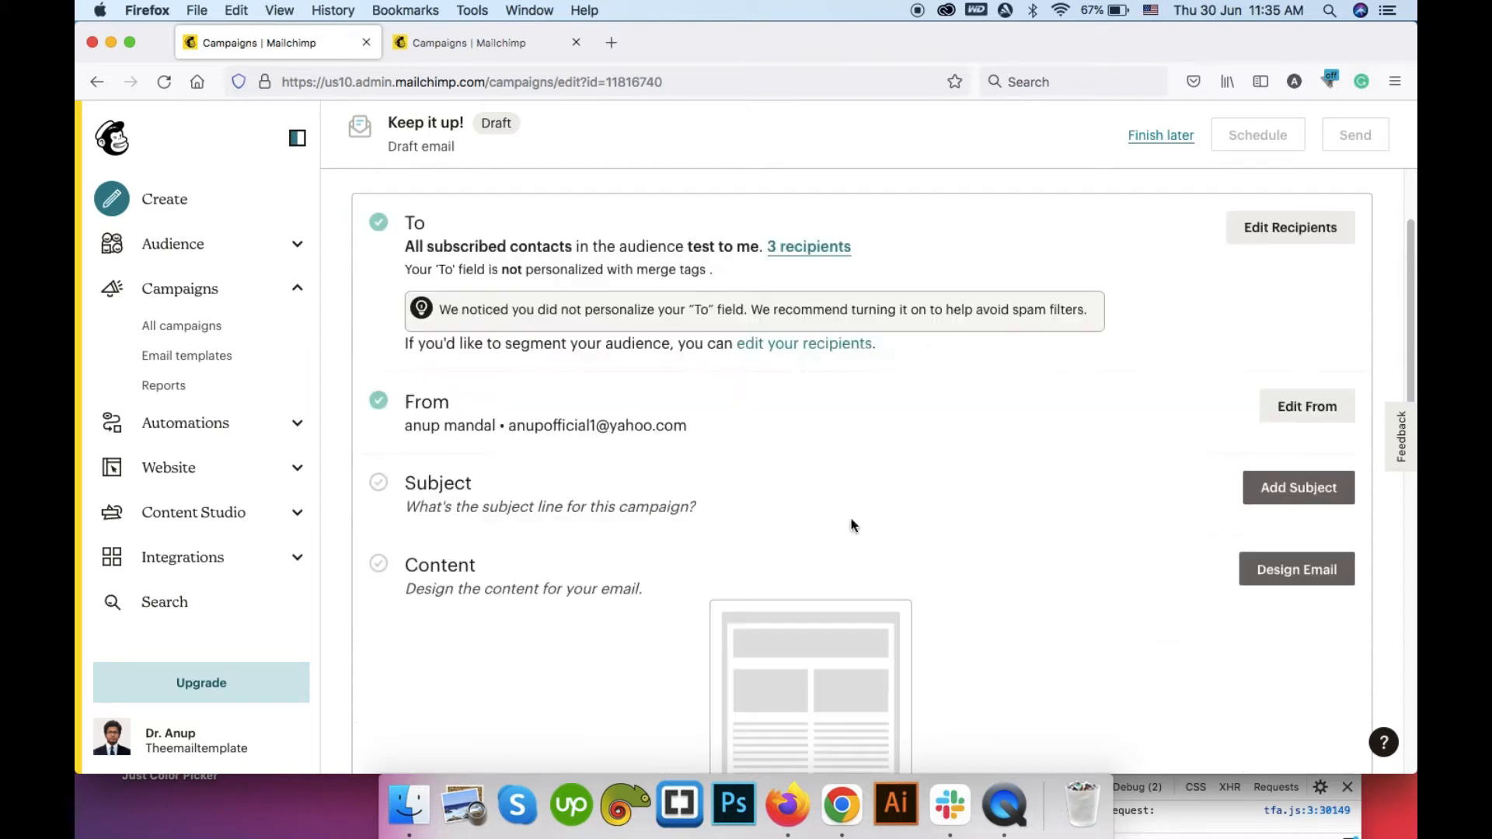
mouse_move(638, 428)
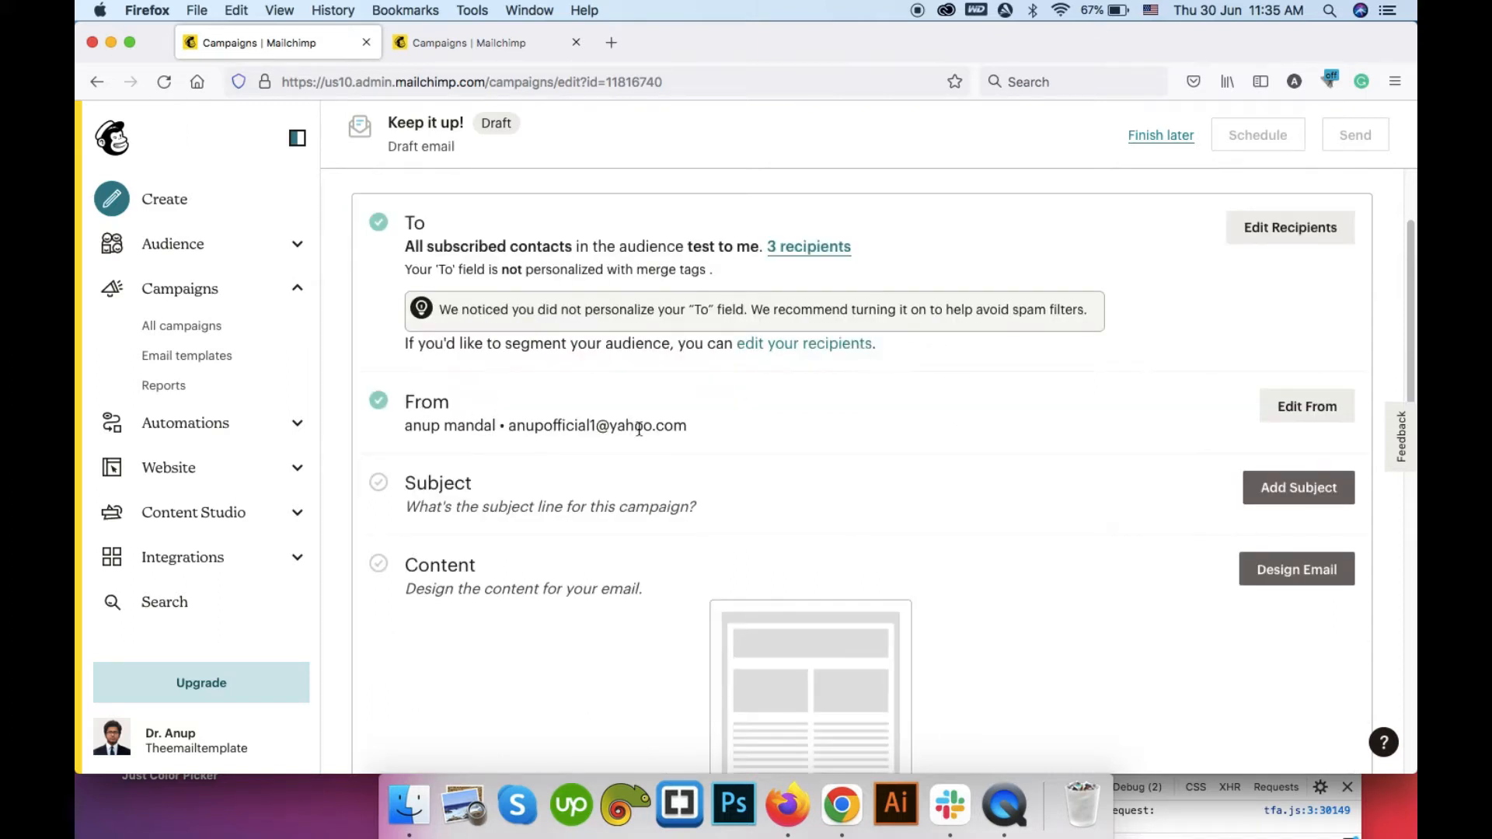
click(1306, 406)
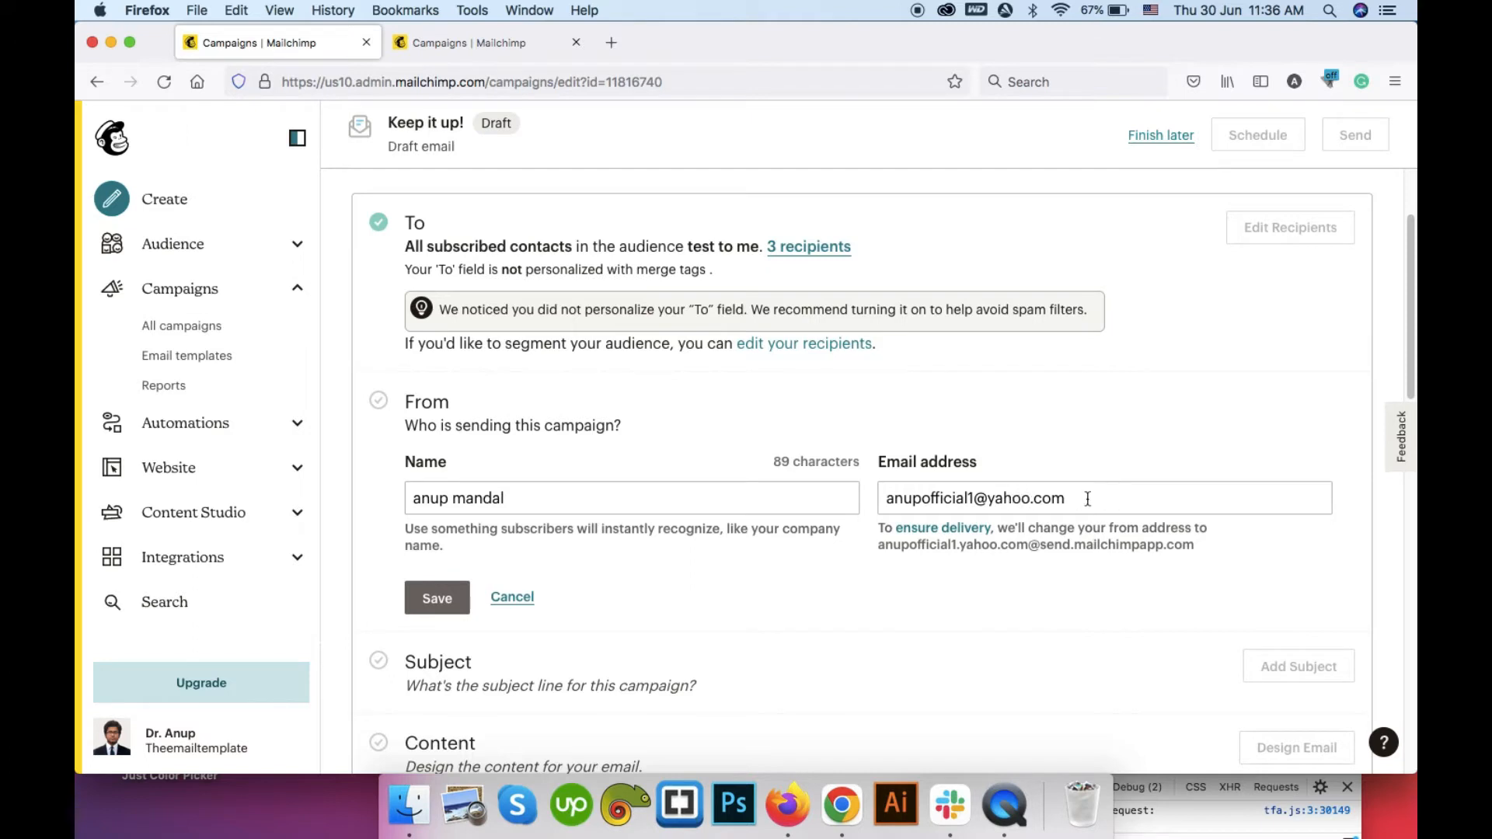
double_click(974, 497)
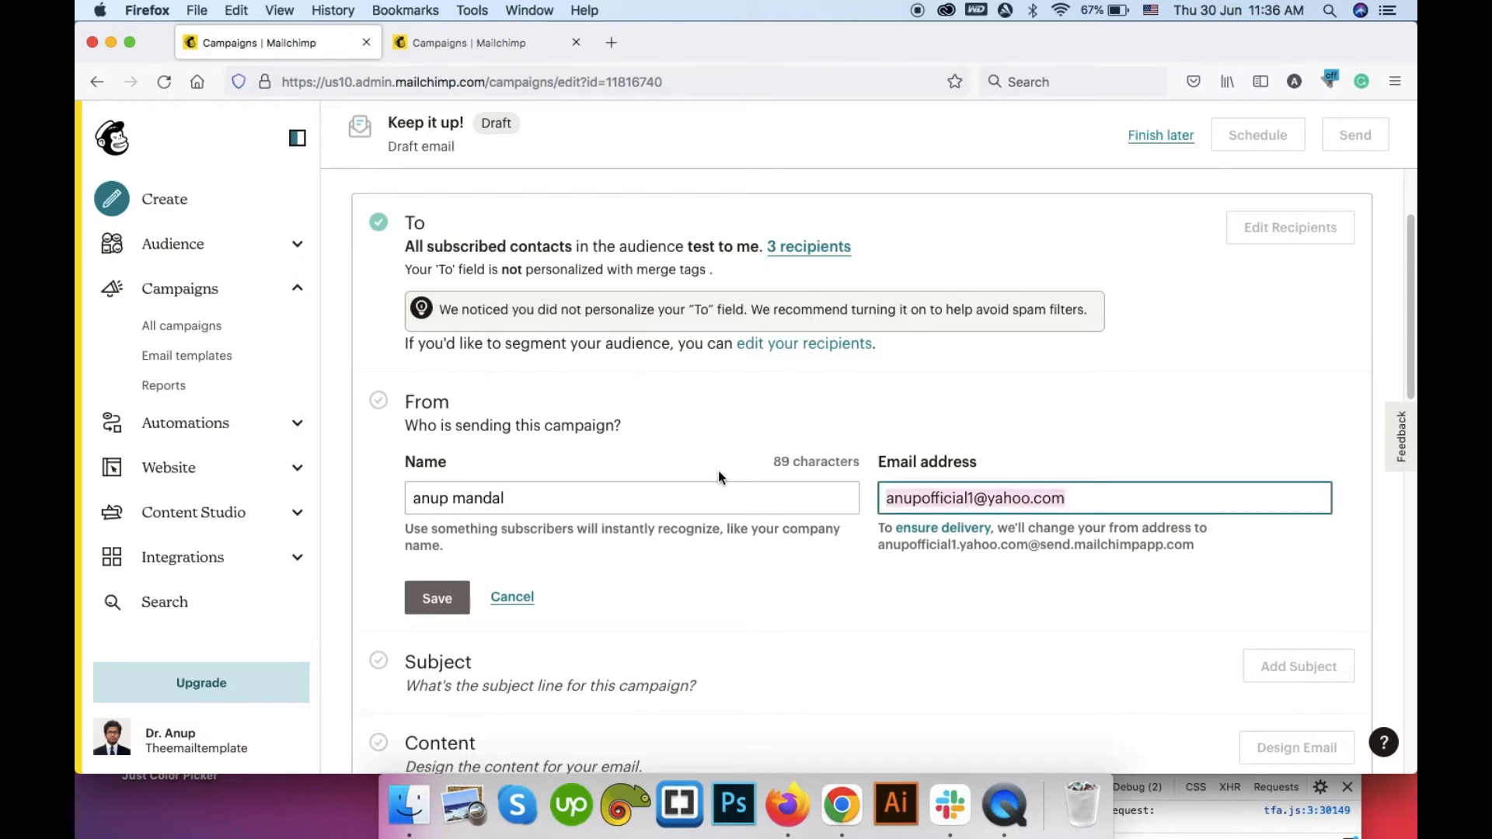
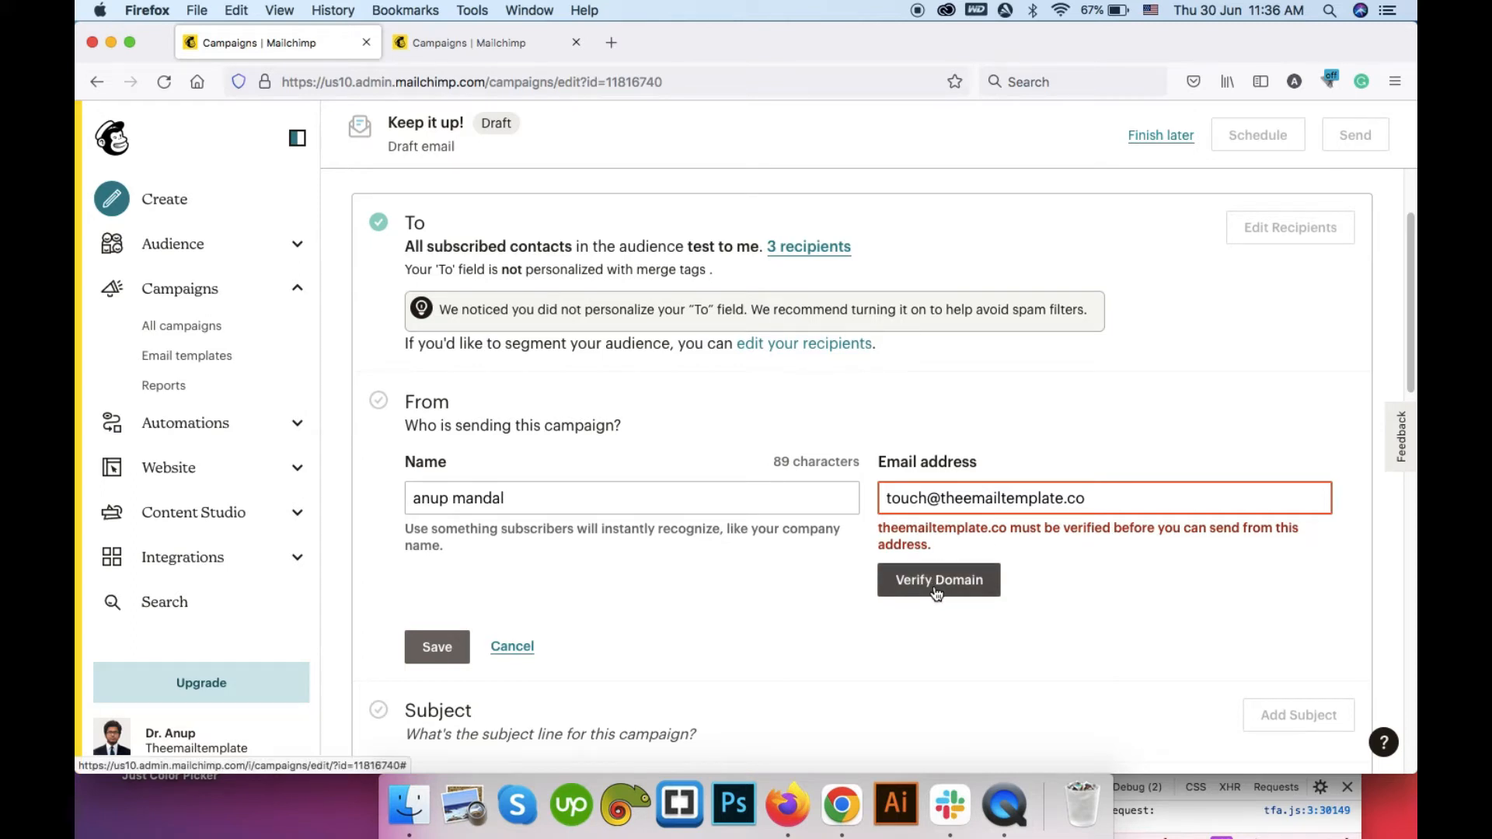
mouse_move(1064, 443)
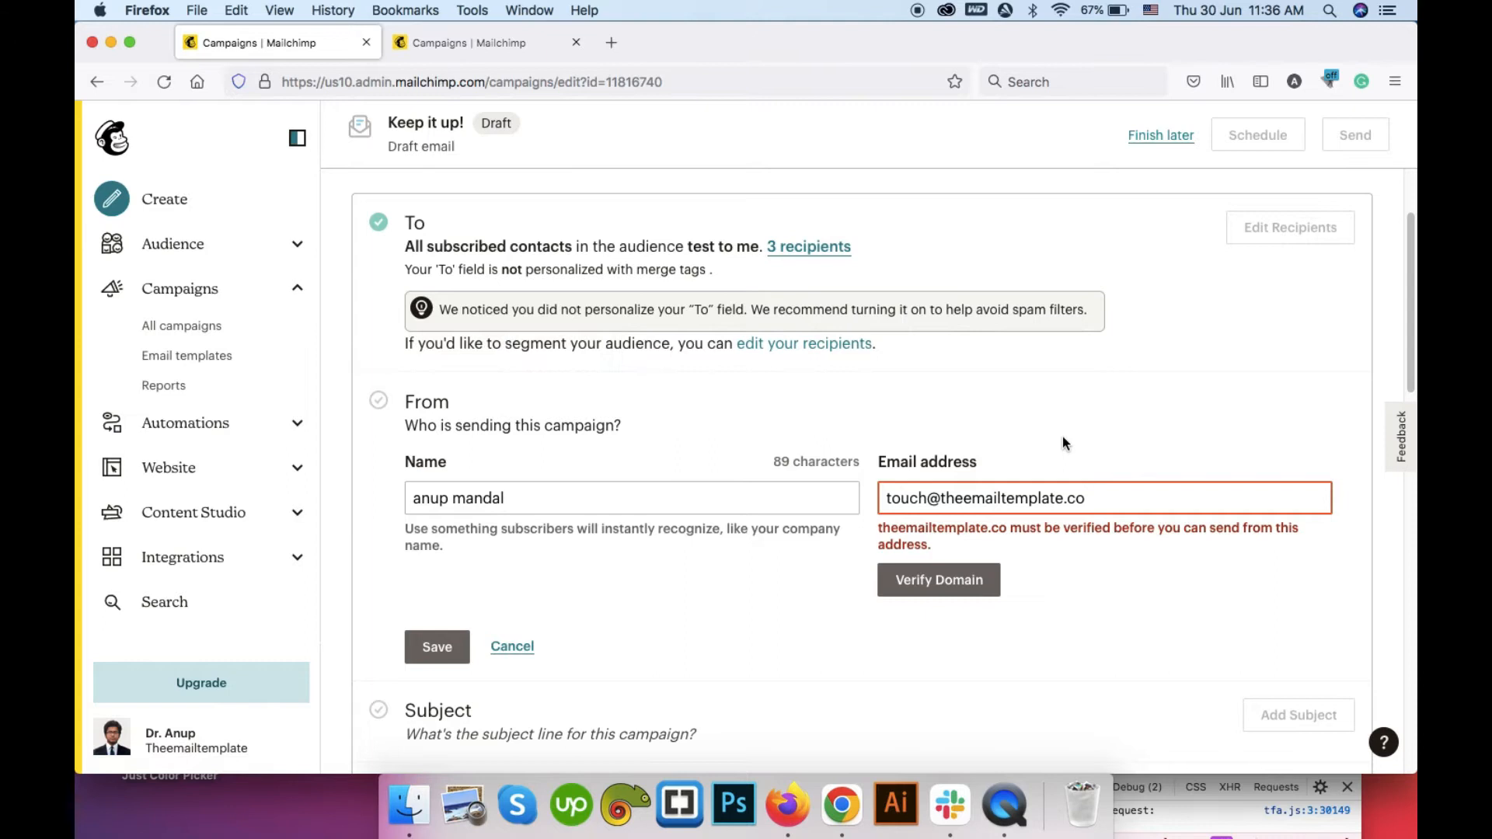
mouse_move(1013, 498)
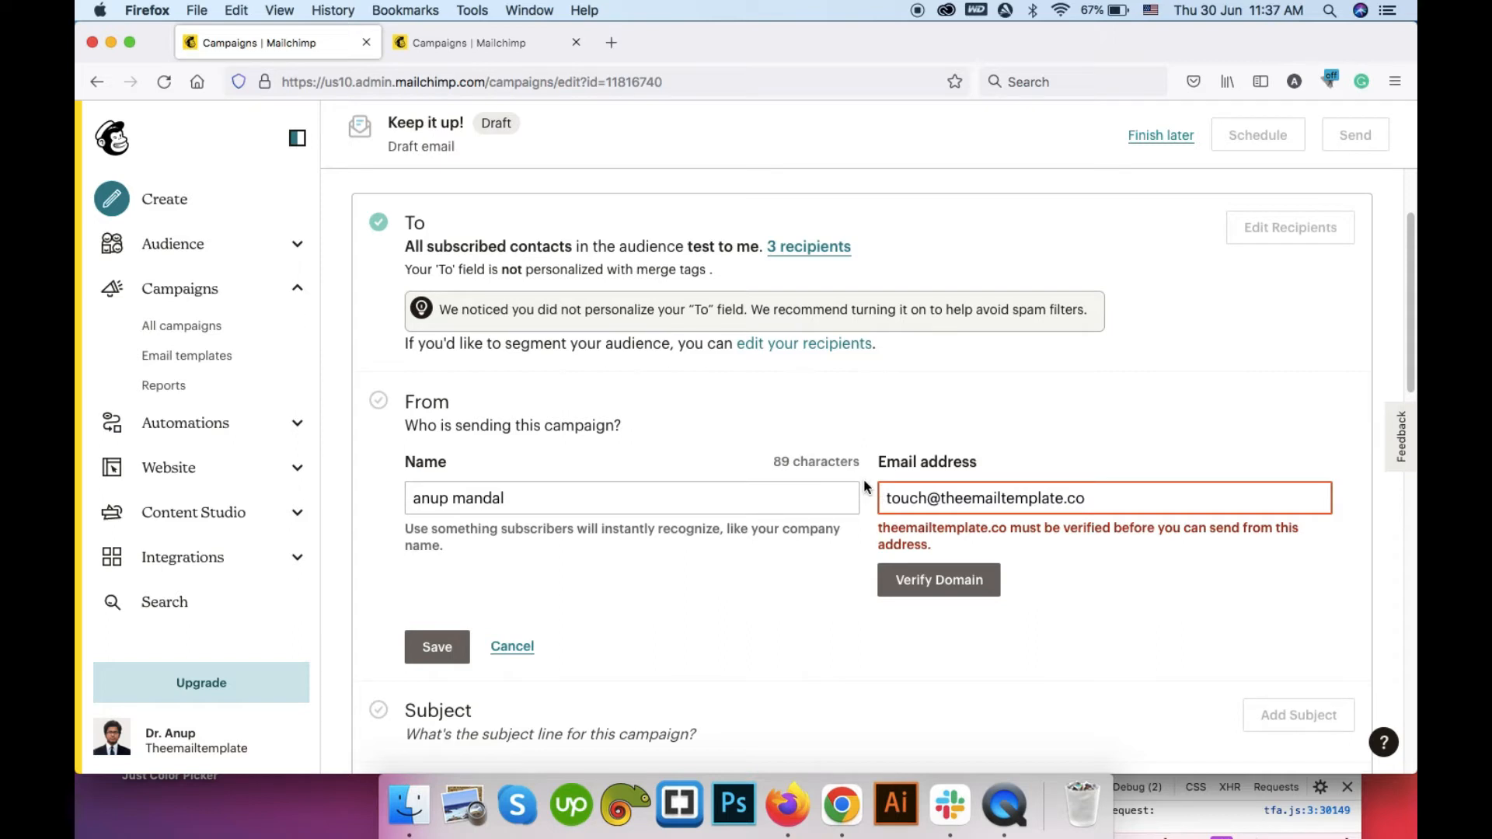
mouse_move(1007, 620)
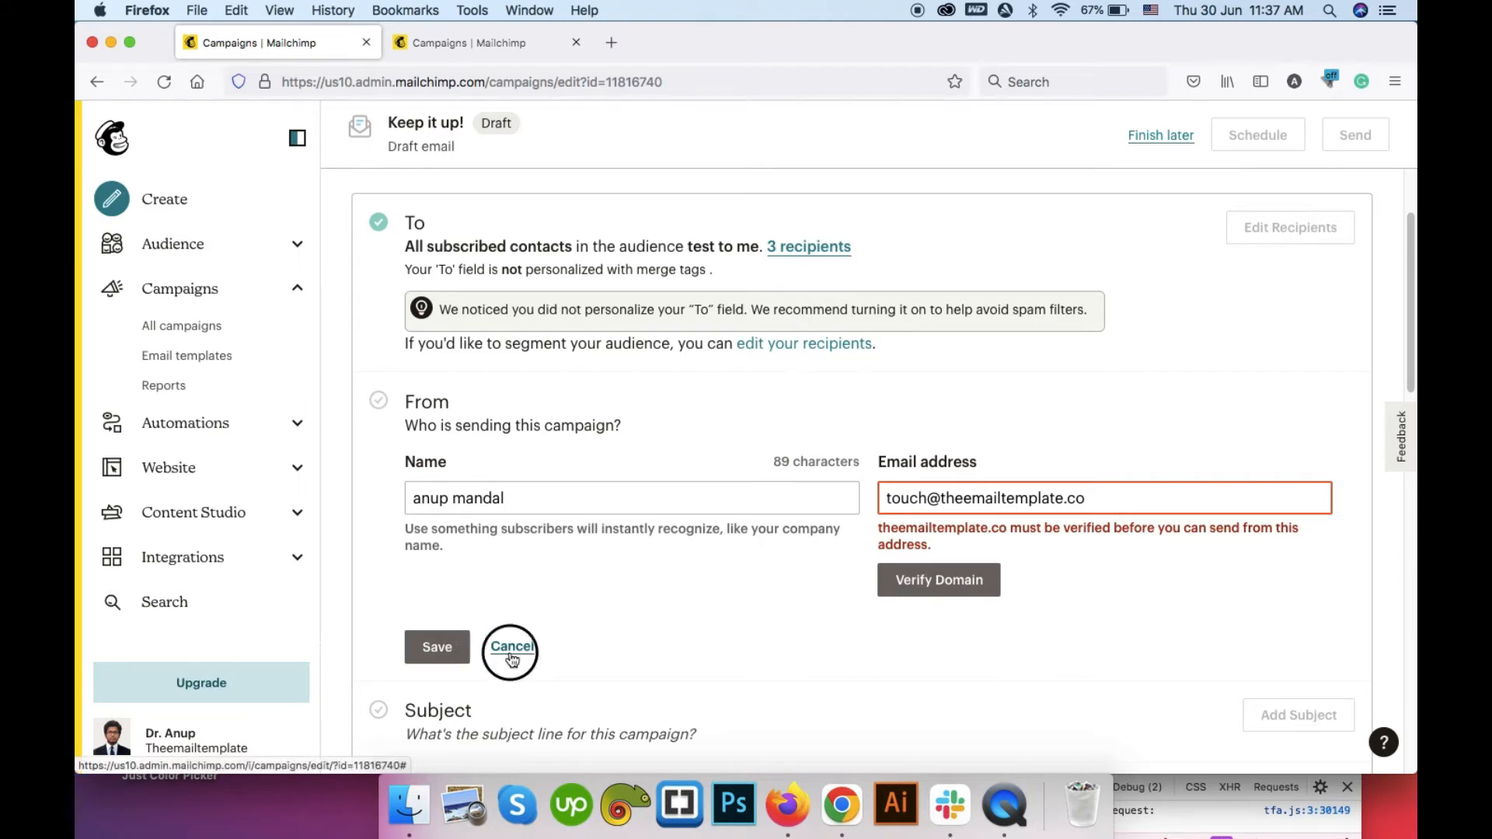
Discard the sender address change and begin adding a subject line
click(512, 646)
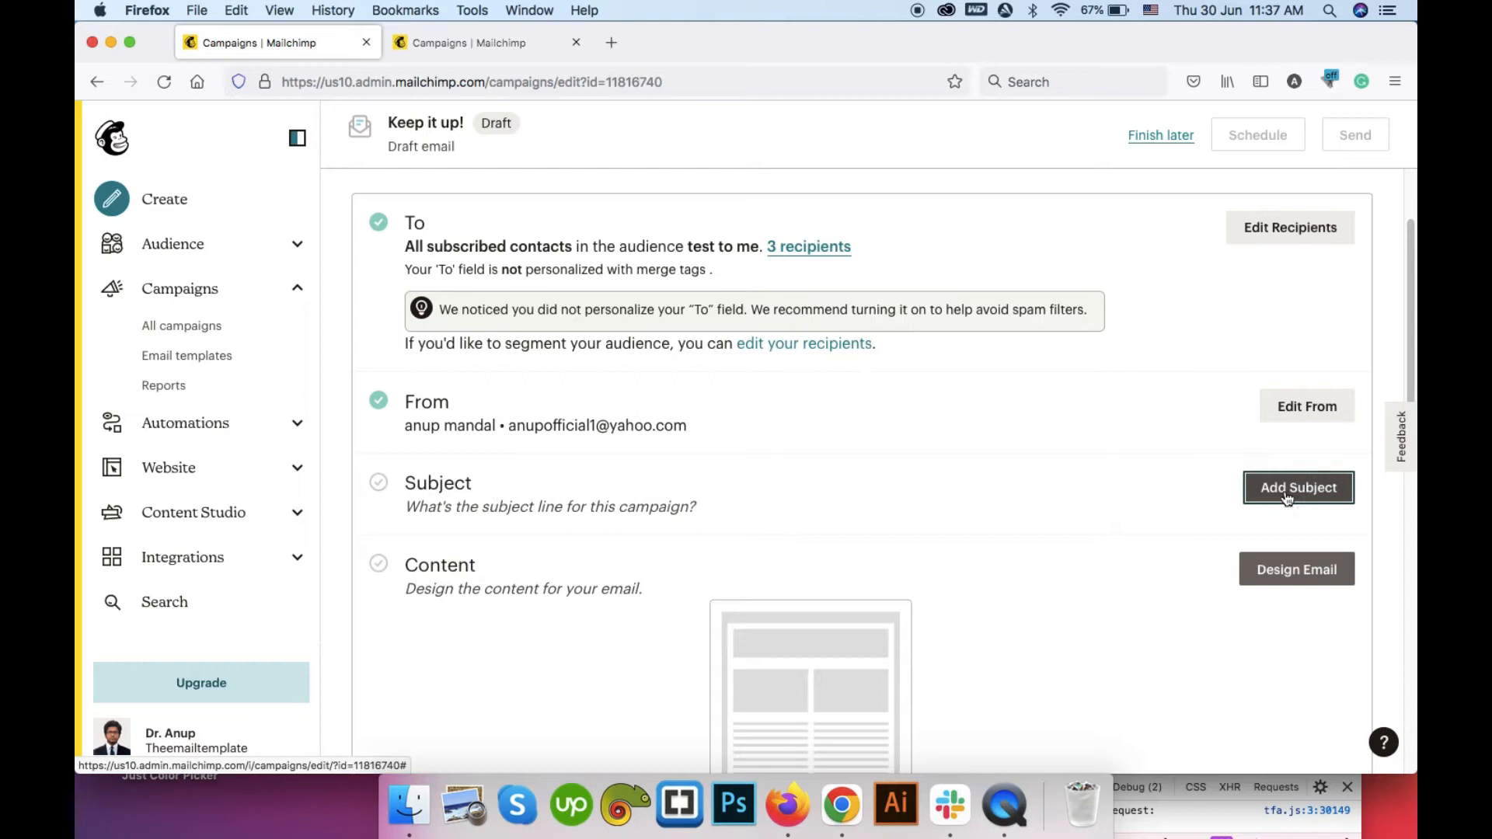
click(1297, 487)
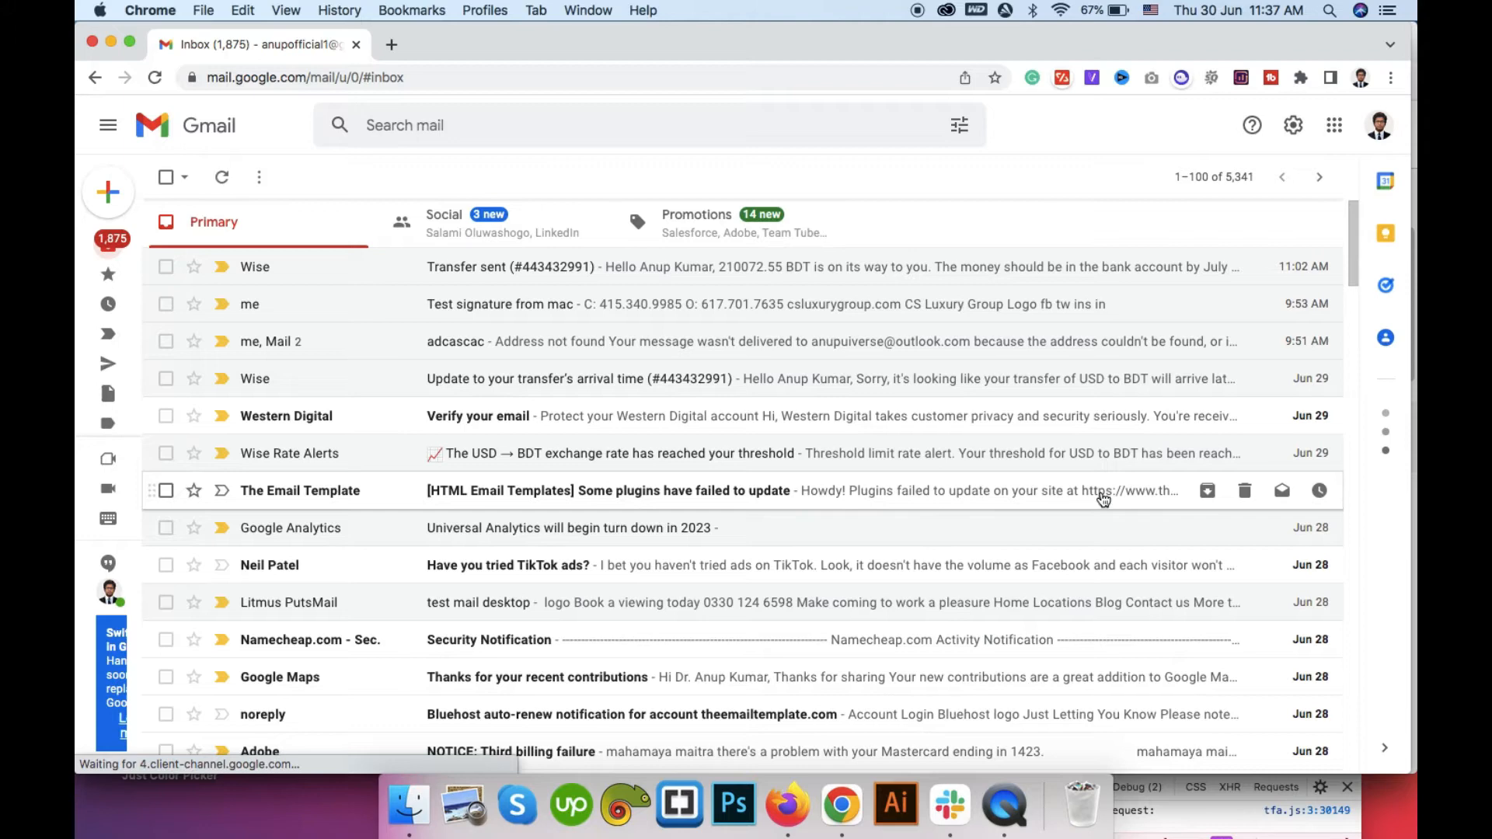
scroll(down, 3)
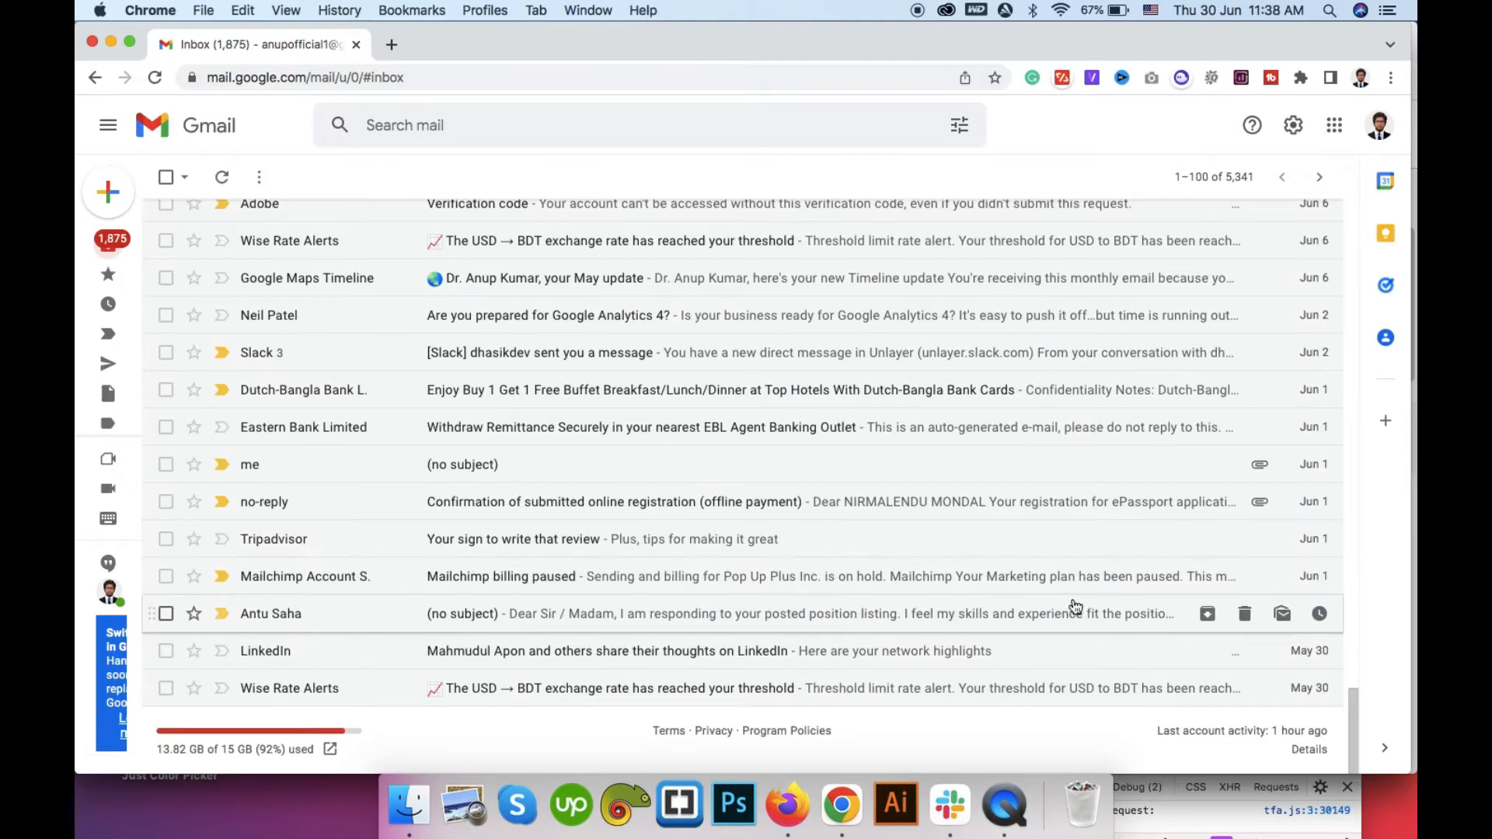
mouse_move(650, 539)
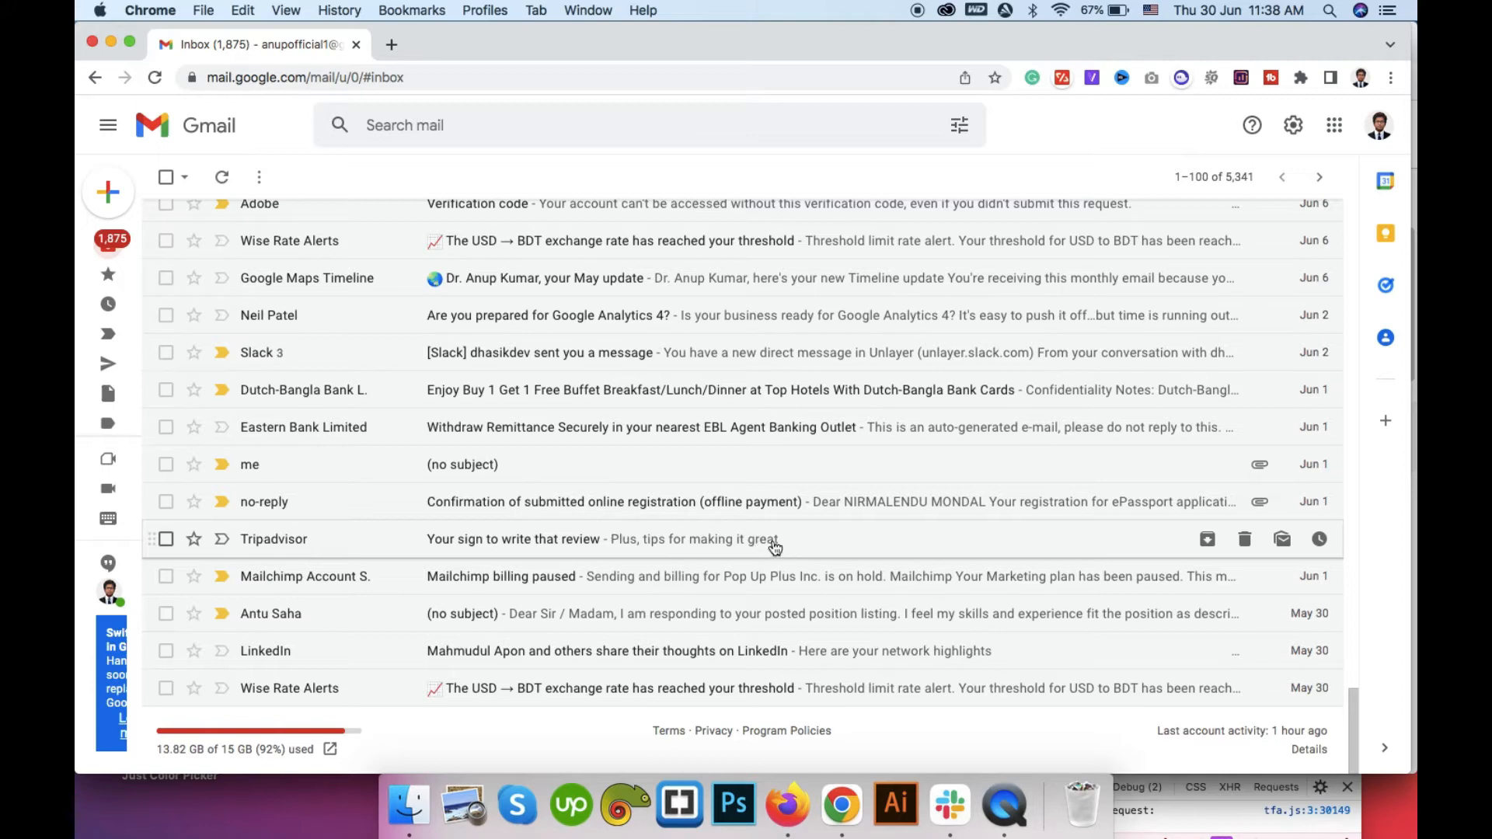
click(514, 539)
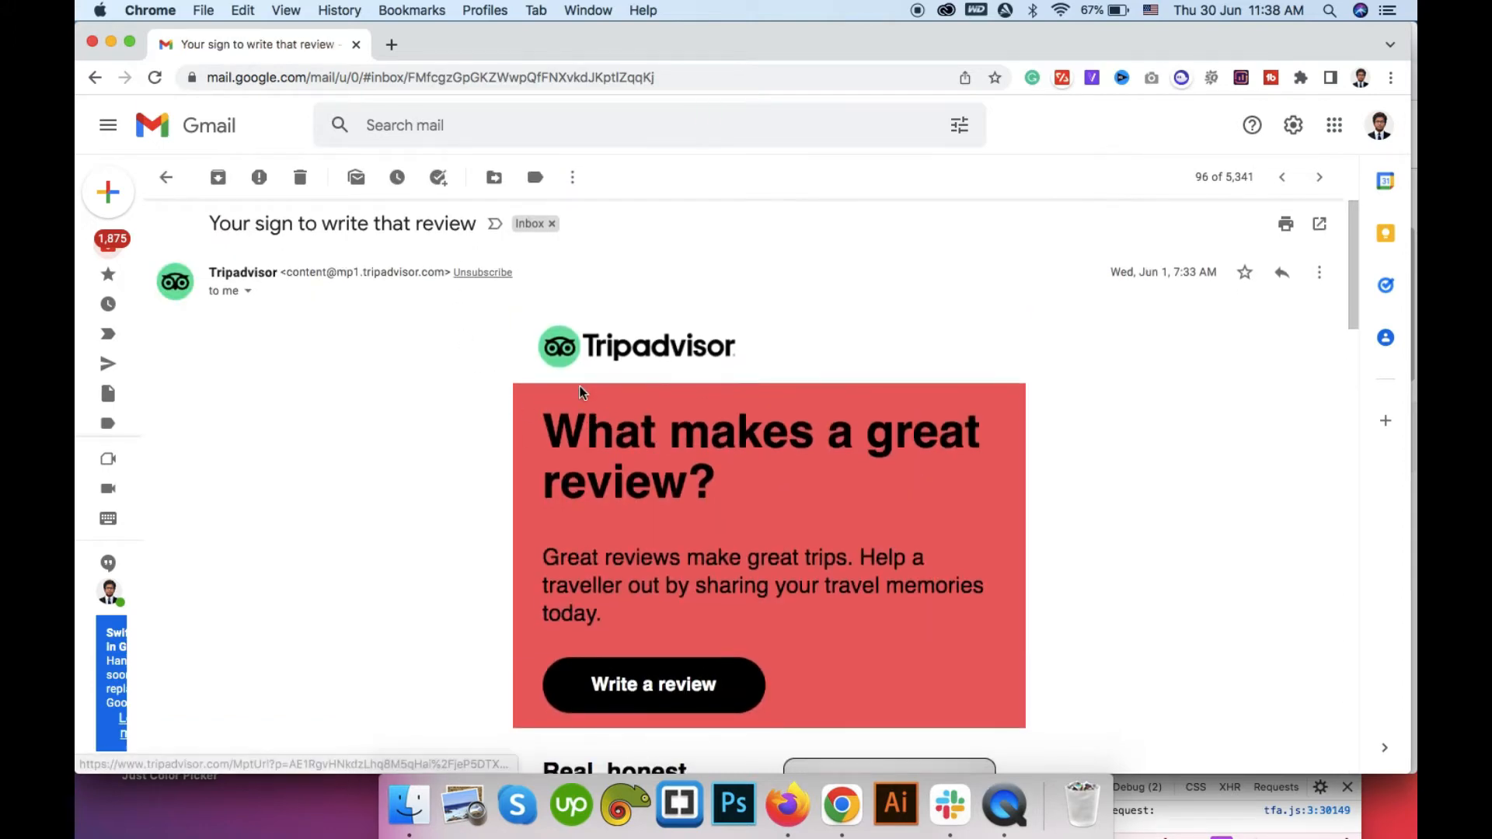
scroll(down, 3)
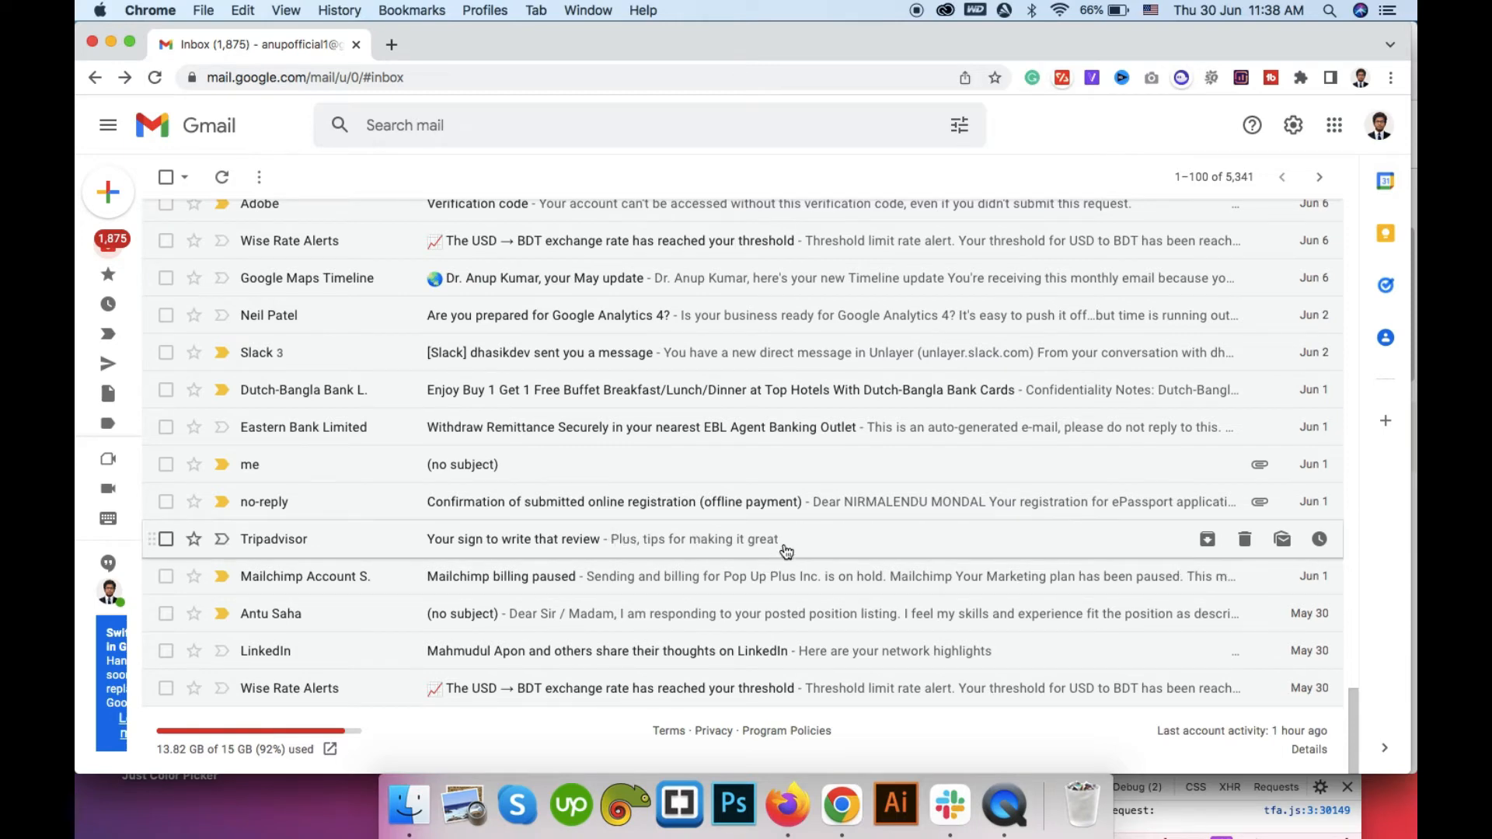
mouse_move(466, 539)
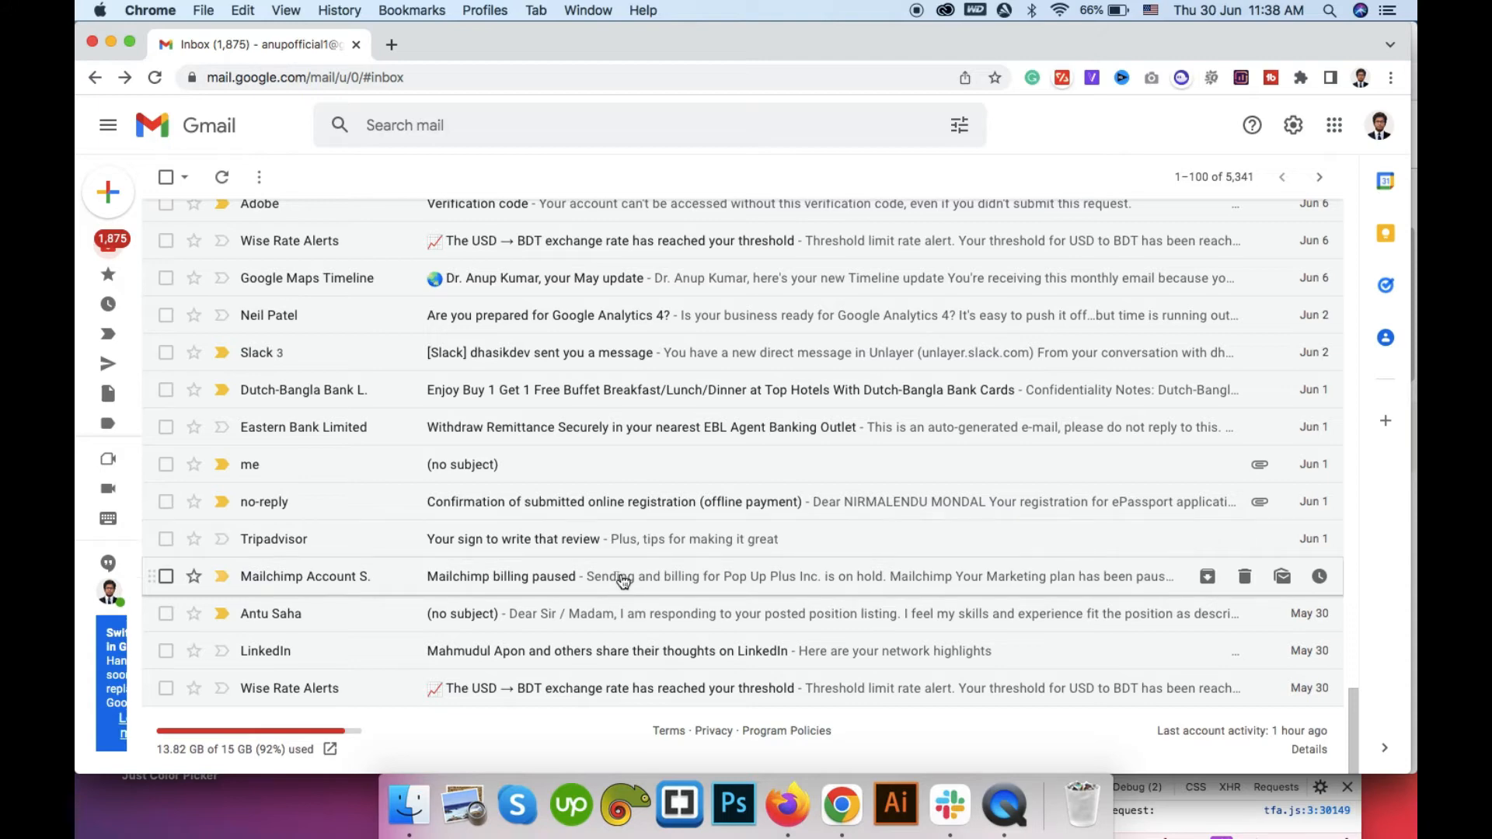
mouse_move(643, 538)
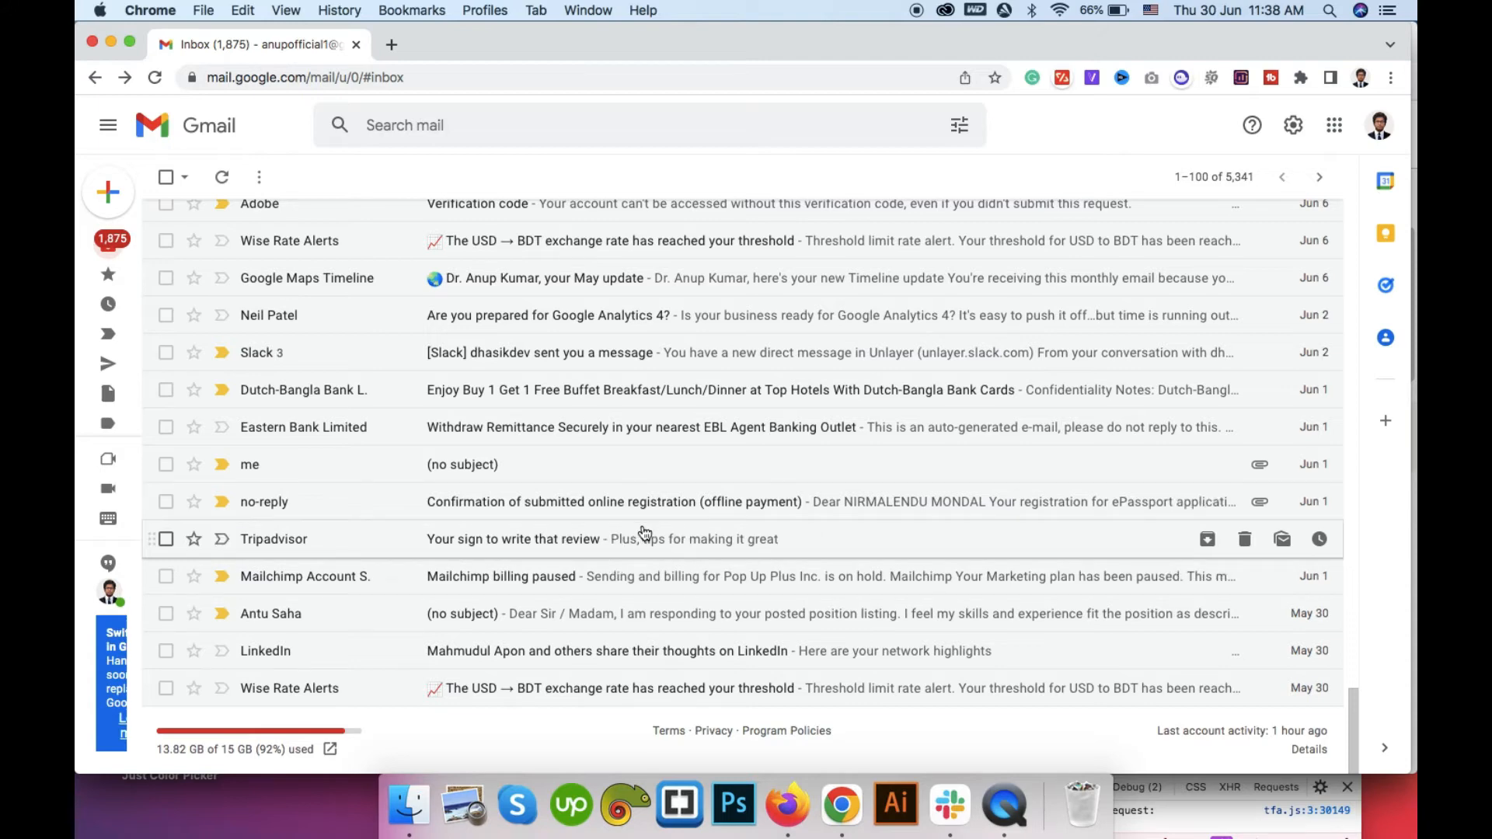
mouse_move(724, 555)
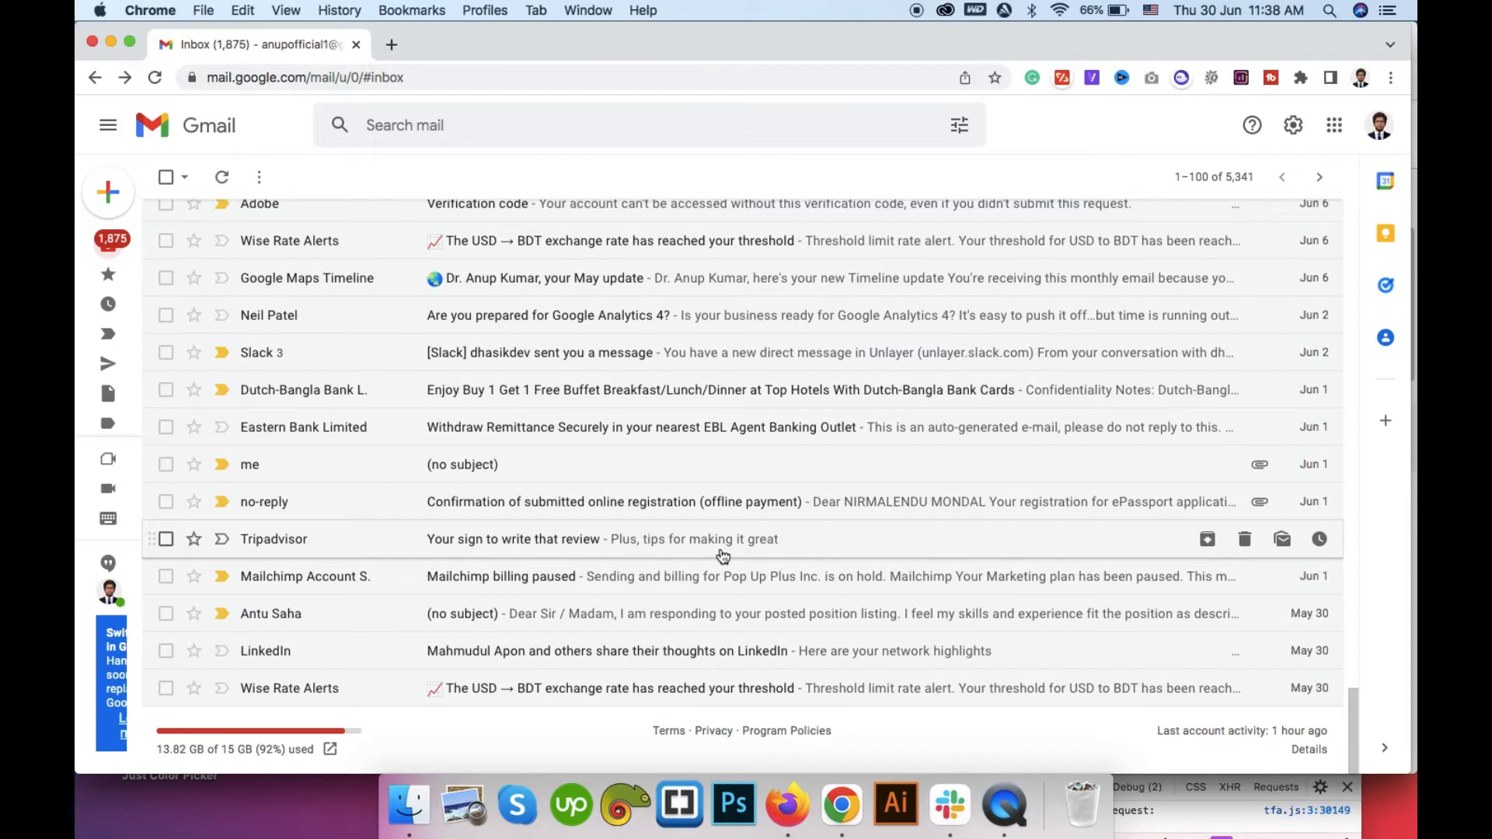
mouse_move(797, 541)
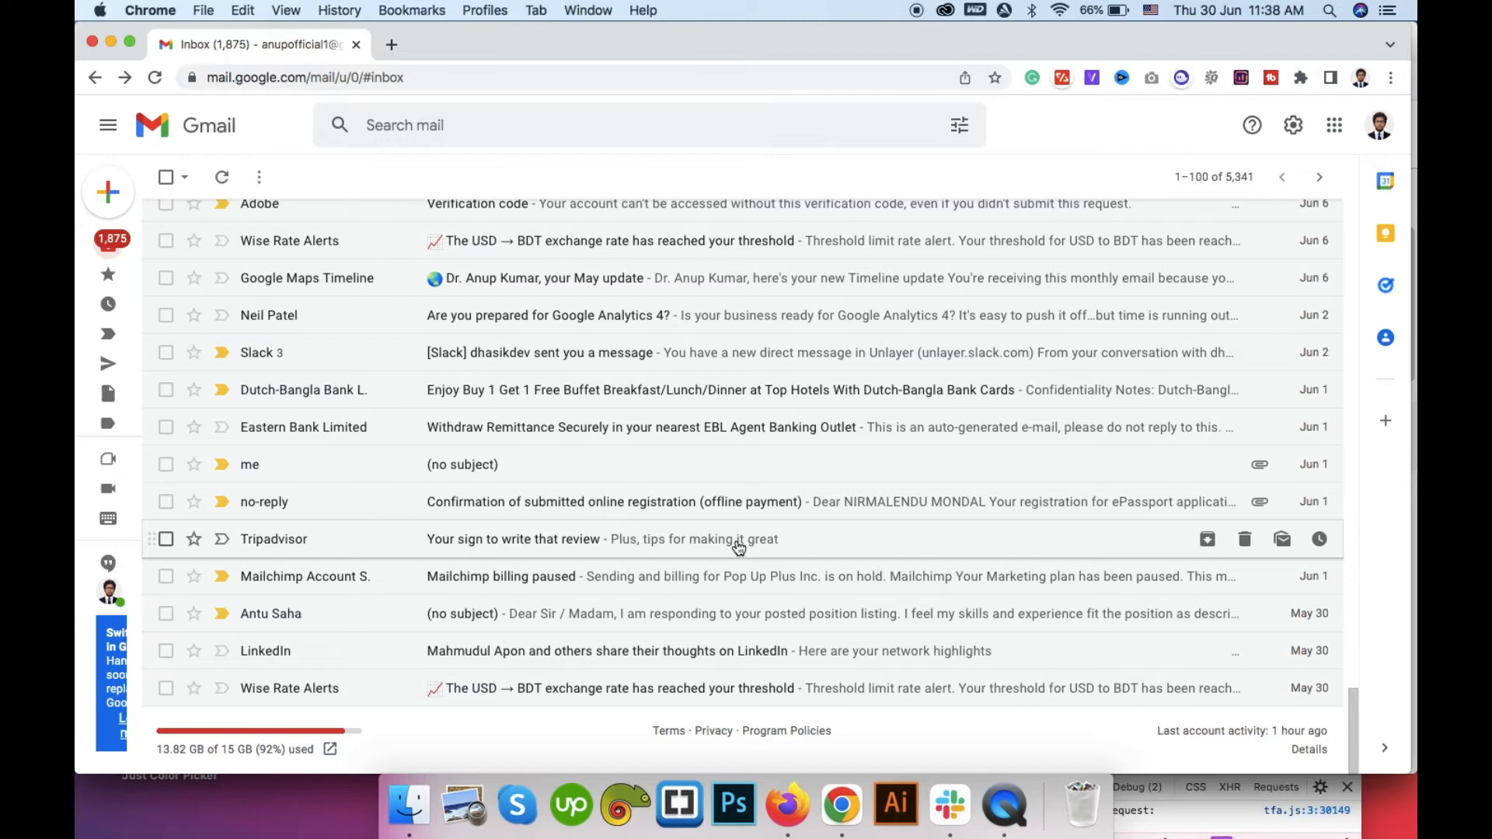
mouse_move(756, 547)
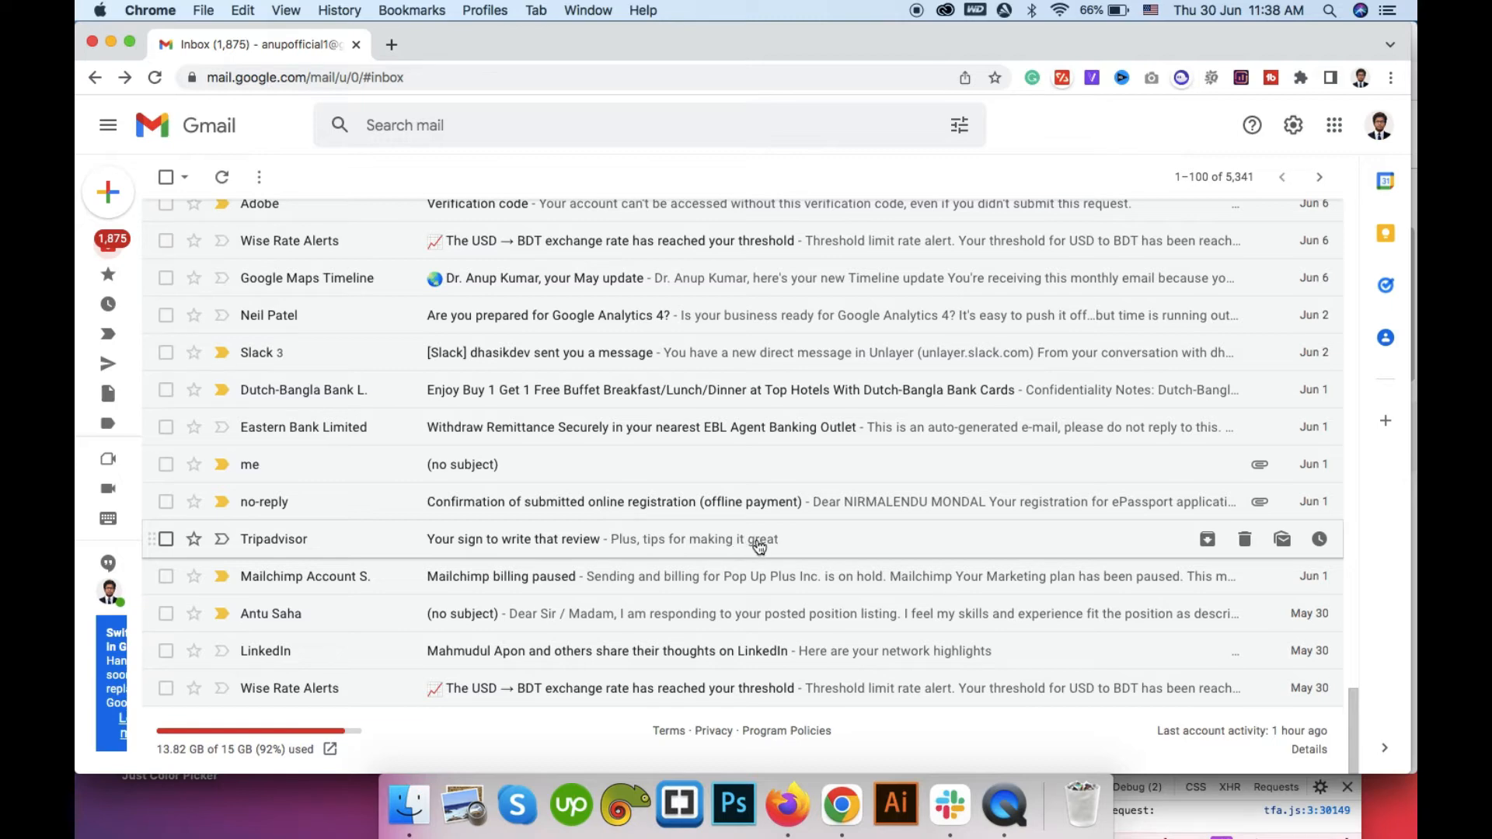
mouse_move(787, 804)
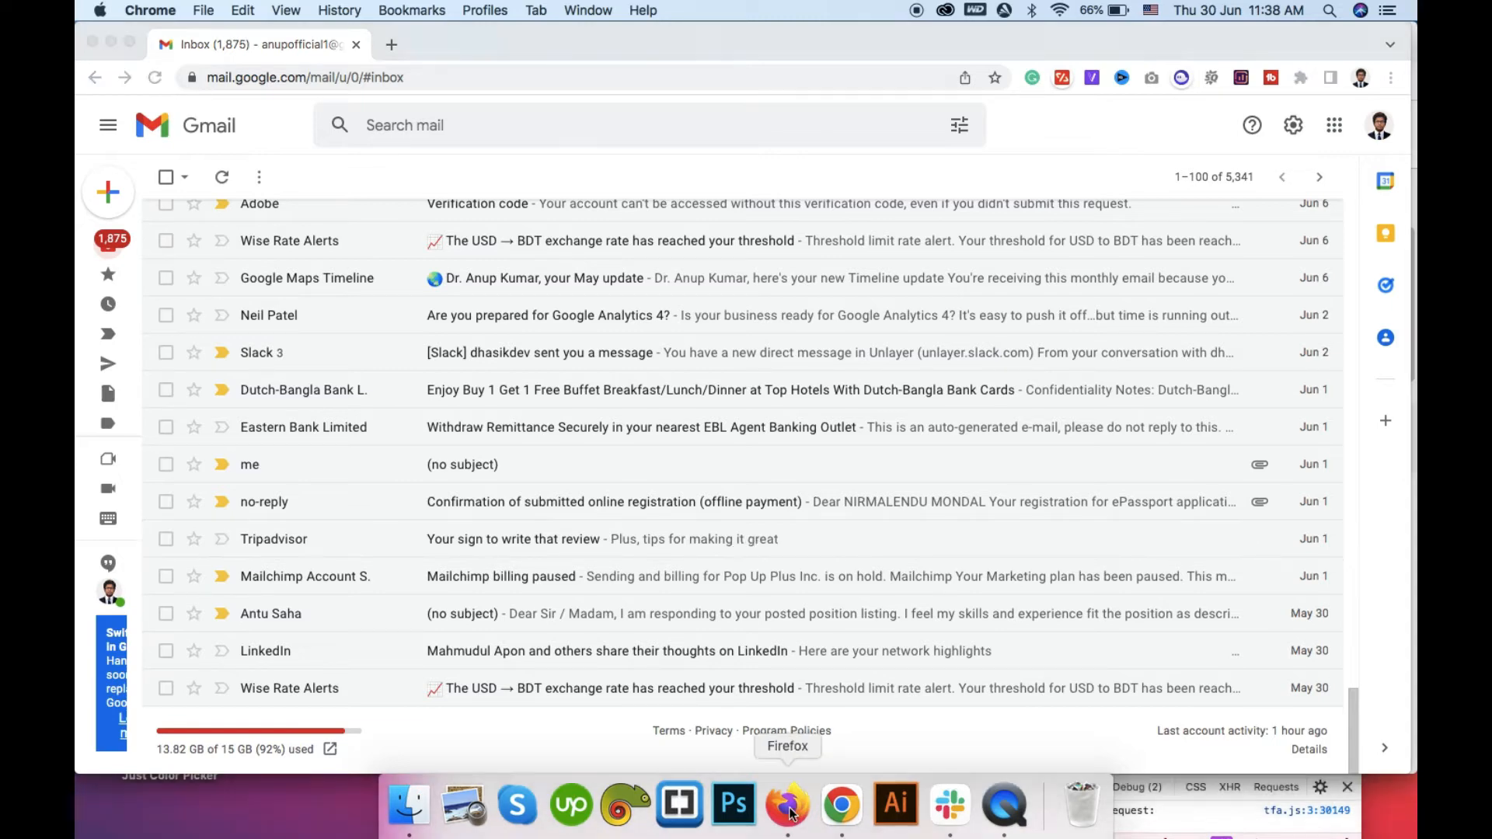
Save subject line 'Test' and preview text 'test' for the campaign
click(785, 805)
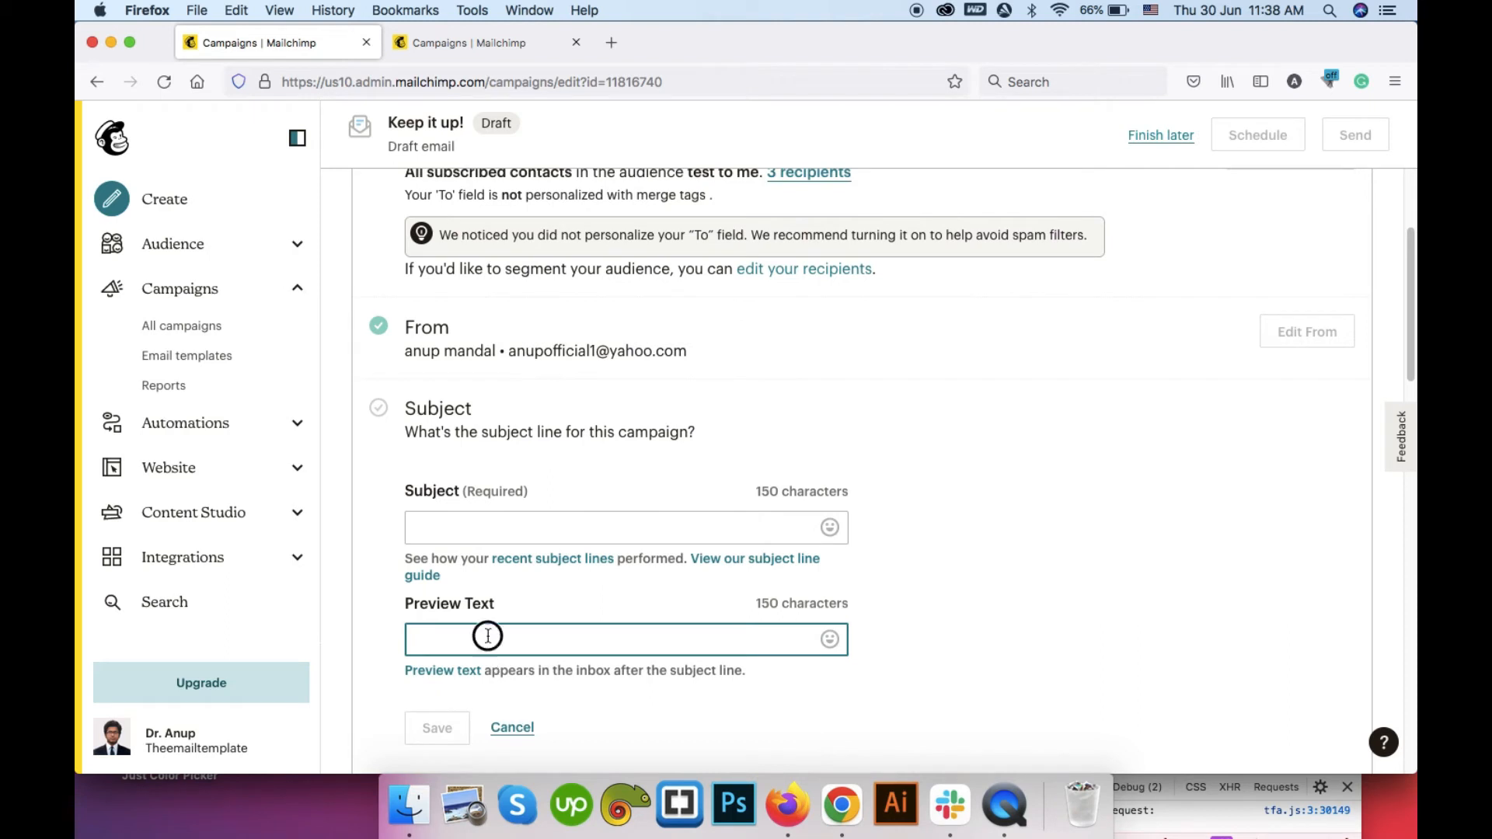
click(619, 527)
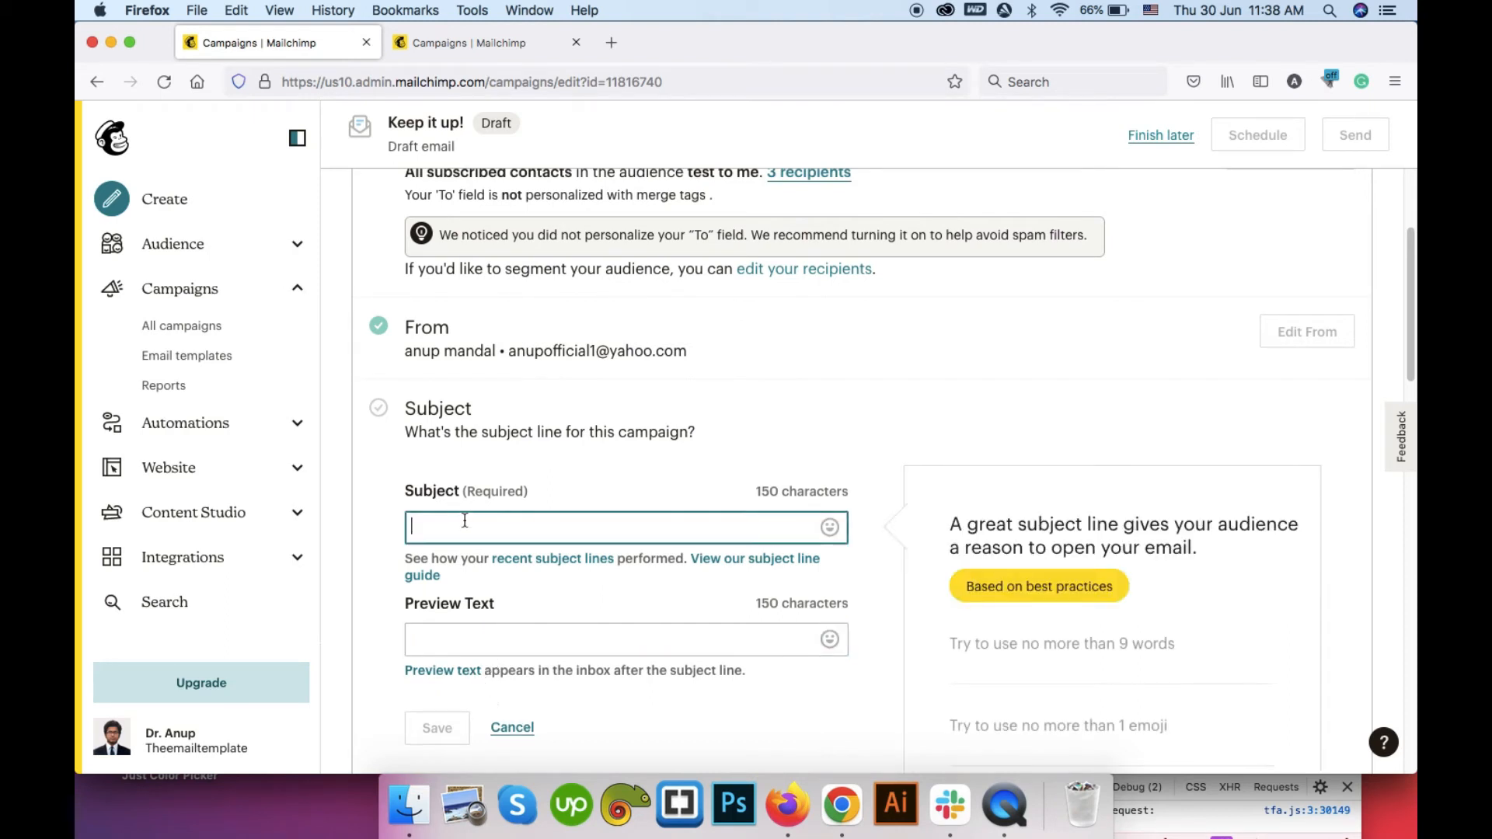
text(Test)
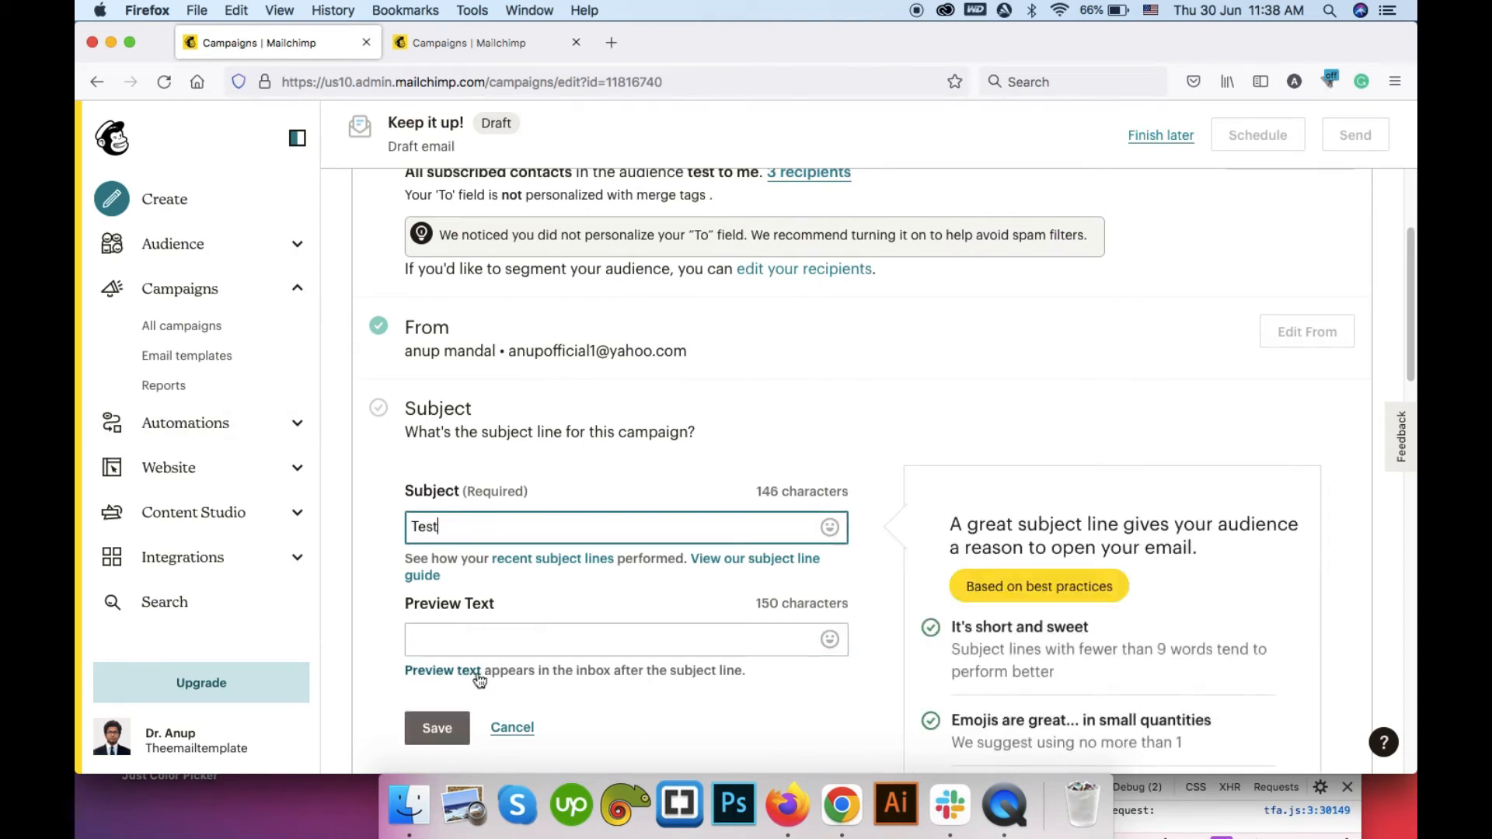
text(test)
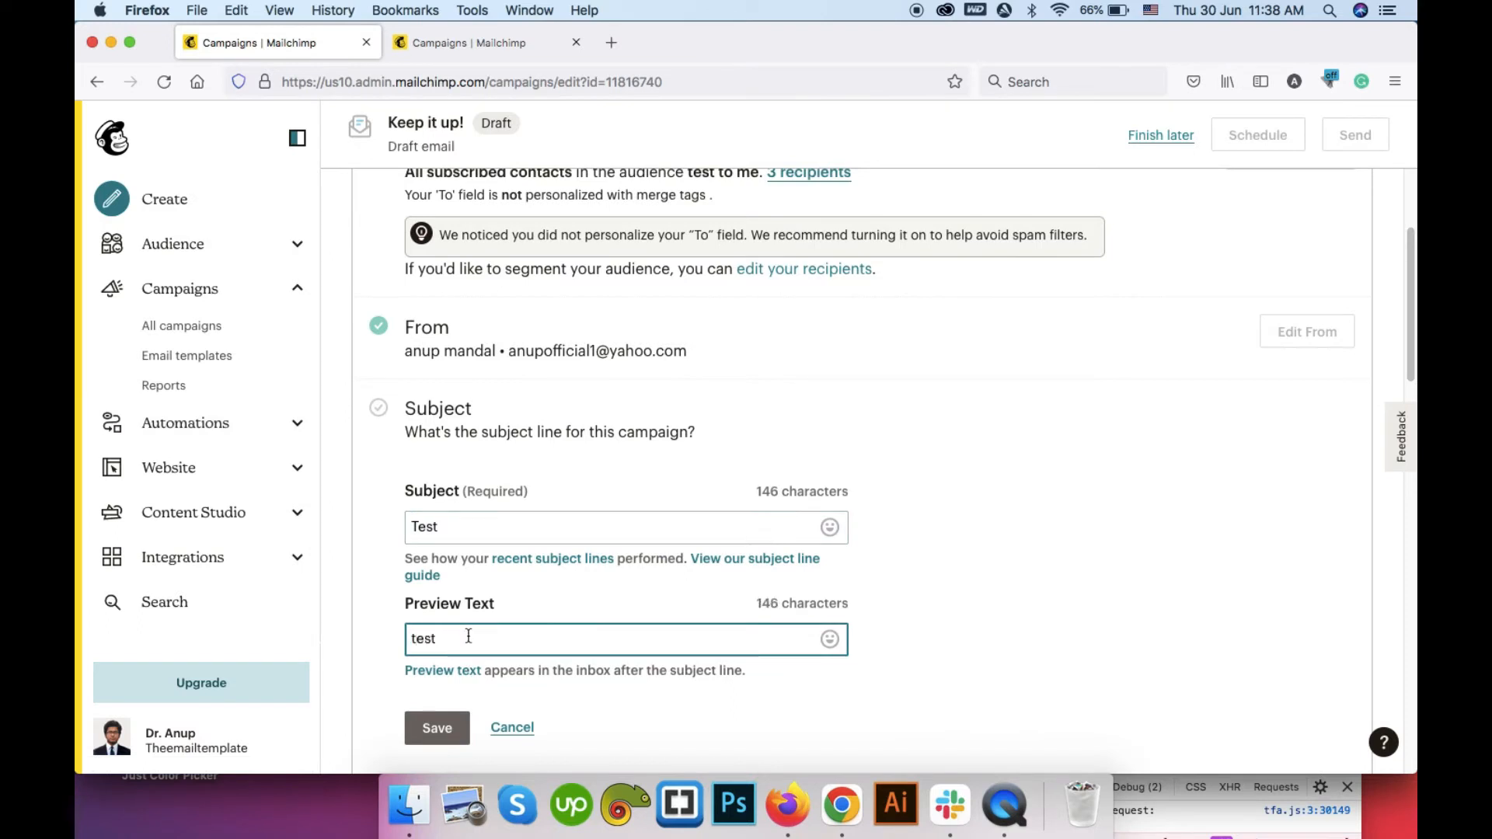
click(437, 728)
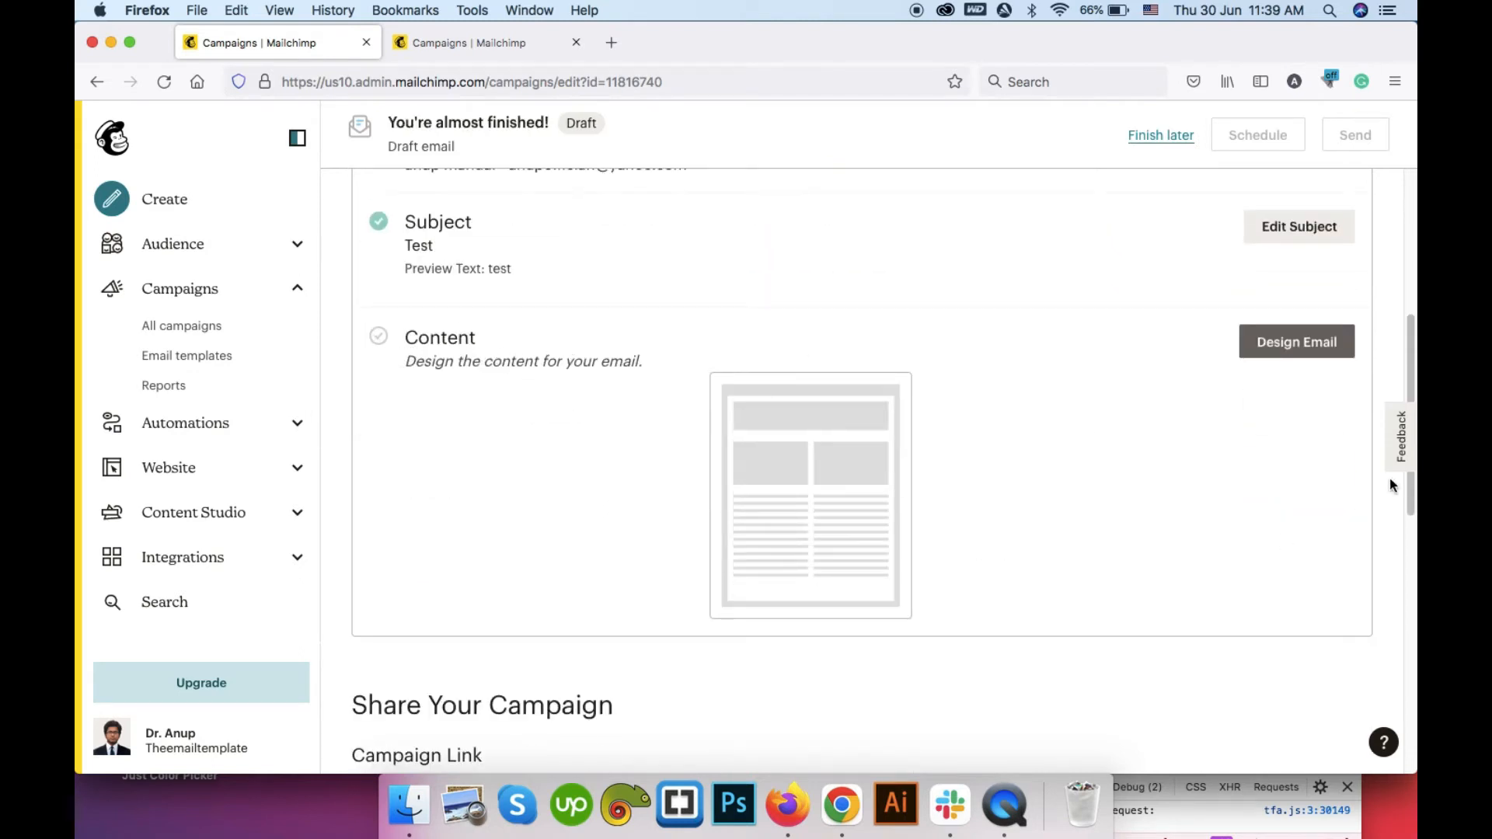
Open the email designer, dismiss the Save templates tip, and browse prebuilt templates
click(1296, 342)
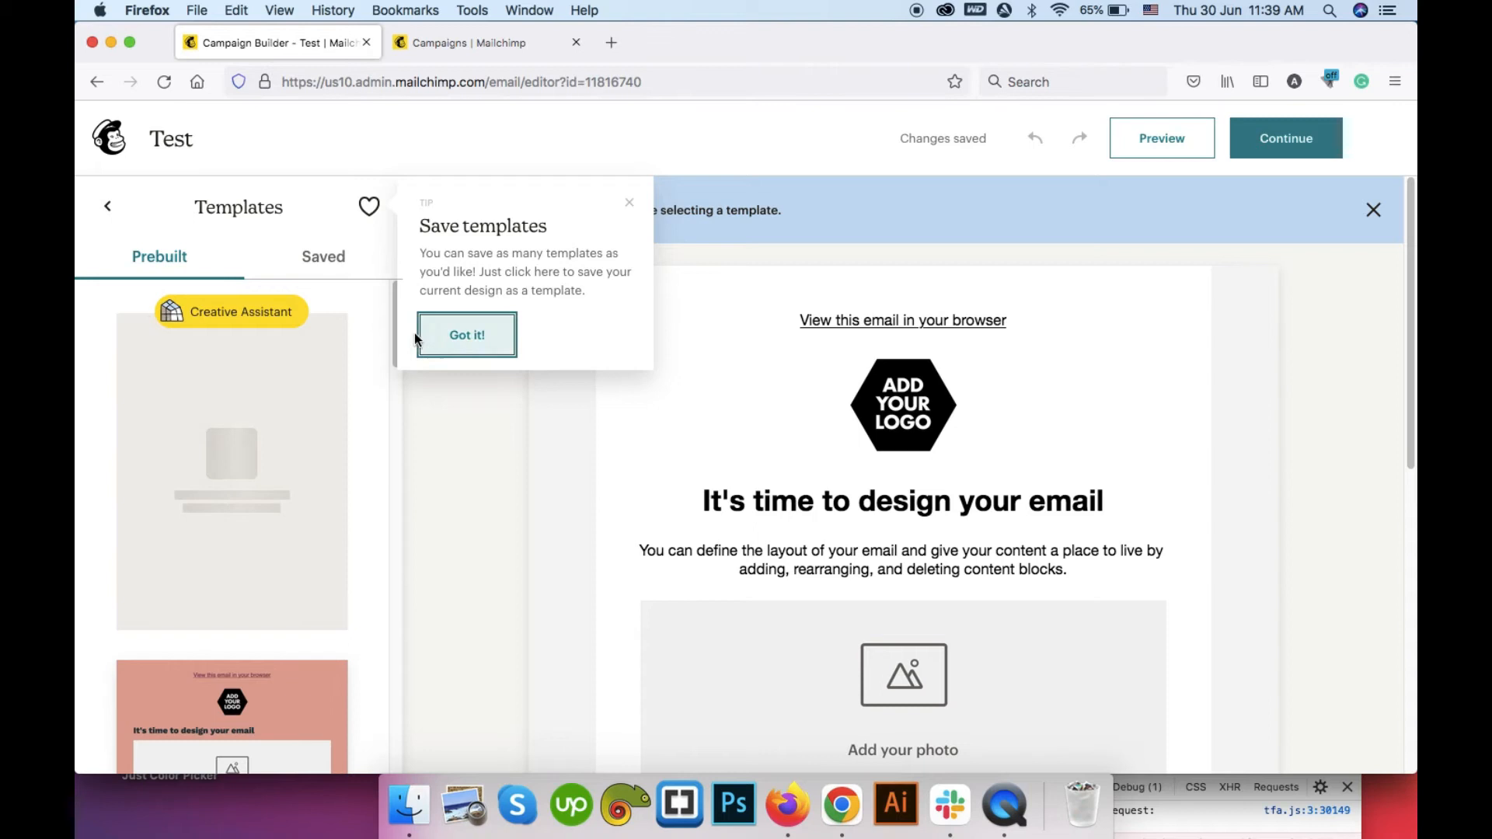
click(467, 335)
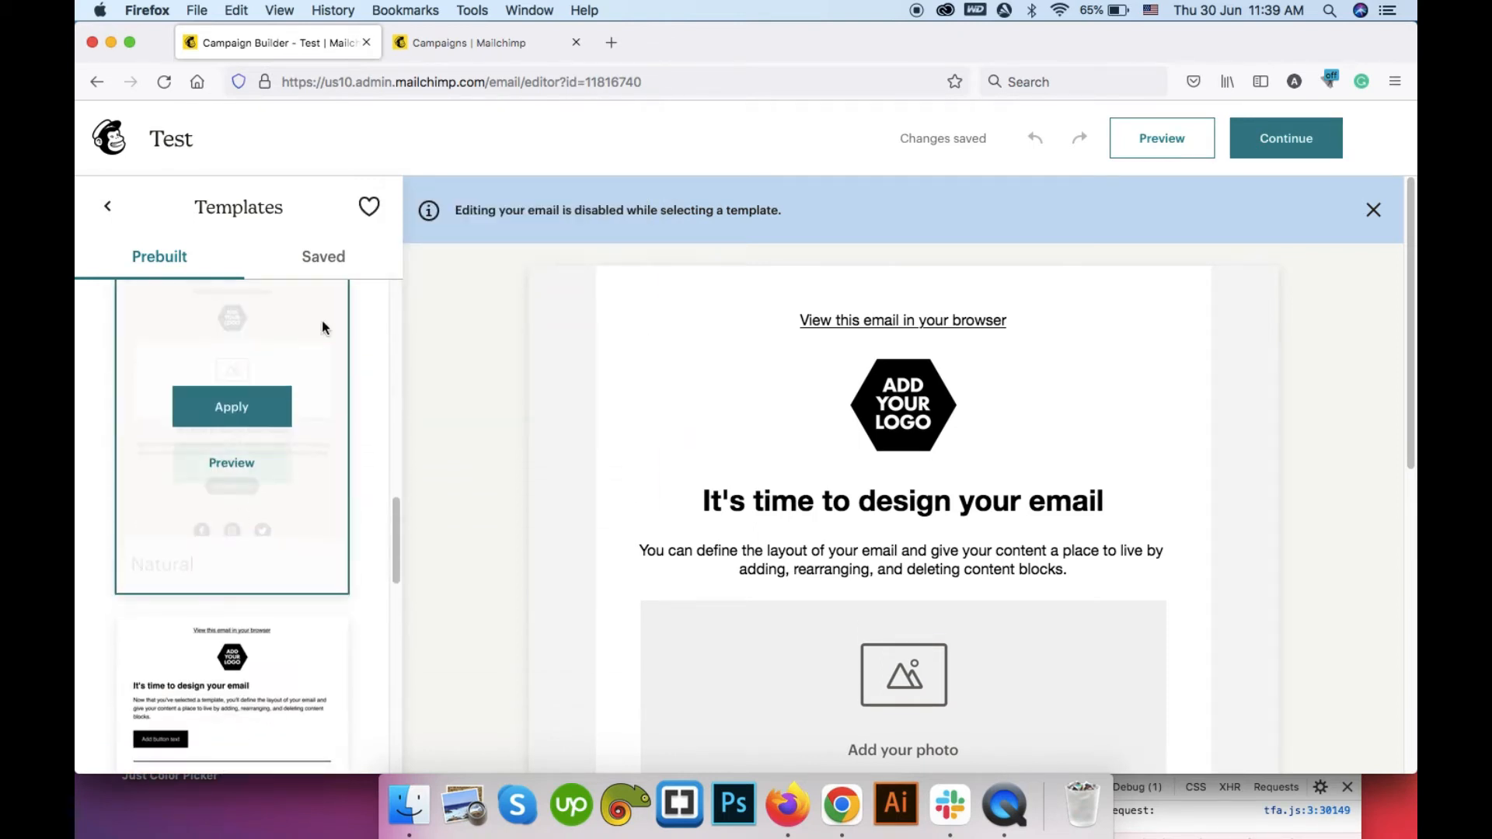
click(323, 256)
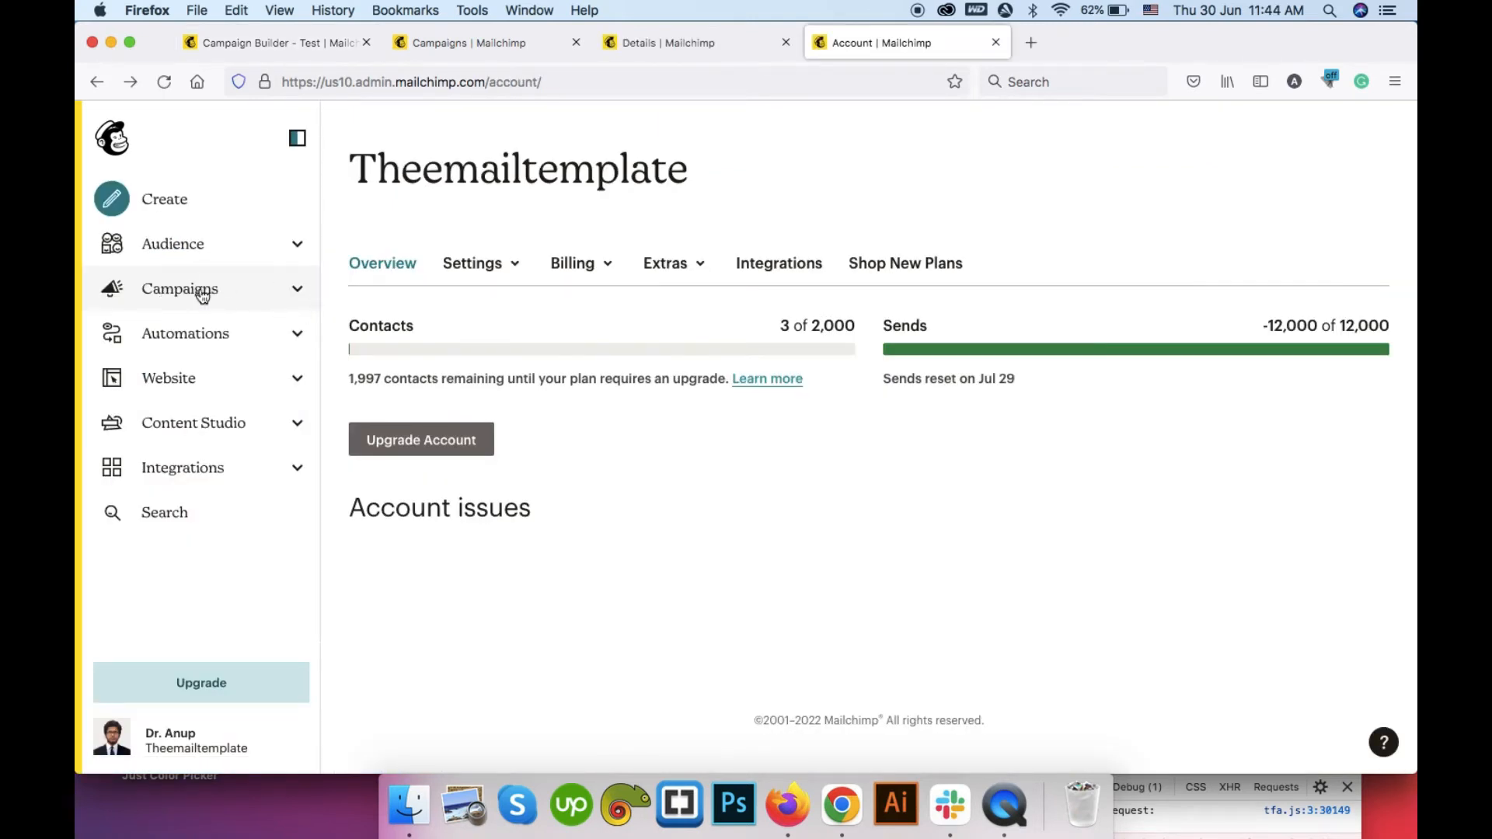
Check the campaigns list and Test builder tab, then open the Account & billing overview
click(179, 288)
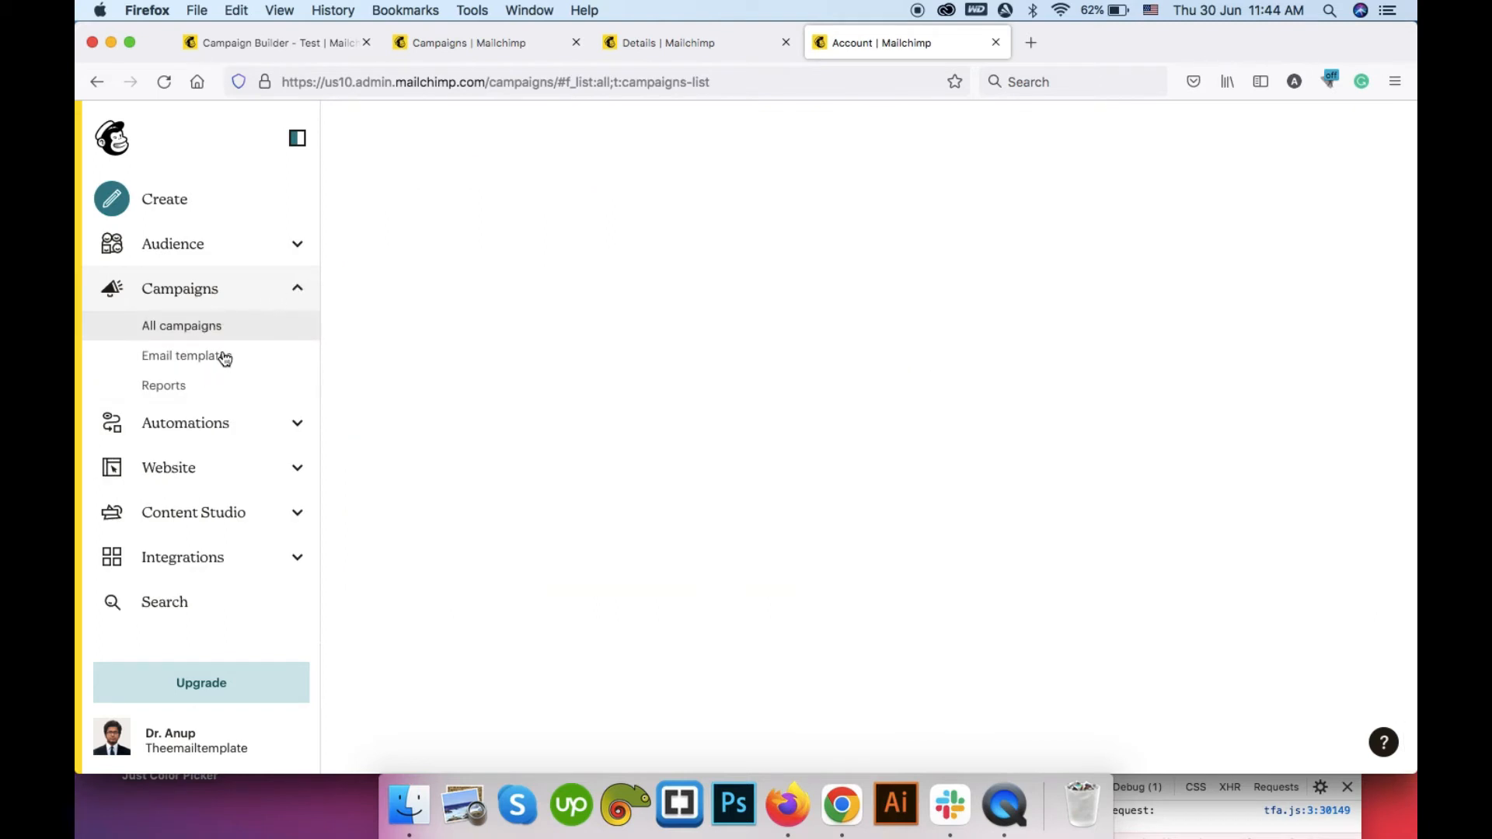
mouse_move(187, 355)
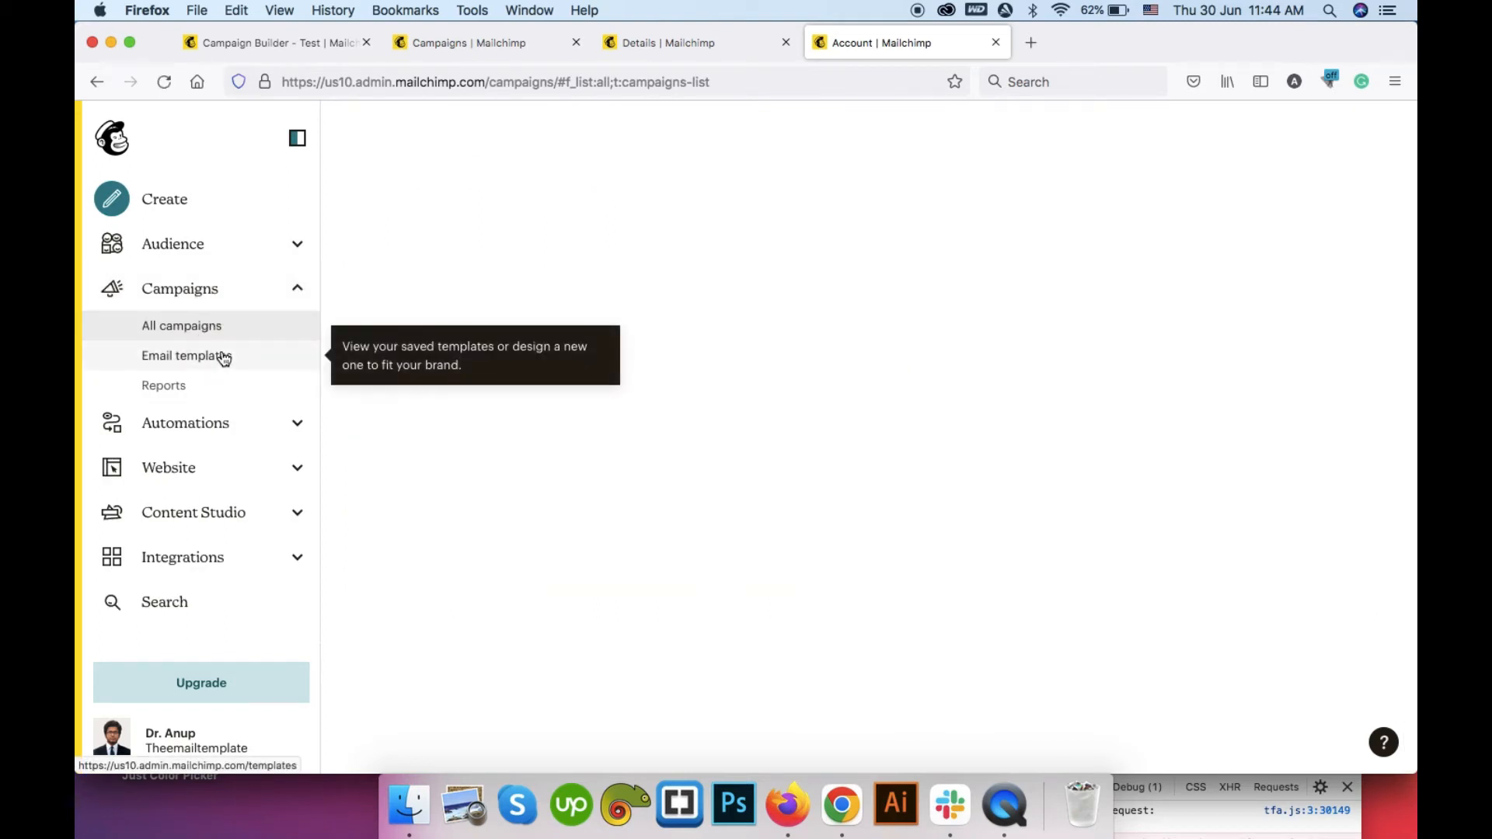
click(276, 42)
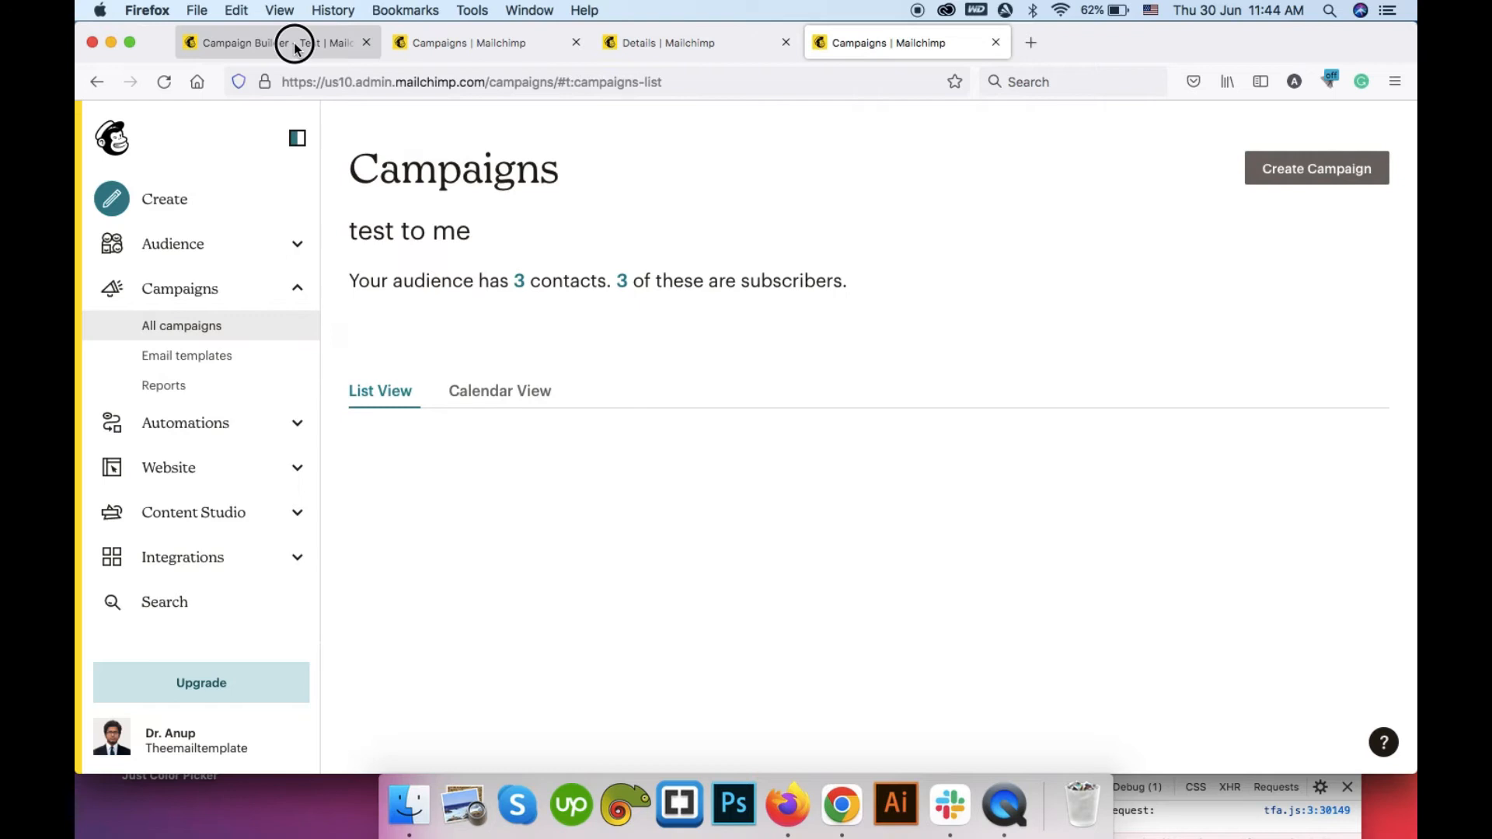
click(276, 42)
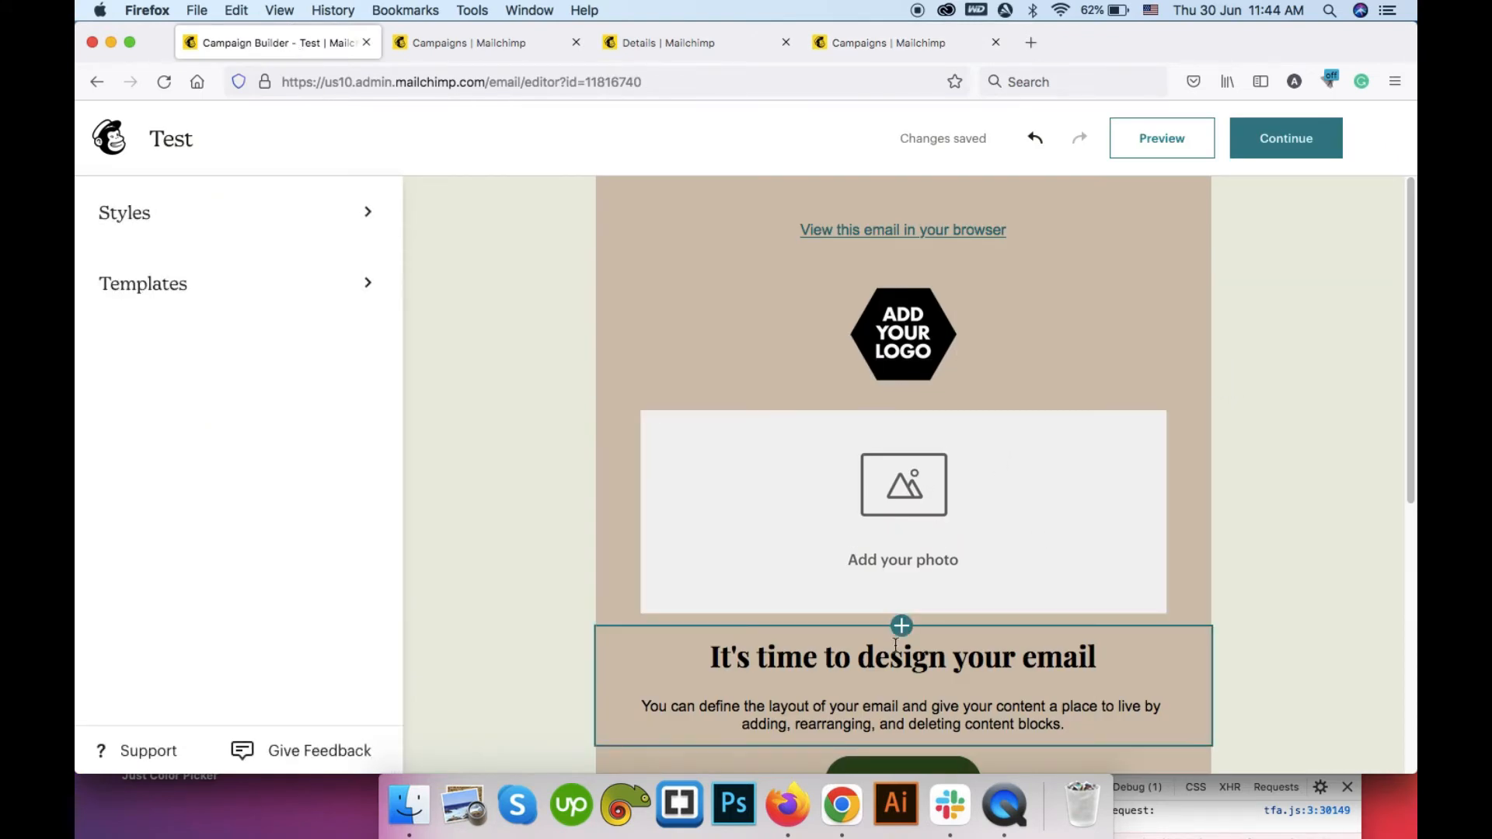
click(901, 657)
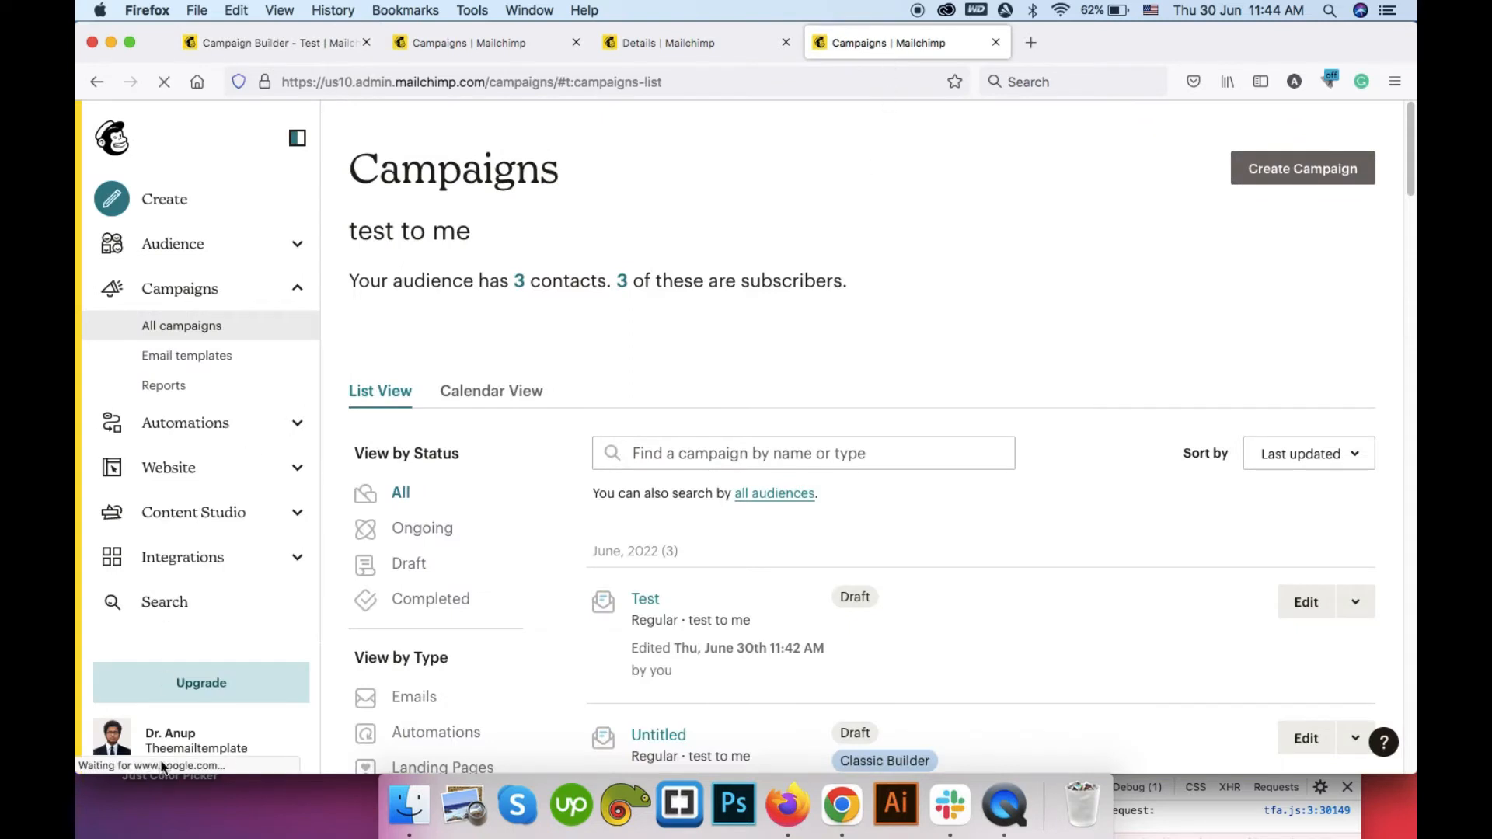
click(111, 737)
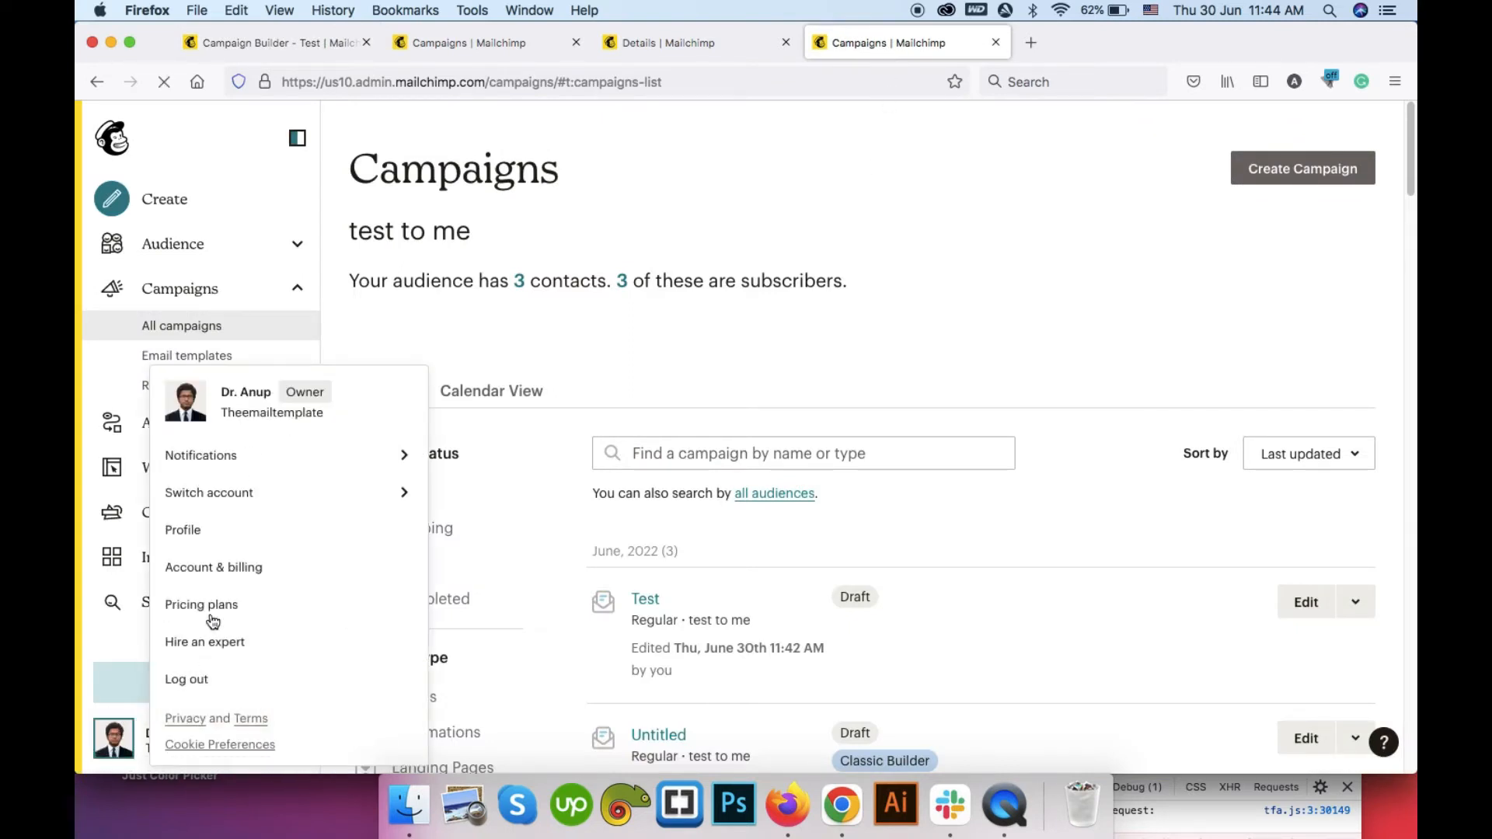
mouse_move(213, 567)
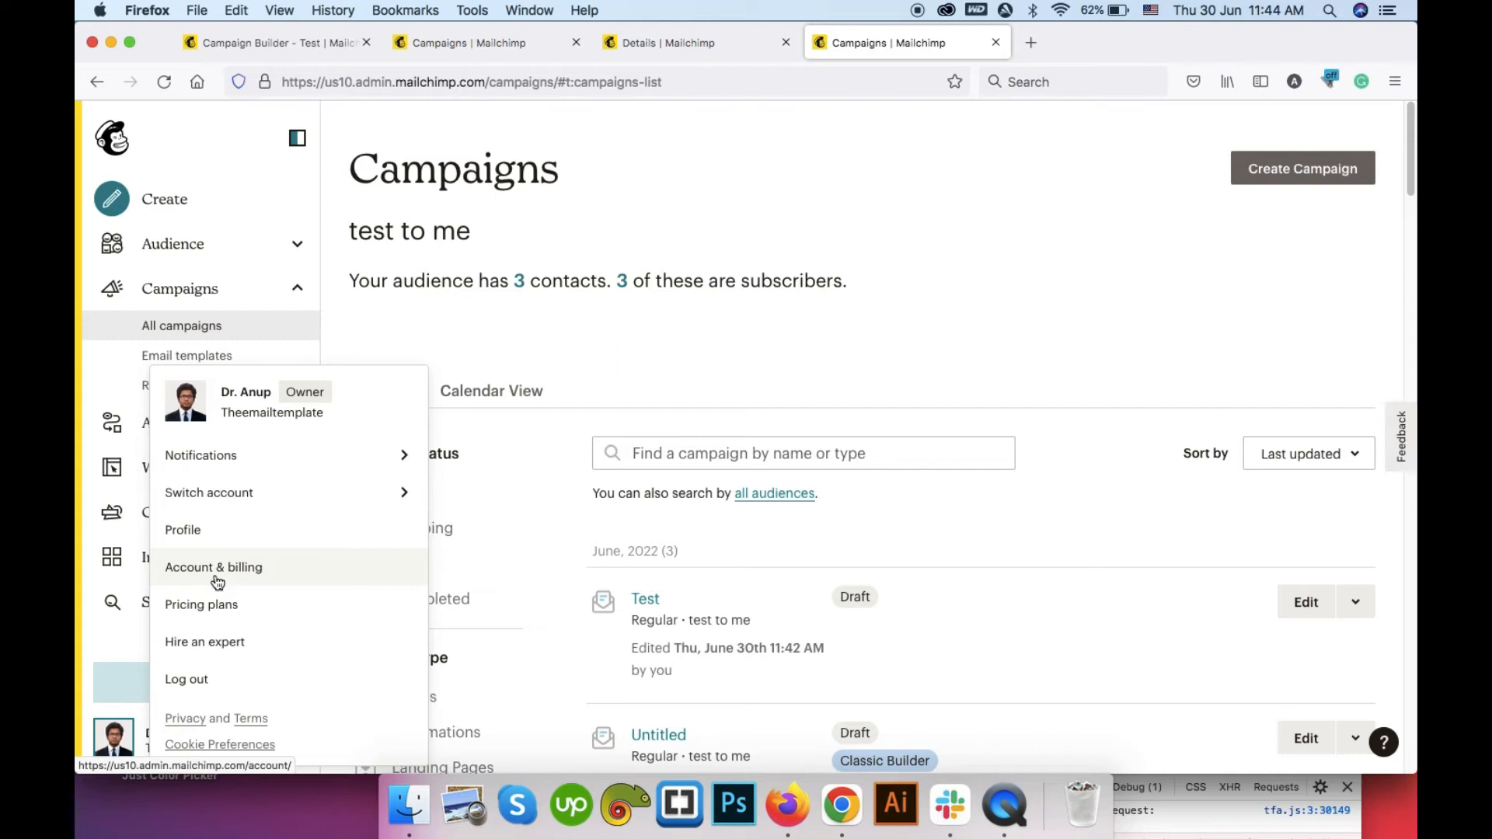
click(213, 568)
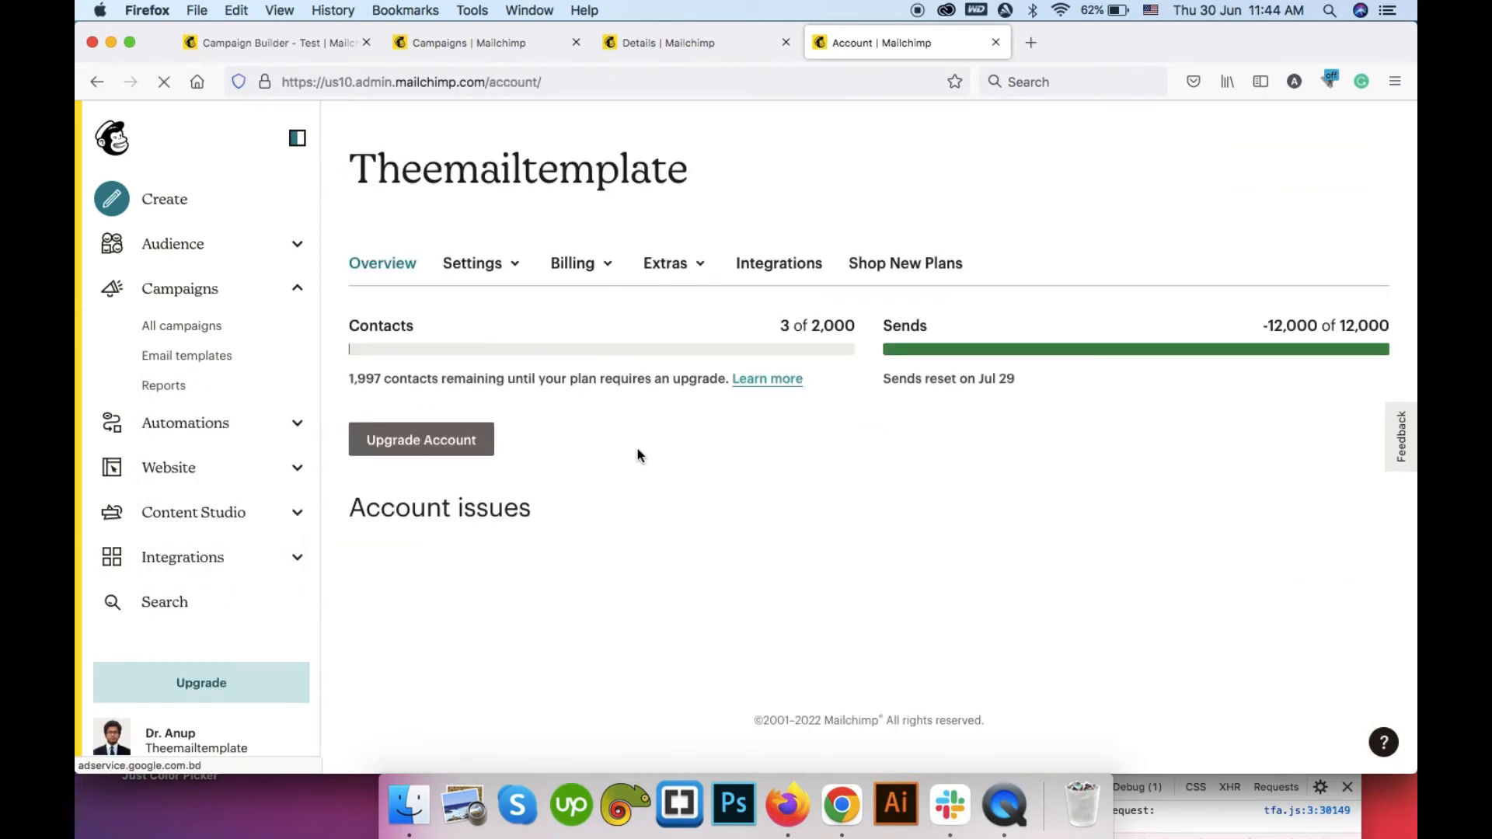
Open Settings > Details and scroll to the Default Email Builder section
click(473, 264)
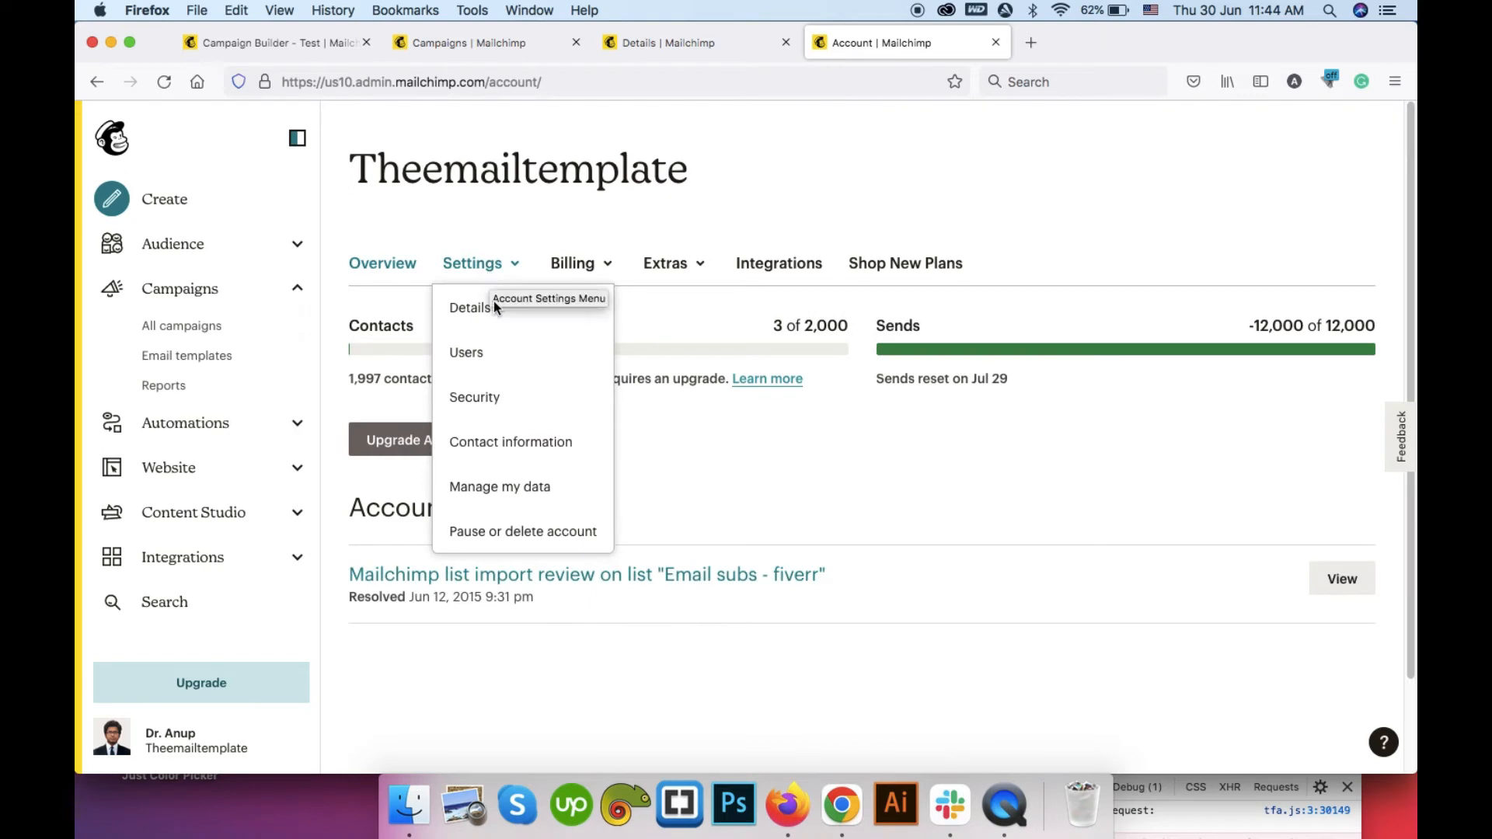
click(468, 308)
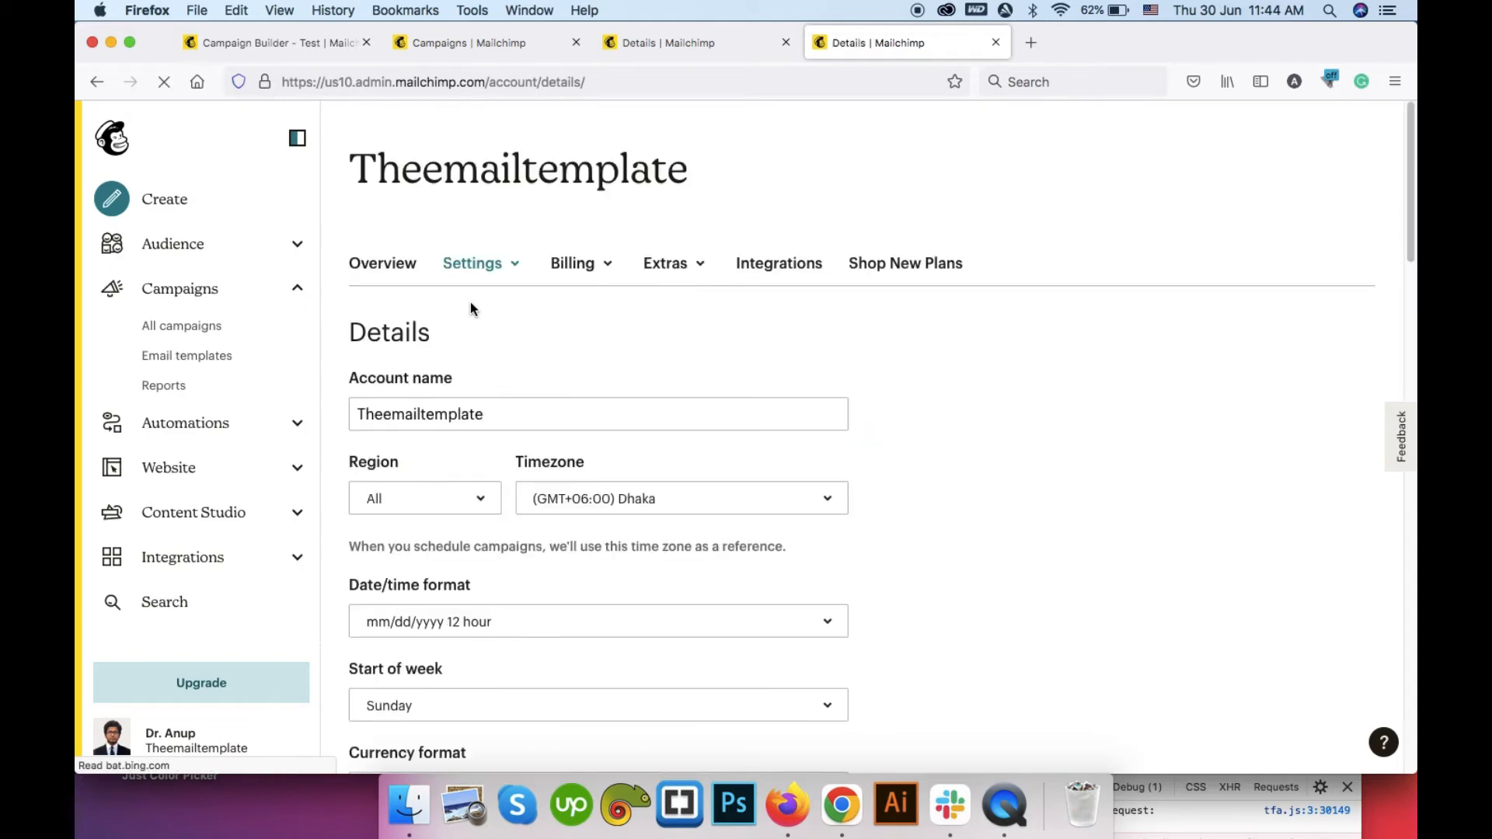
scroll(down, 3)
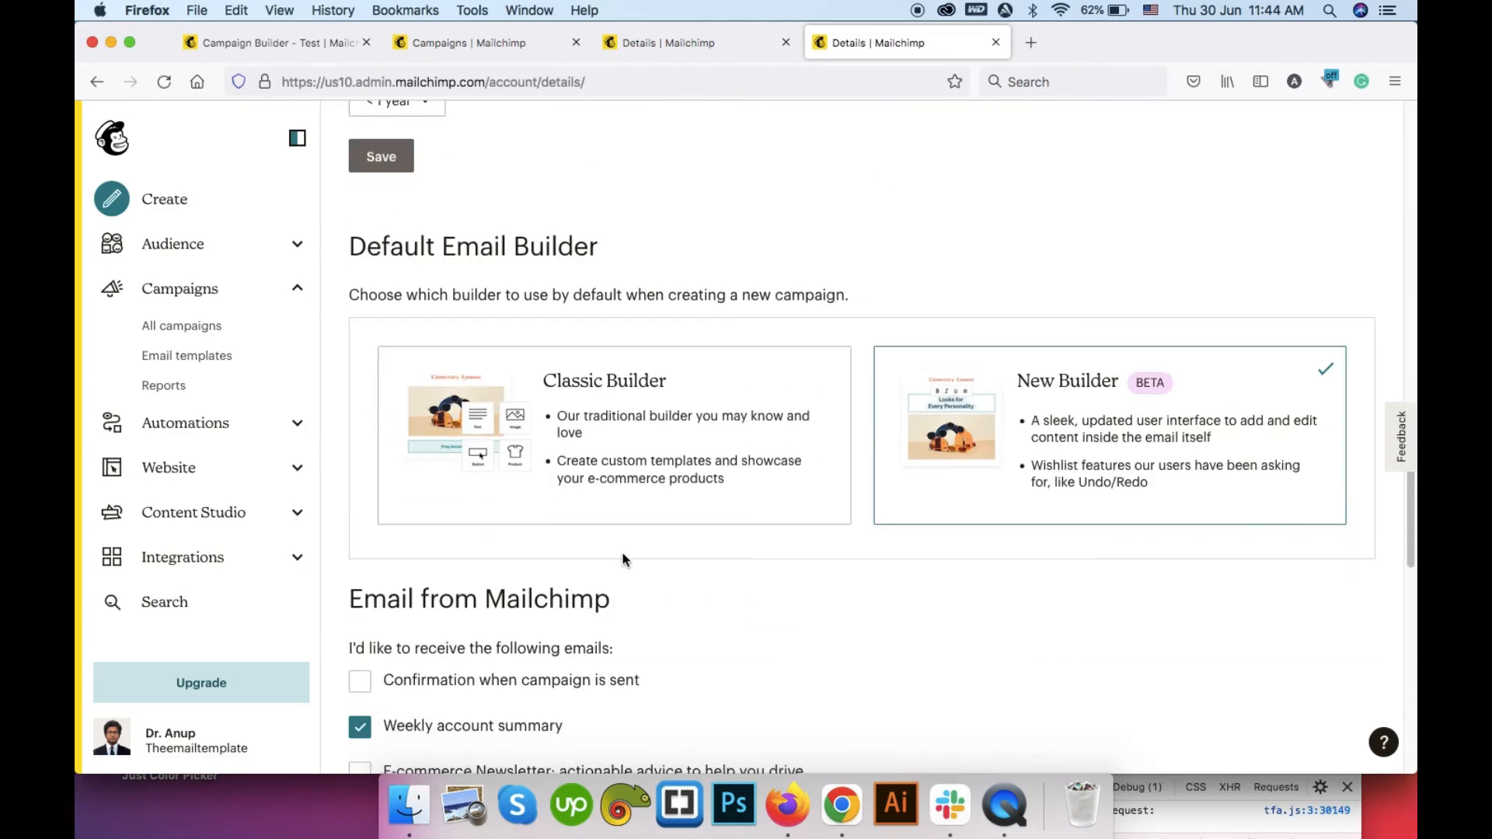
mouse_move(1297, 390)
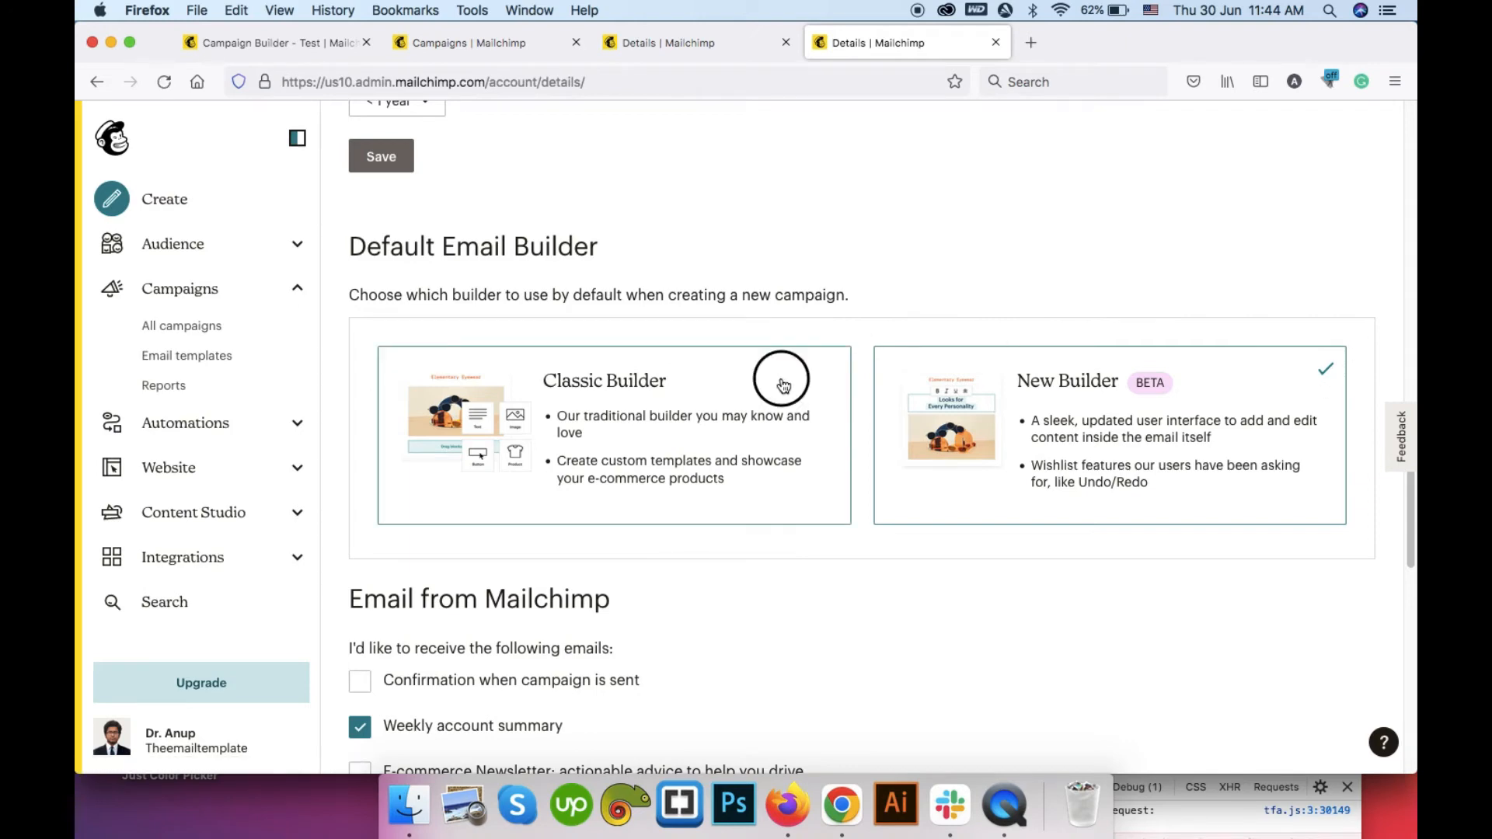
scroll(down, 3)
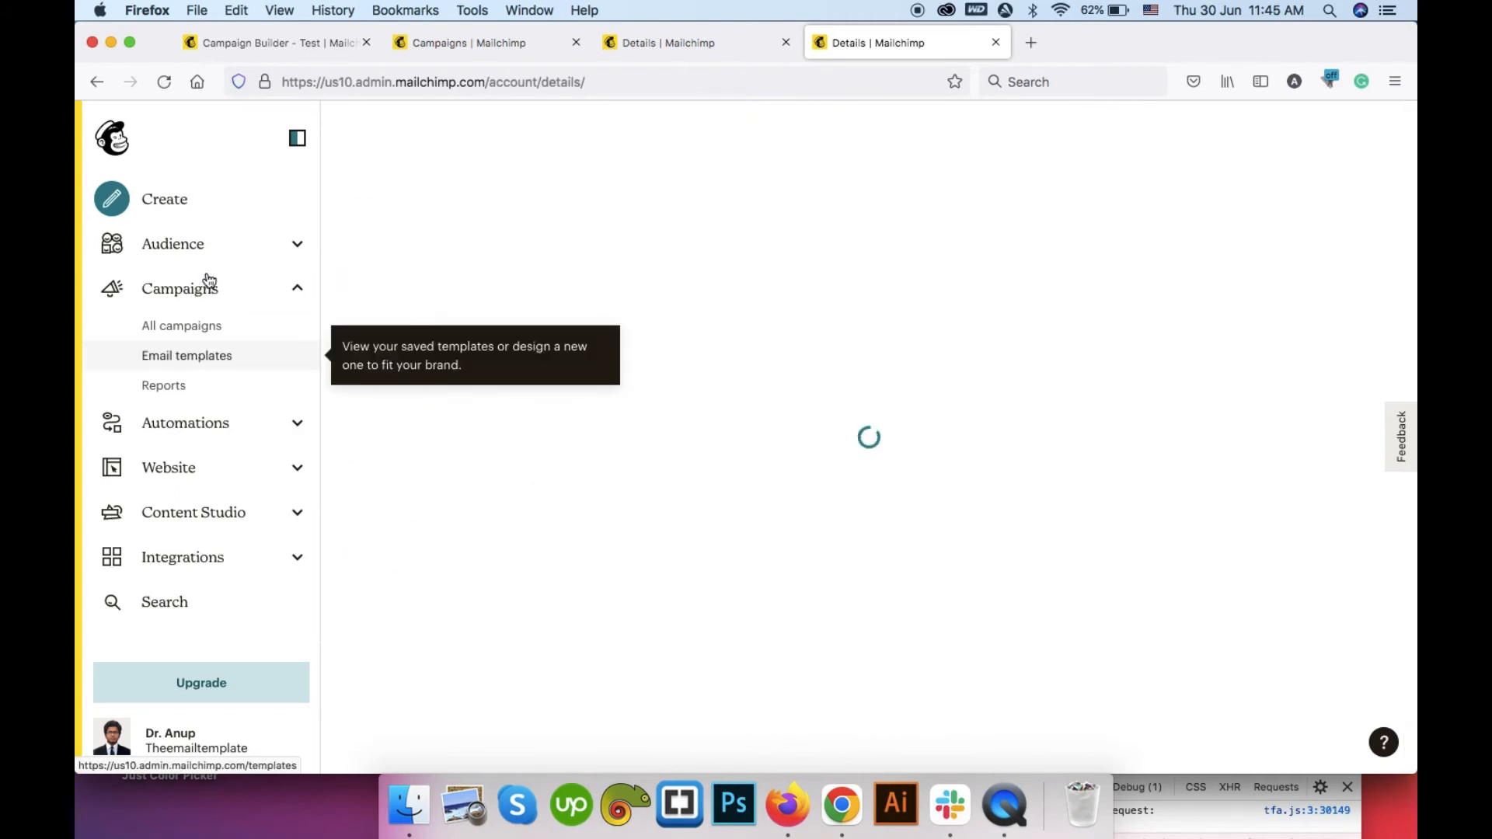
mouse_move(1334, 455)
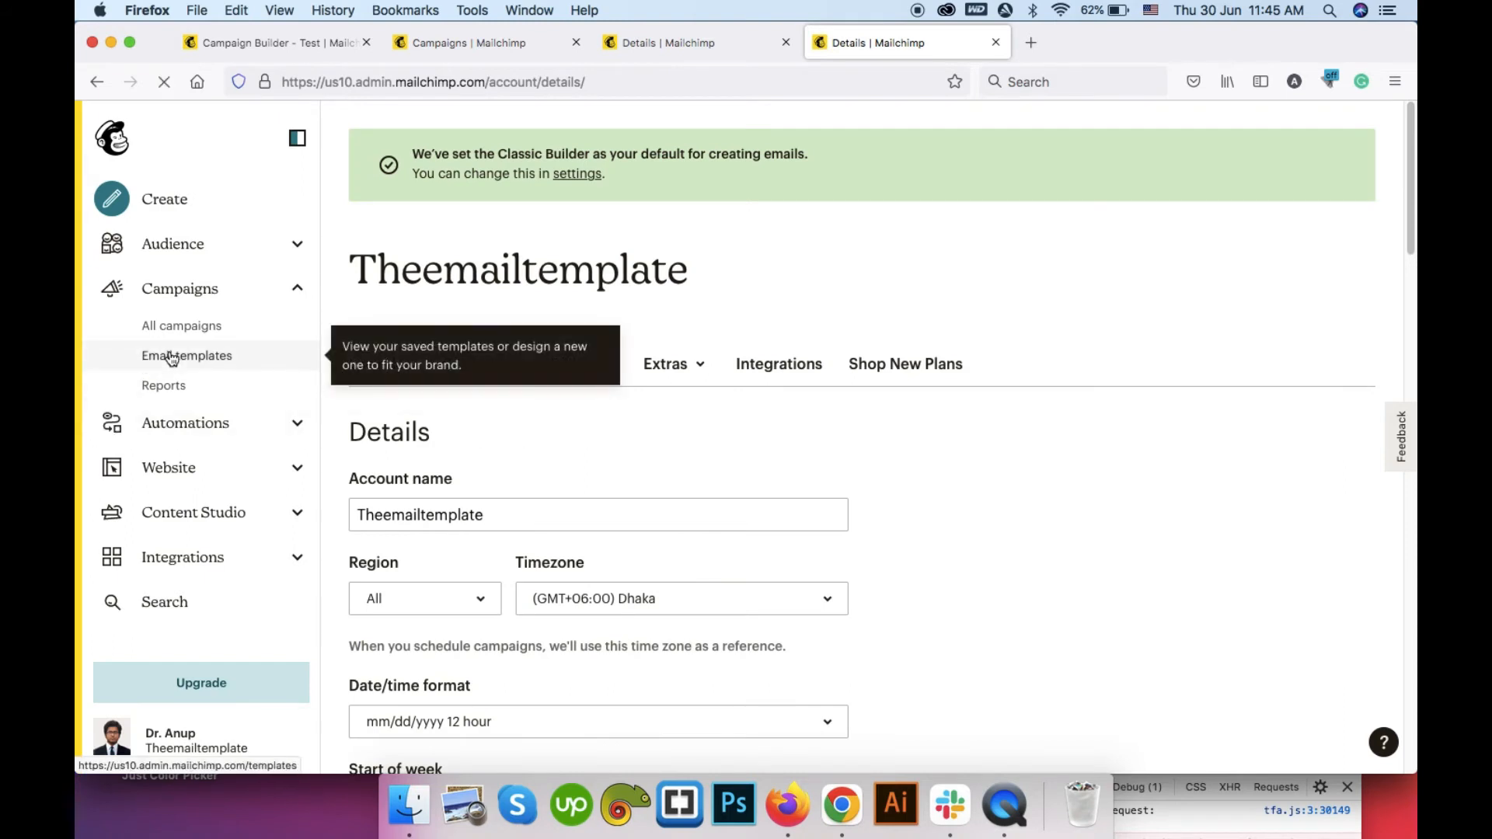
Create a new campaign from the saved 'Template - Auto Pilot' email template
click(186, 356)
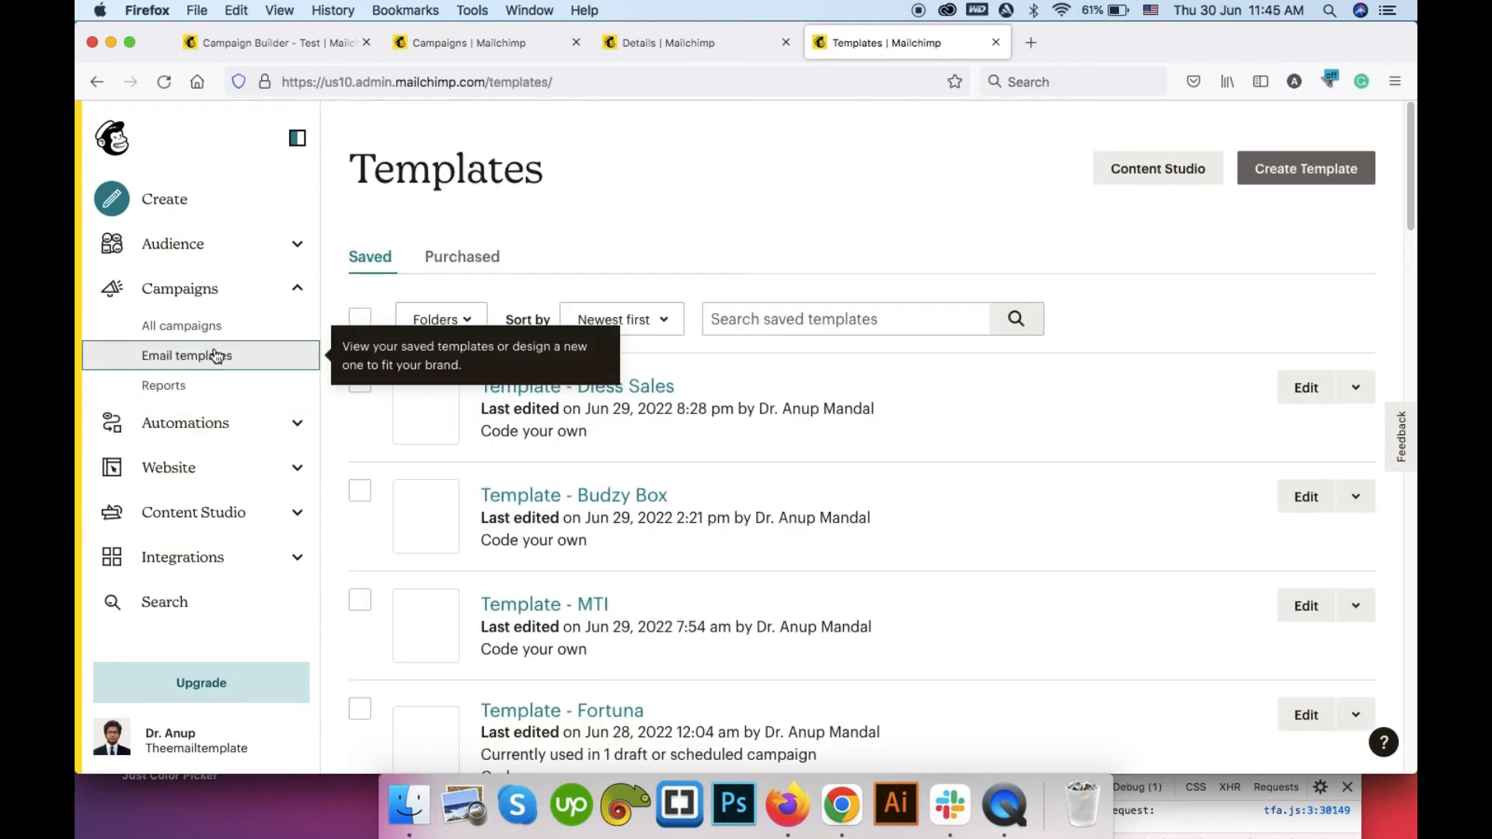
scroll(down, 3)
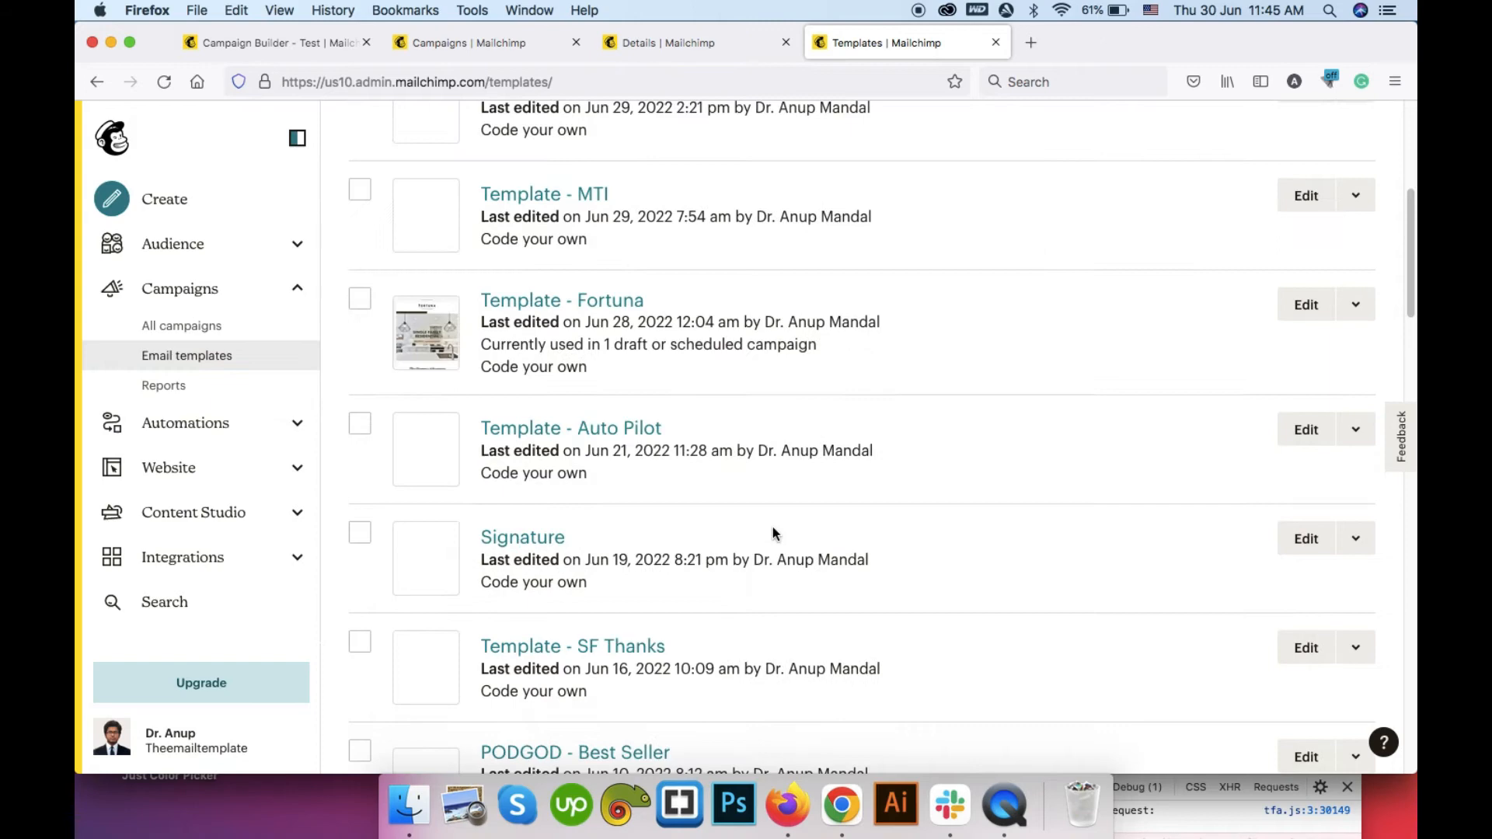
scroll(down, 3)
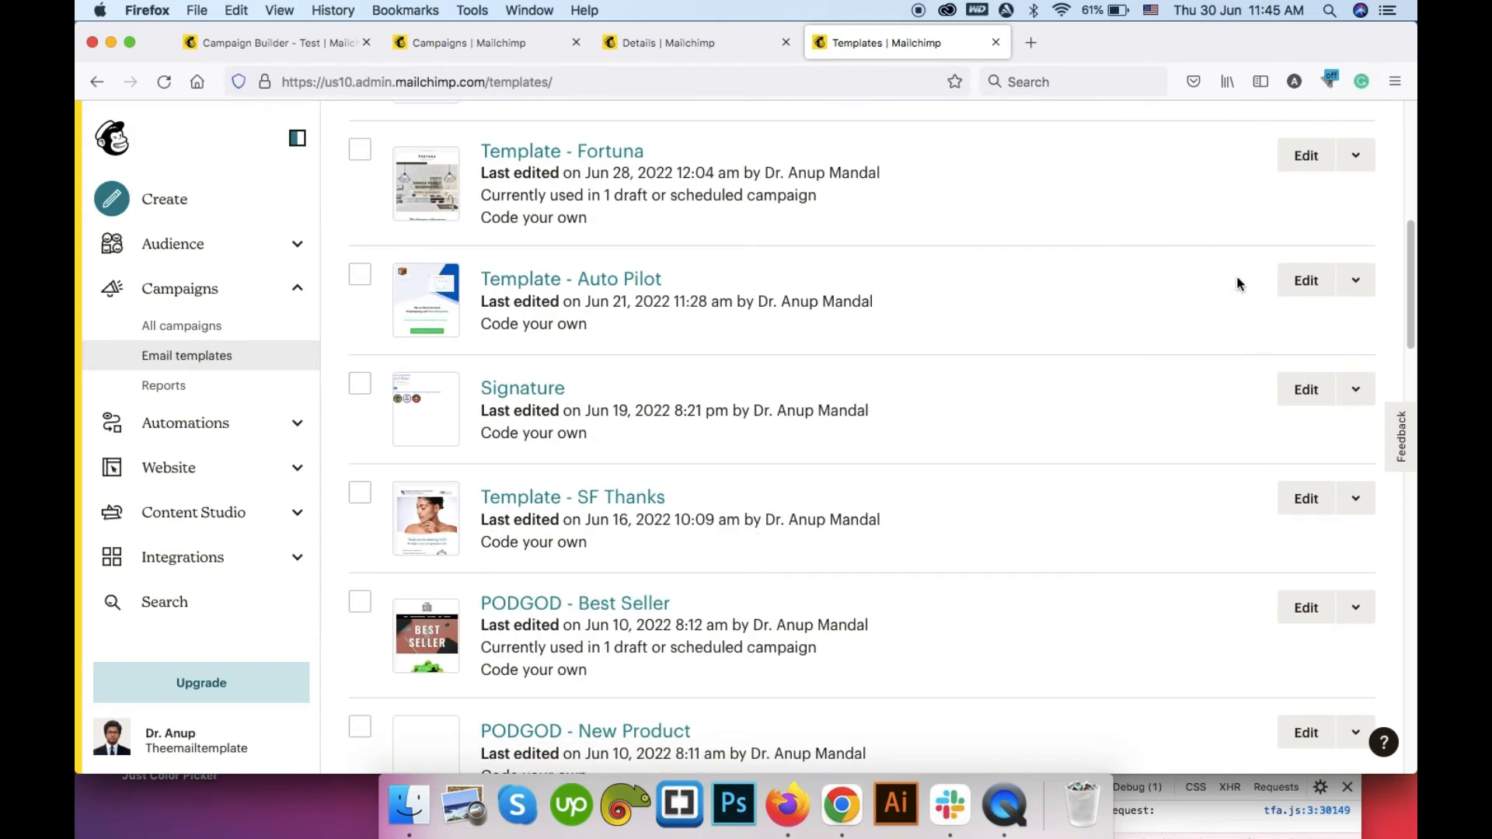
click(1356, 279)
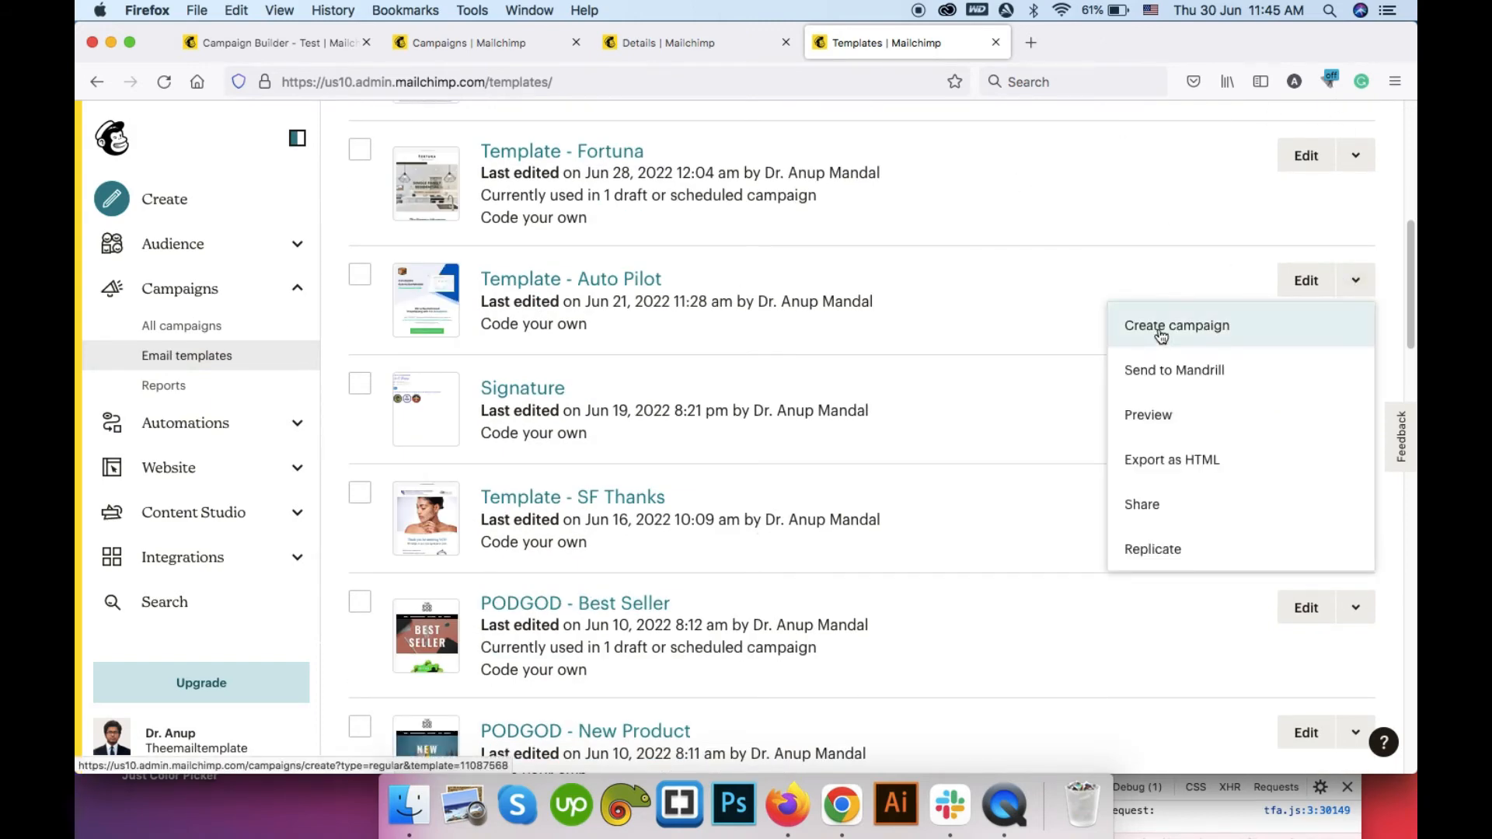
click(1176, 326)
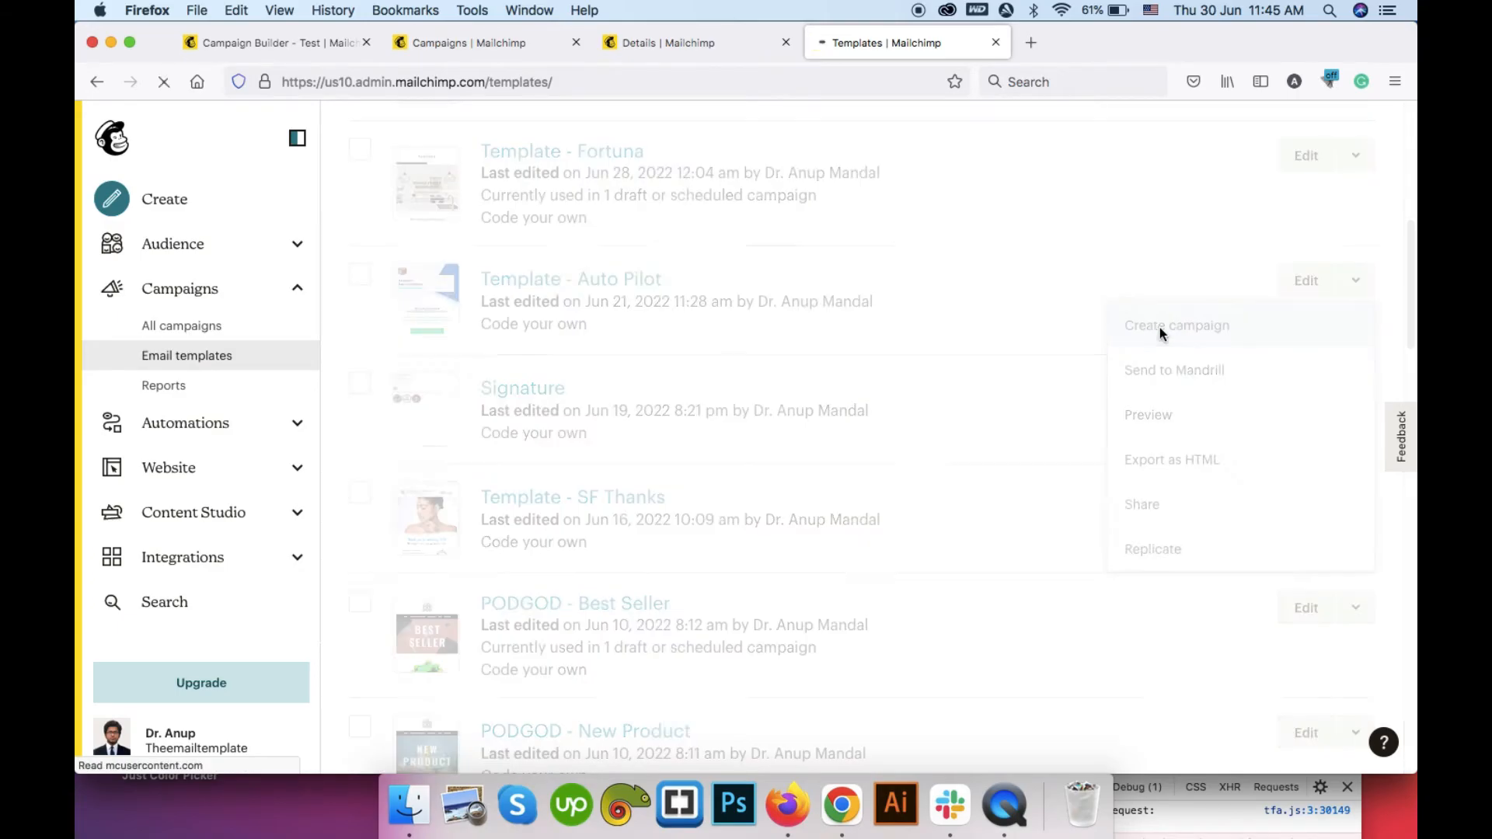
click(1176, 325)
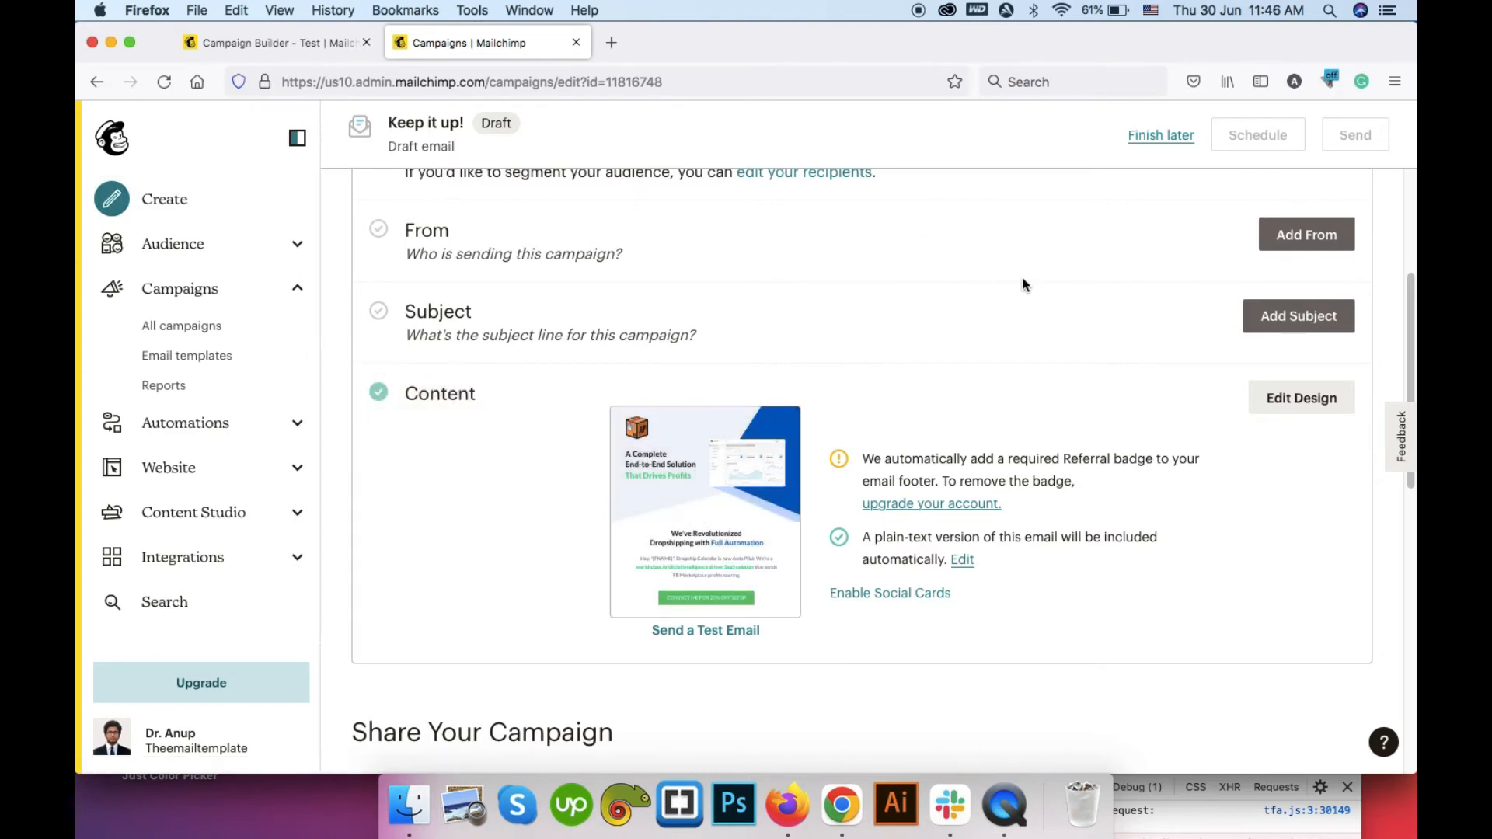
mouse_move(556, 625)
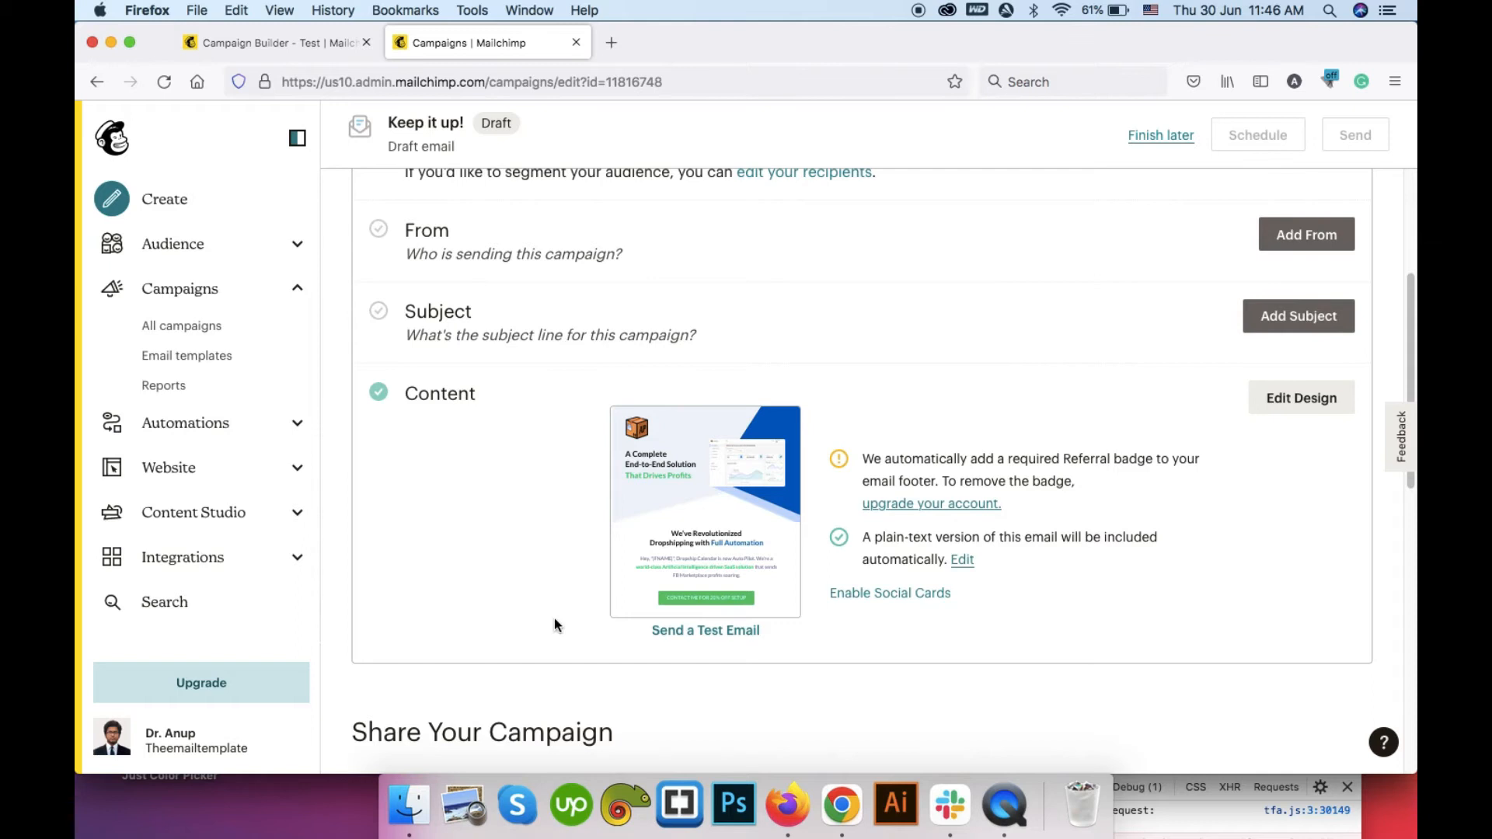
mouse_move(821, 374)
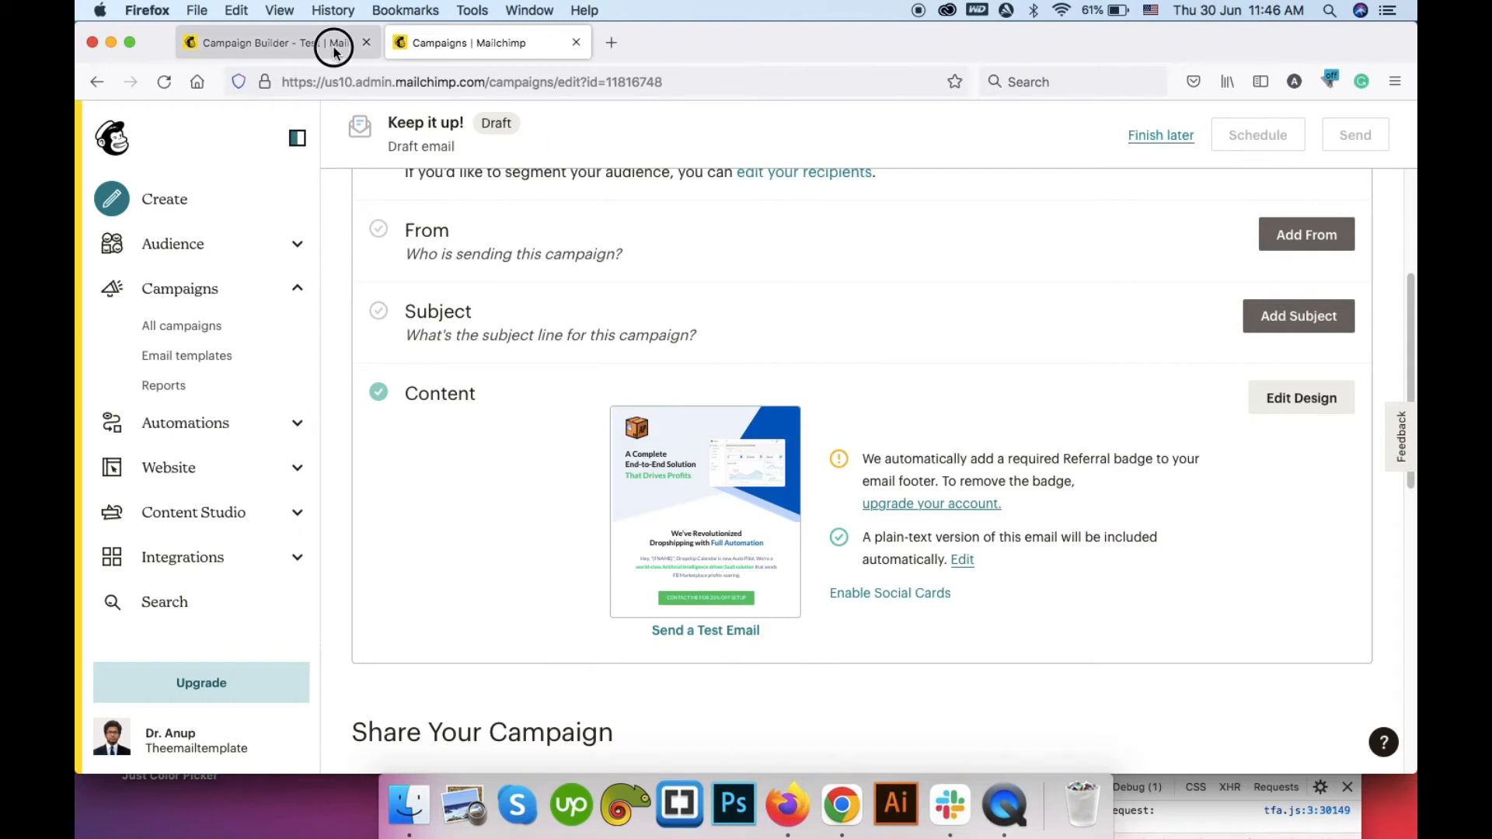
Type 'Yo main message body here' into the text block below the seafood images
click(1301, 398)
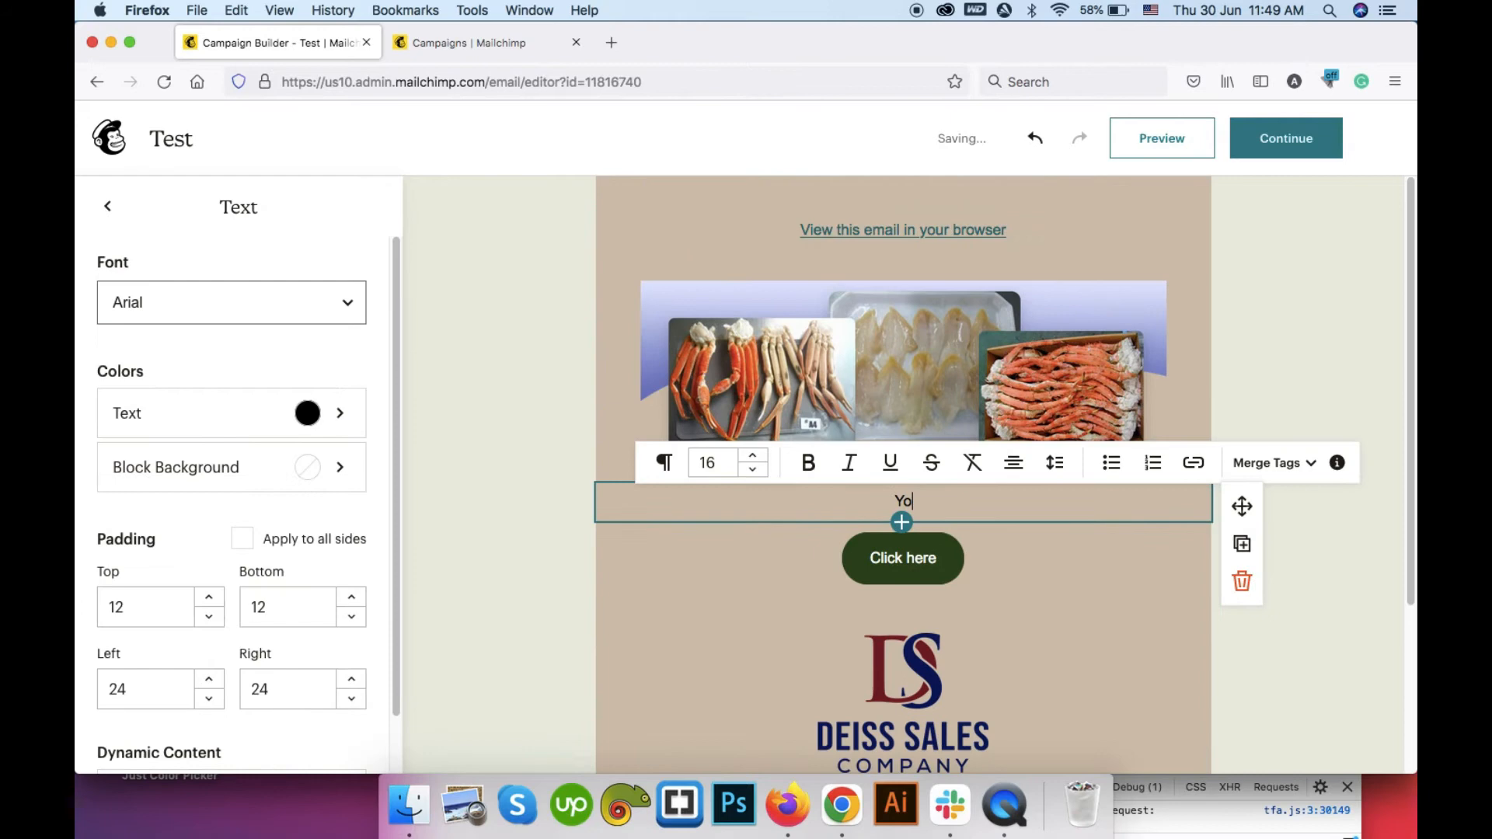
text(main messa)
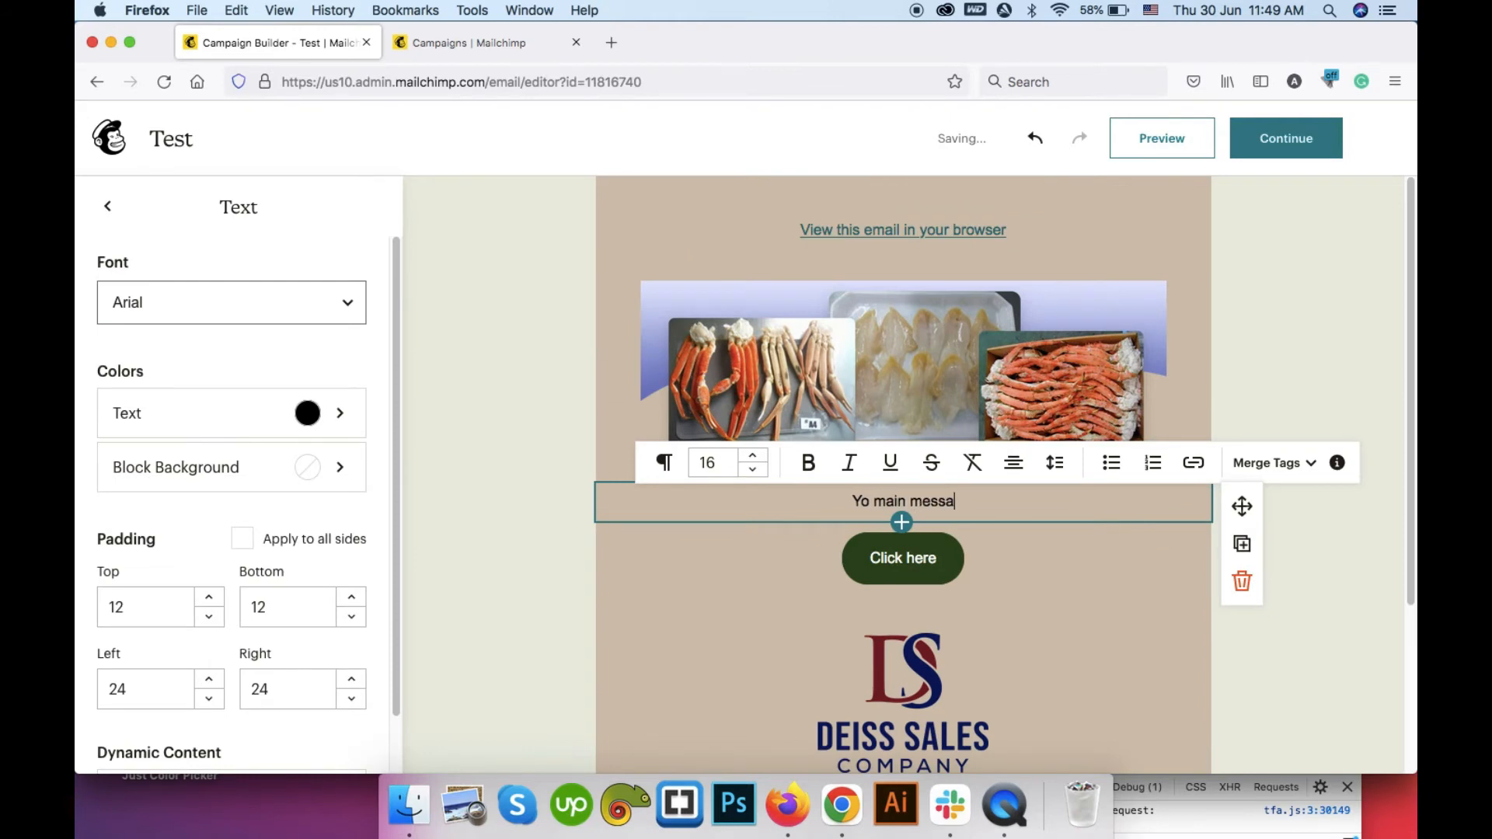
text(ge body h)
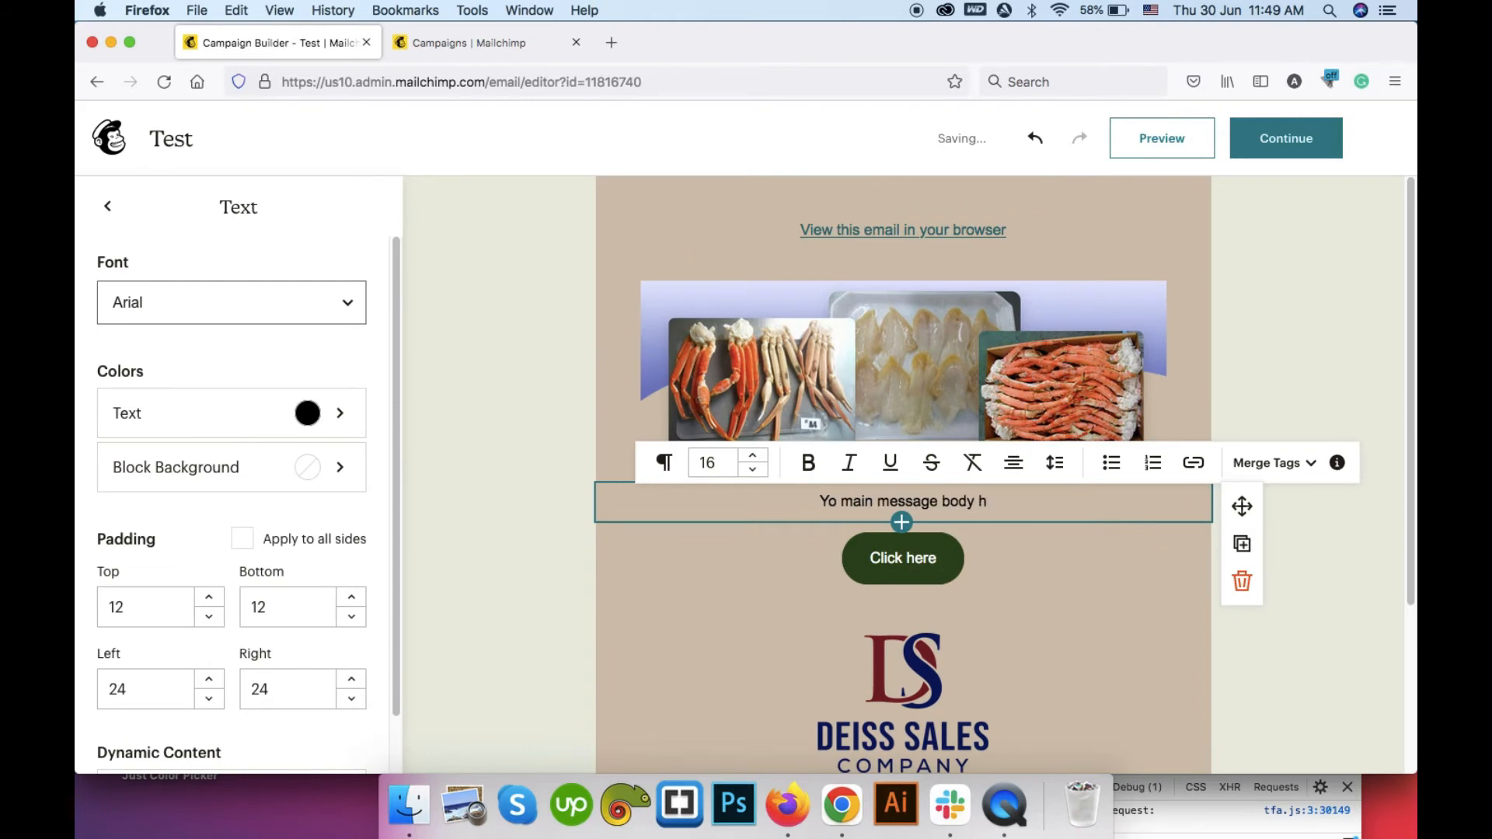
text(ere)
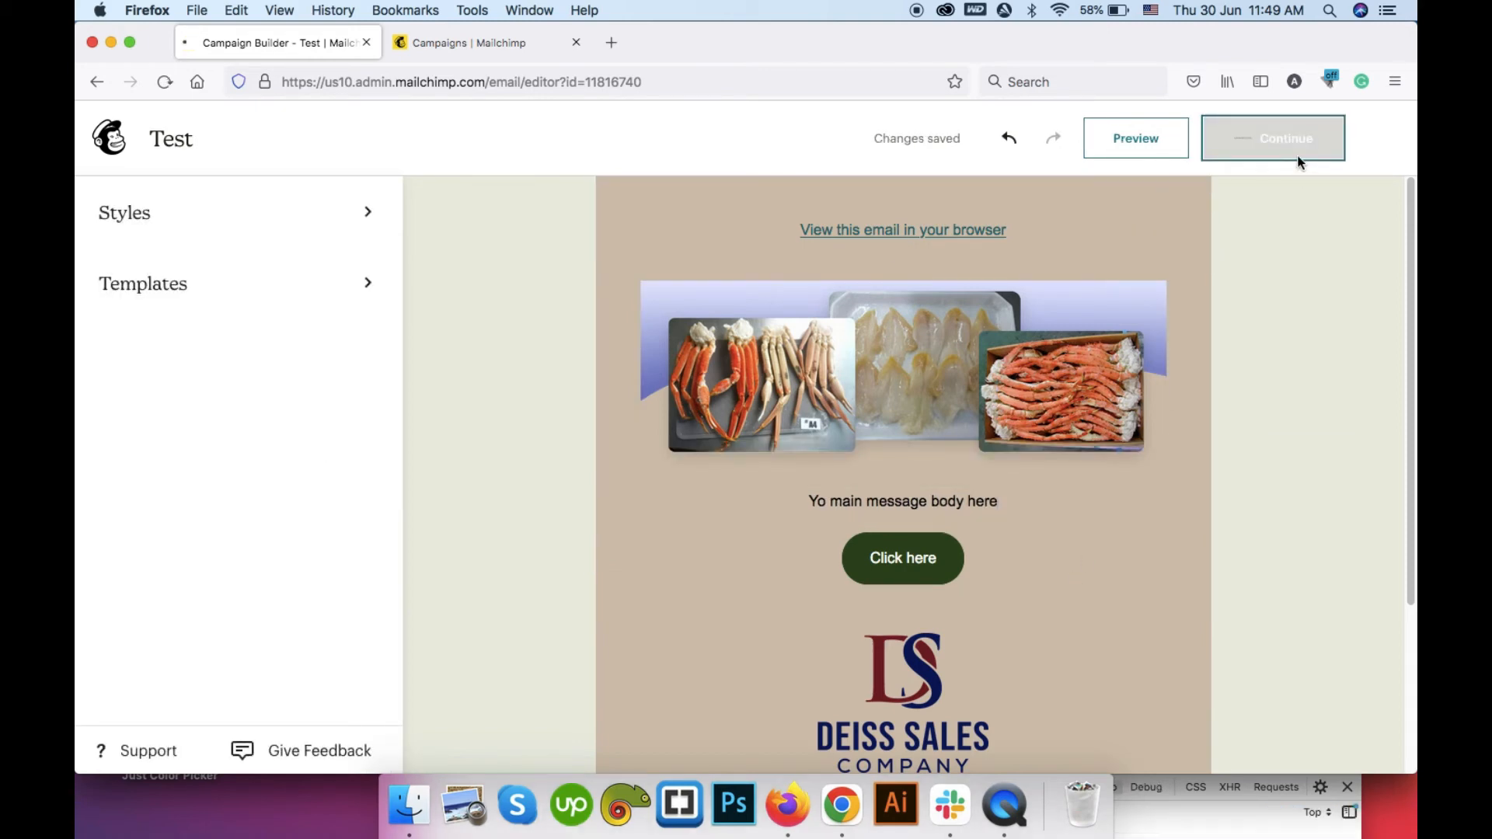
Return to the Test campaign checklist and bring up the send review for 3 subscribers
click(1273, 138)
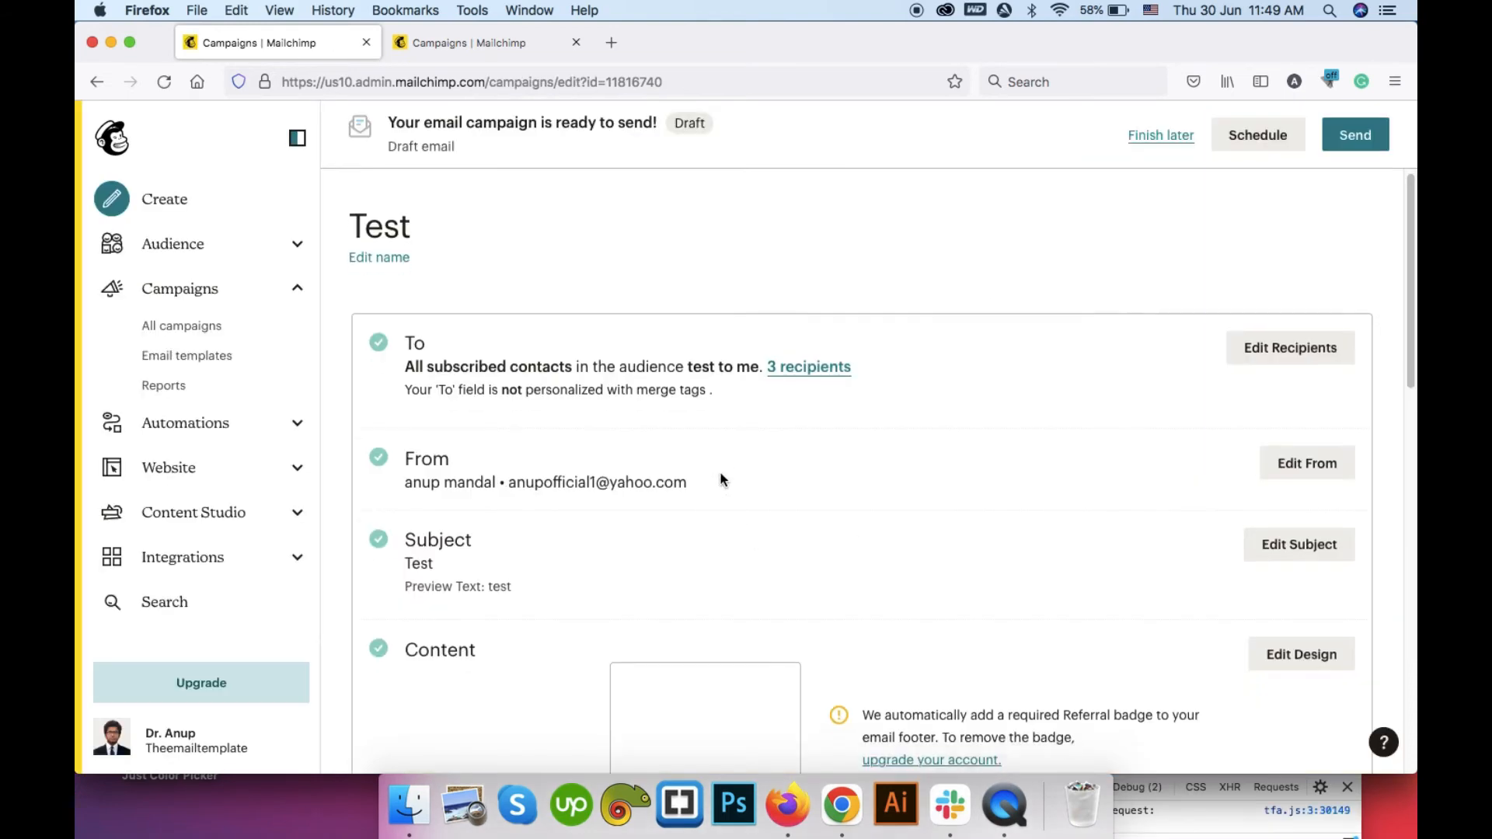
scroll(down, 3)
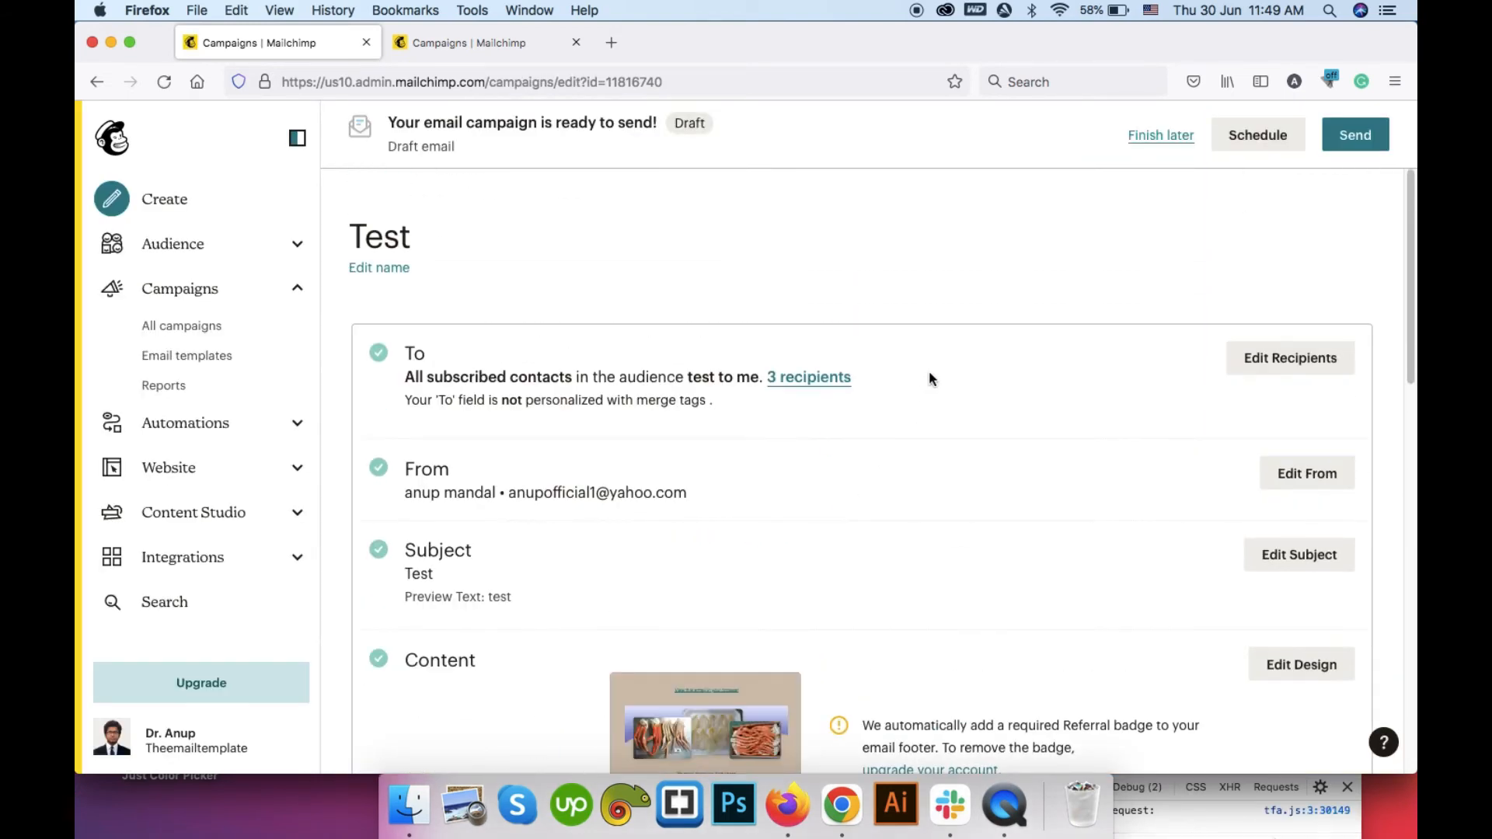
click(1354, 135)
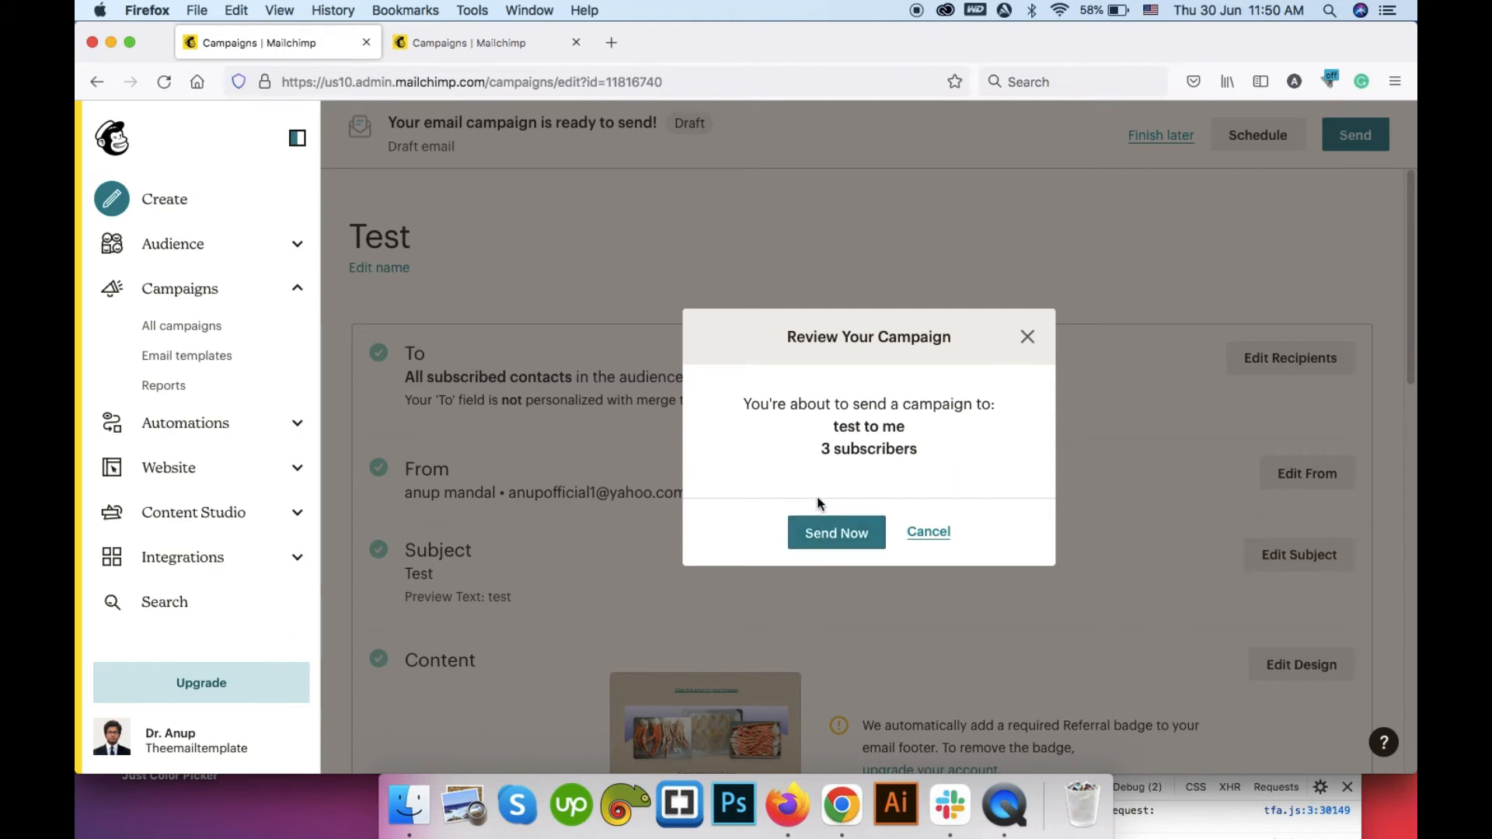
mouse_move(836, 532)
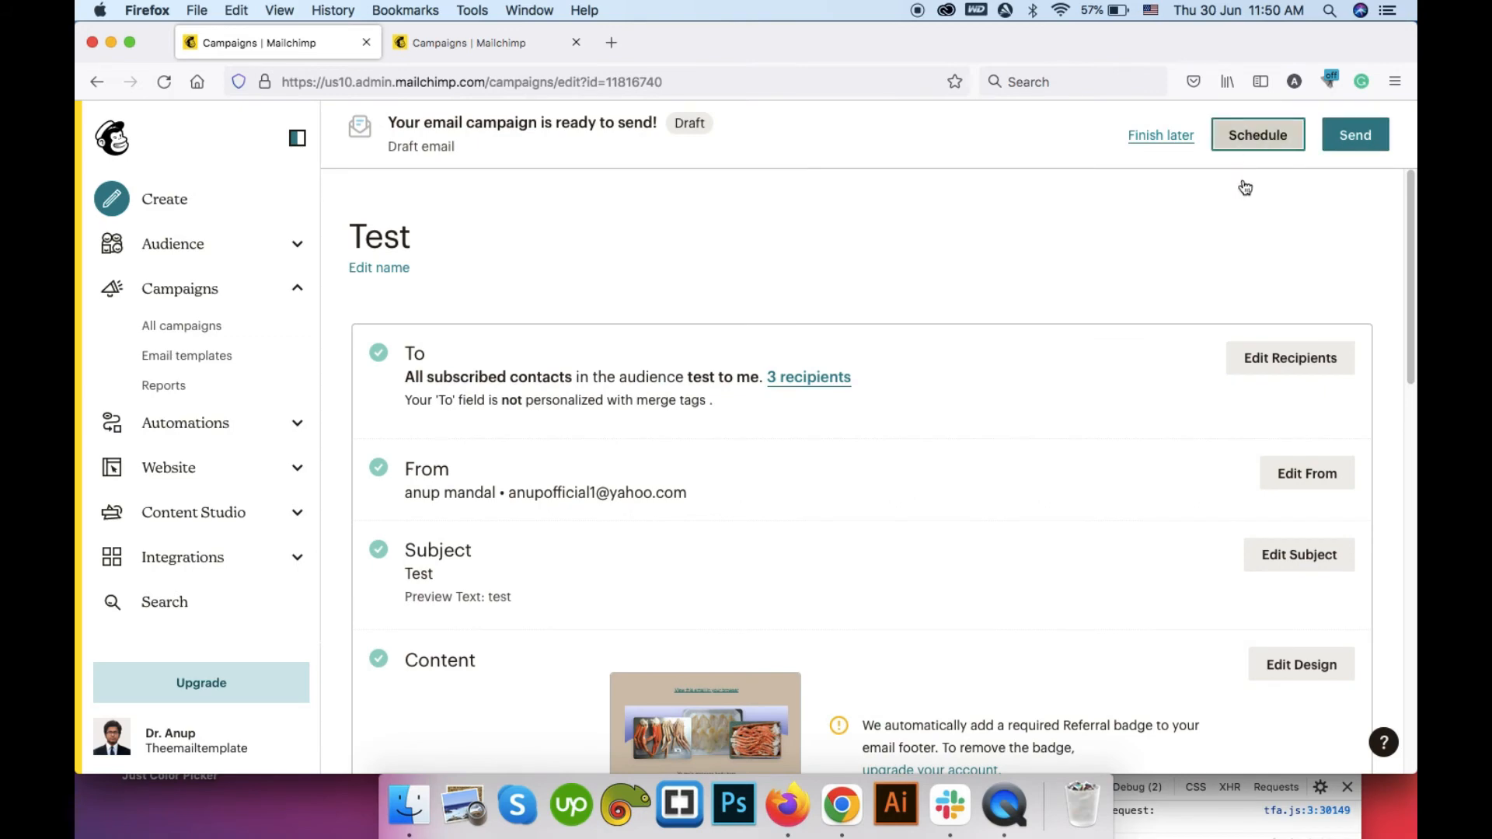
Schedule the Test campaign for delivery on June 16 2022 at 12:45 PM
click(1258, 134)
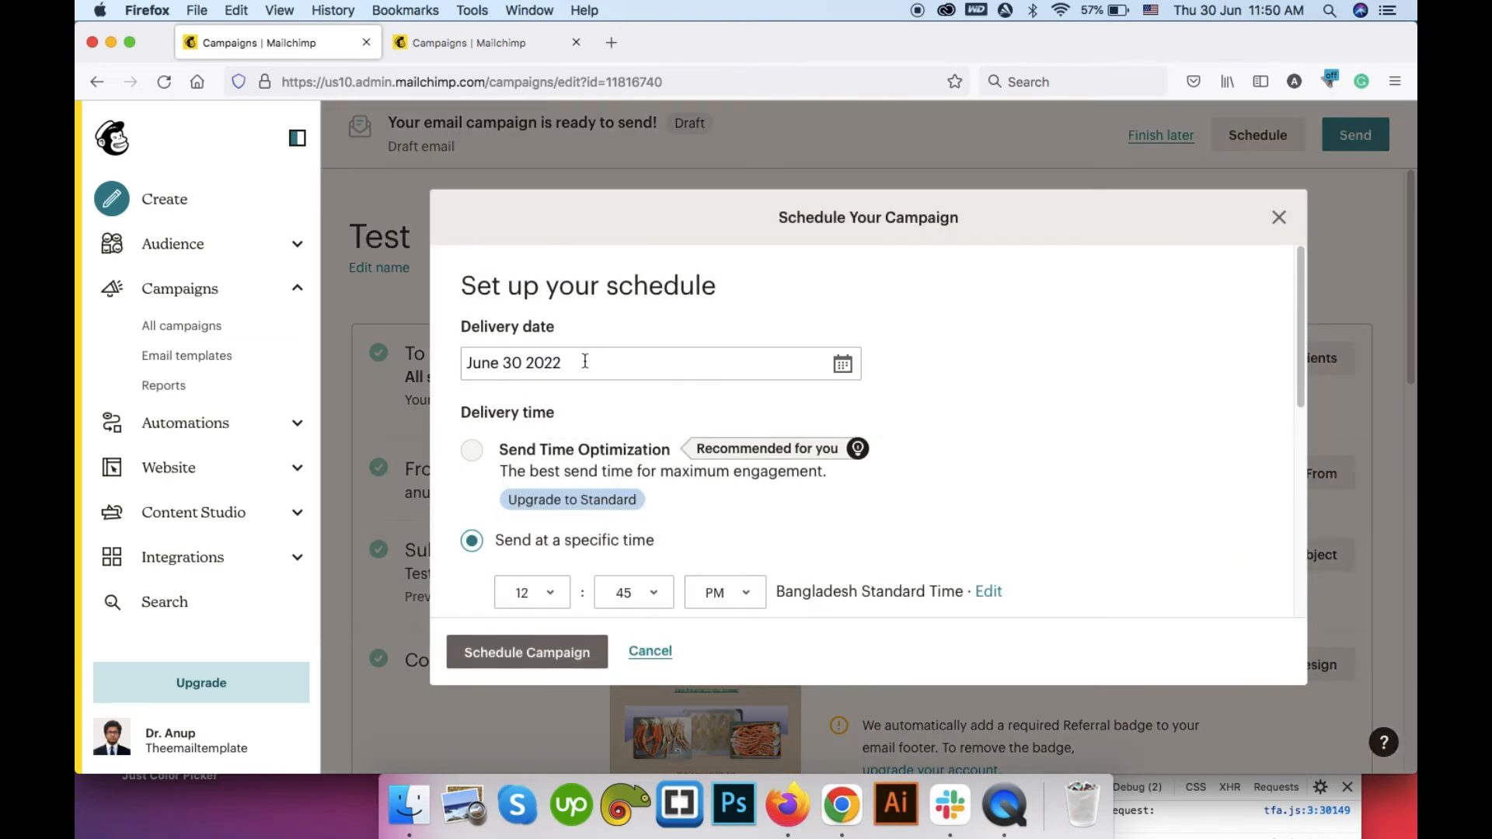
click(652, 363)
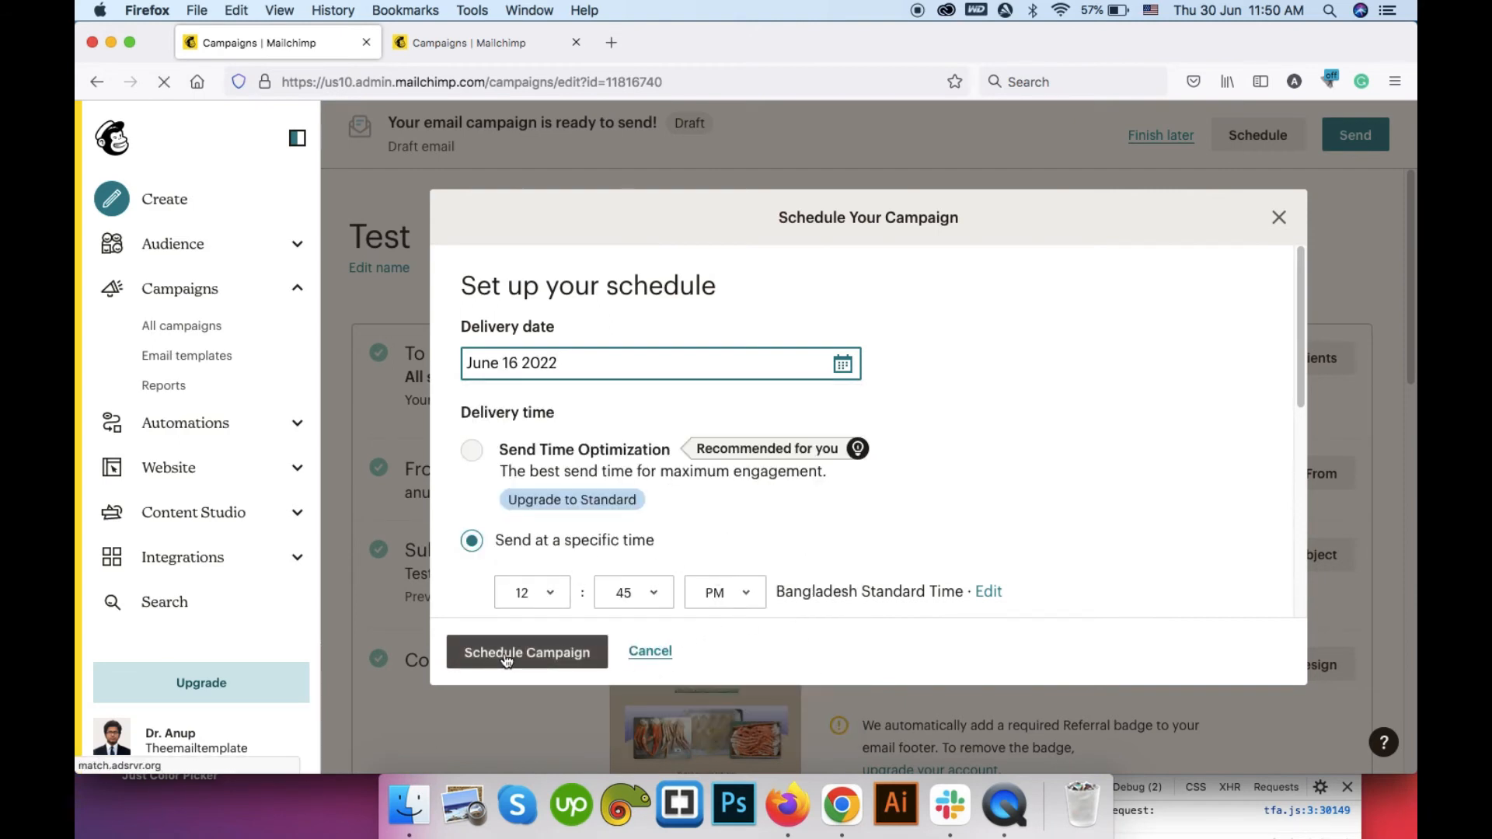
click(527, 652)
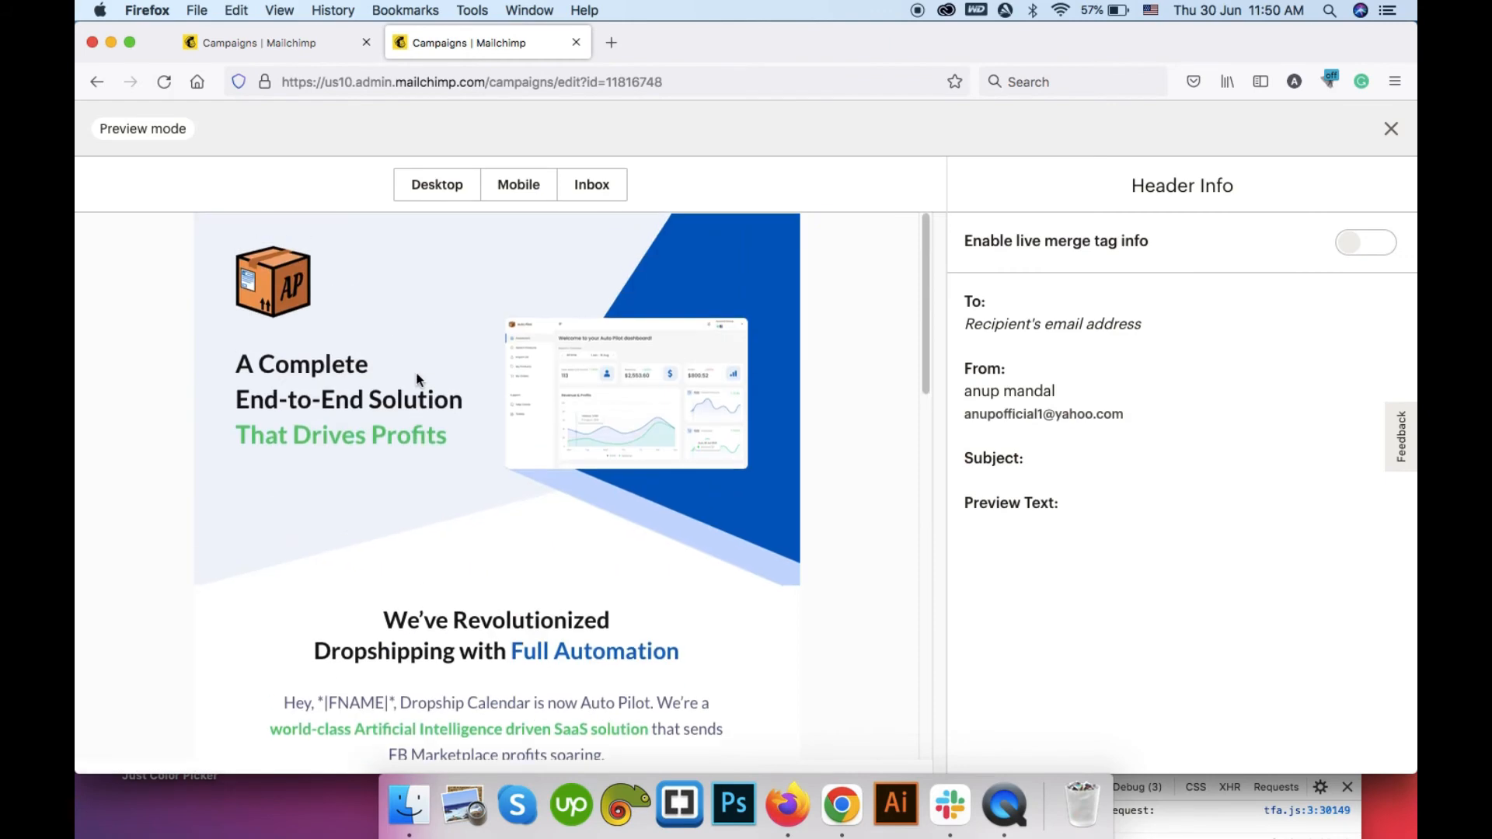
Scroll through the email preview, then close it
scroll(down, 3)
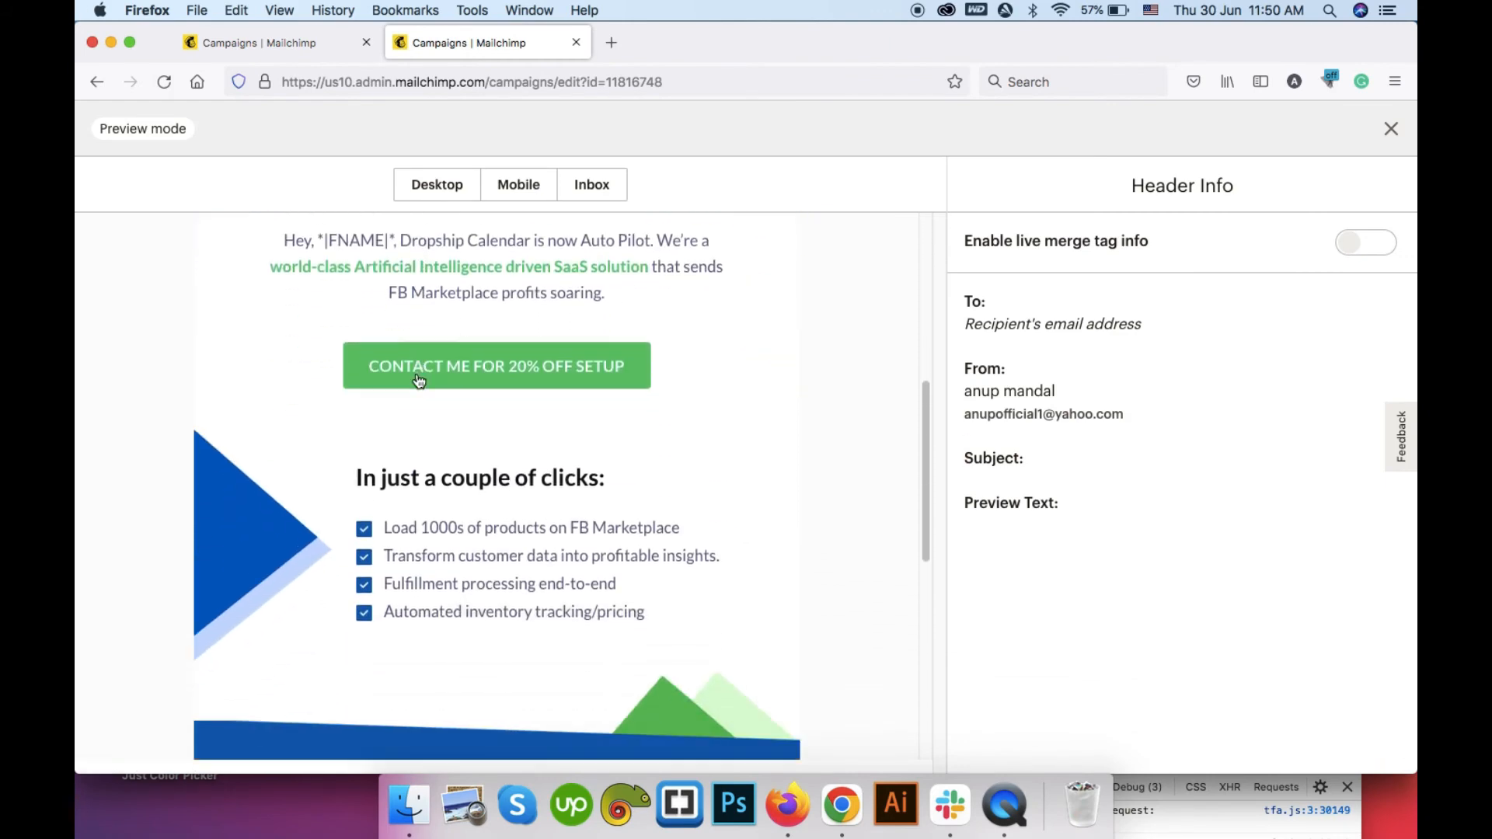
scroll(down, 3)
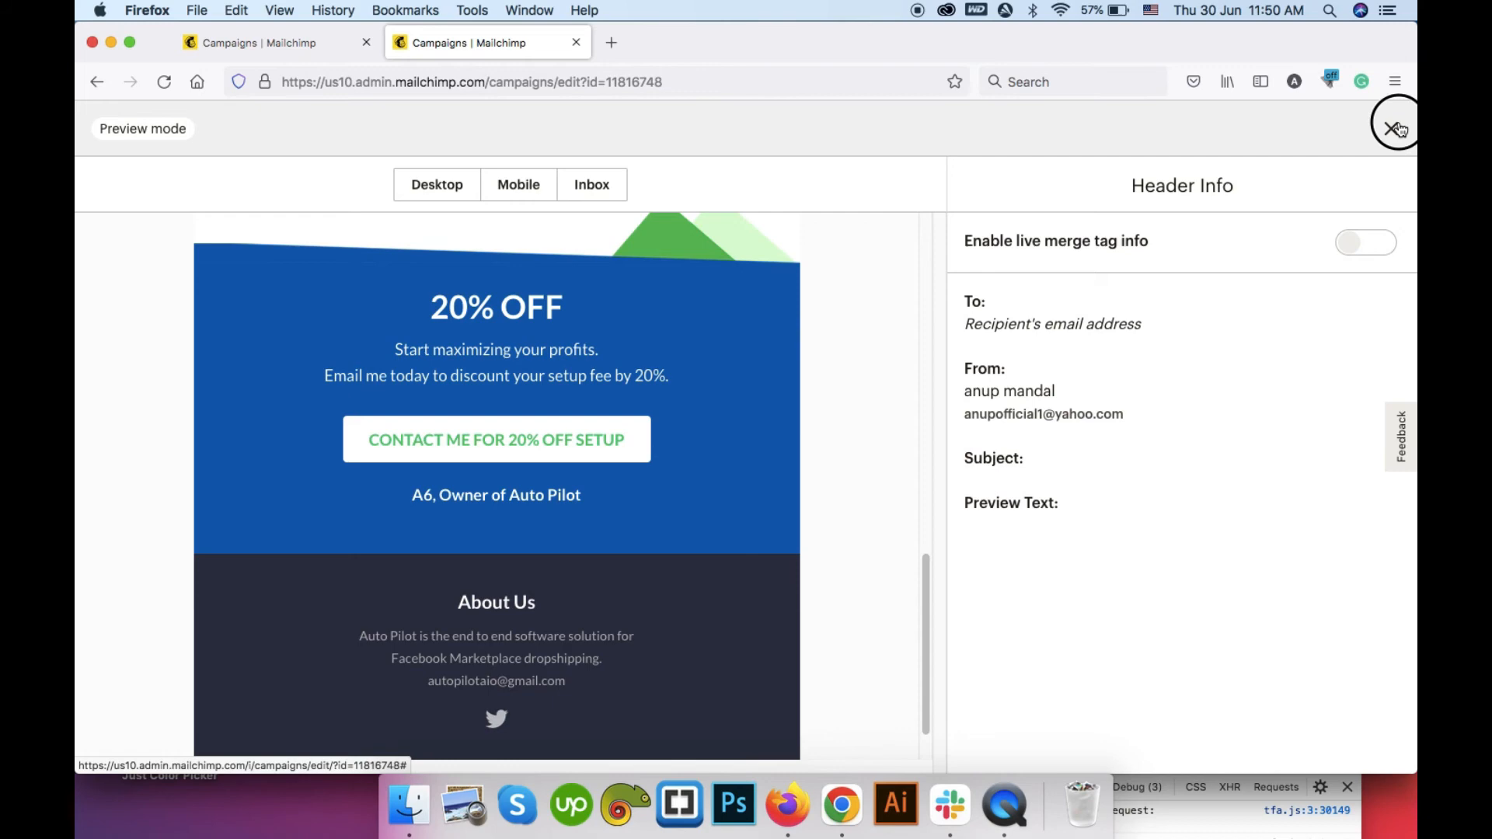
click(1396, 128)
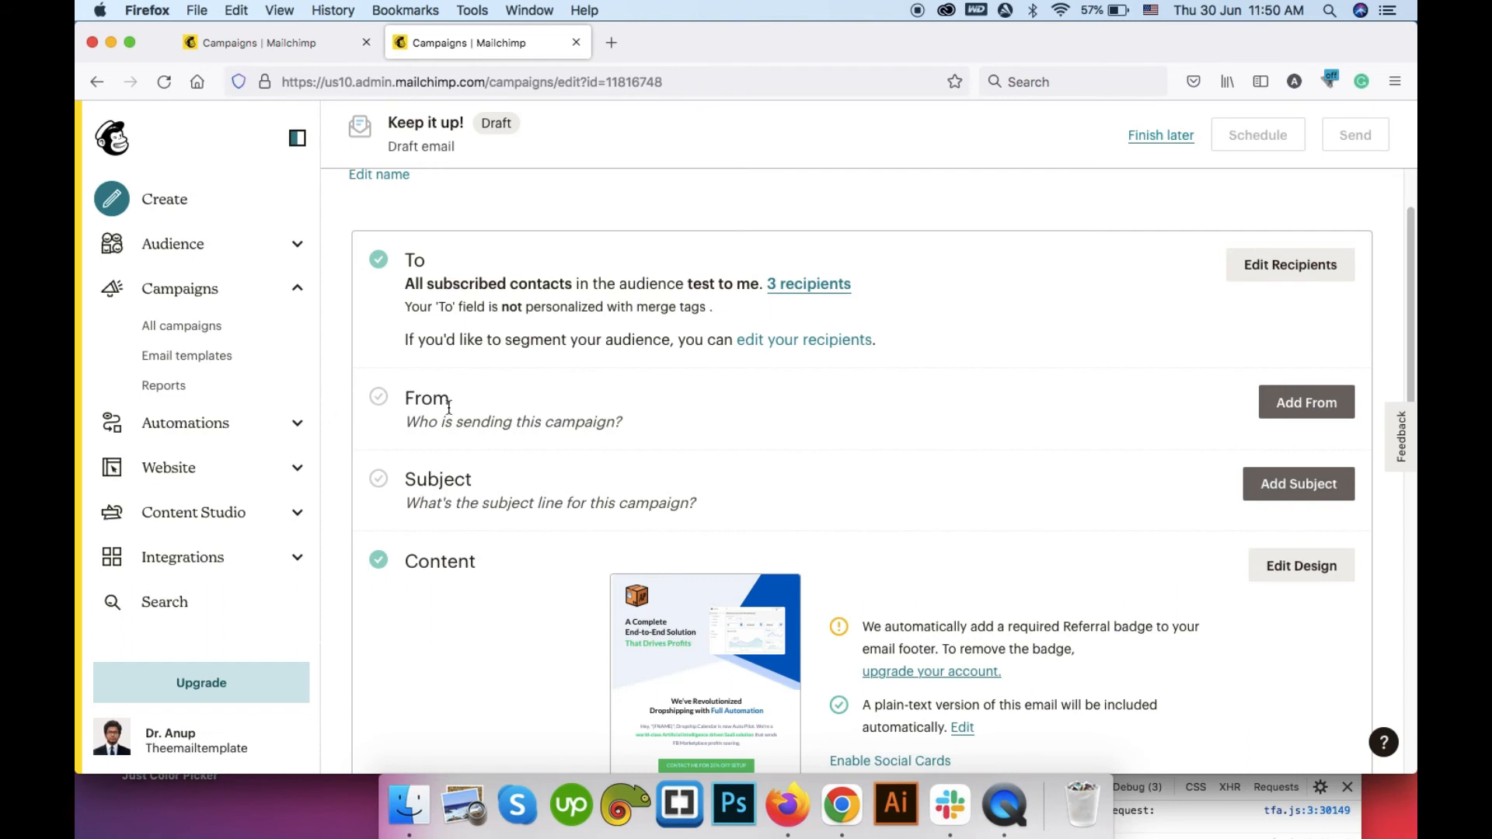
Peek at the Add Subject form, cancel it, and scroll down the checklist
click(1306, 402)
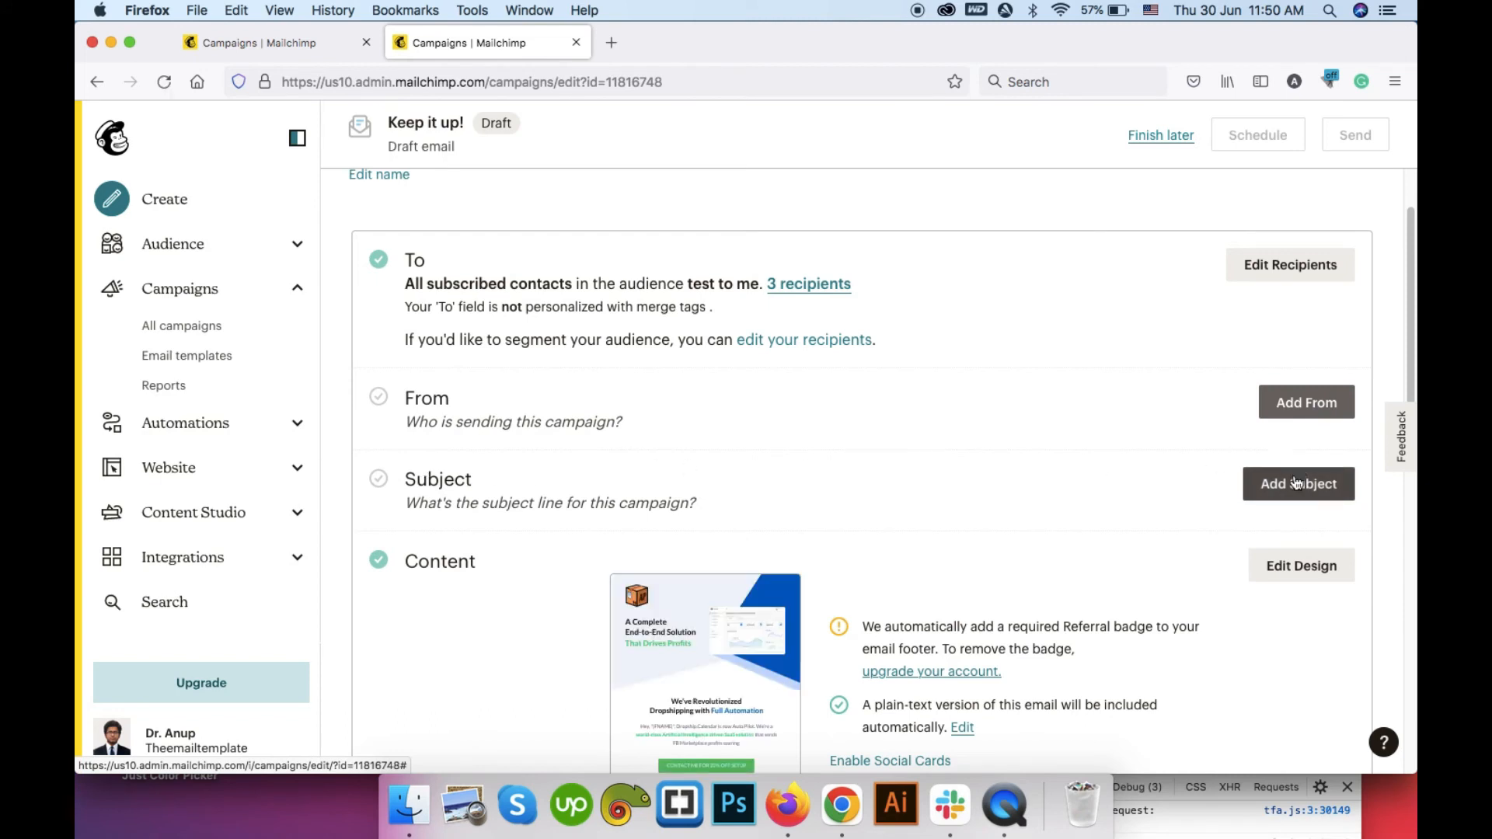
click(1298, 483)
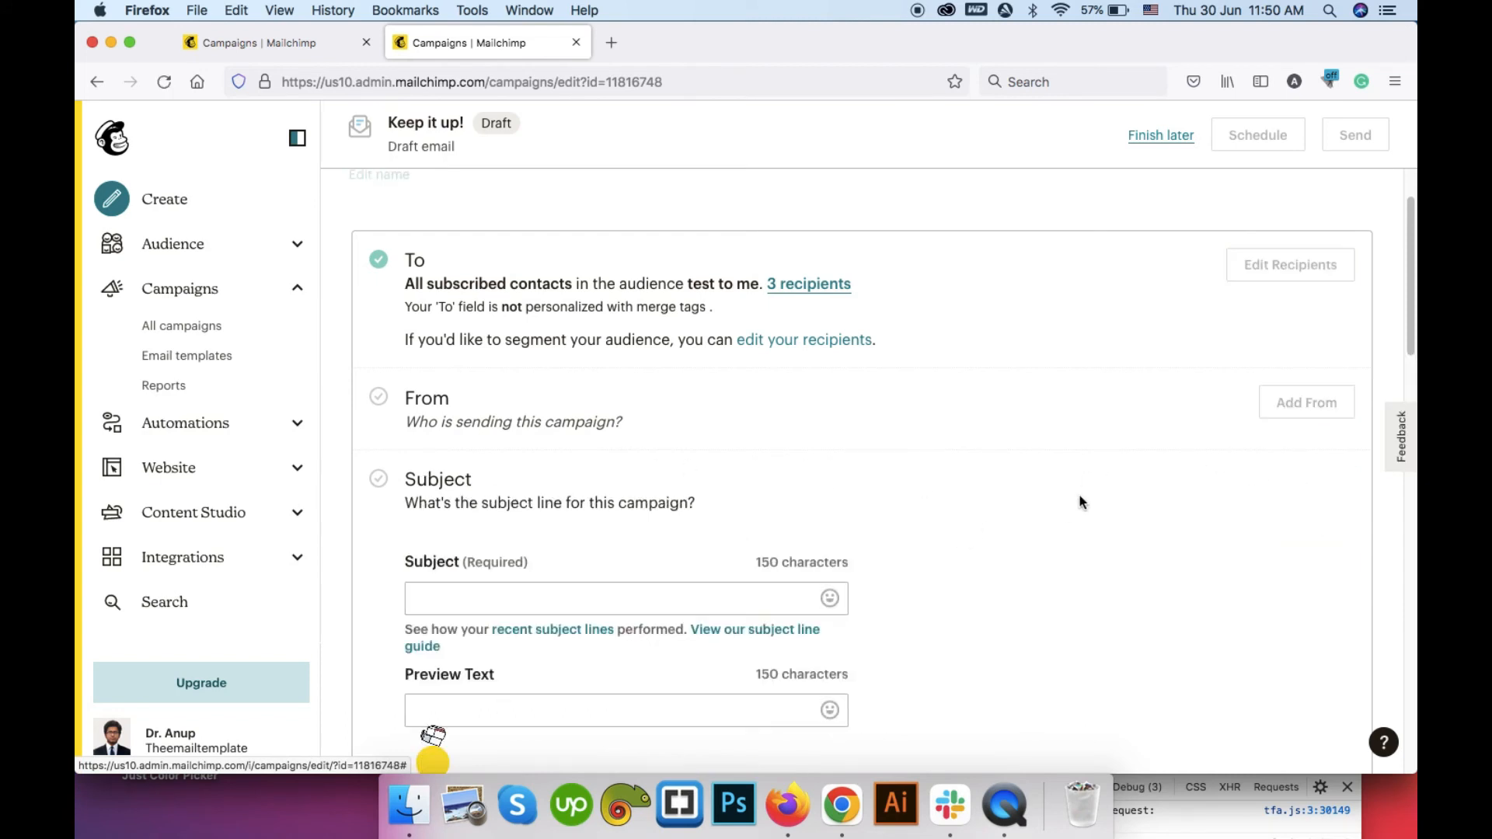
scroll(down, 3)
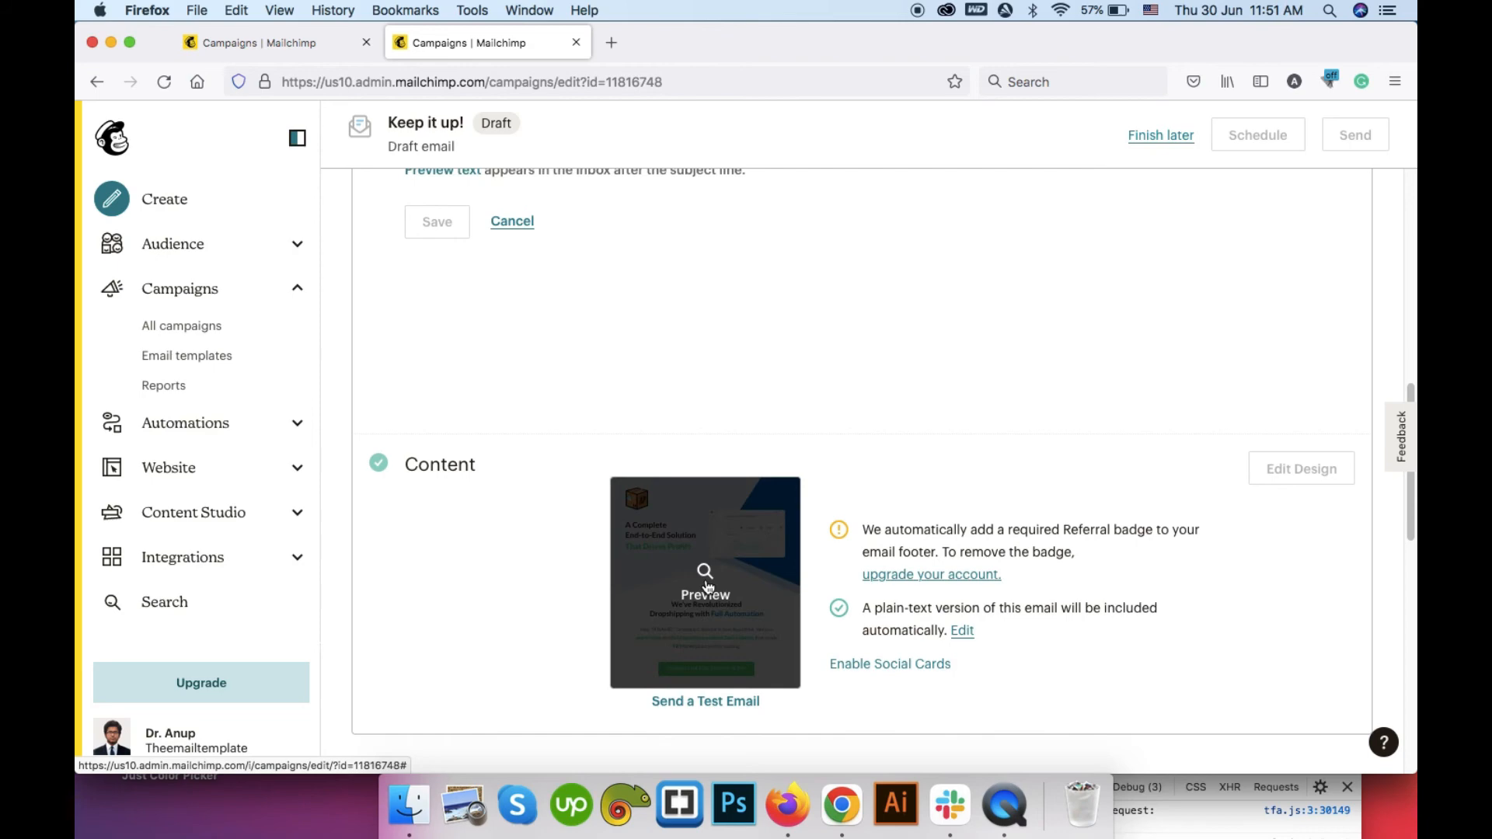
scroll(down, 3)
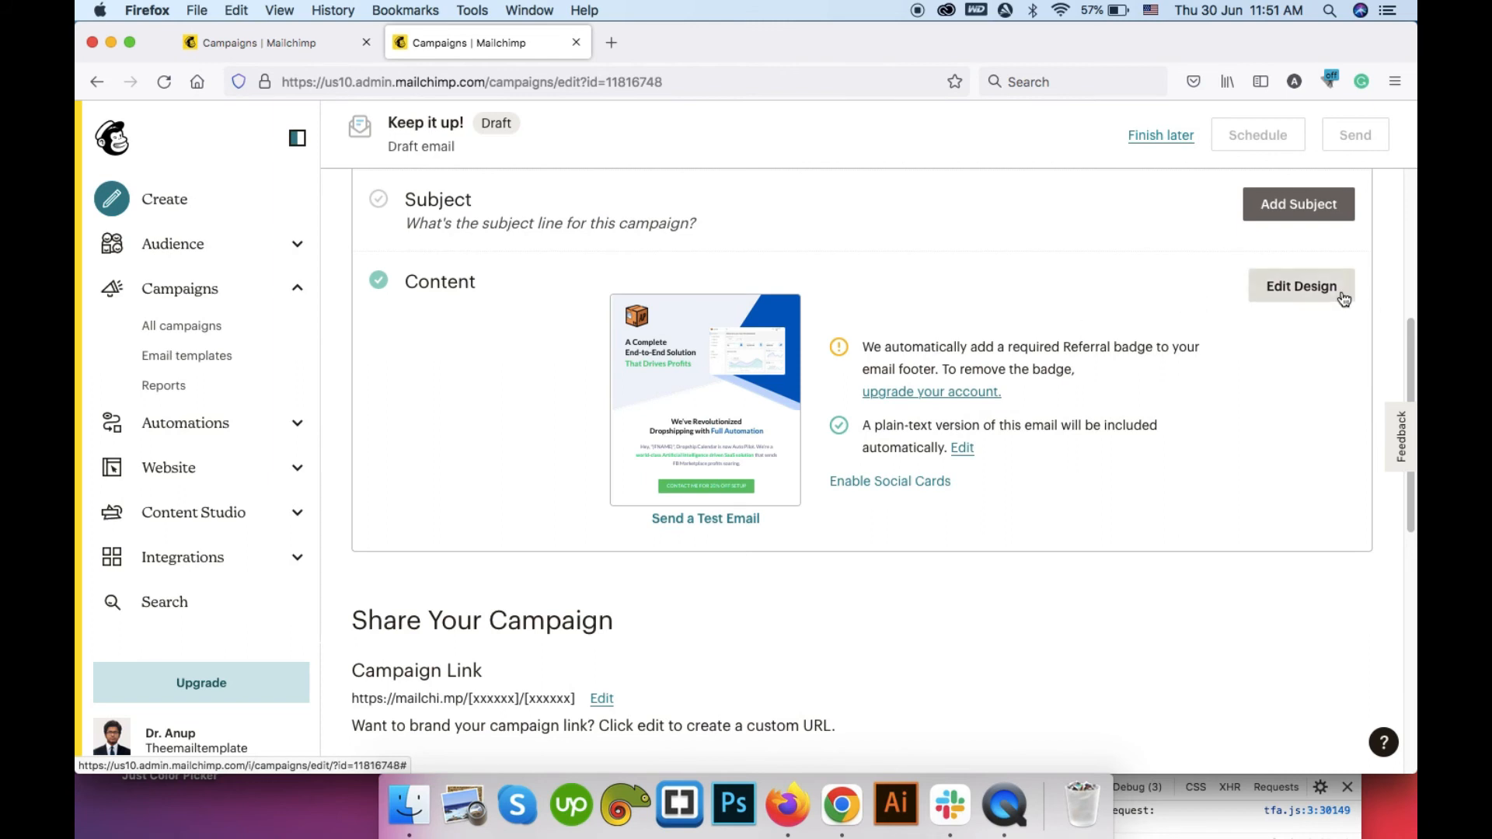
Open the email design and choose Switch templates from the Template menu
click(1300, 287)
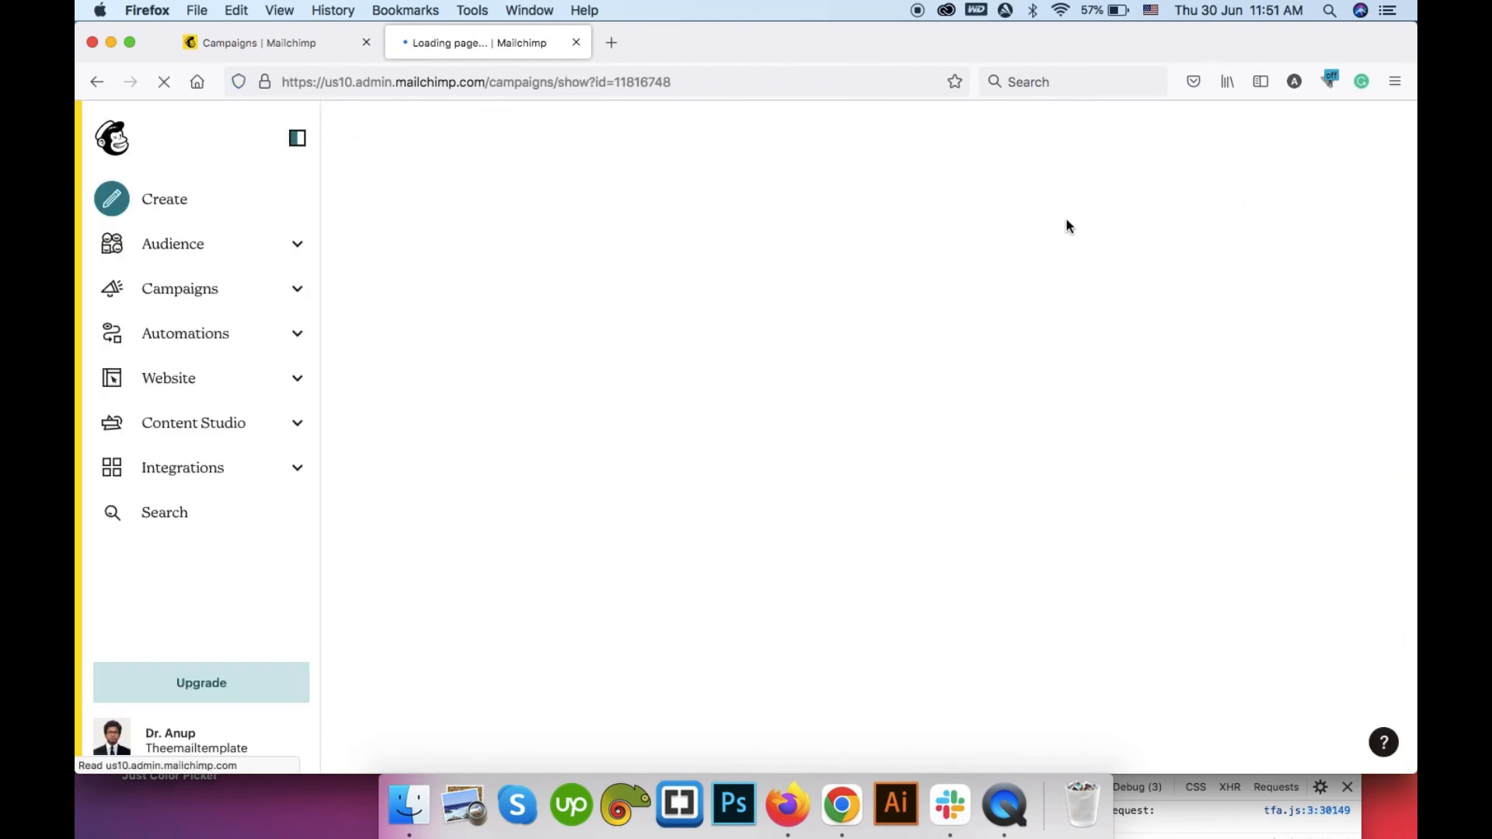
click(1150, 130)
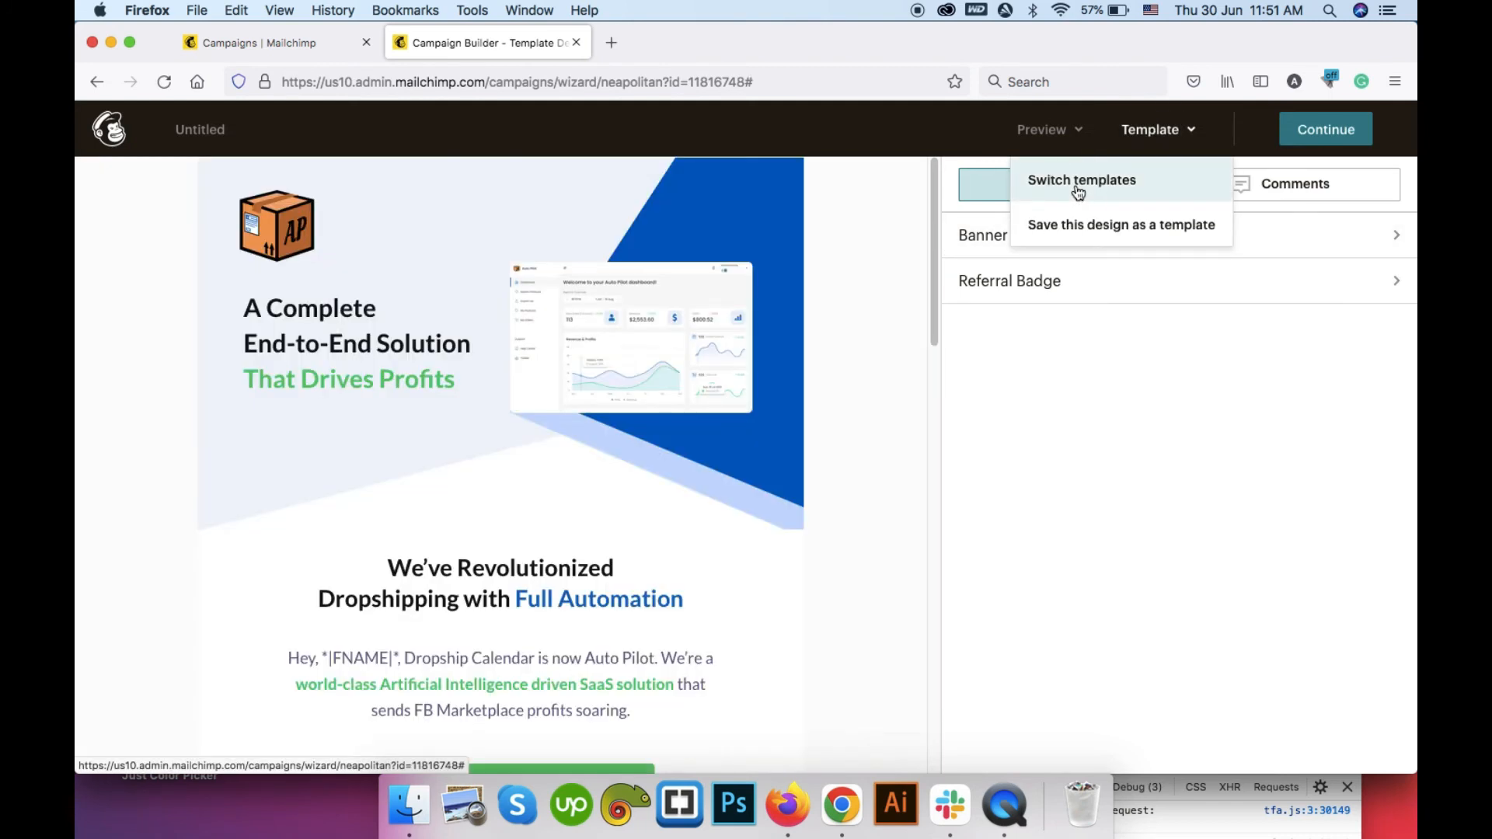
click(1081, 179)
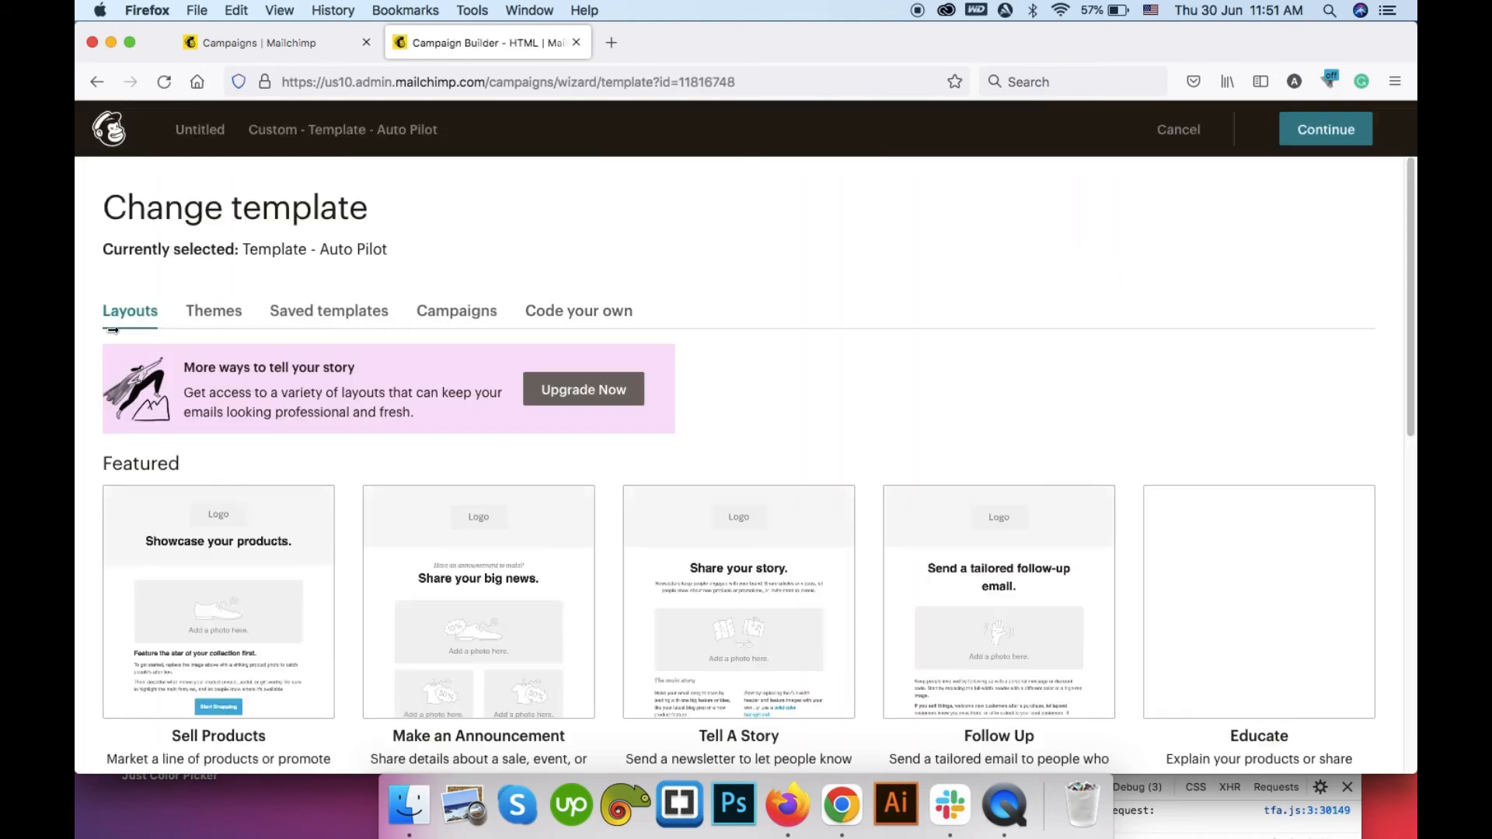
Browse Layouts, Themes, Saved templates, Campaigns and Code your own template sources
scroll(down, 3)
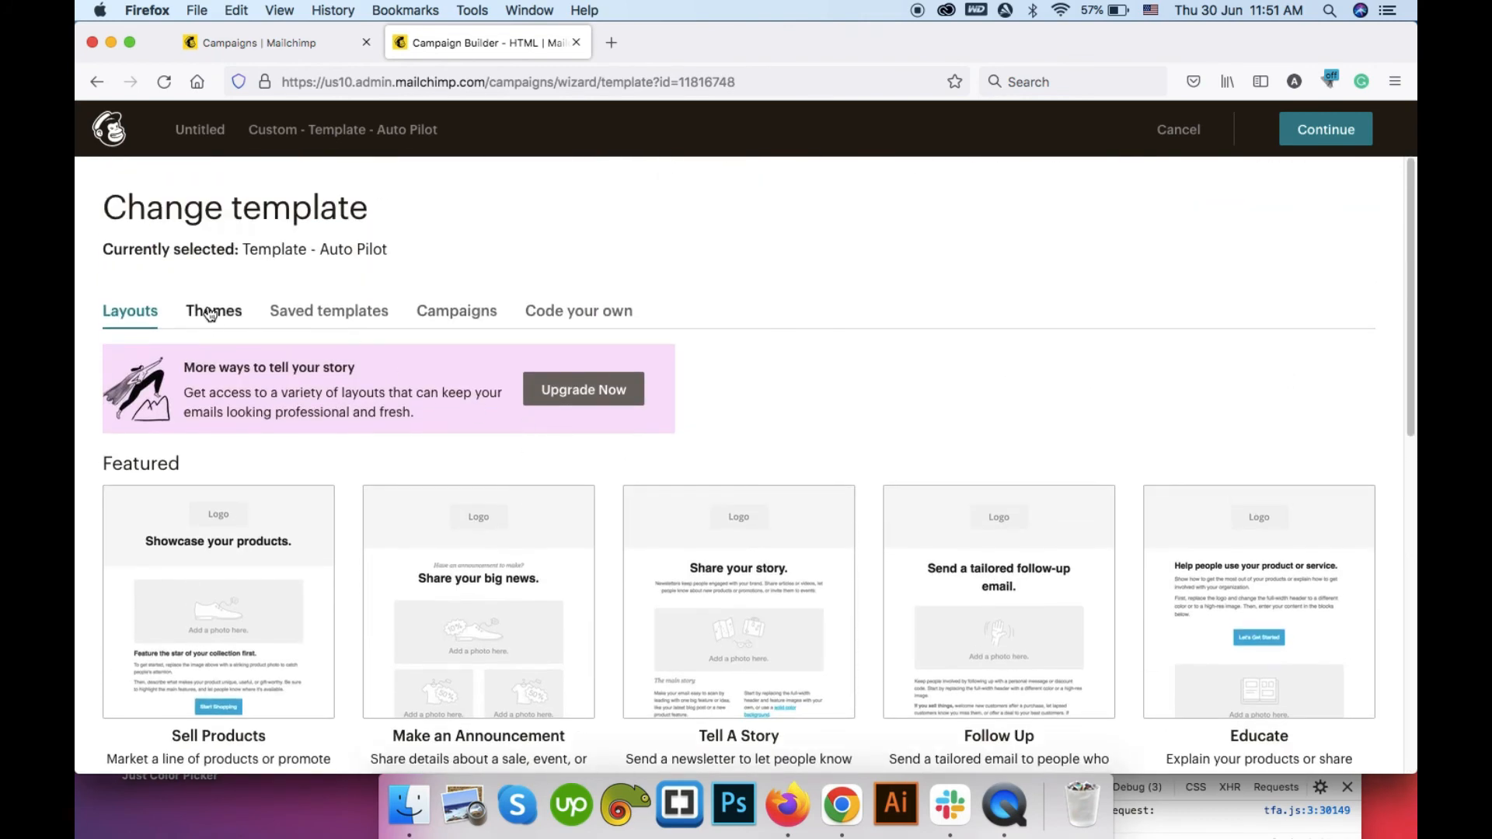
click(213, 310)
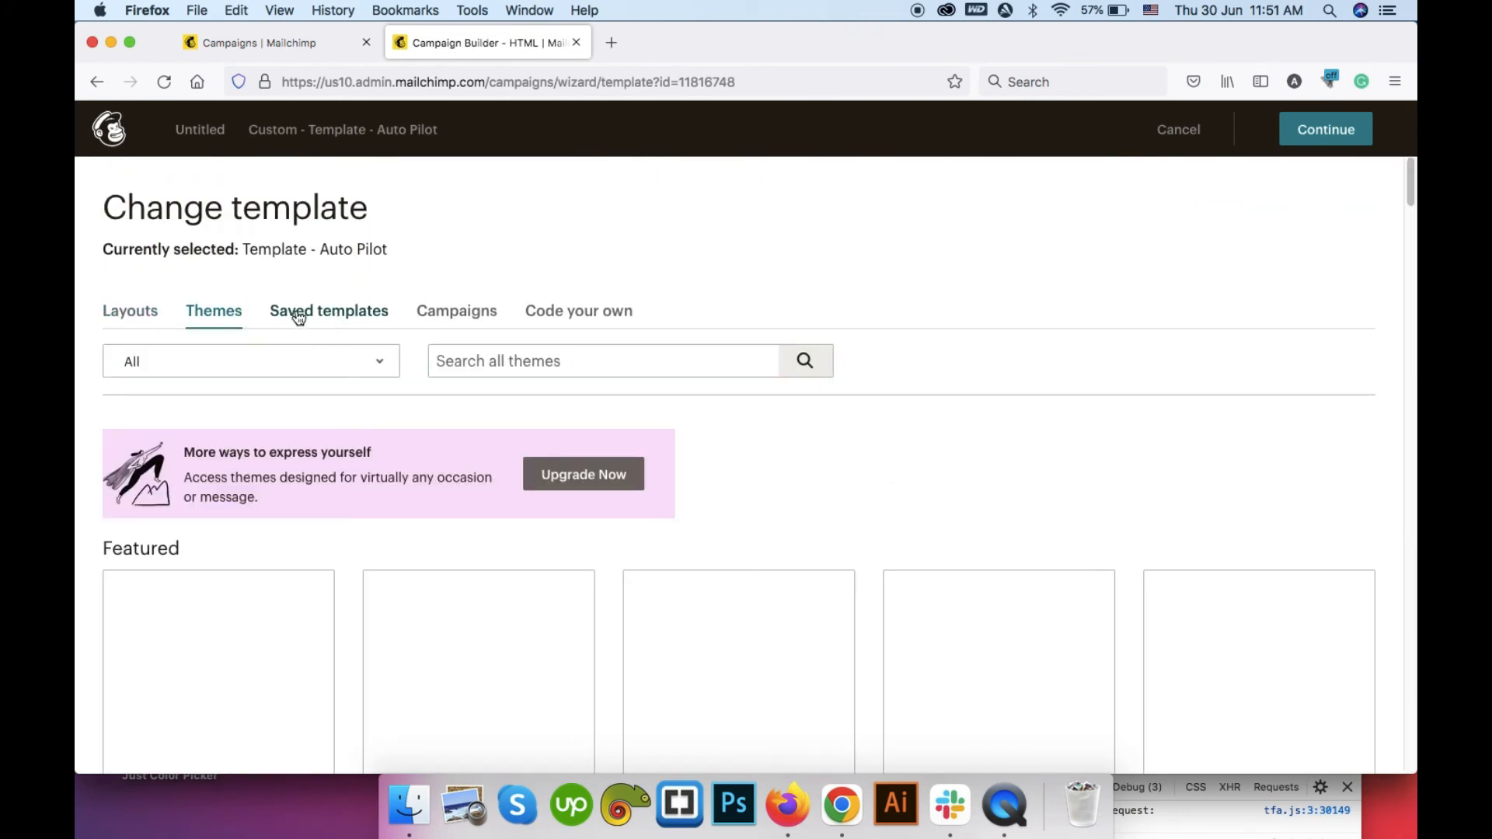
scroll(down, 3)
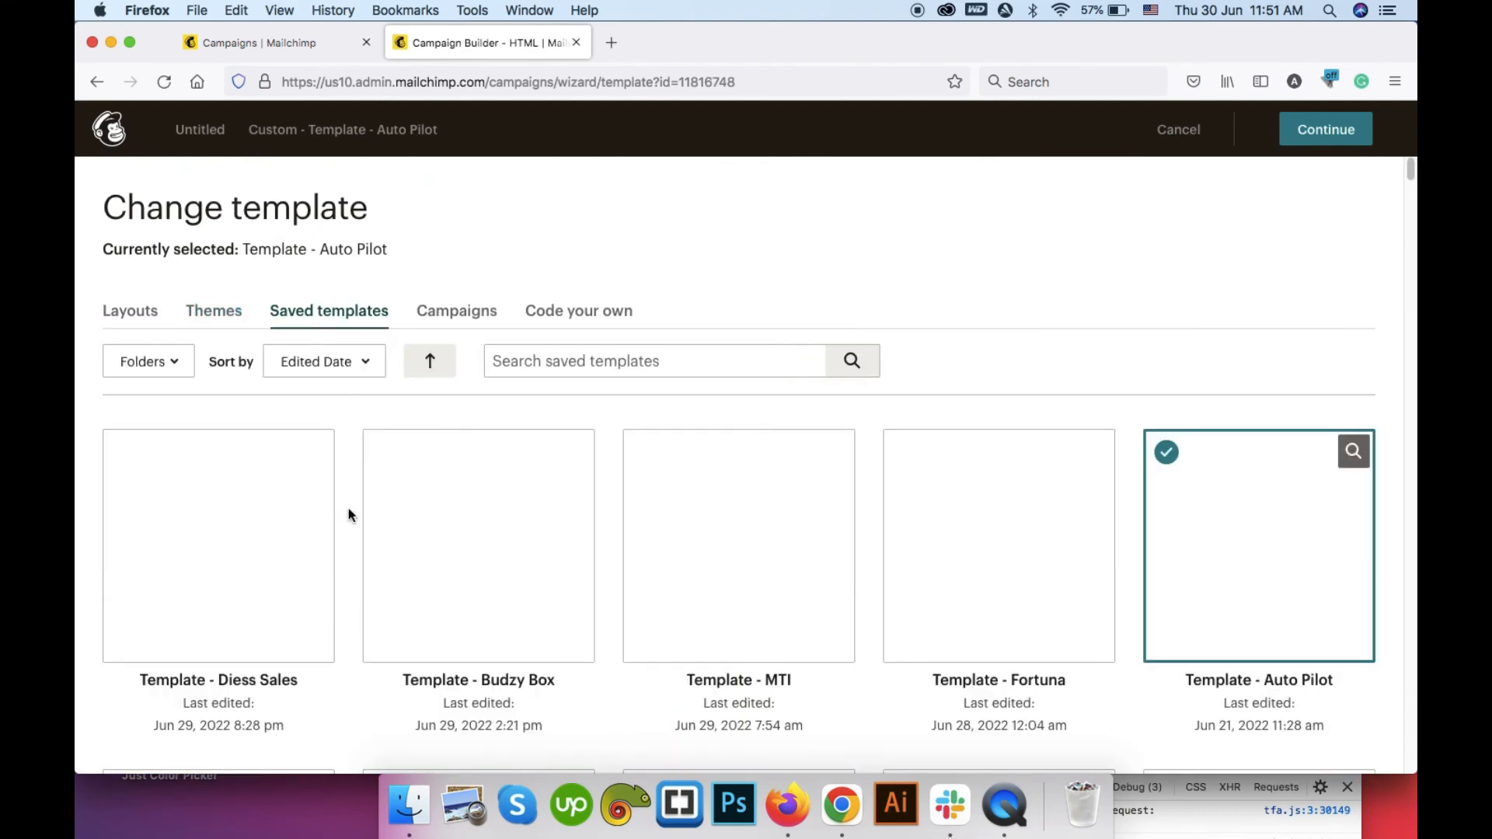
scroll(down, 3)
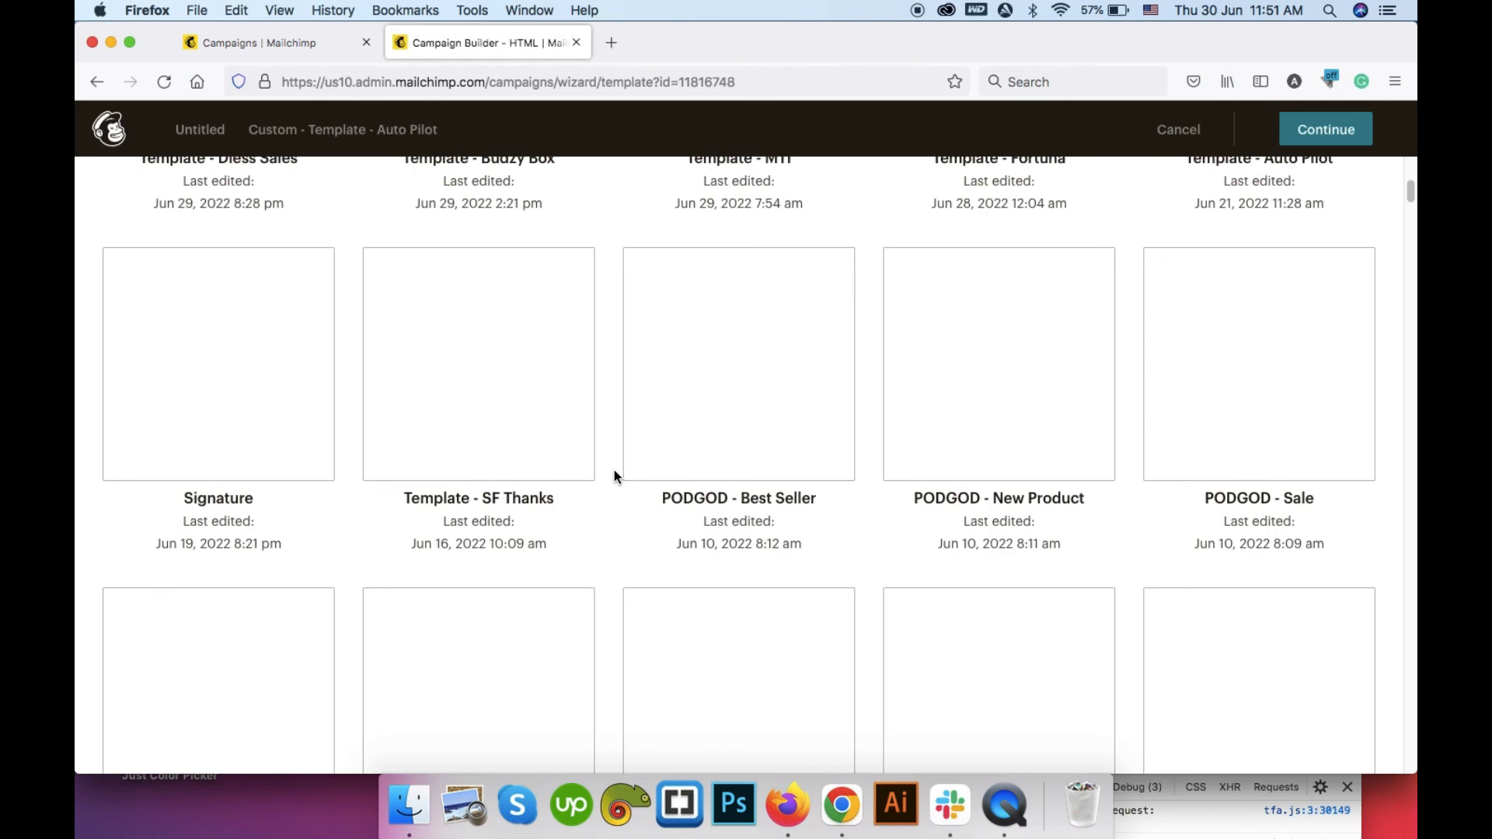
scroll(down, 3)
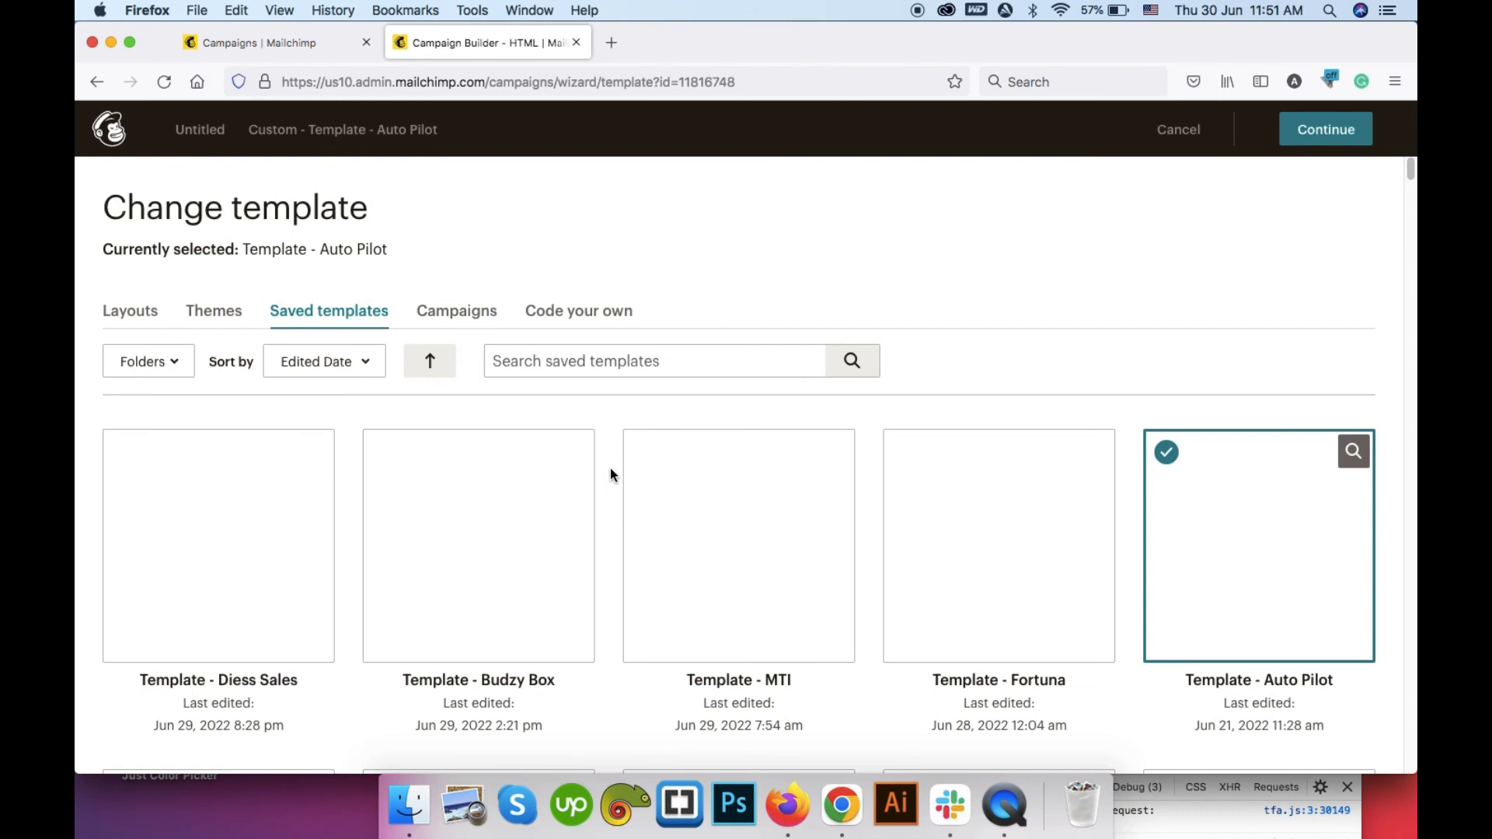
mouse_move(476, 348)
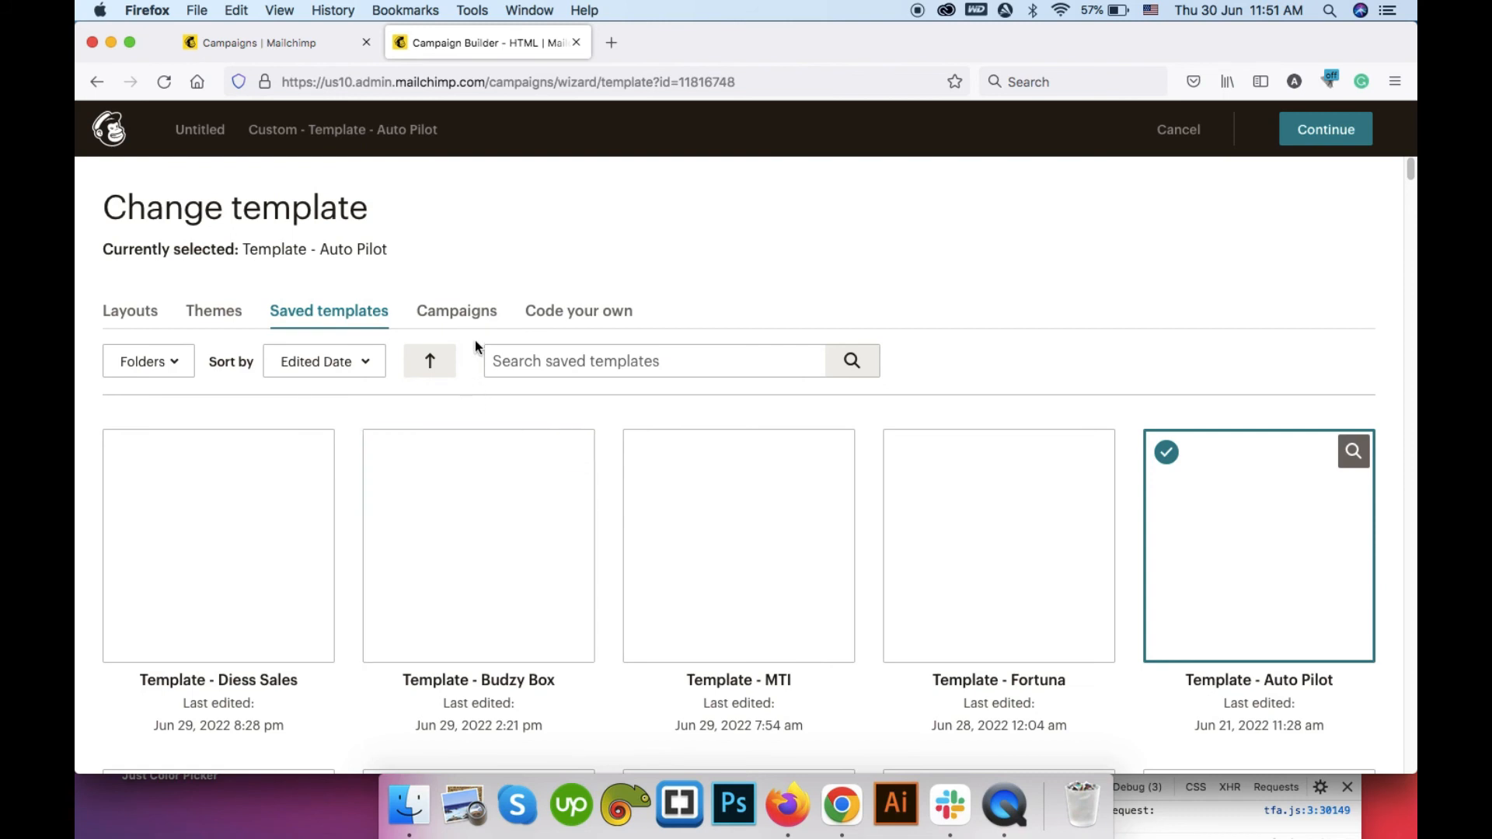
click(456, 310)
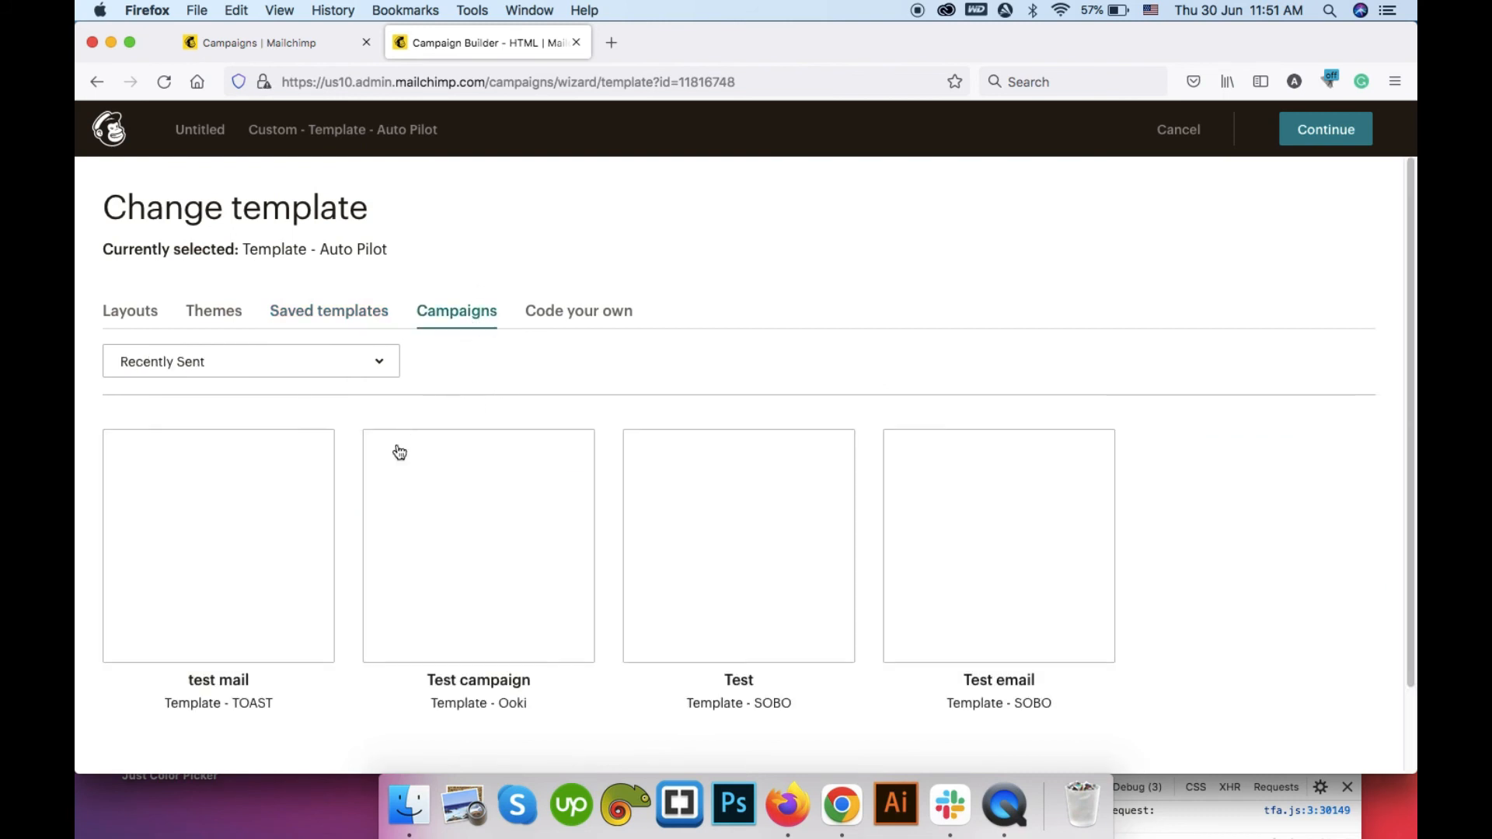
click(578, 311)
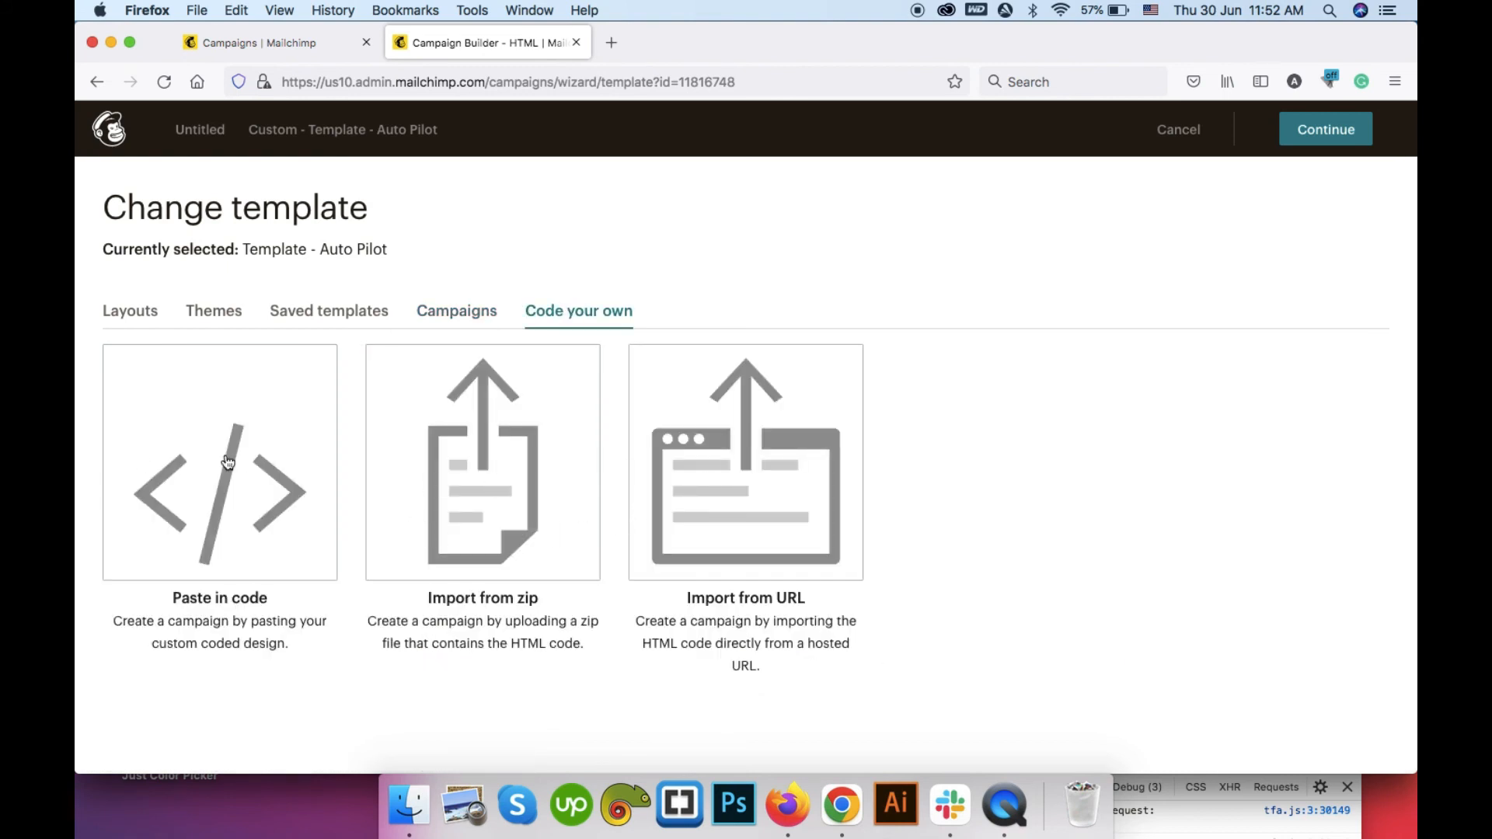
mouse_move(1152, 404)
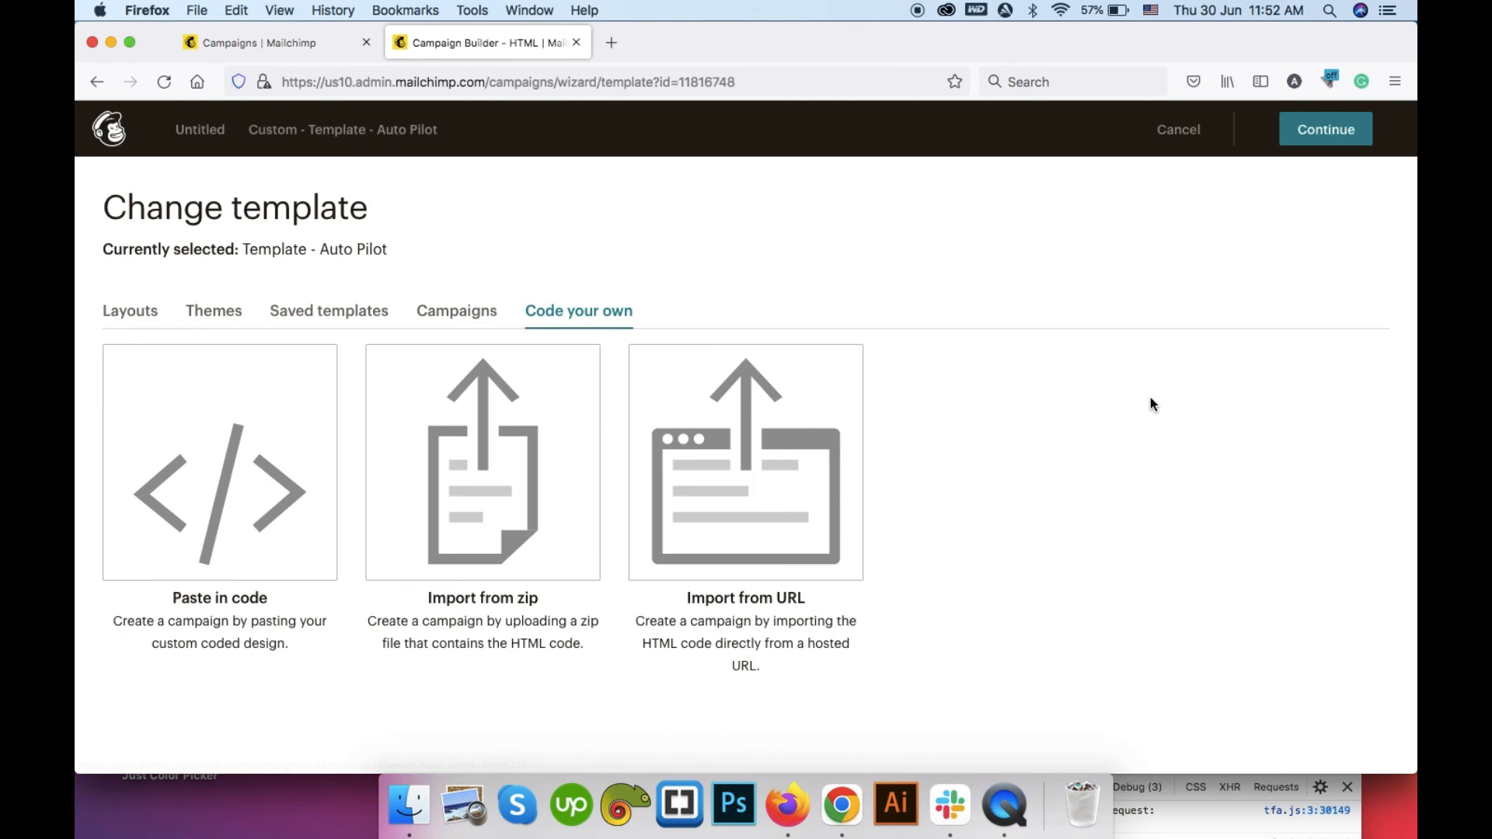
mouse_move(1152, 398)
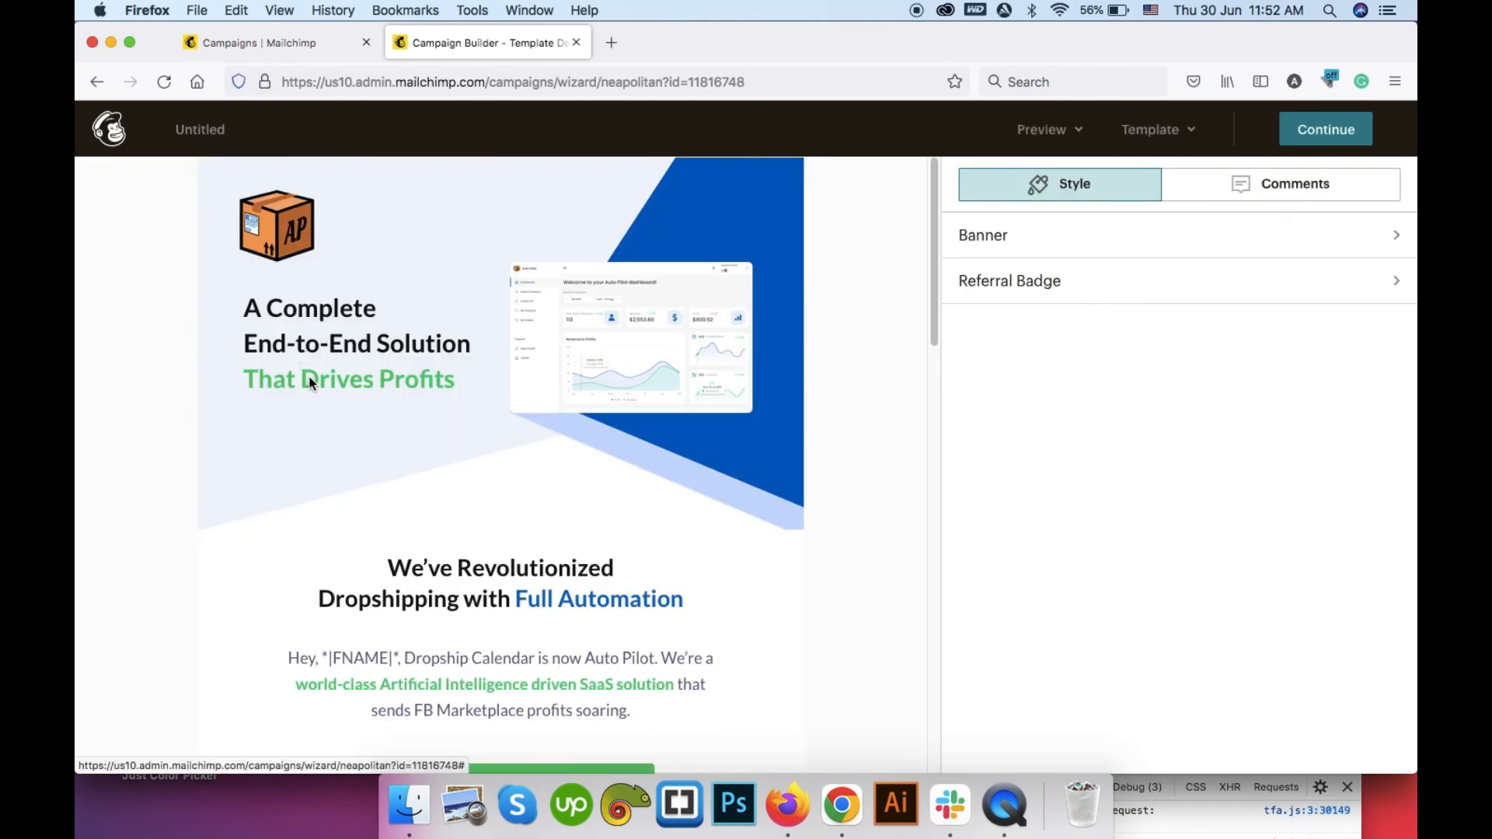
Scroll the Auto Pilot email design down to its About Us footer
scroll(down, 3)
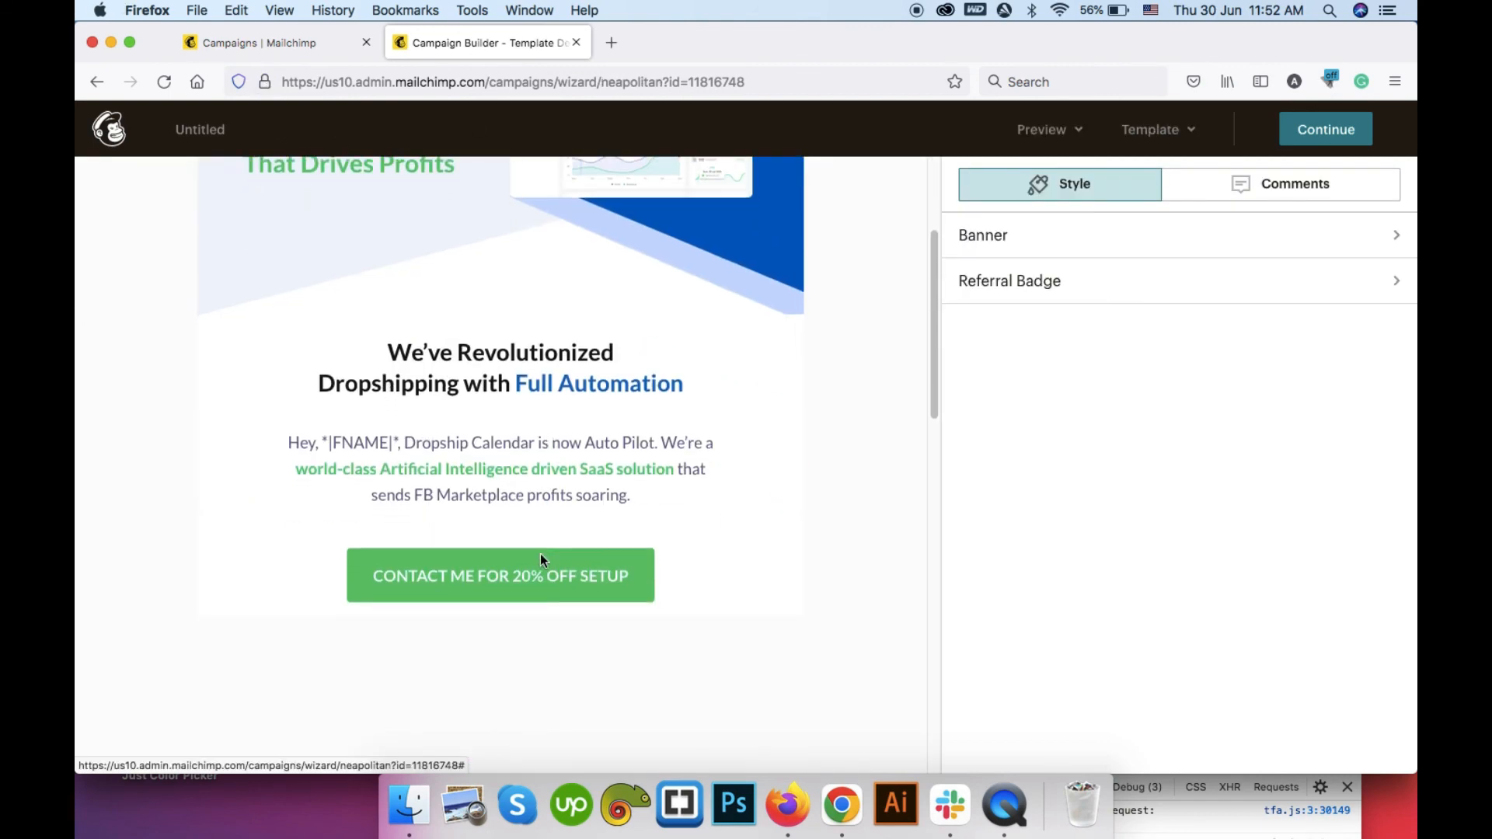
scroll(down, 3)
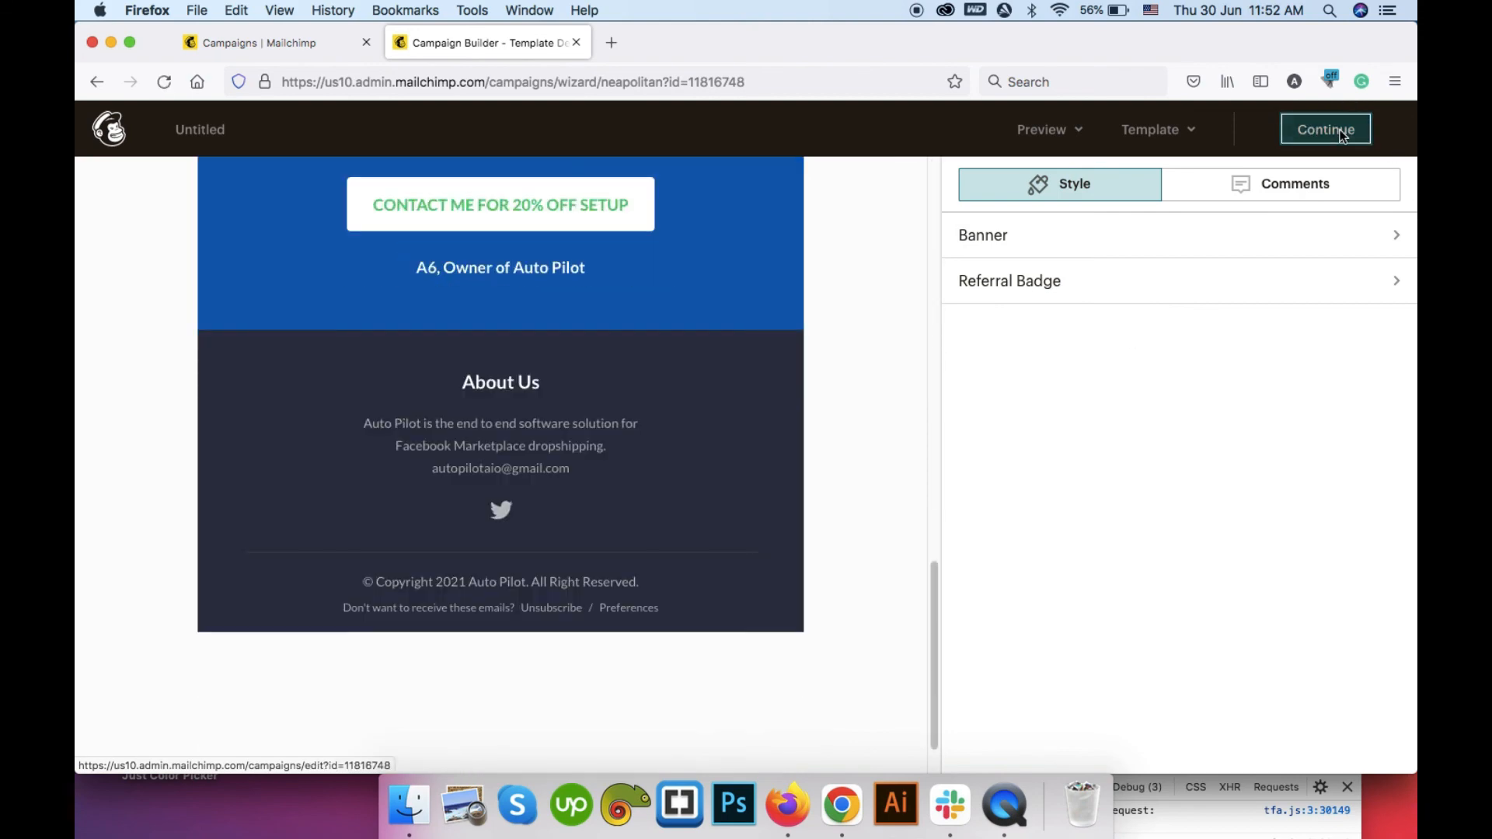
mouse_move(1242, 343)
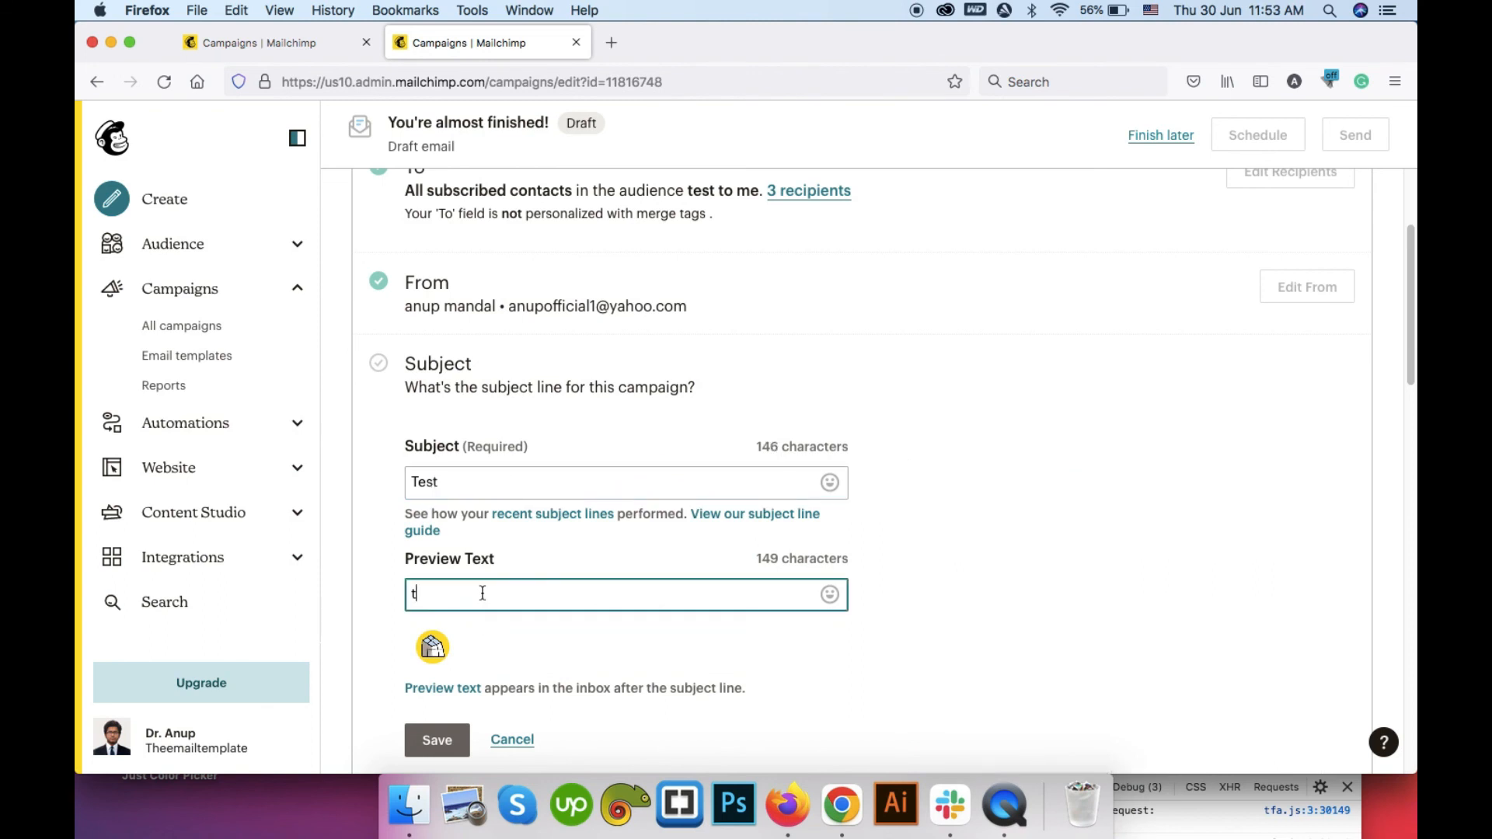
Save preview text 'test', cancel the send review, and keep the campaign as a draft
text(est)
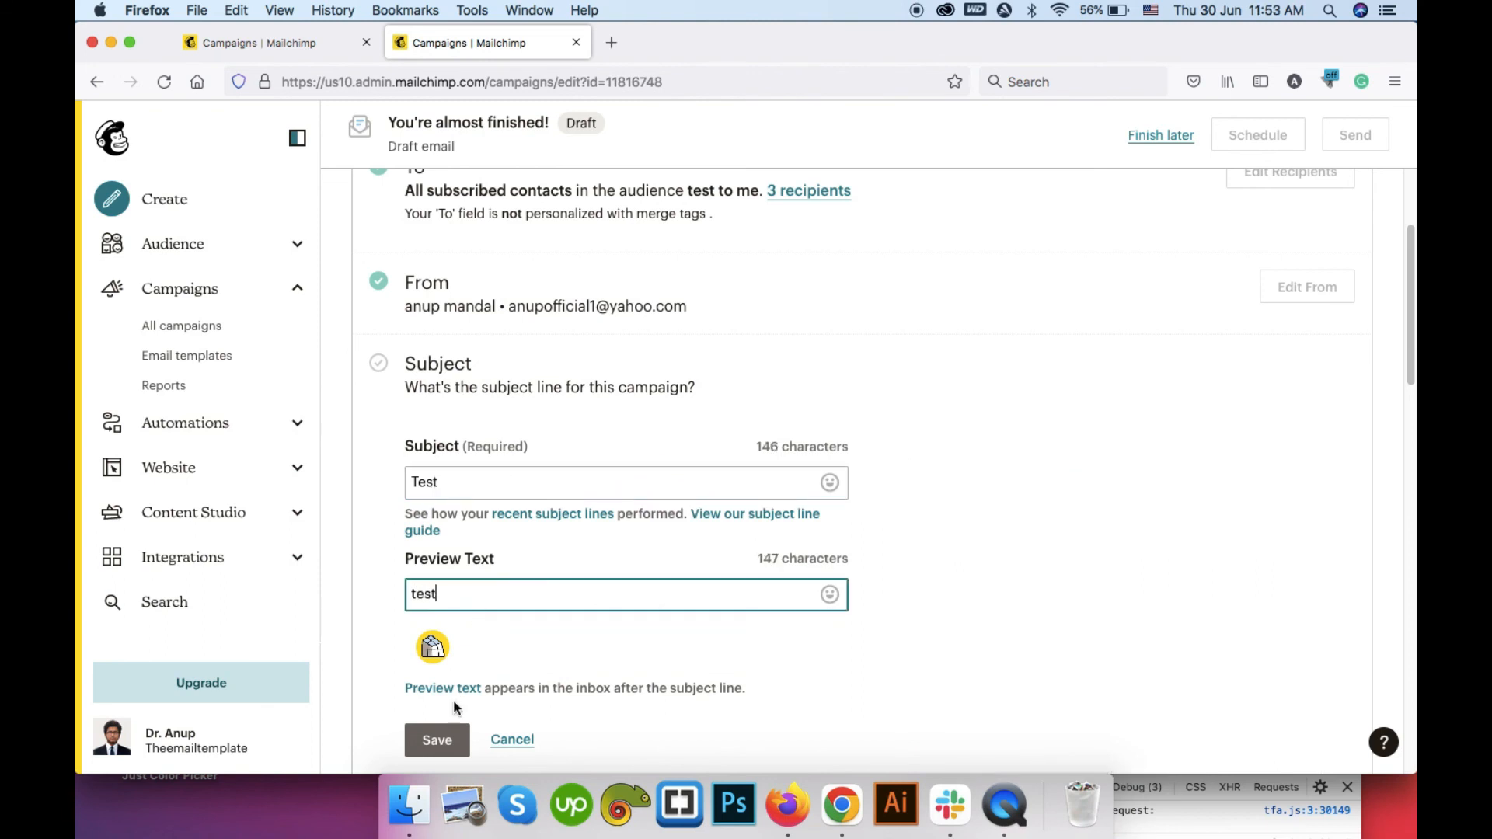
click(436, 739)
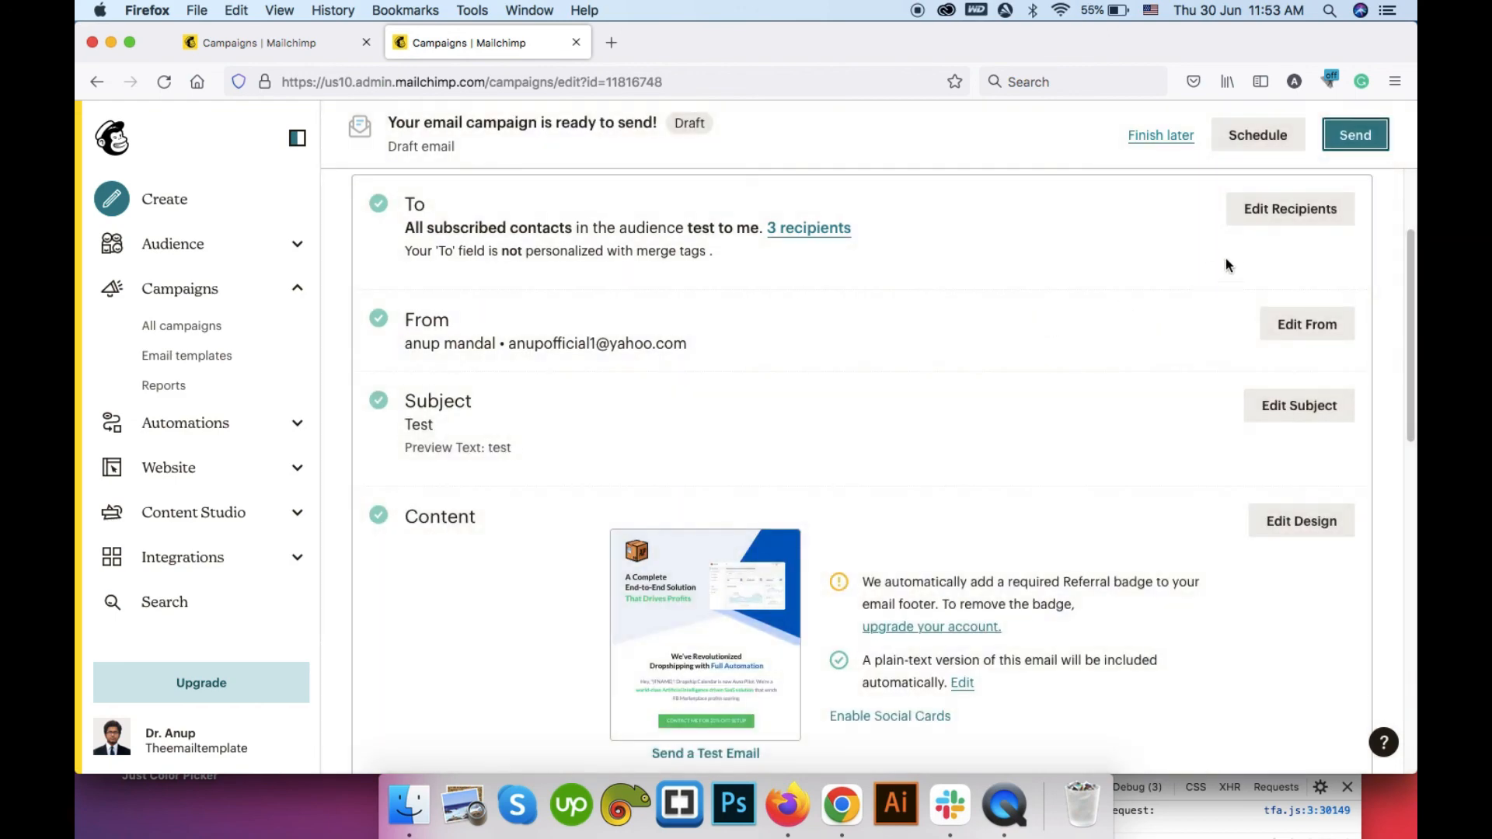
click(1355, 135)
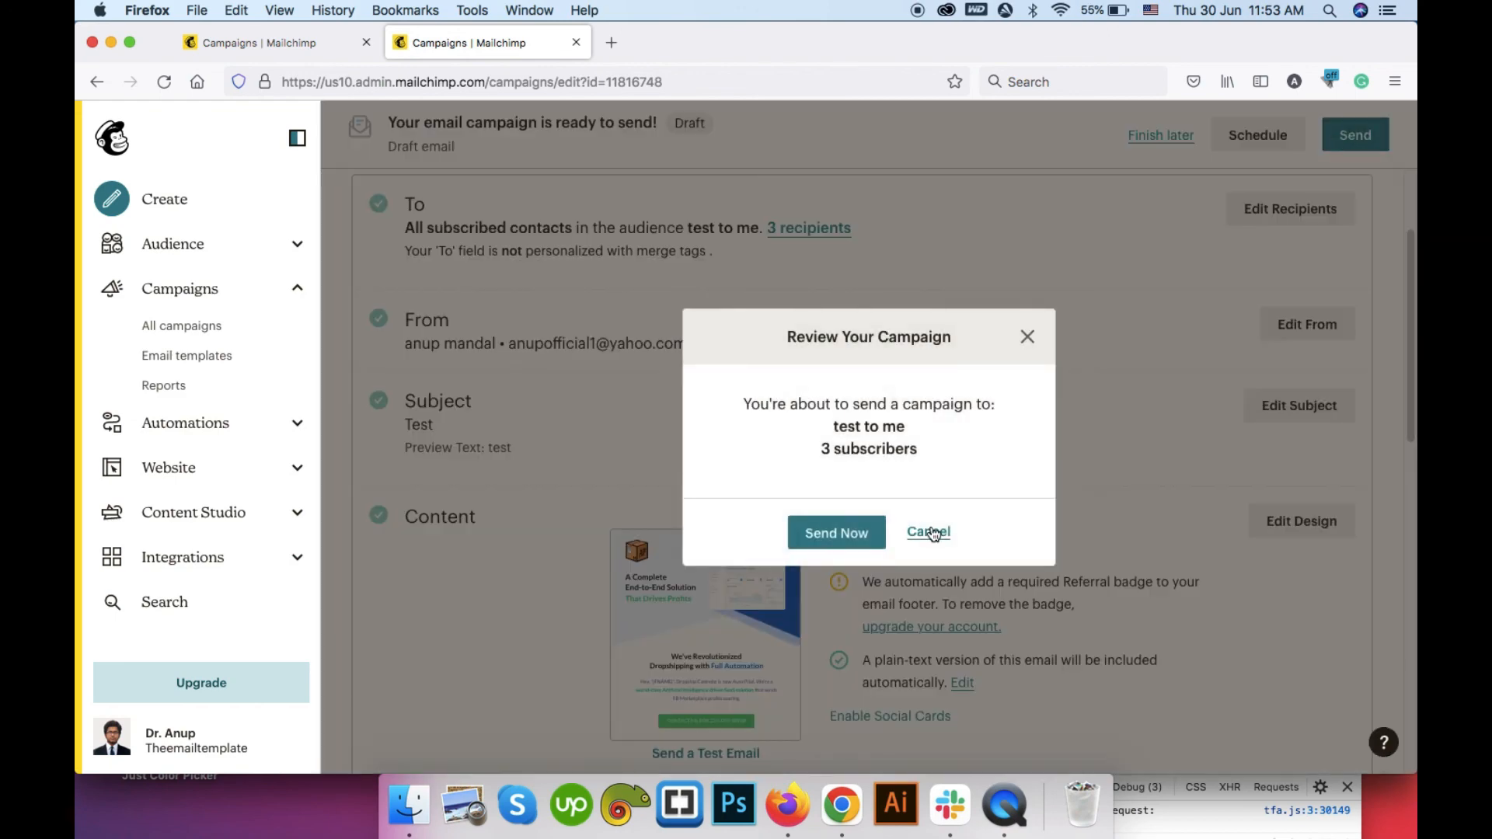
click(928, 532)
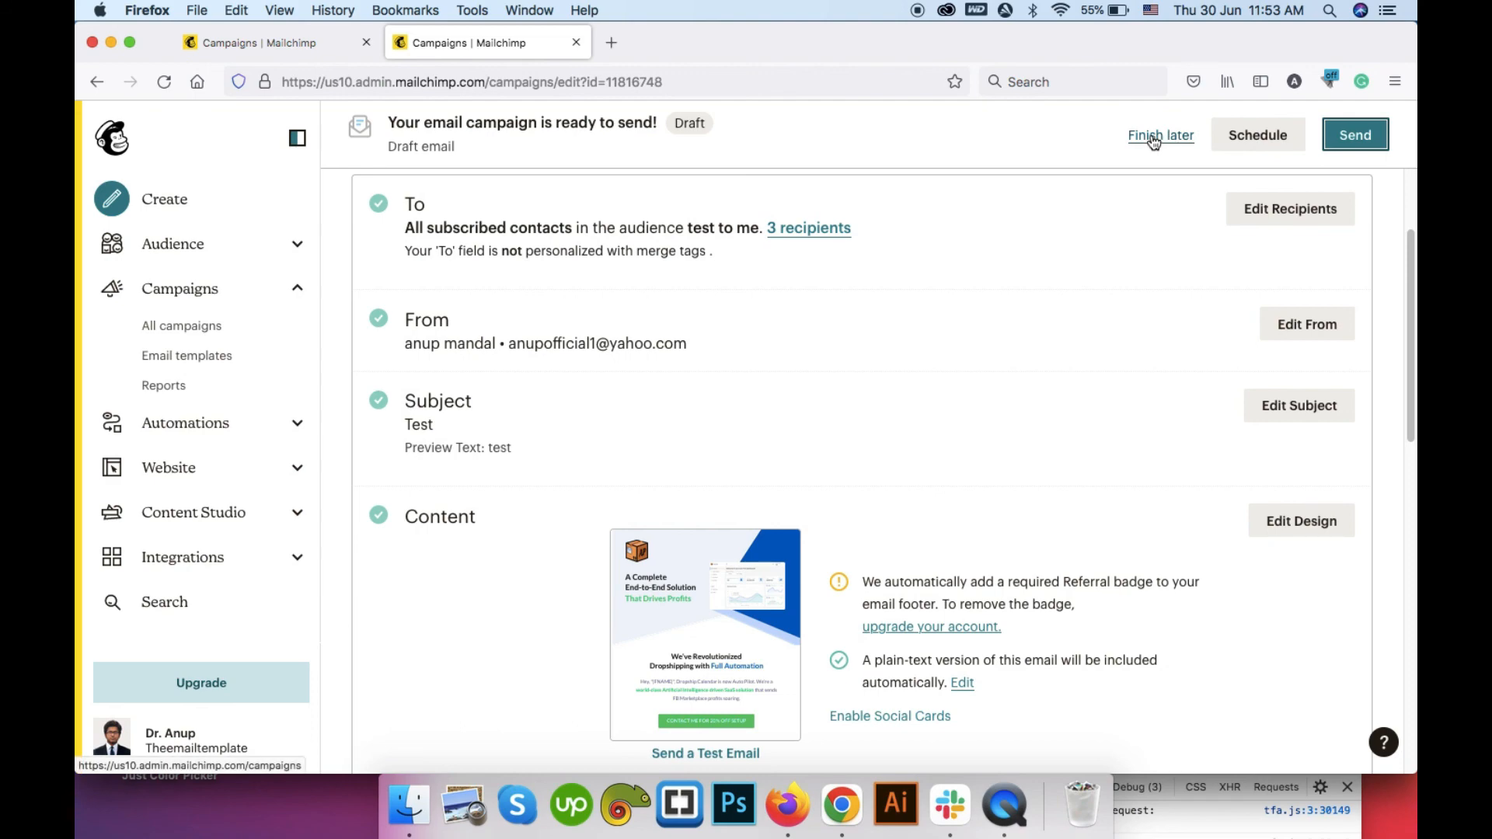
mouse_move(713, 280)
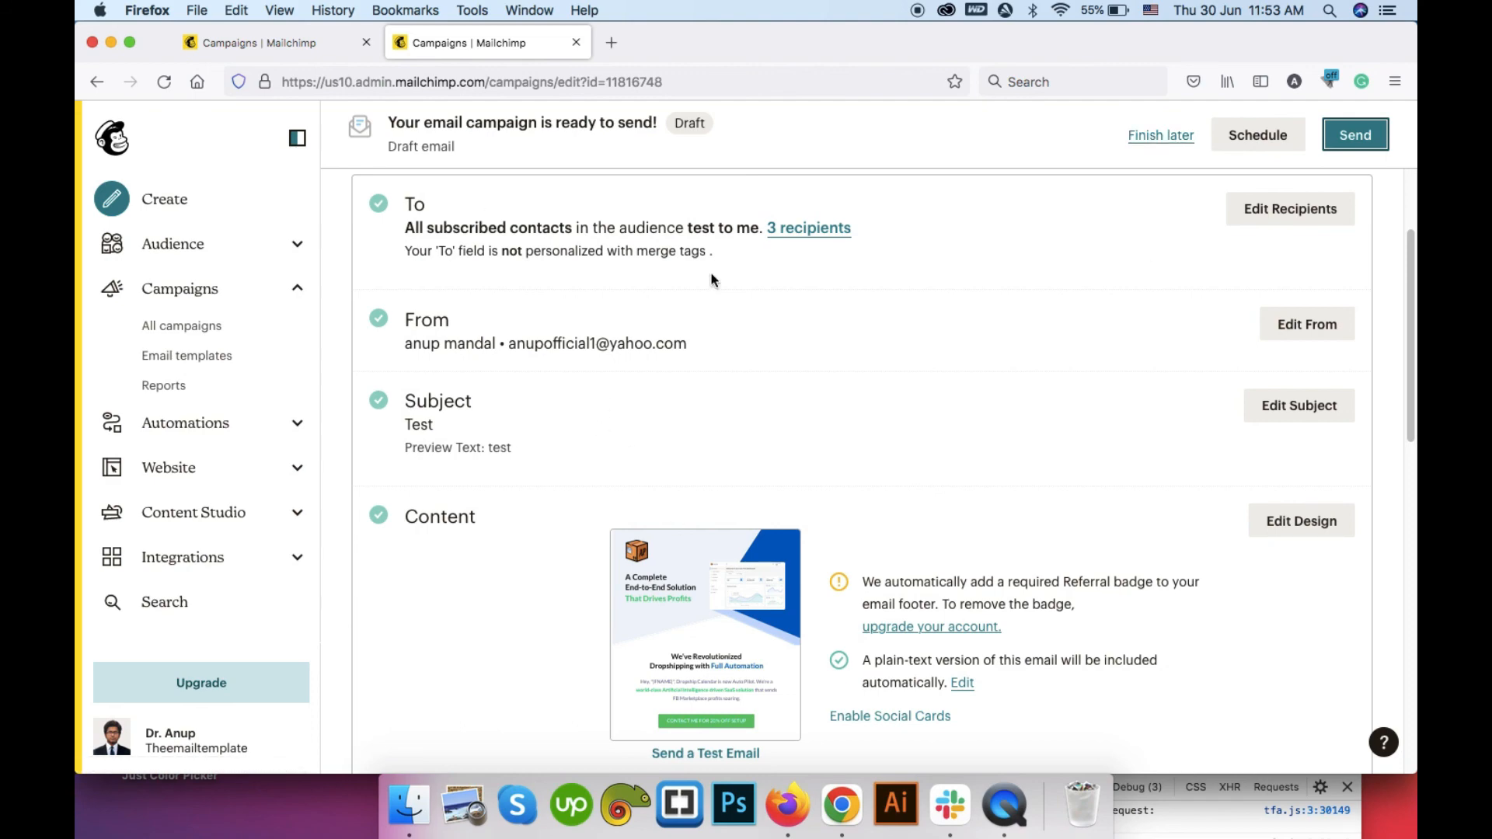
click(181, 326)
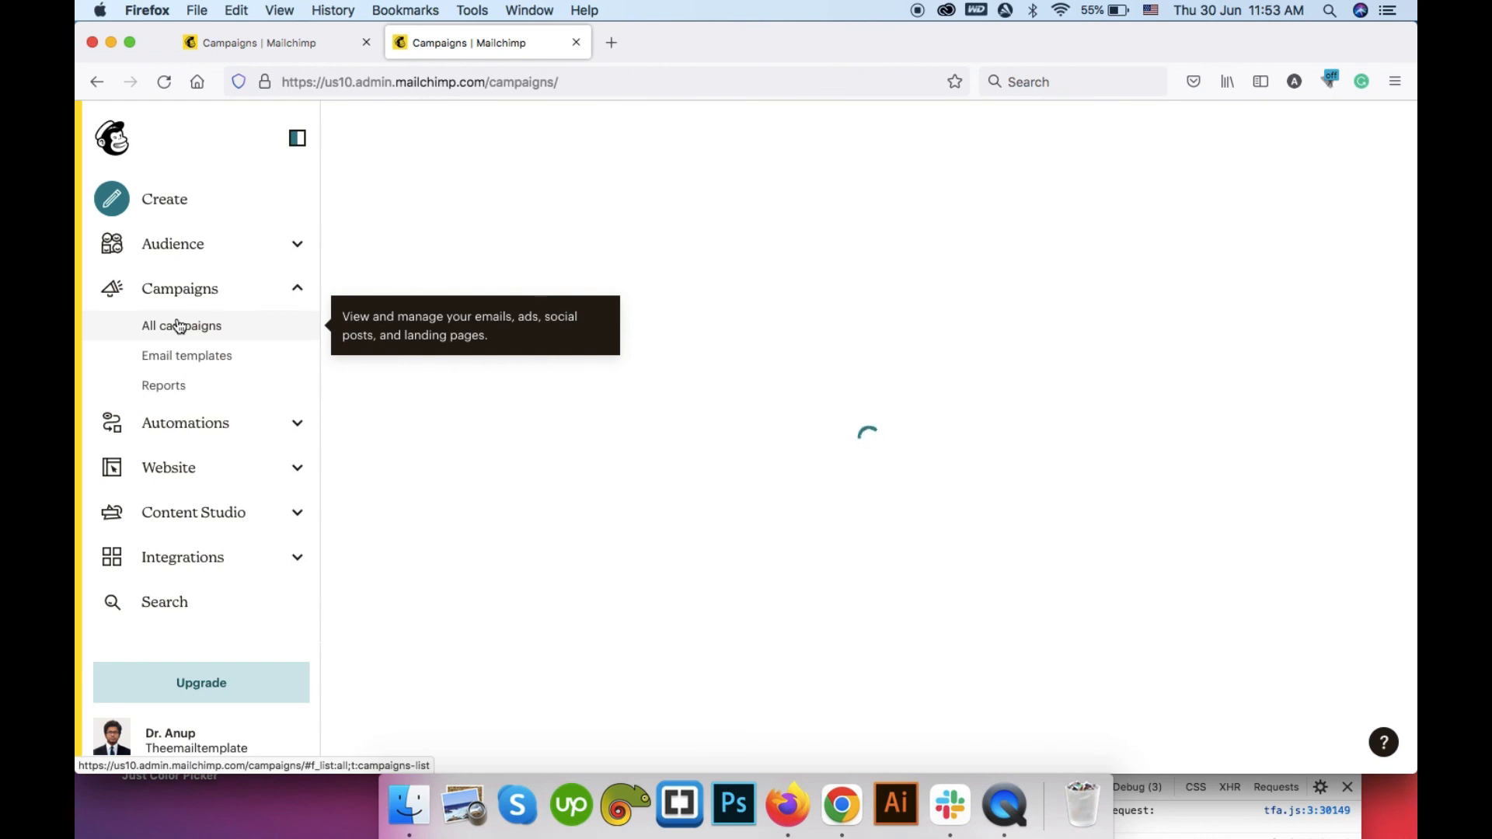
Open All campaigns to see both Test drafts listed
click(181, 326)
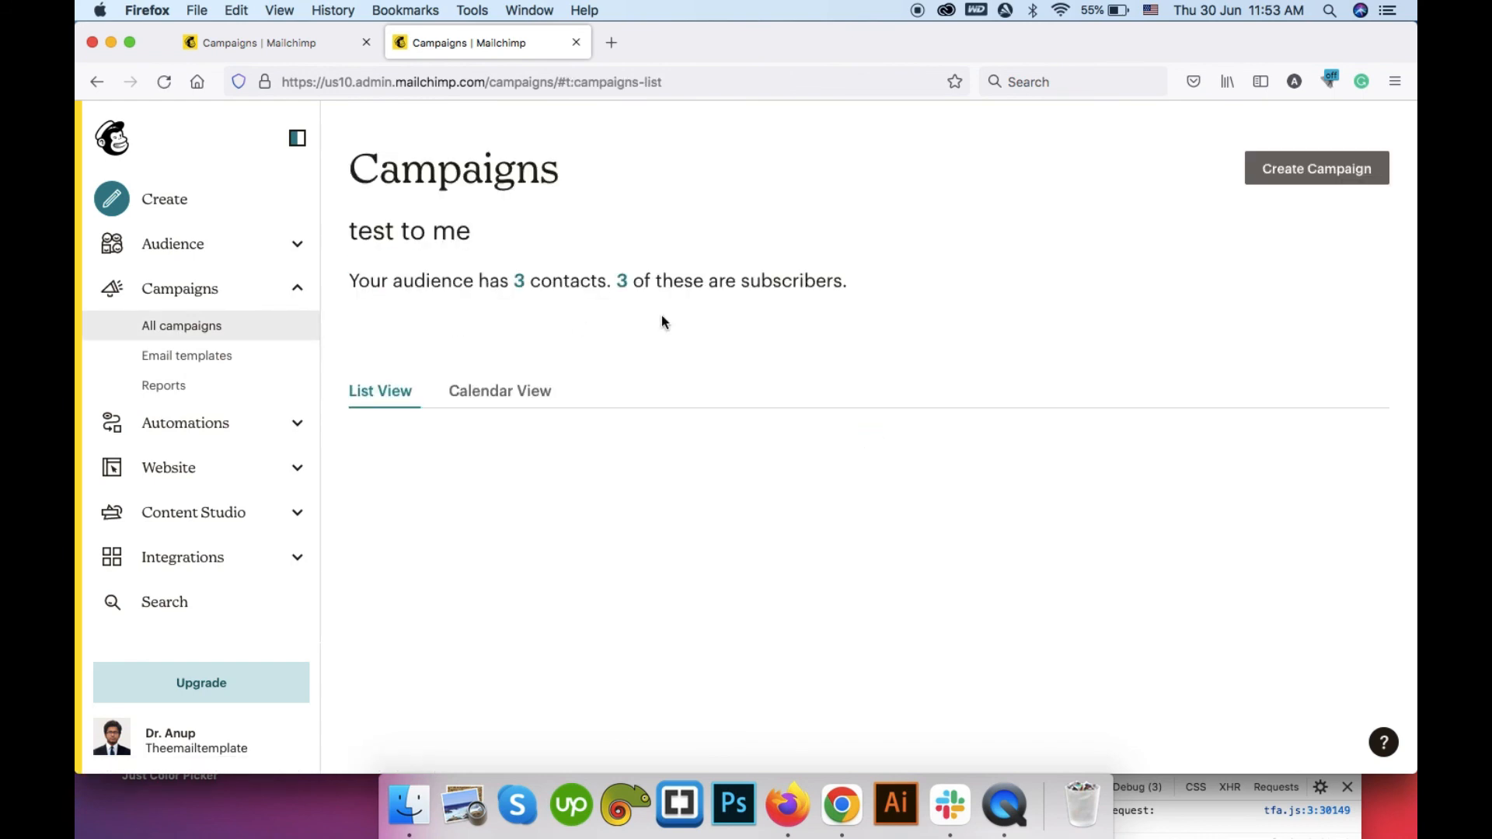
mouse_move(666, 319)
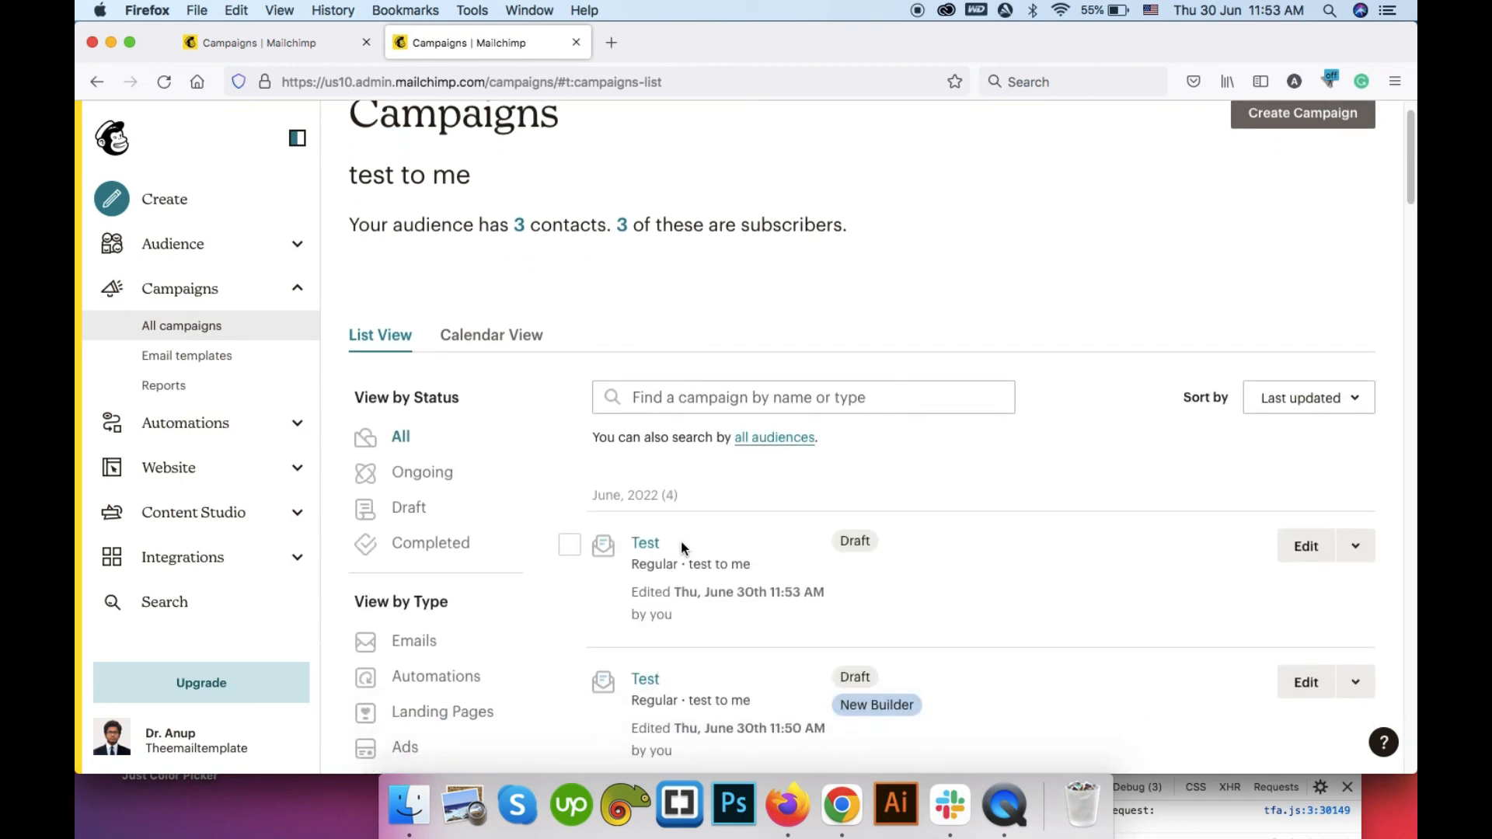
mouse_move(649, 527)
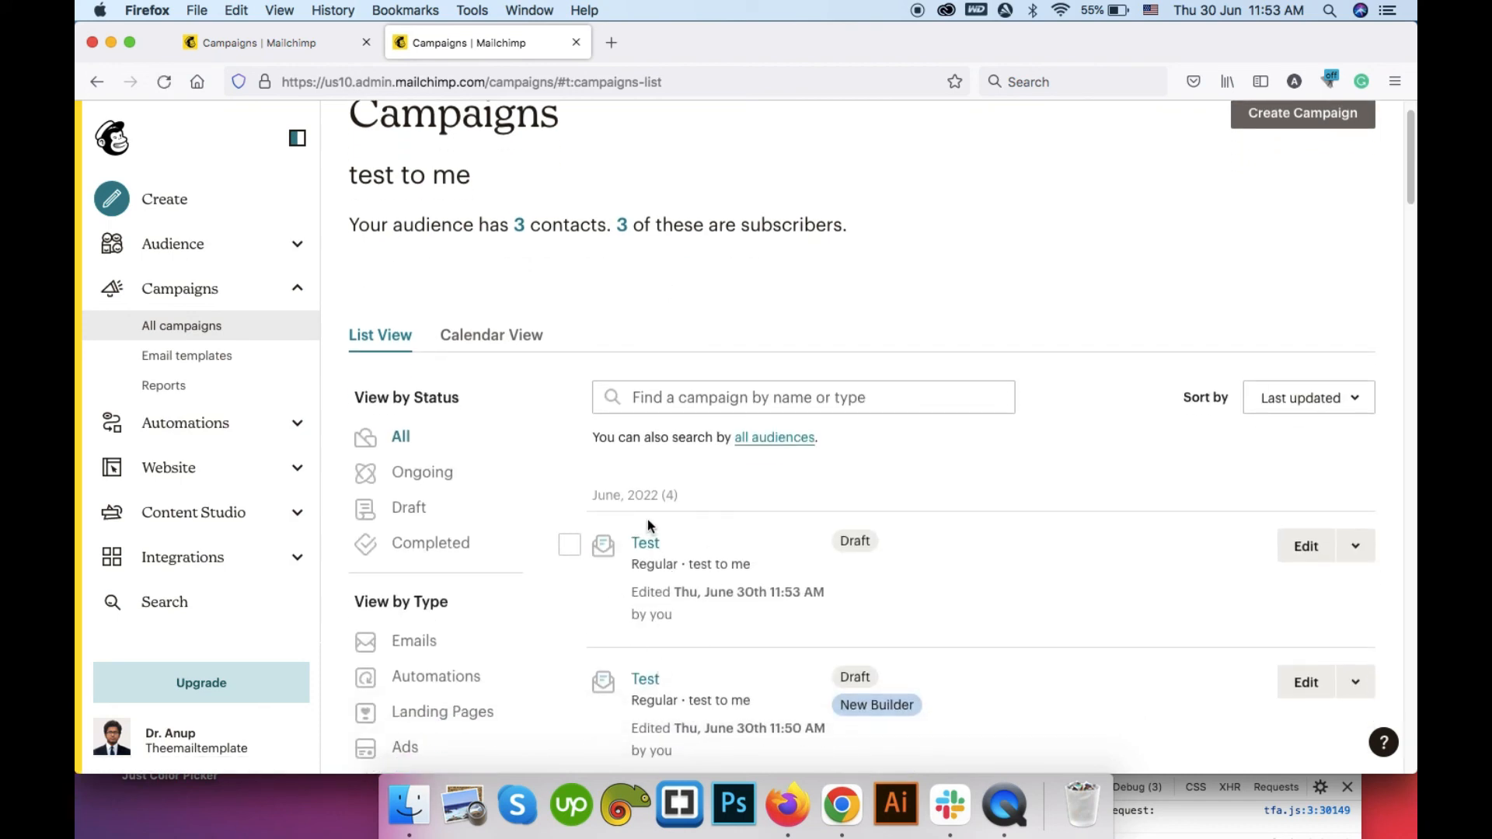